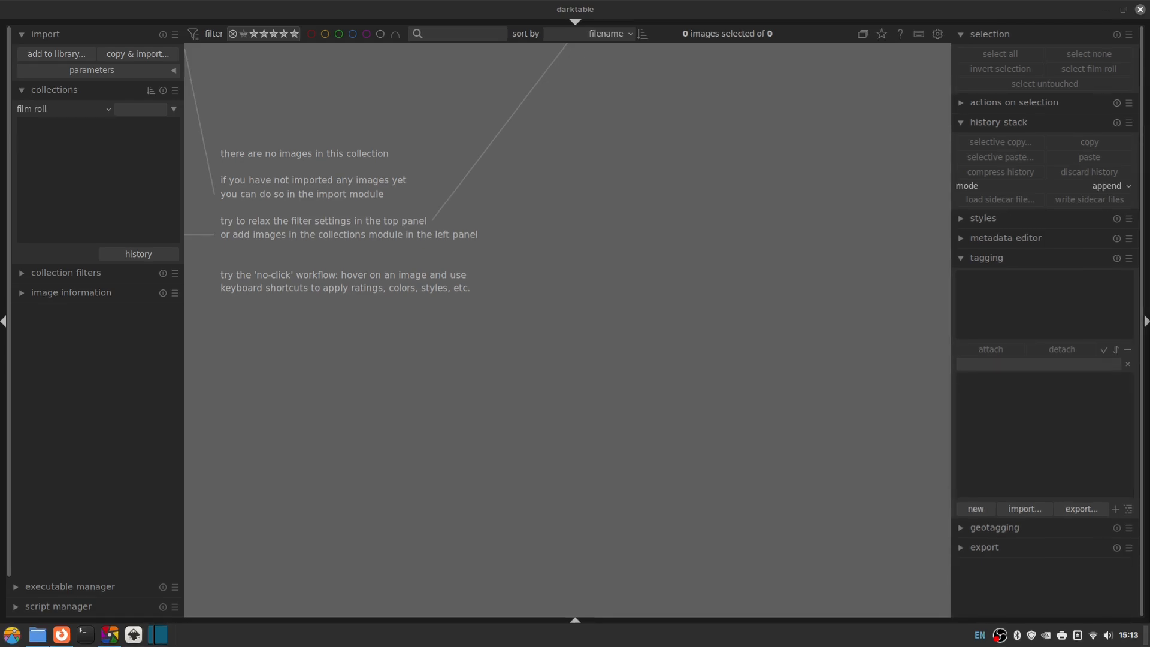
pyautogui.moveTo(398, 52)
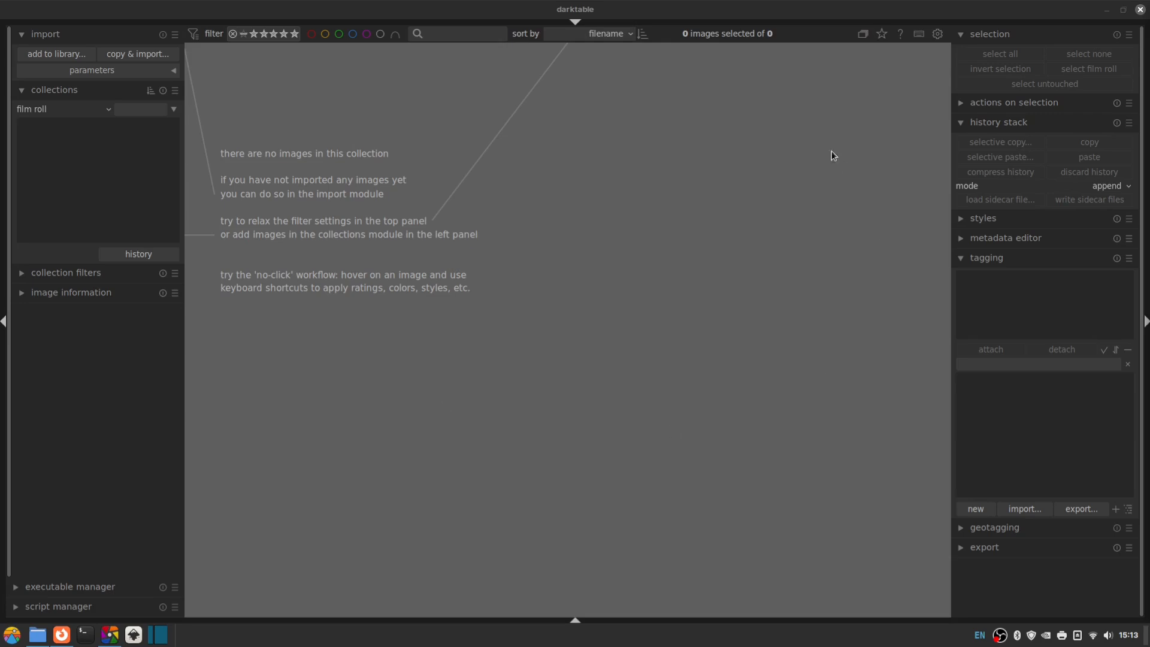
pyautogui.moveTo(461, 369)
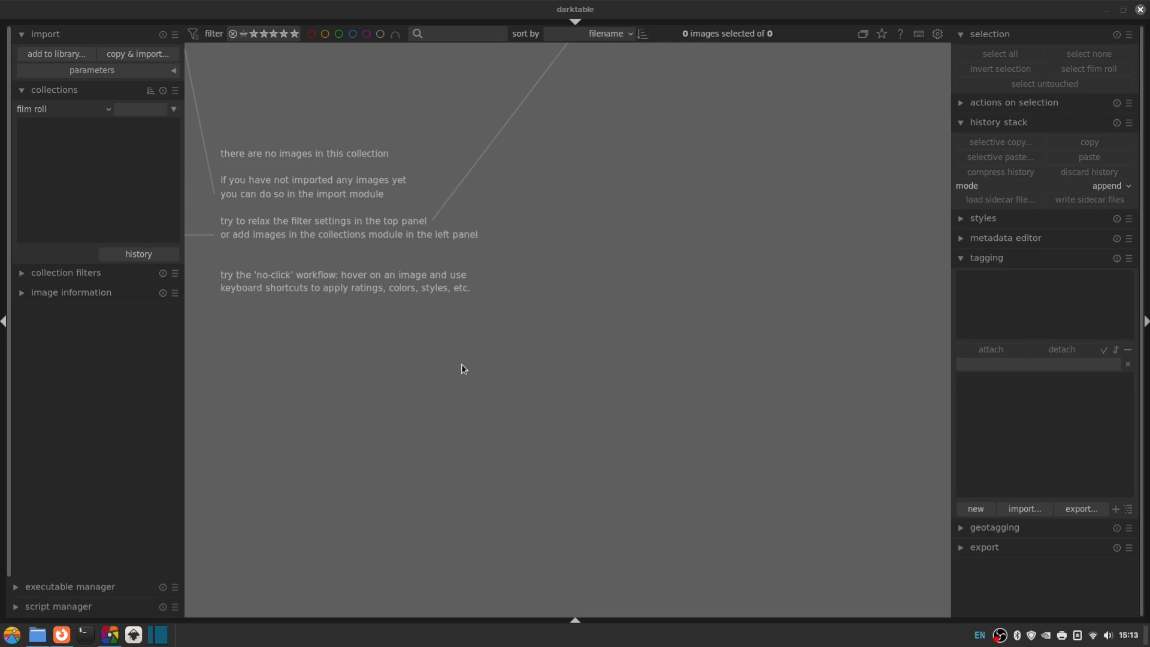
pyautogui.moveTo(519, 478)
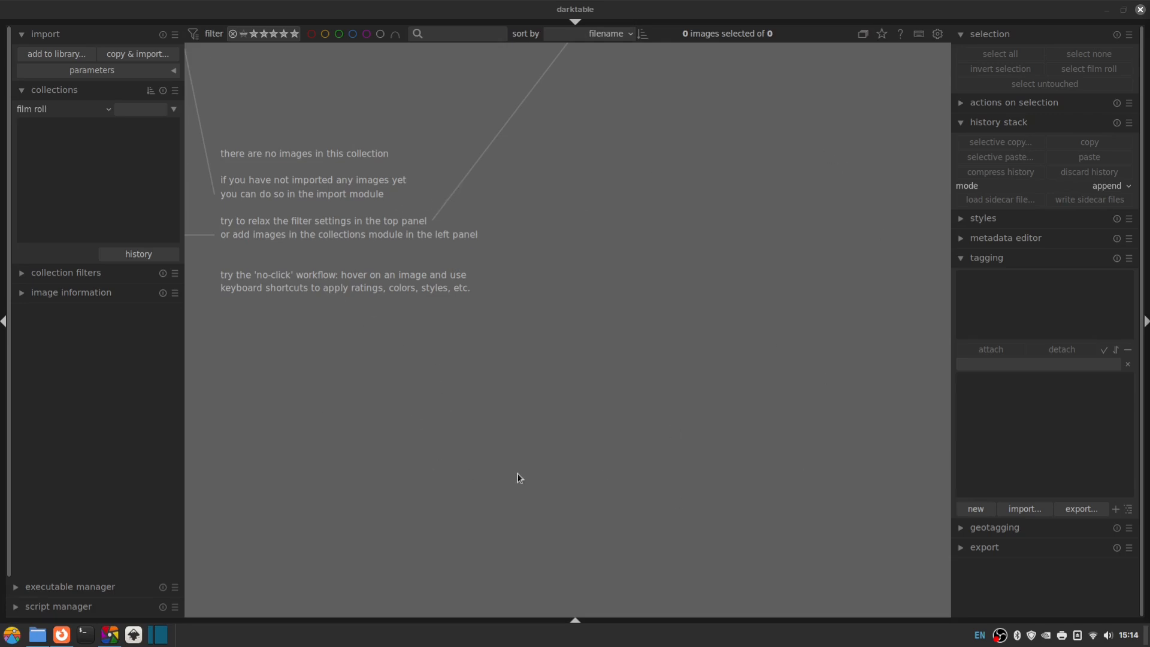
pyautogui.moveTo(505, 449)
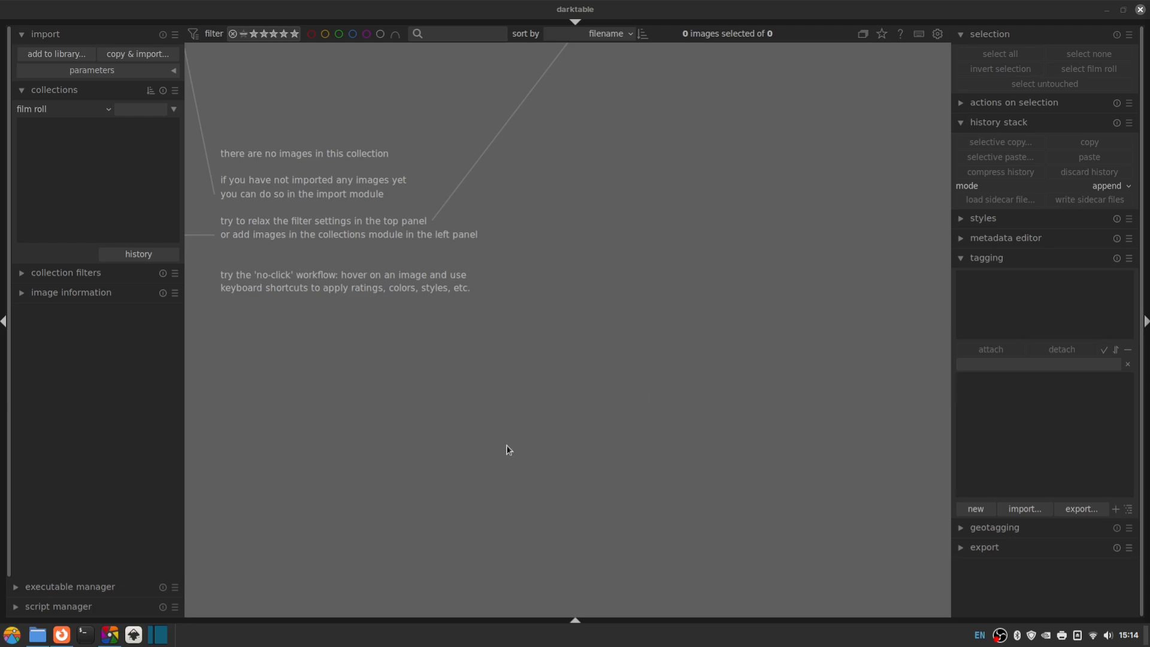
pyautogui.moveTo(335, 276)
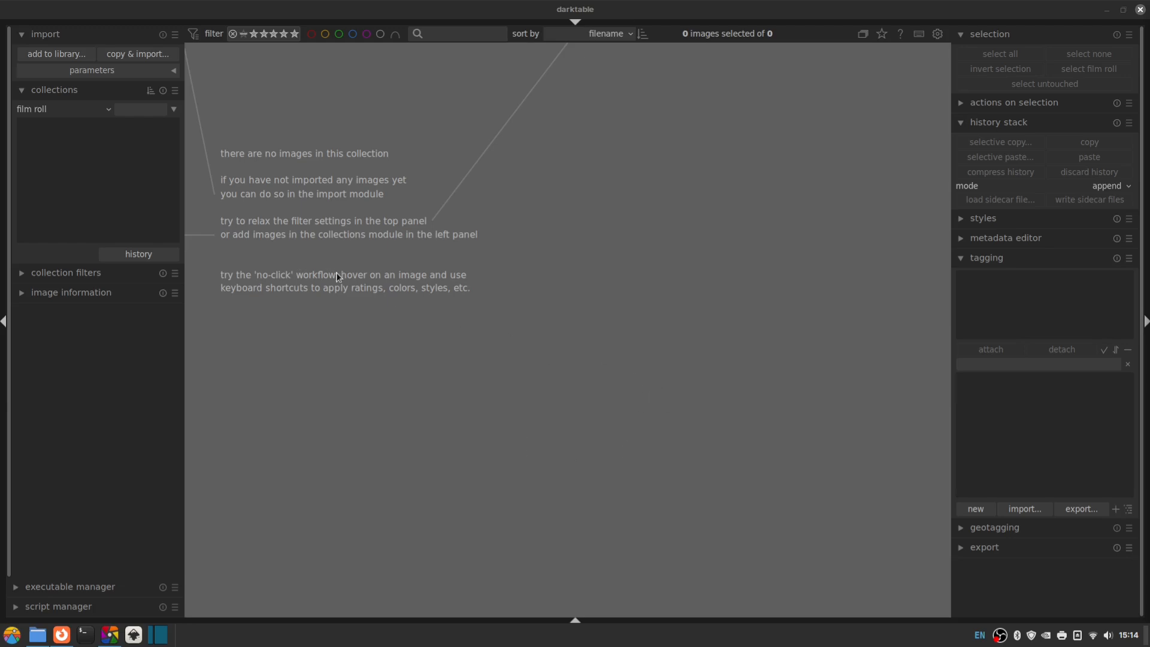
pyautogui.moveTo(169, 175)
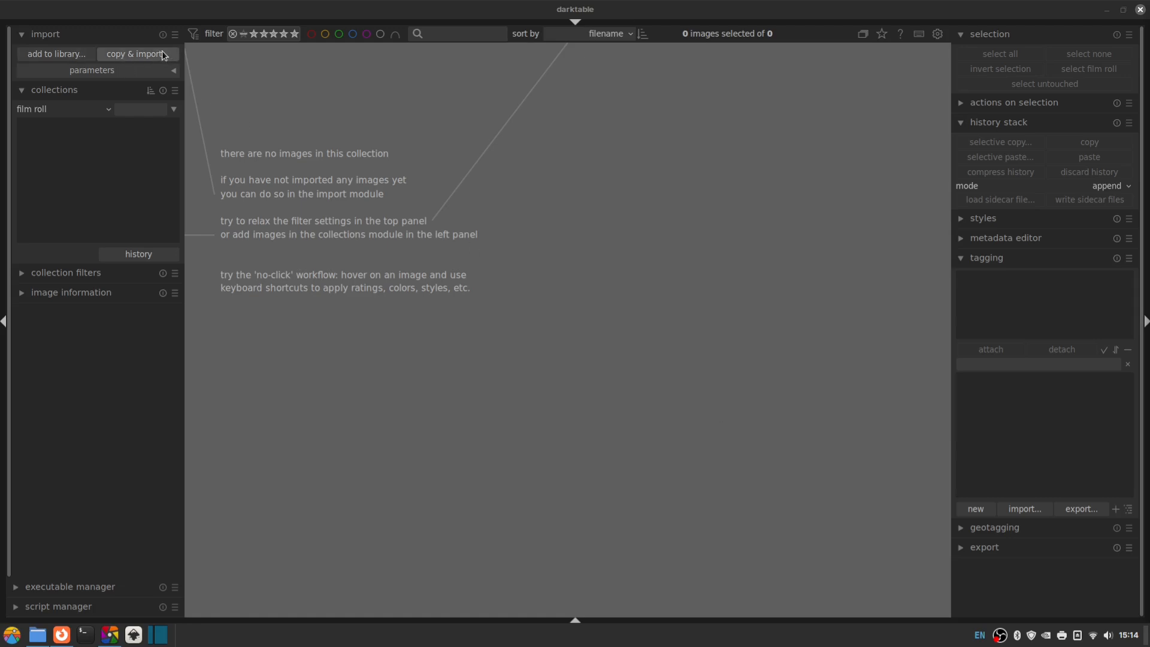
pyautogui.moveTo(168, 63)
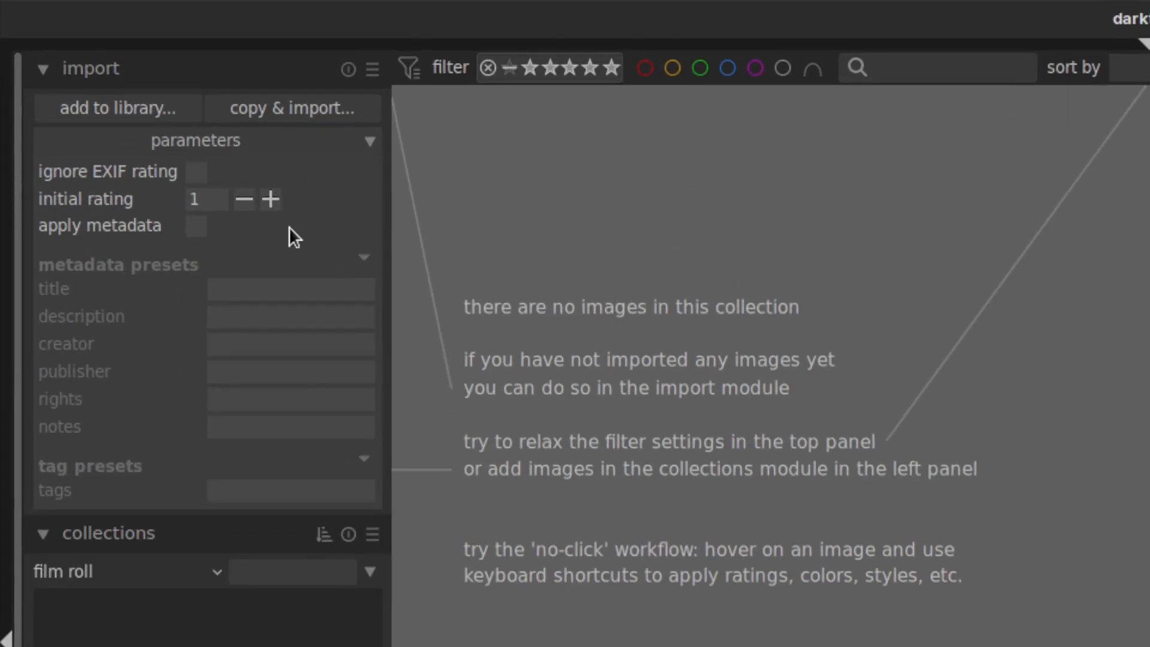
pyautogui.moveTo(118, 266)
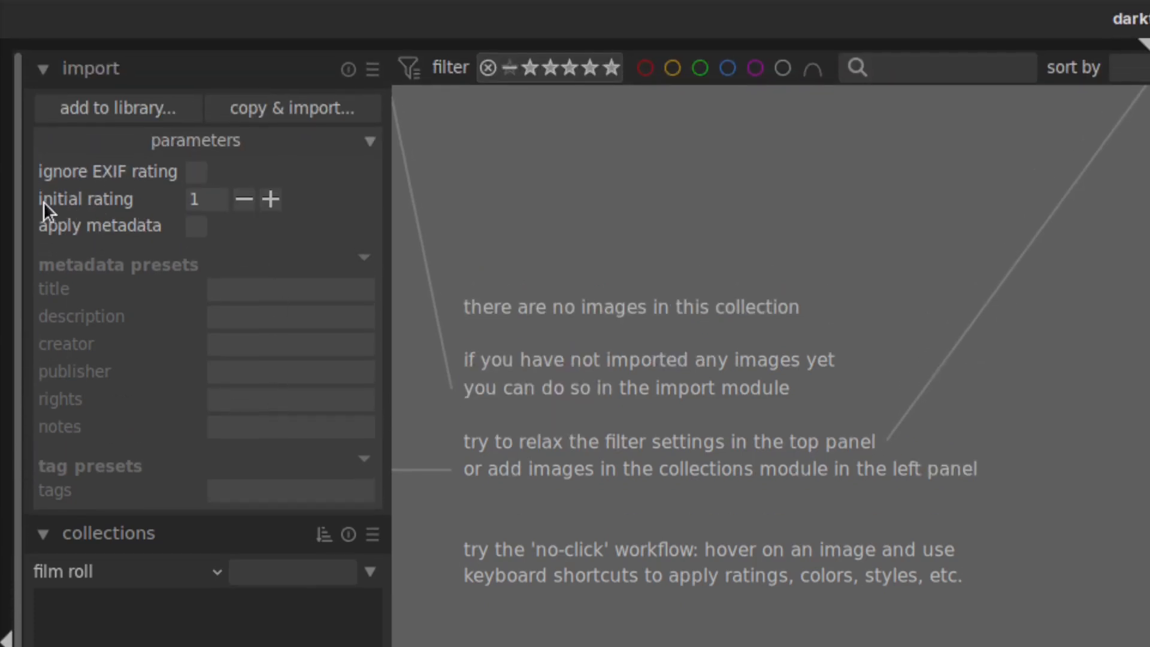
# - Lower the import's initial rating from 1 to 0
pyautogui.click(245, 199)
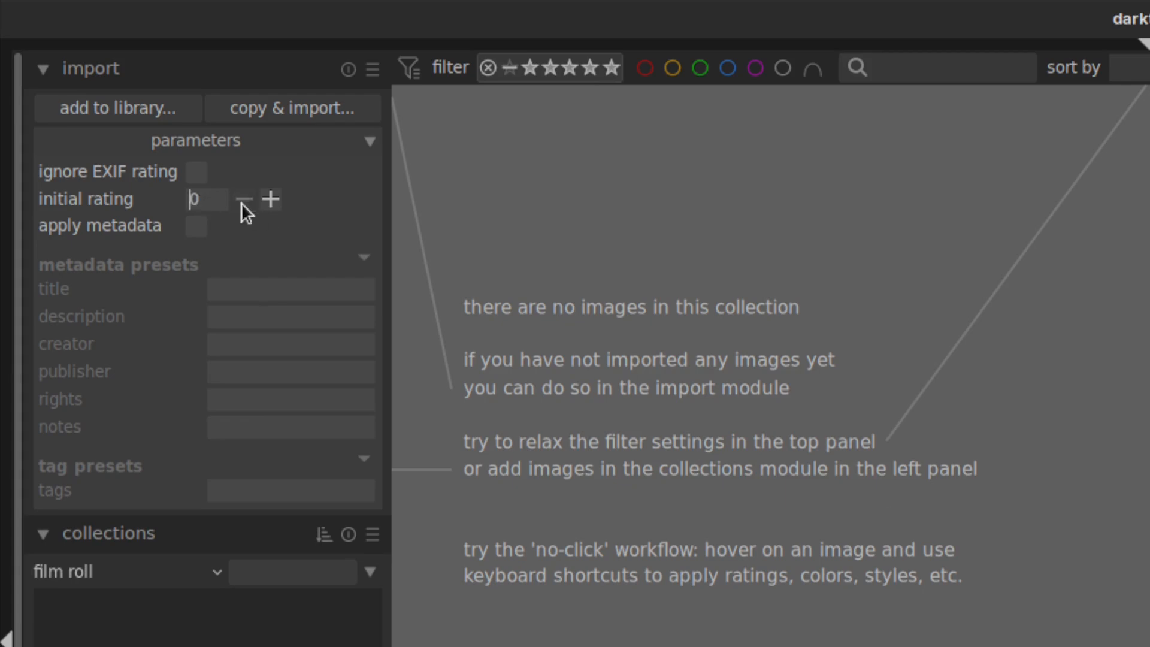
pyautogui.moveTo(266, 361)
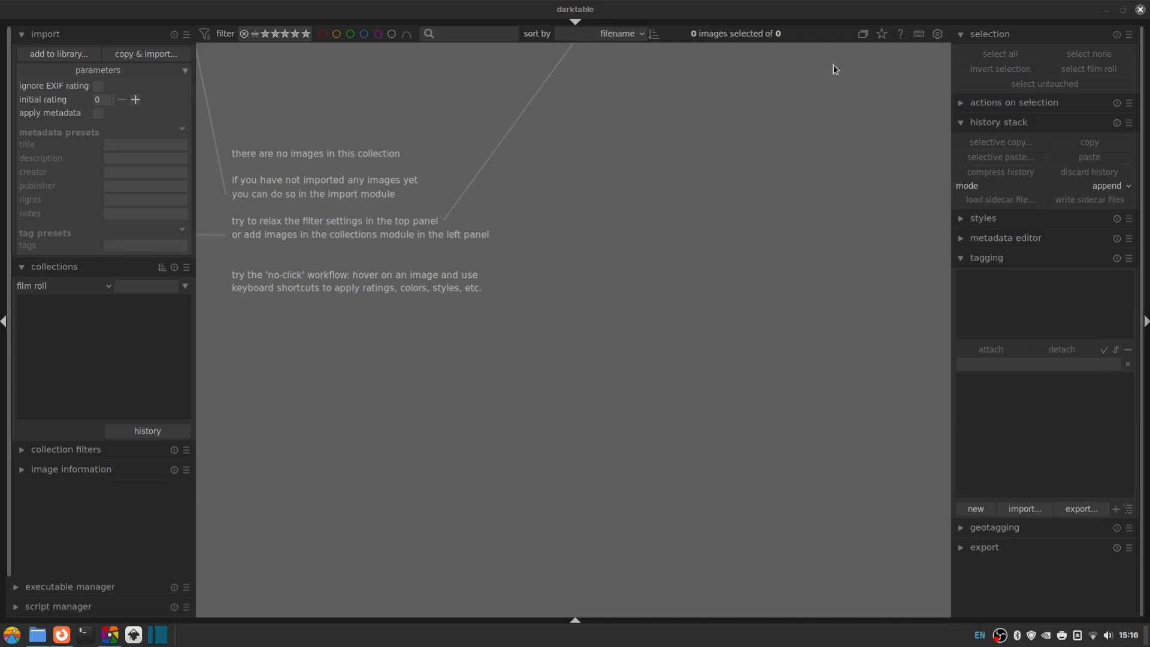
pyautogui.moveTo(145, 54)
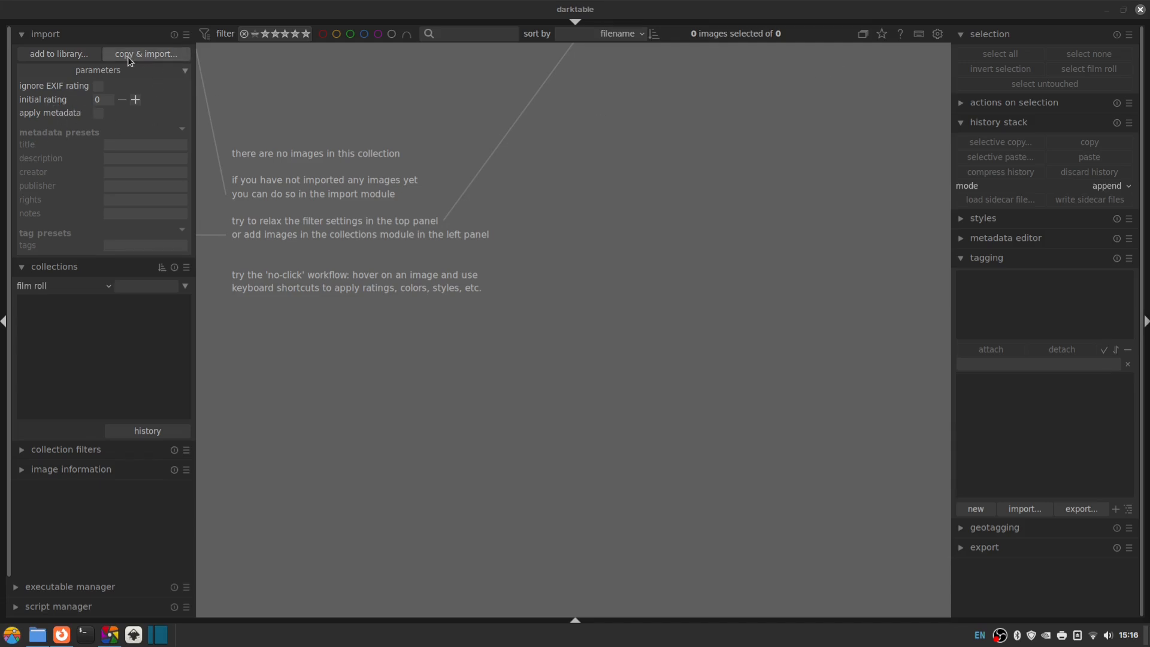
# - Browse the copy & import window to the 32 GB camera card's DCIM > 101_FUJI folder
pyautogui.click(146, 54)
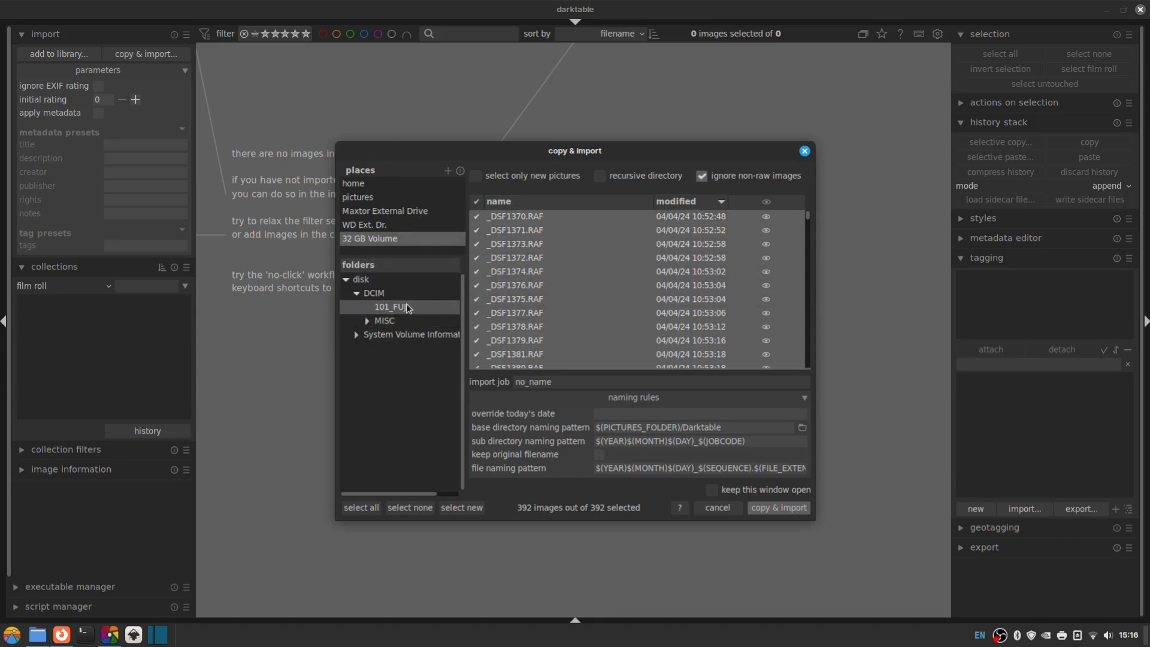
pyautogui.click(370, 238)
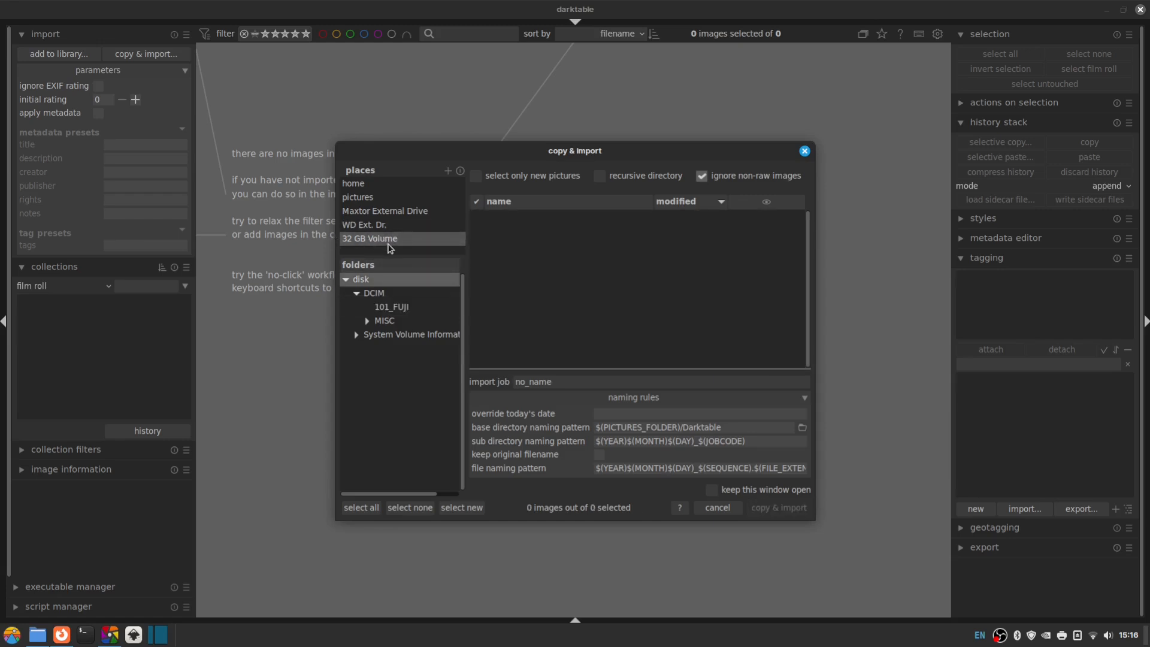
pyautogui.moveTo(394, 250)
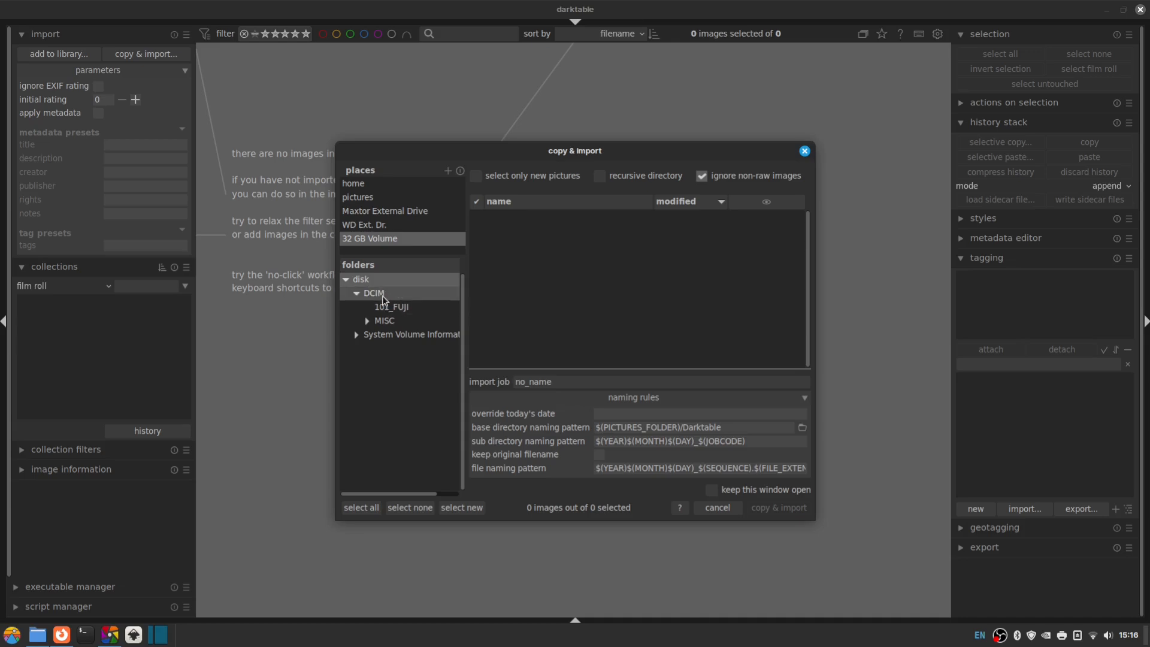
pyautogui.click(391, 307)
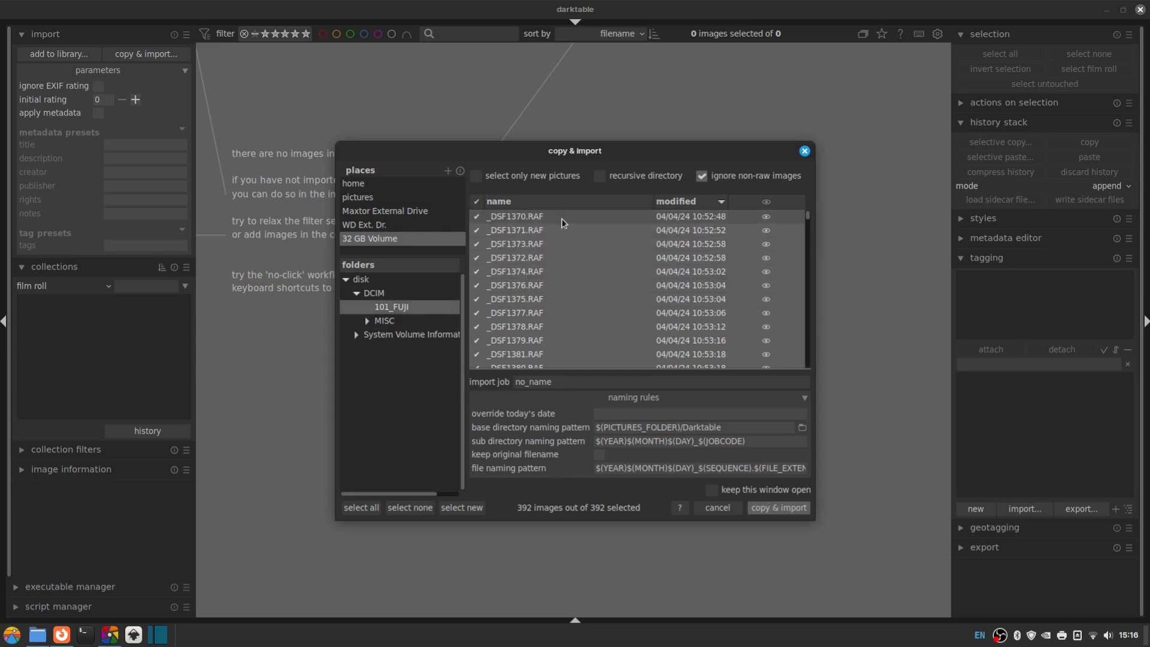
pyautogui.scroll(-3)
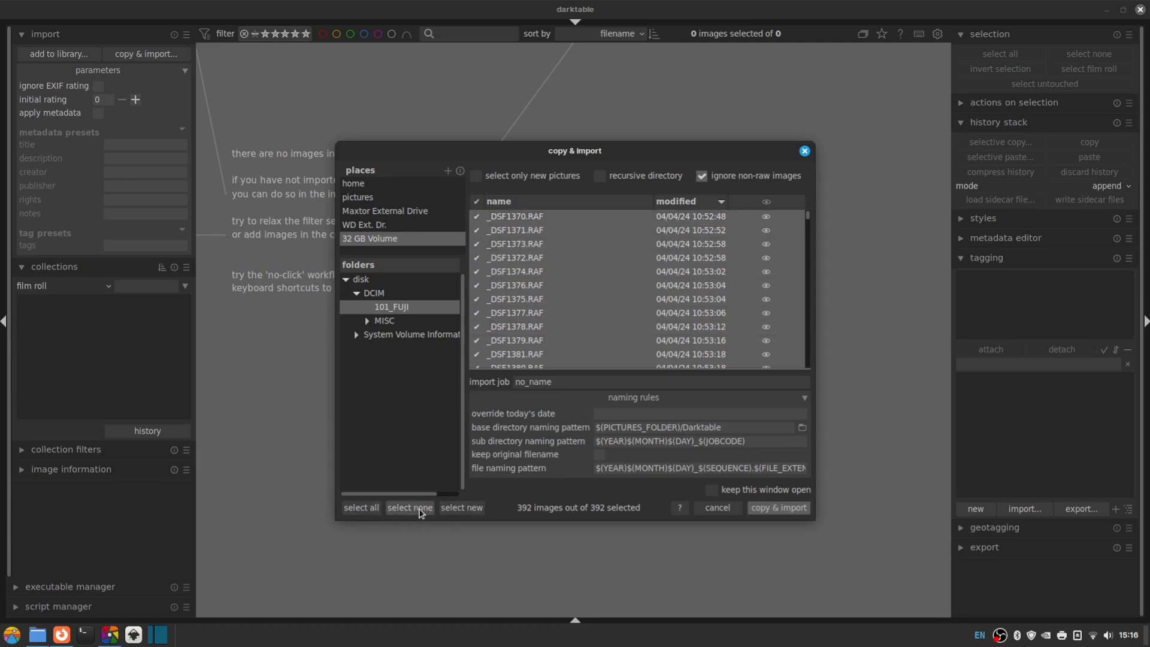
# - Clear all 392 files and scroll through to pick 26 RAF files for import
pyautogui.click(410, 508)
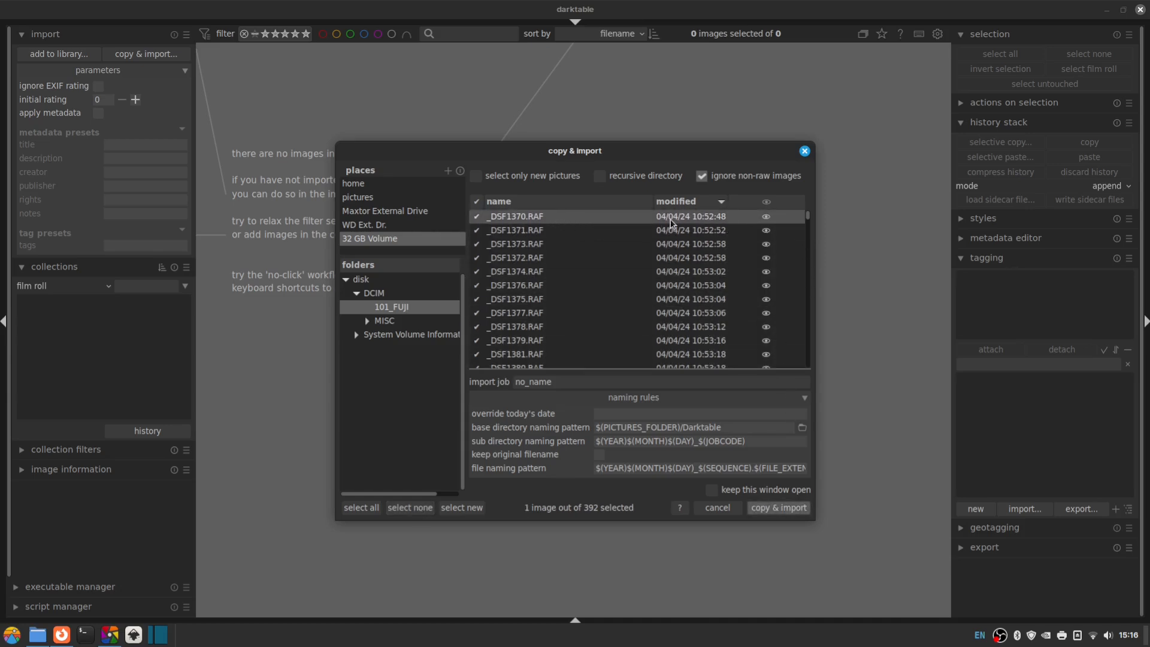
pyautogui.scroll(-3)
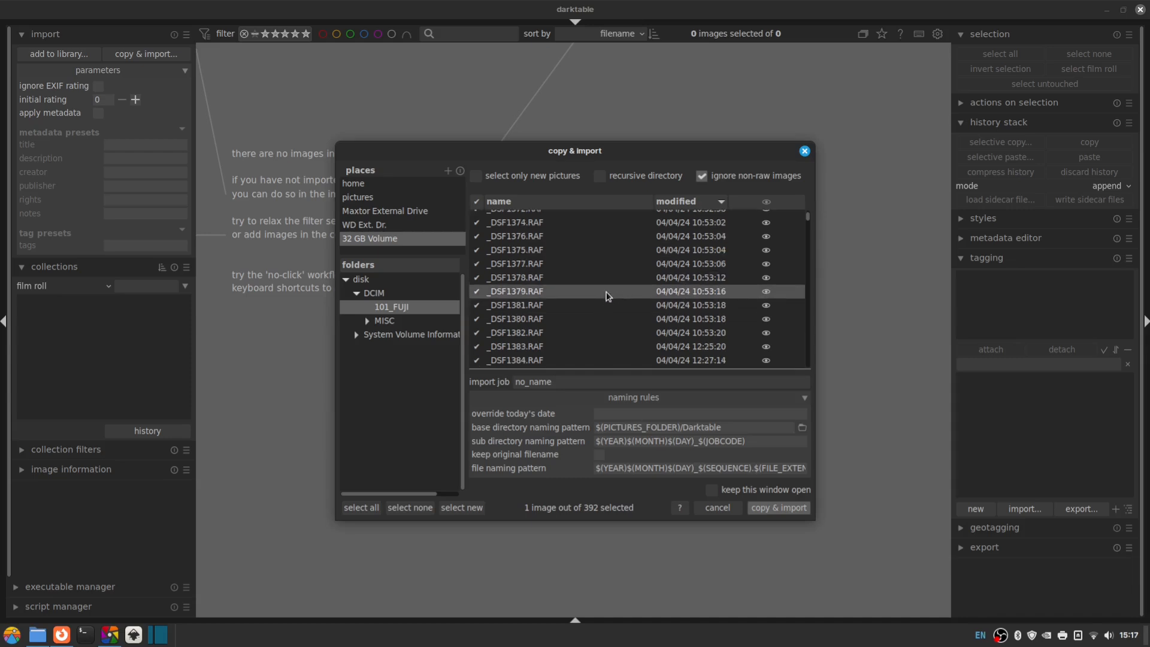
pyautogui.scroll(-3)
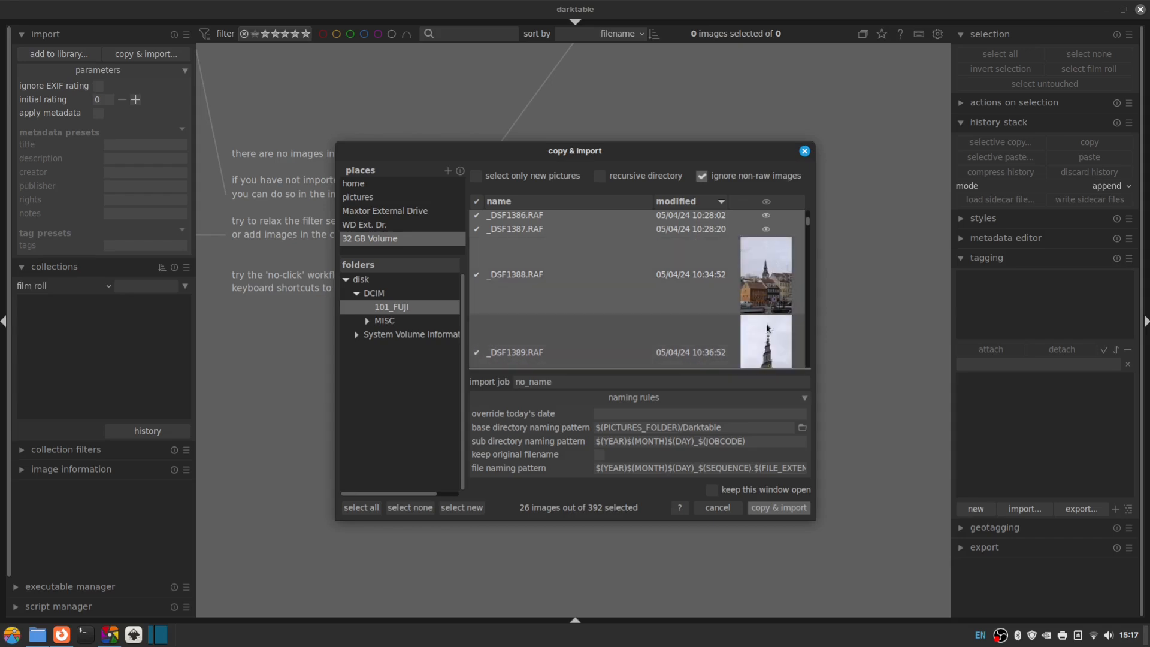
pyautogui.scroll(-3)
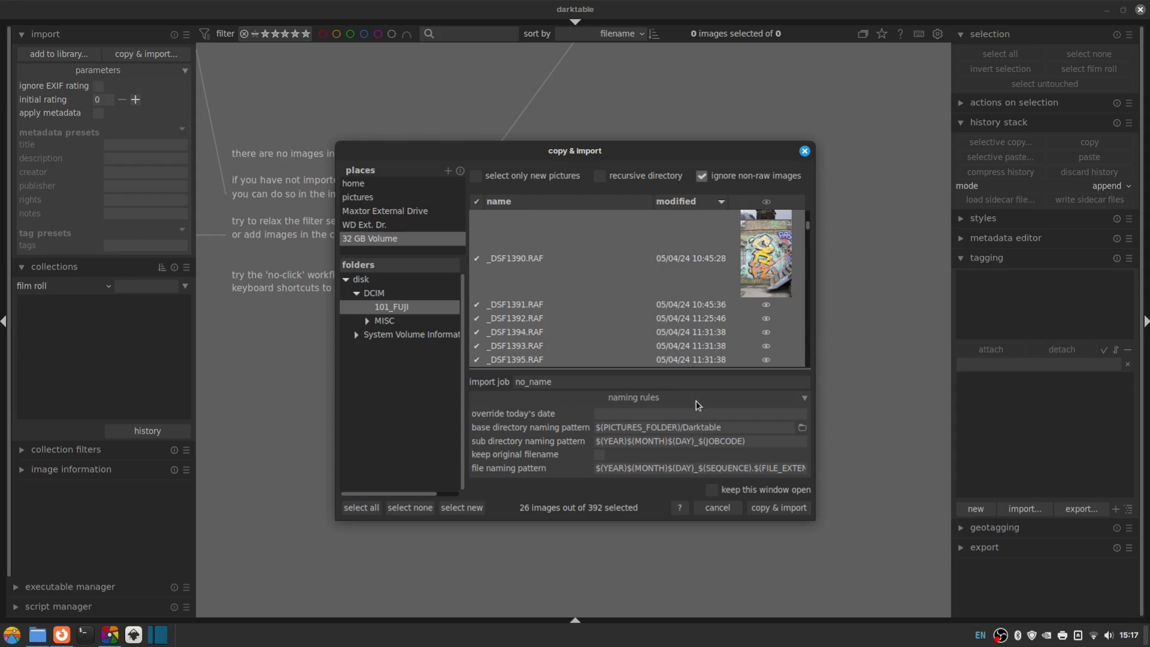
pyautogui.moveTo(614, 439)
pyautogui.write('photos')
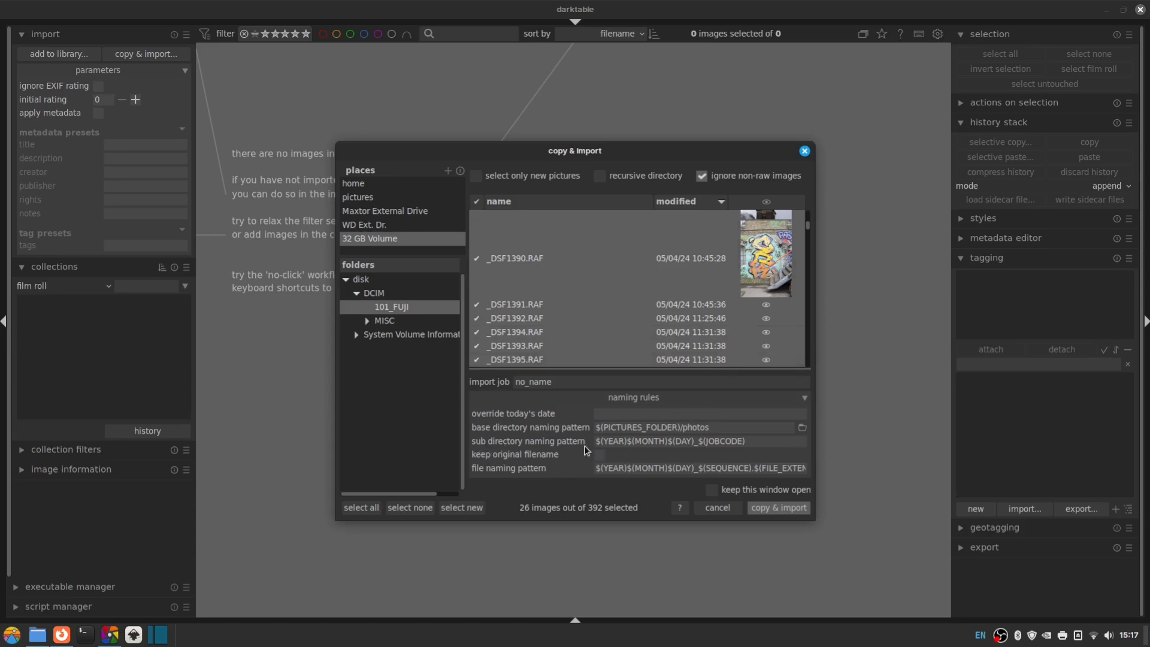
# - Set base directory $(PICTURES_FOLDER)/photos, EXIF year-month-day subfolders, and keep original filenames
pyautogui.click(698, 426)
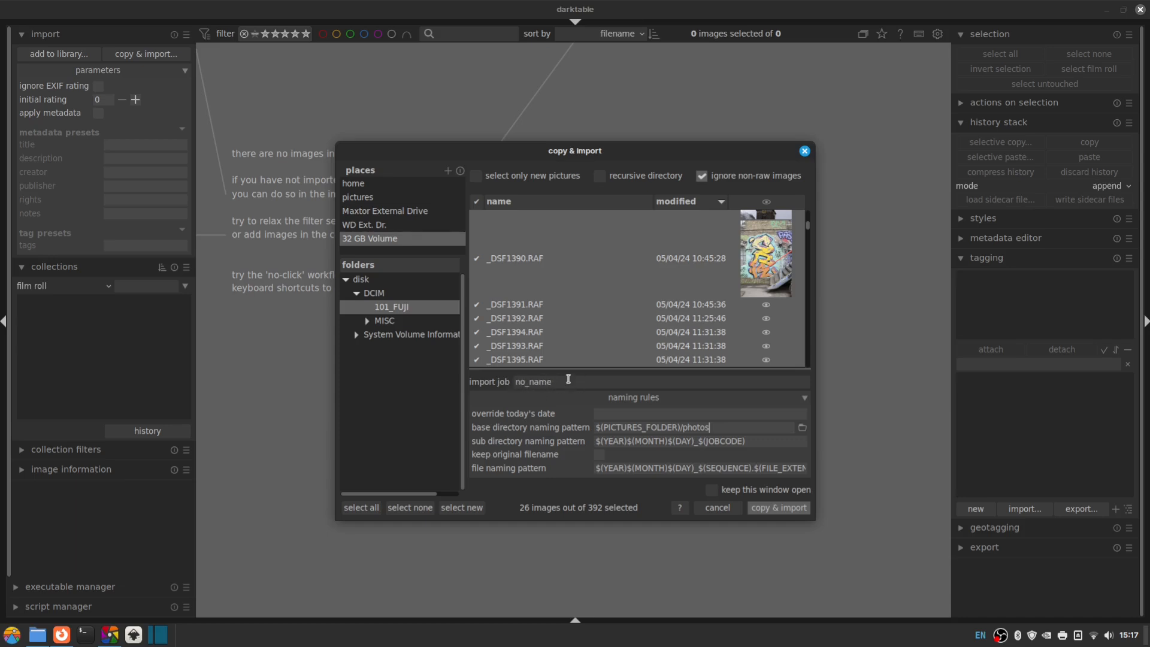
pyautogui.moveTo(478, 387)
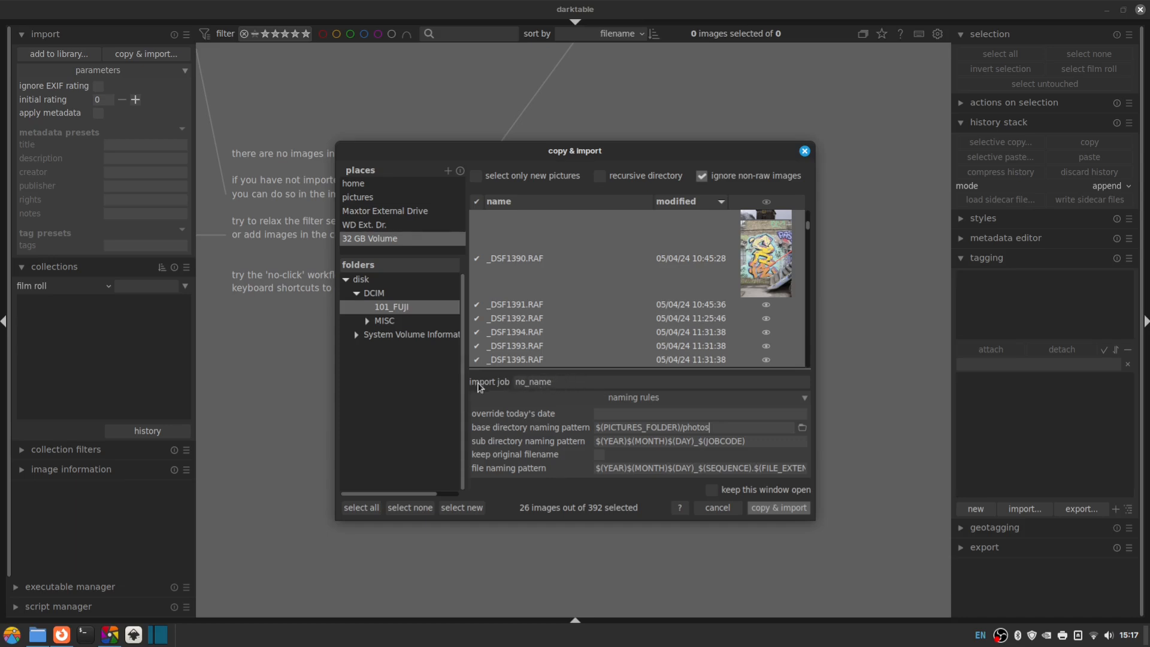
pyautogui.moveTo(557, 396)
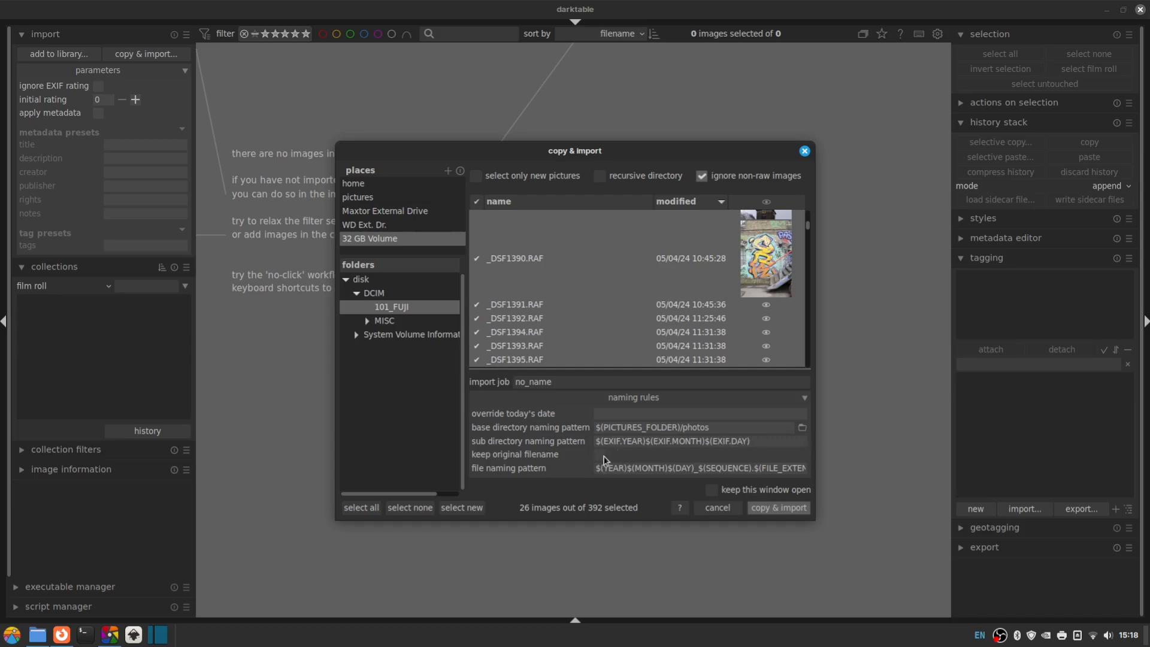
pyautogui.click(727, 441)
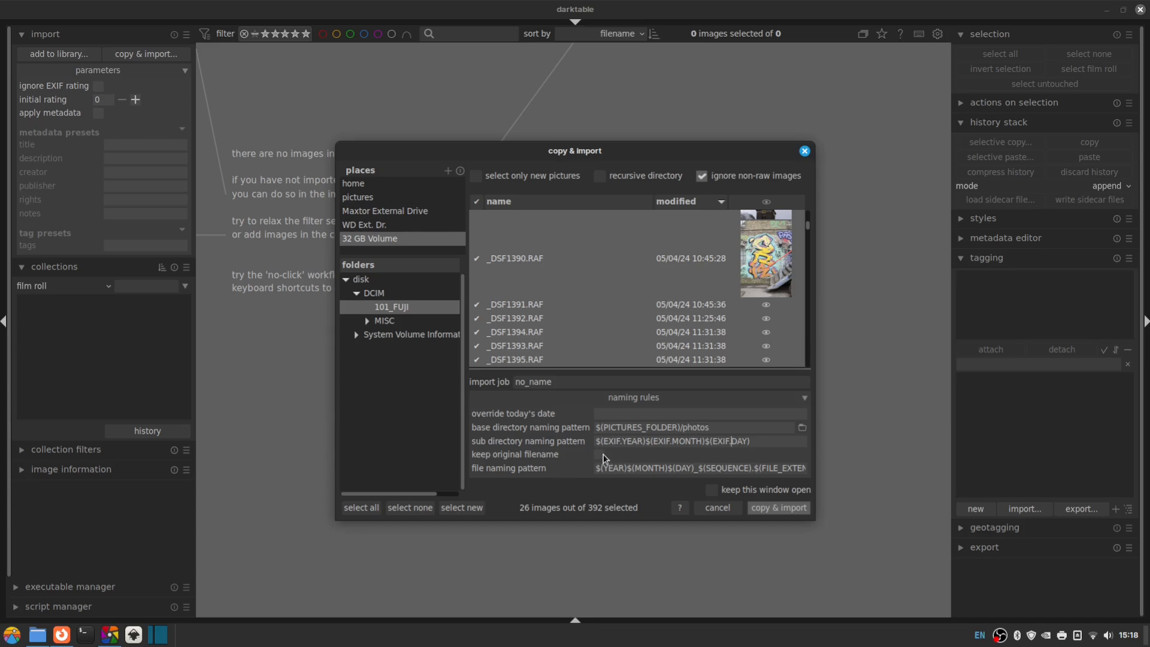
pyautogui.click(599, 455)
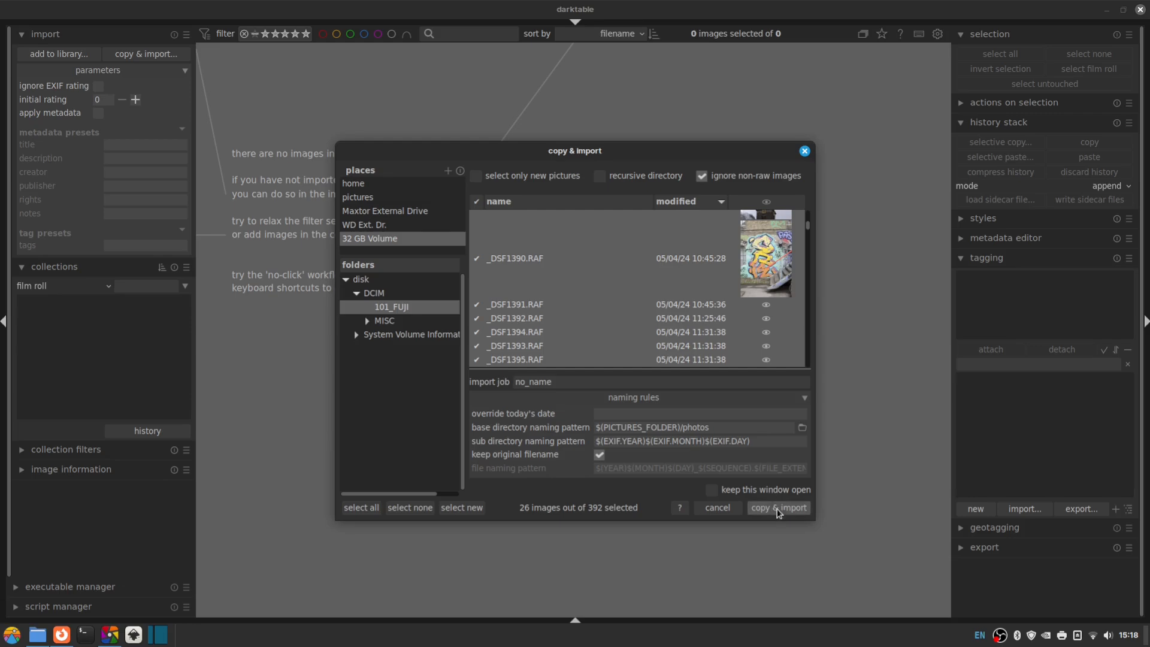
# - Import the 26 photos, view film roll 20240405, then return to the 16-shot roll 20240404
pyautogui.click(779, 508)
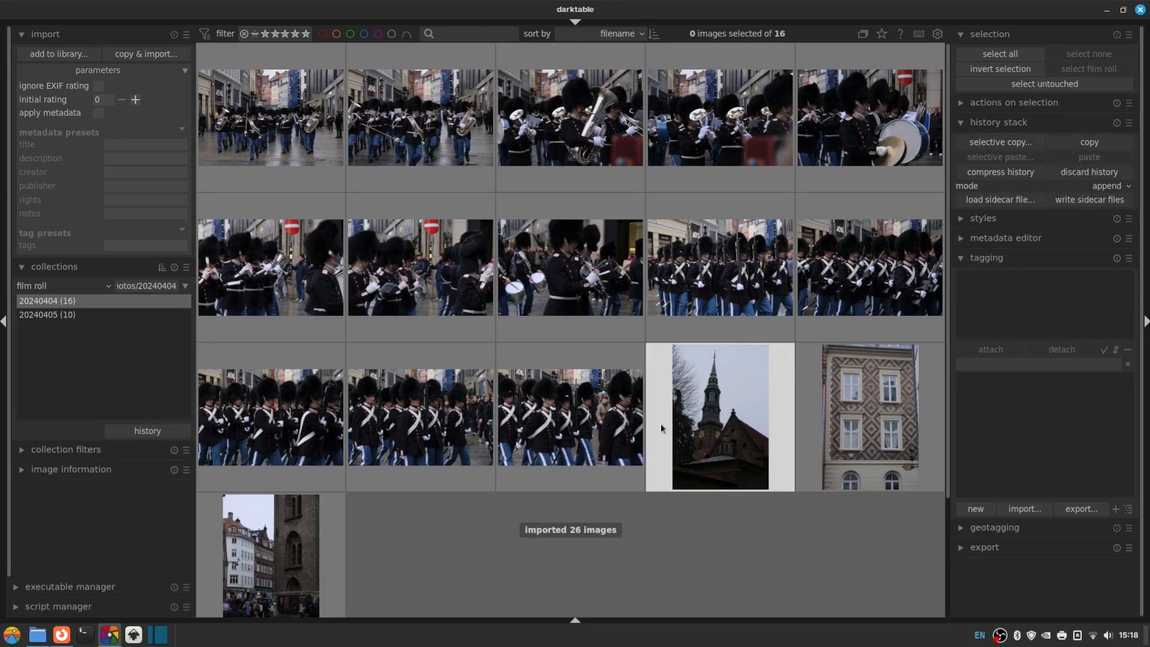
pyautogui.moveTo(420, 416)
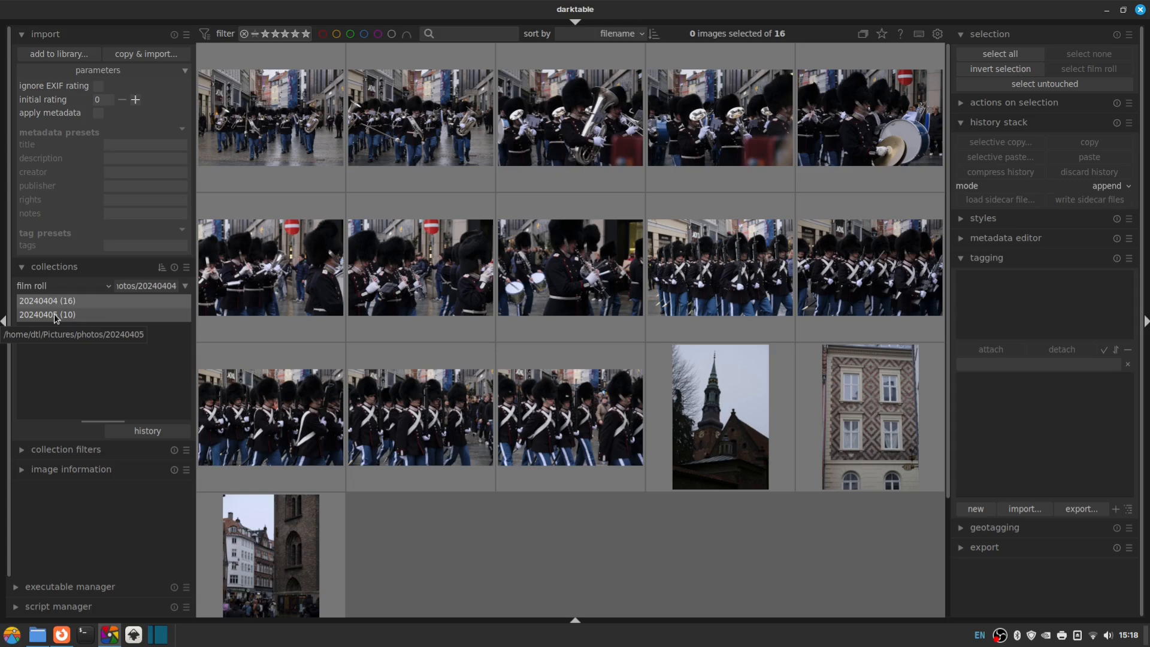
pyautogui.click(47, 314)
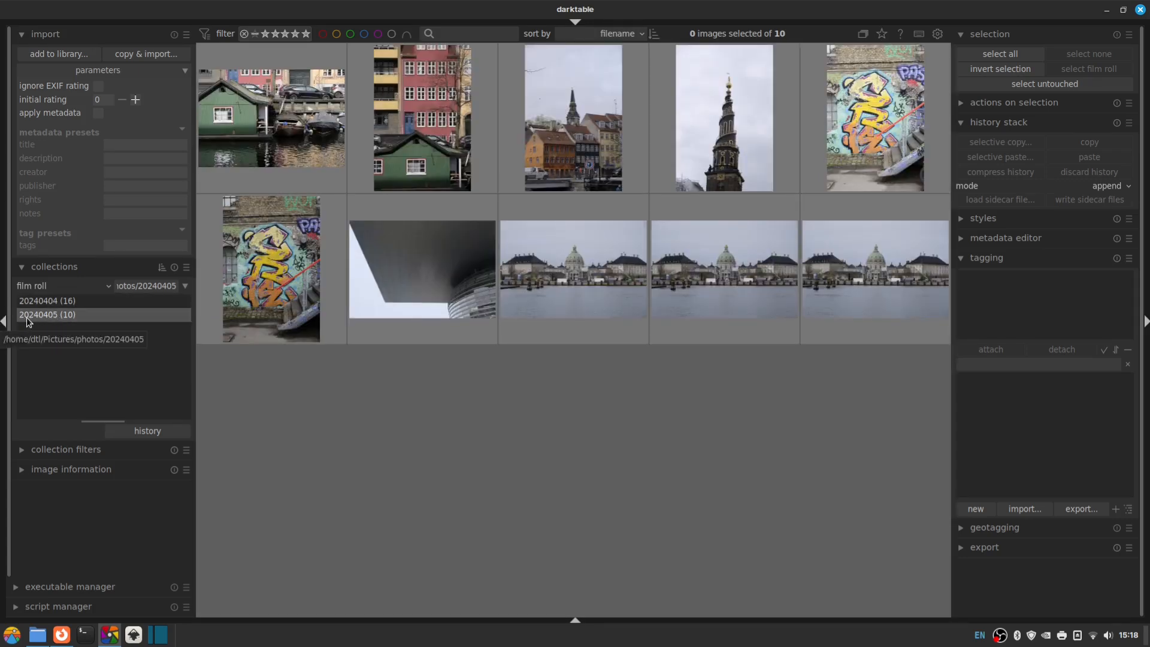
pyautogui.click(47, 301)
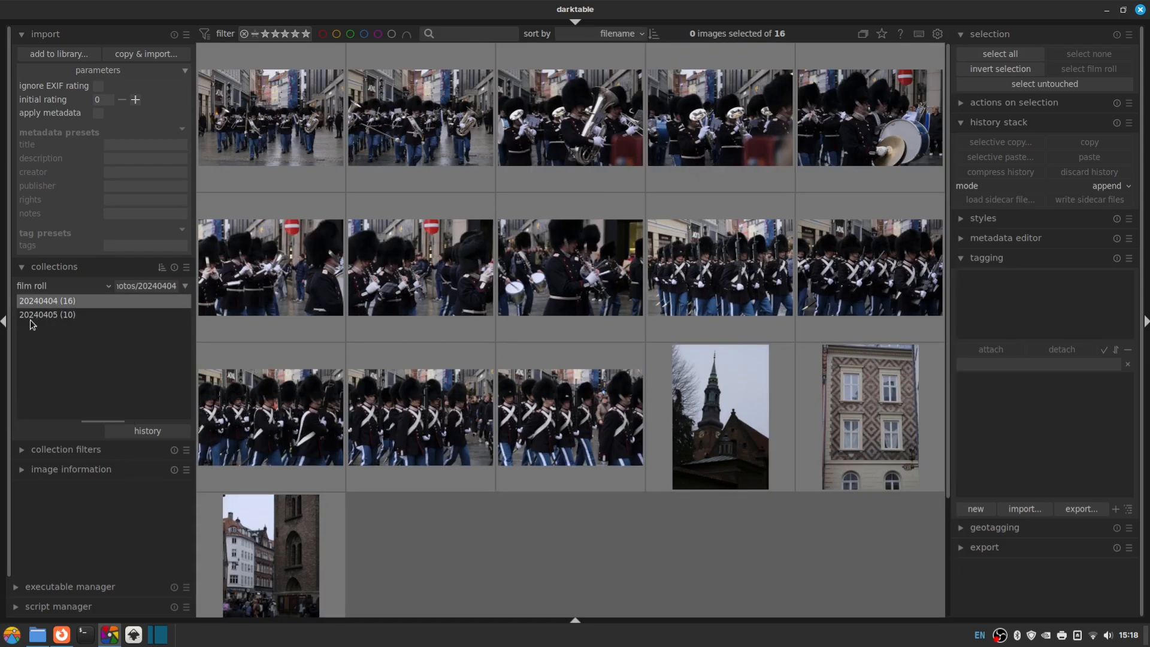
pyautogui.moveTo(46, 314)
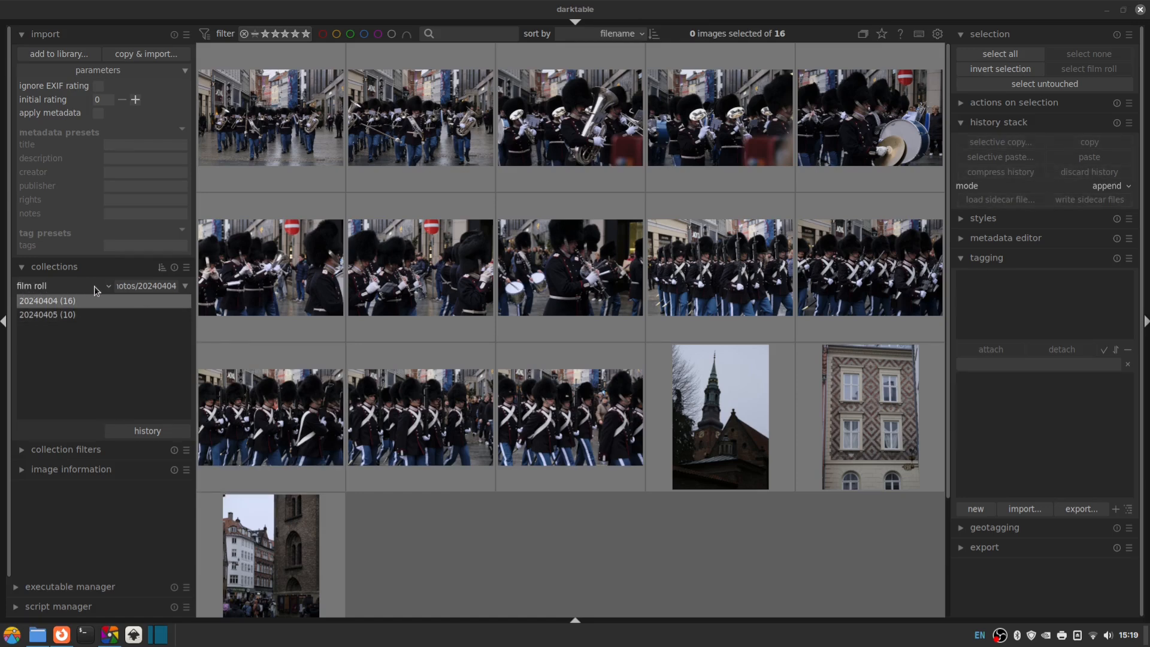
pyautogui.moveTo(111, 290)
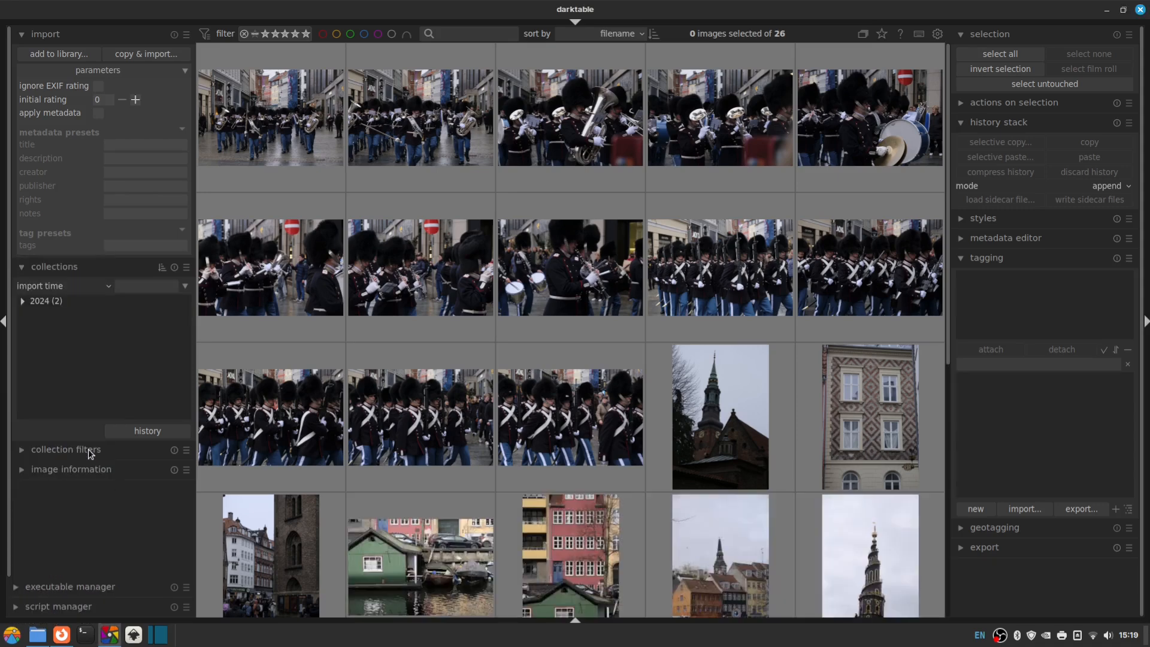
# - Collect by import time 2024 > 08 > 22 to show all 26 images together
pyautogui.click(23, 301)
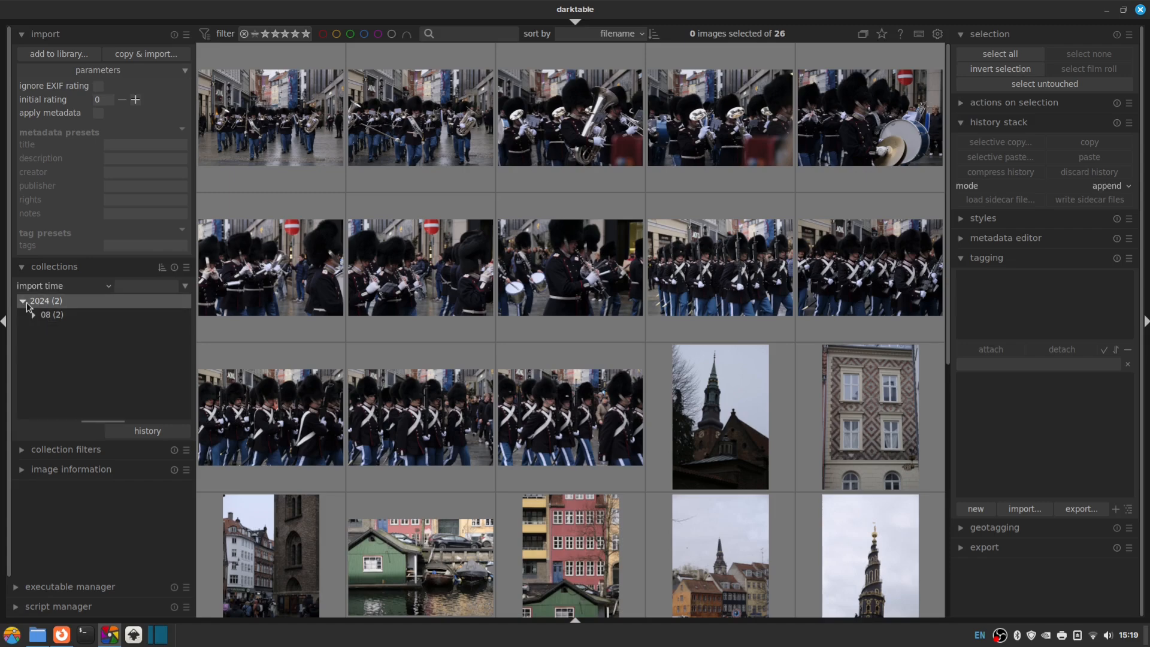
pyautogui.click(34, 314)
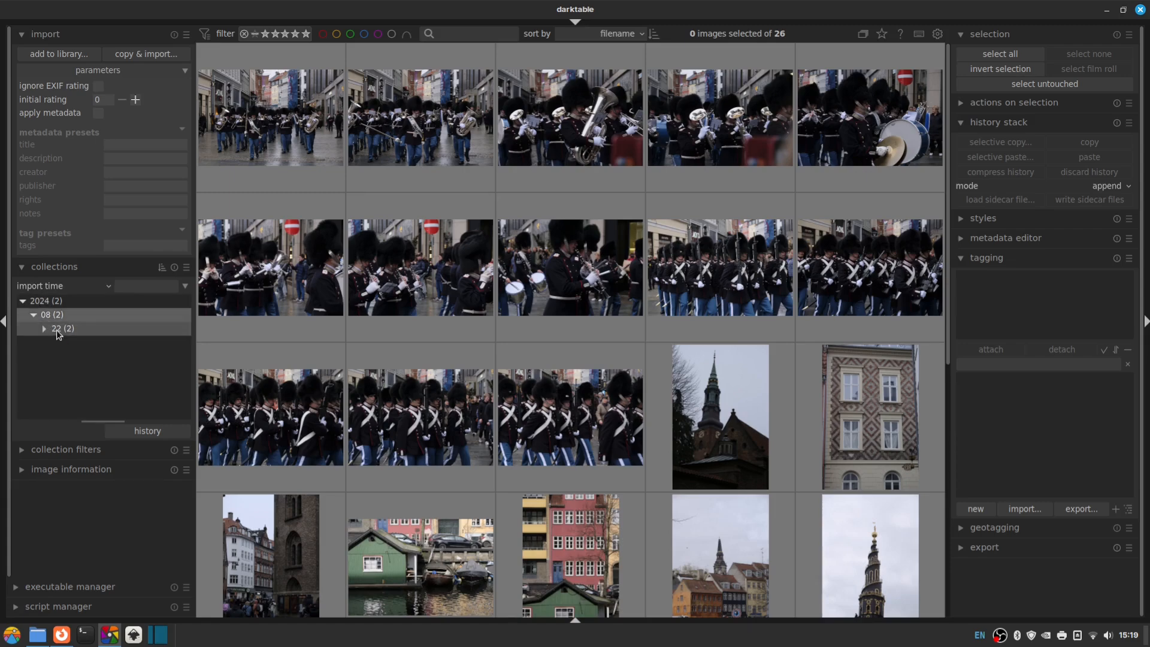
pyautogui.click(44, 328)
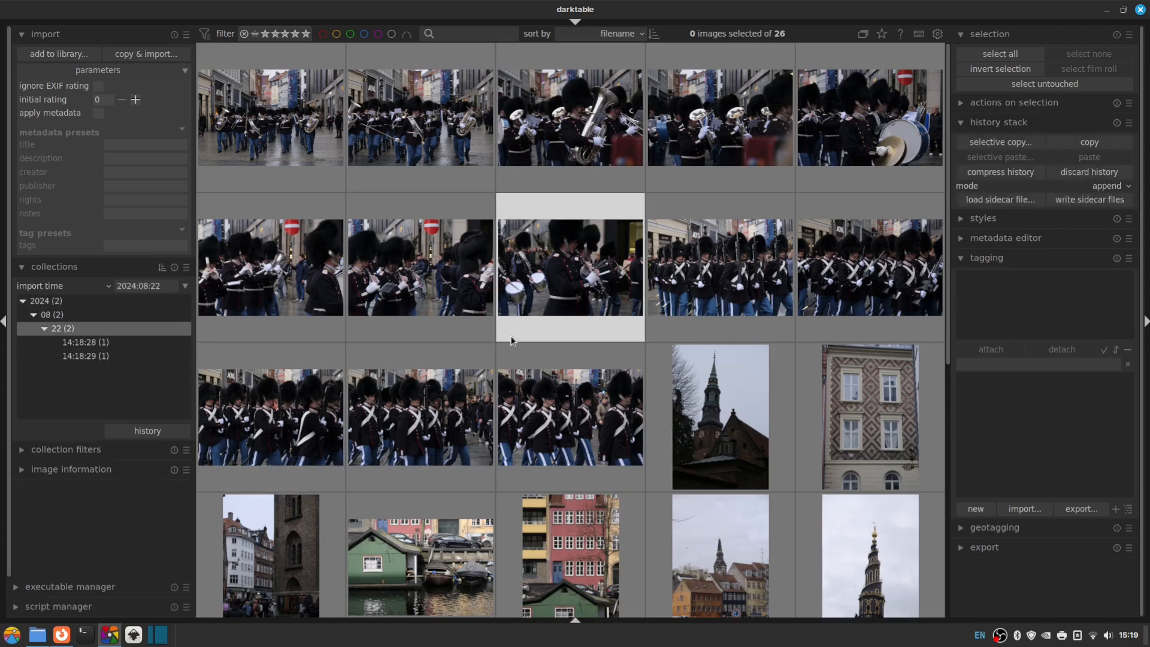
pyautogui.scroll(-3)
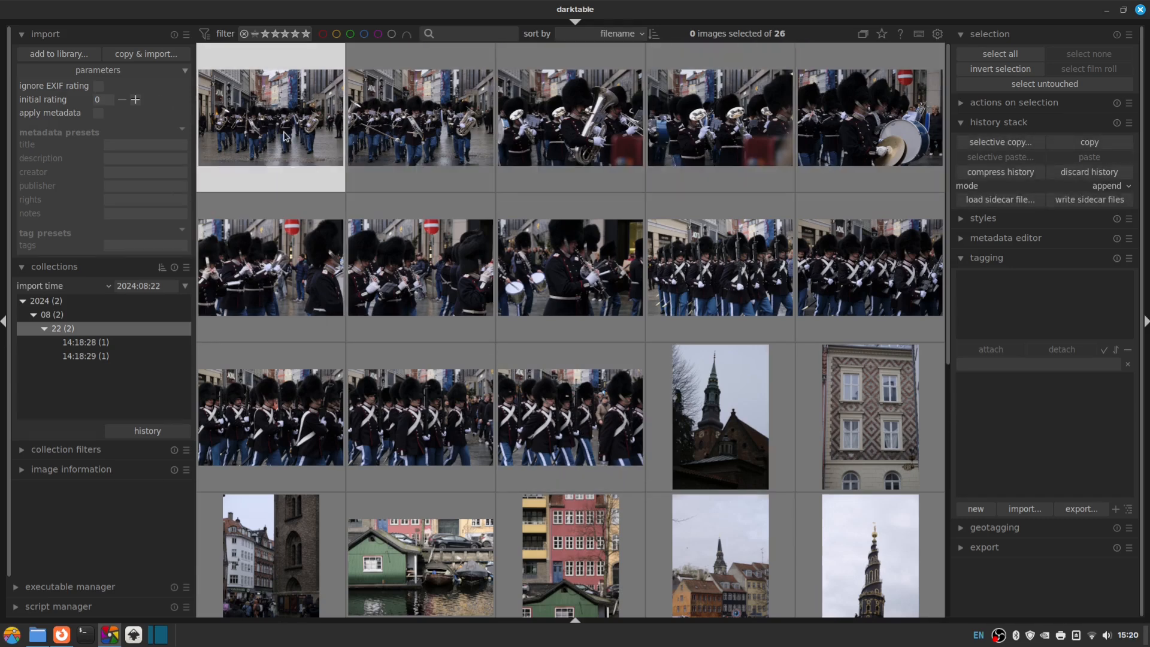
pyautogui.scroll(-3)
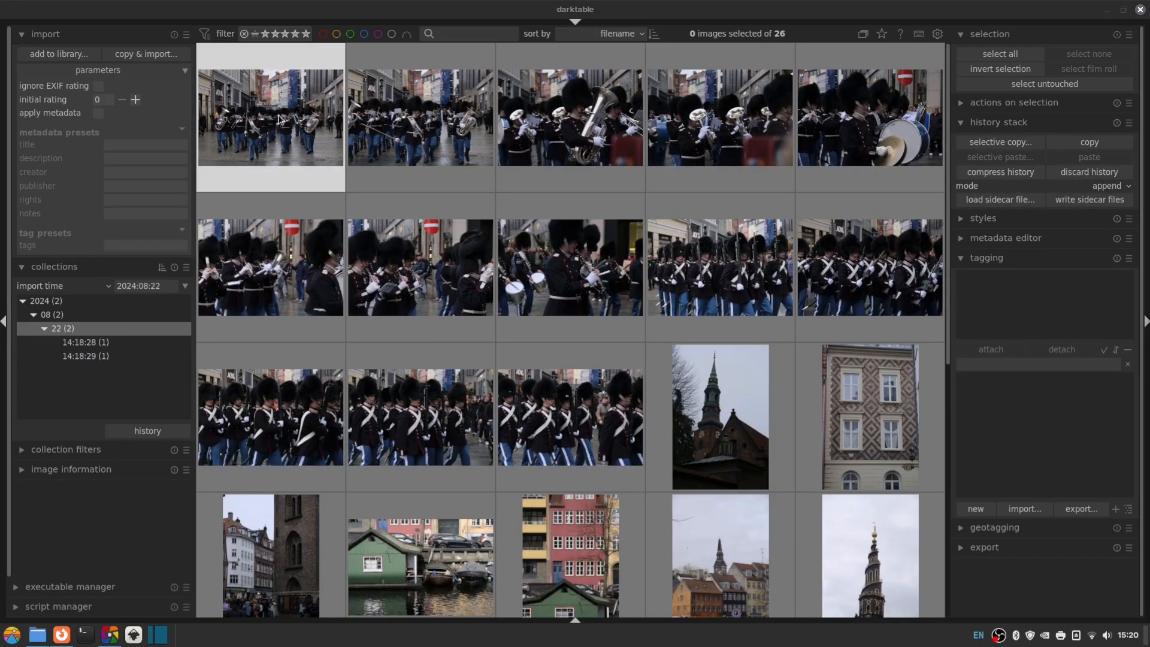
# - Choose permanent extended overlays so thumbnails show filename, exposure and rating
pyautogui.click(420, 266)
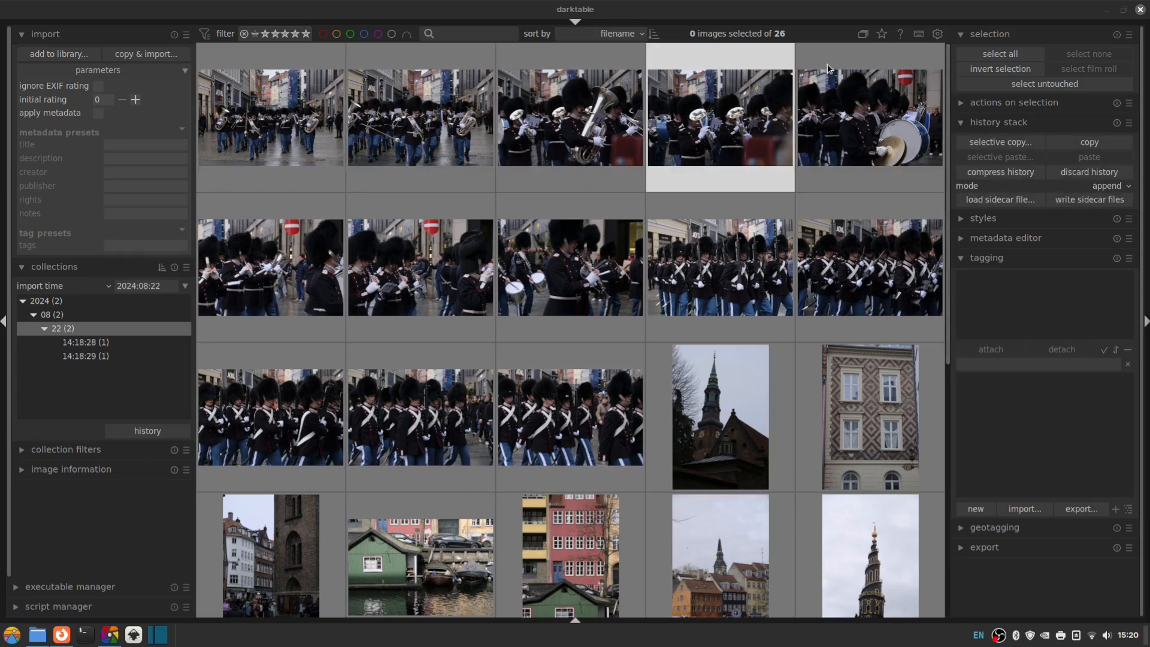
pyautogui.click(880, 33)
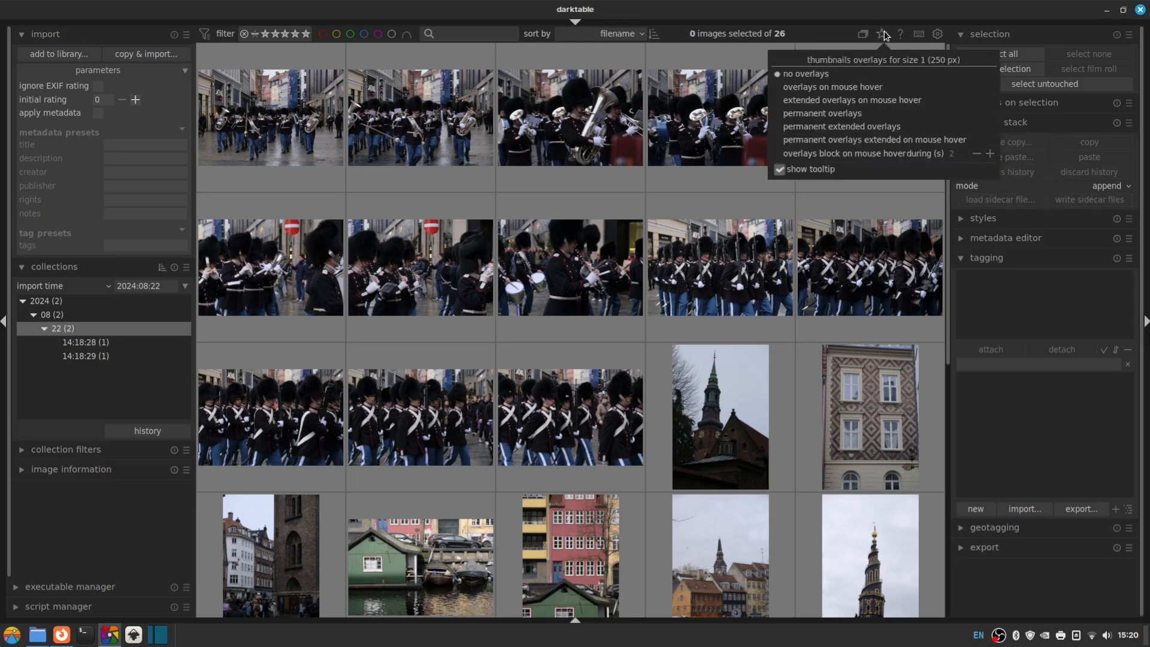
pyautogui.moveTo(841, 126)
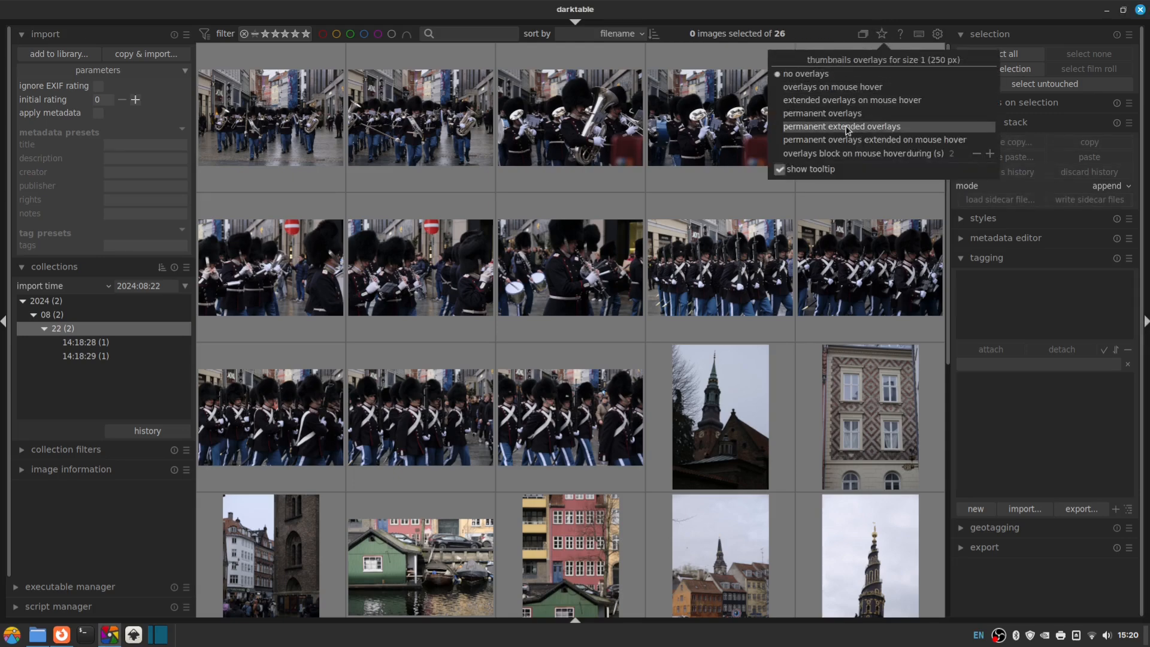
pyautogui.click(840, 126)
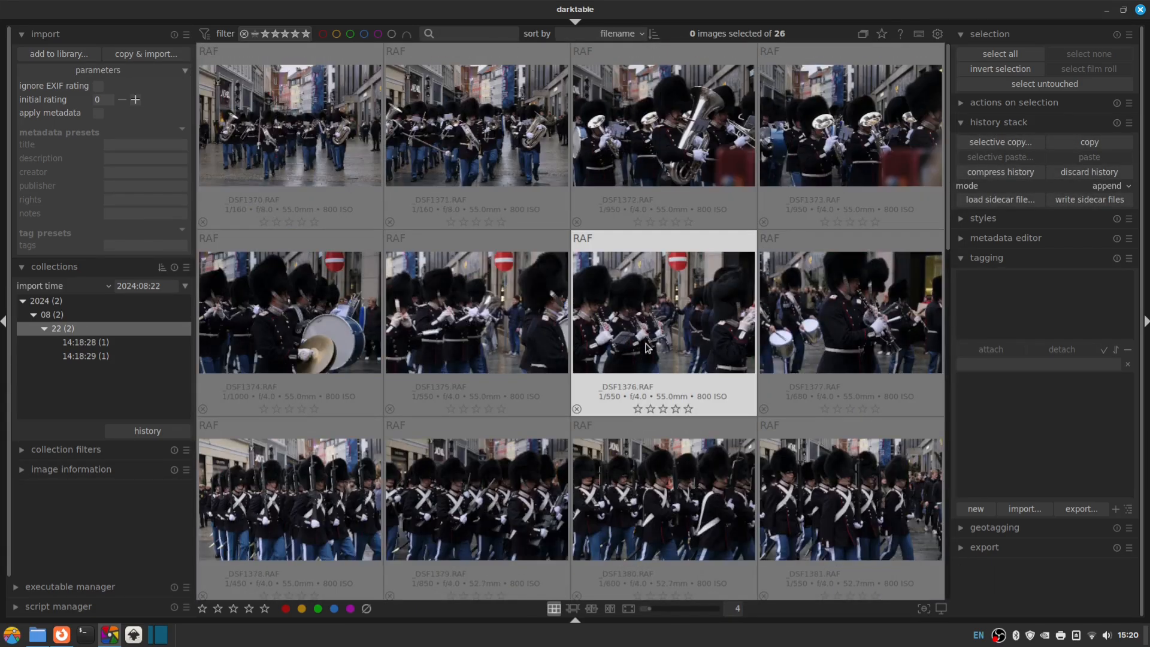
# - Scroll the lighttable to enlarge thumbnails toward a single full-size photo
pyautogui.scroll(-3)
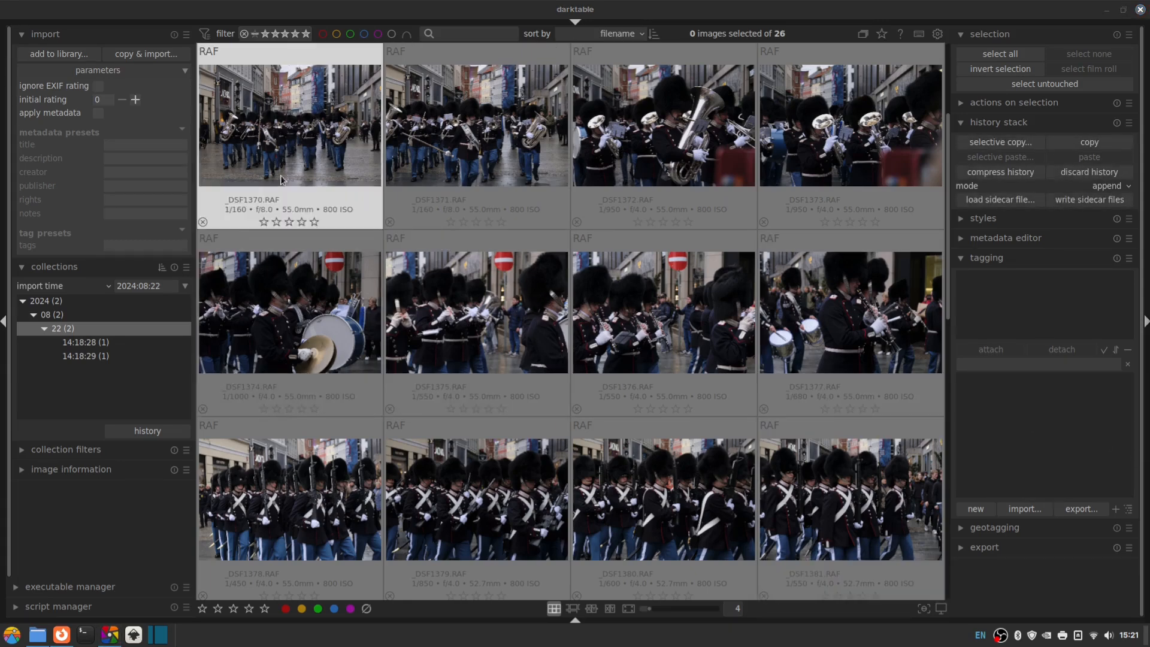
pyautogui.moveTo(744, 168)
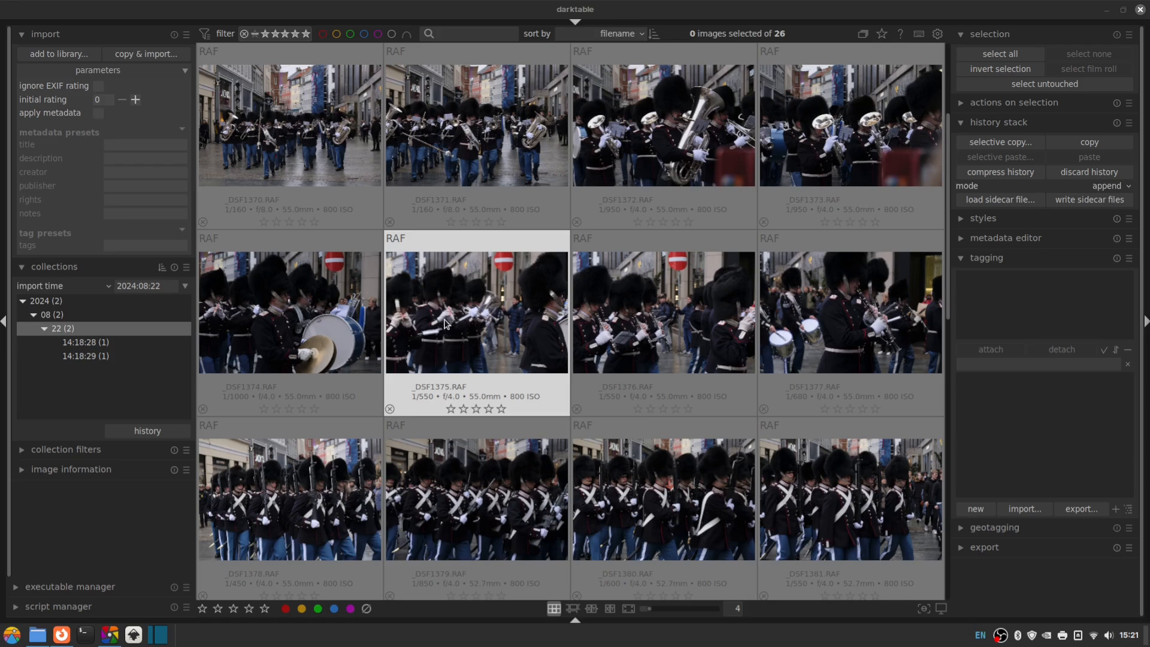
pyautogui.moveTo(447, 275)
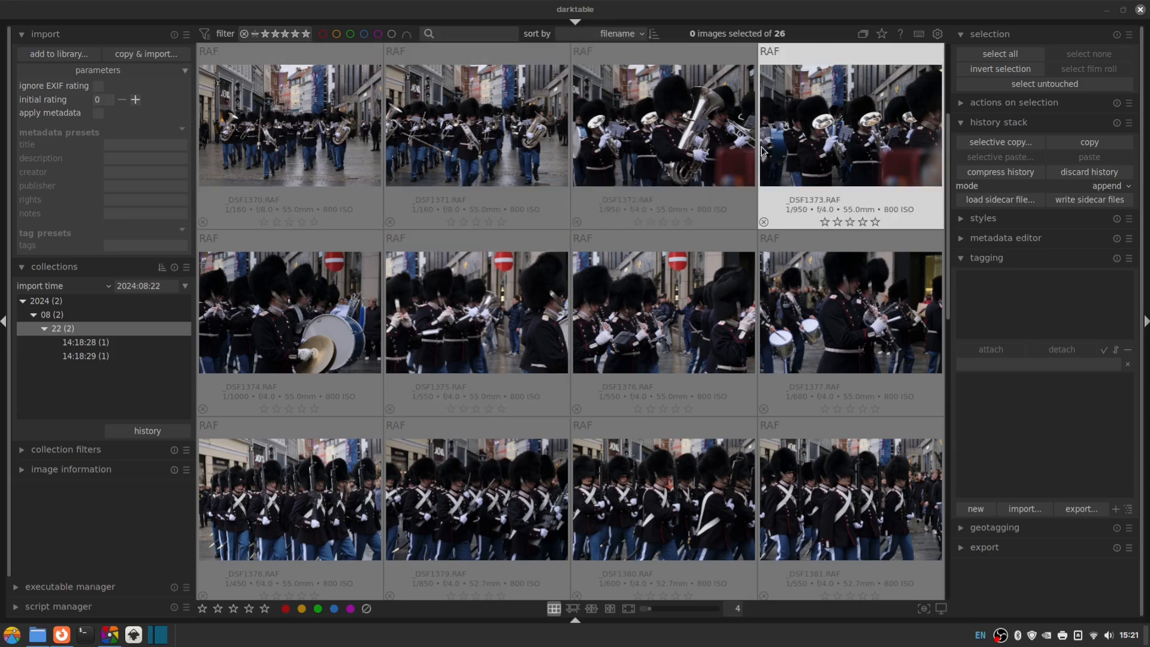
pyautogui.moveTo(577, 305)
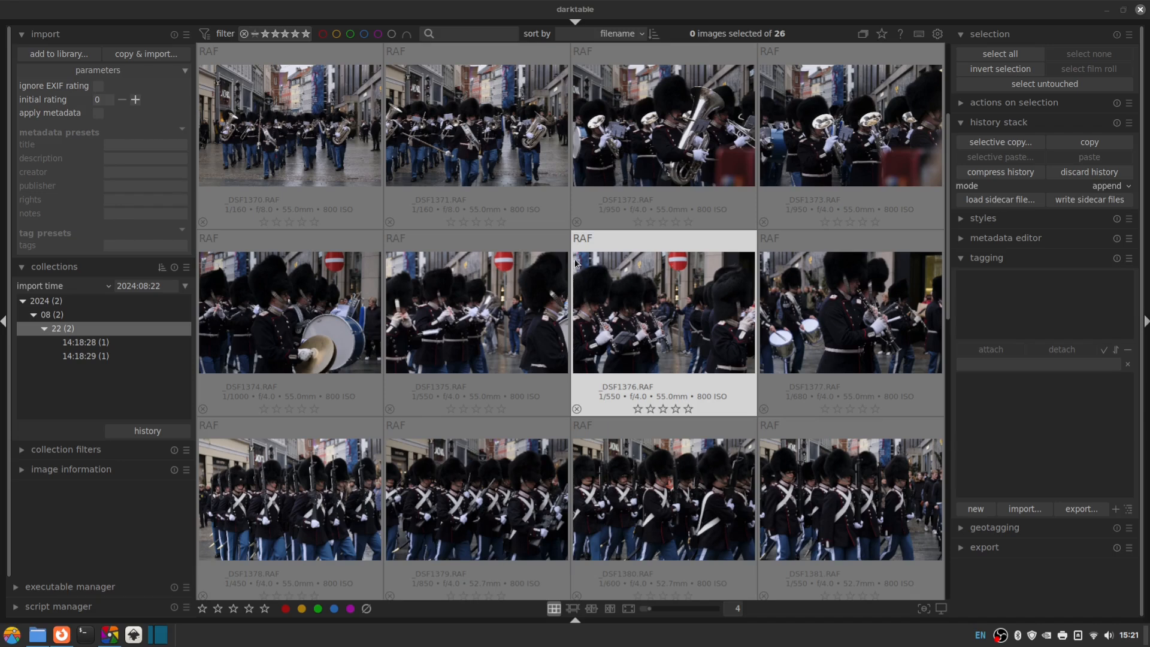
pyautogui.moveTo(579, 239)
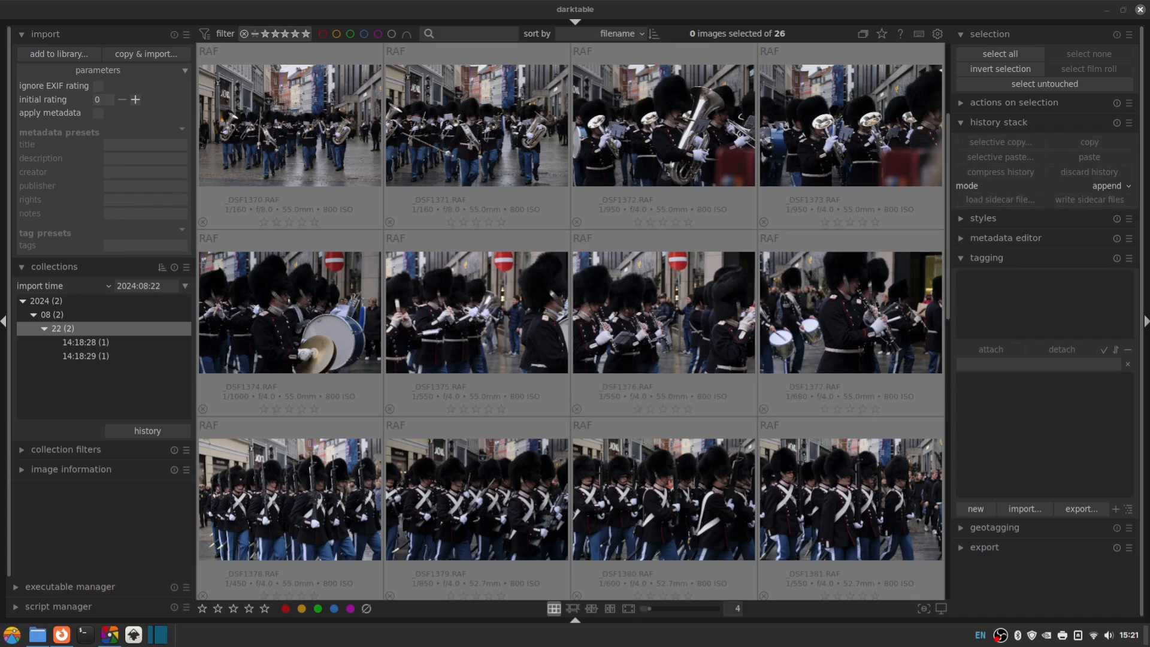
pyautogui.moveTo(480, 324)
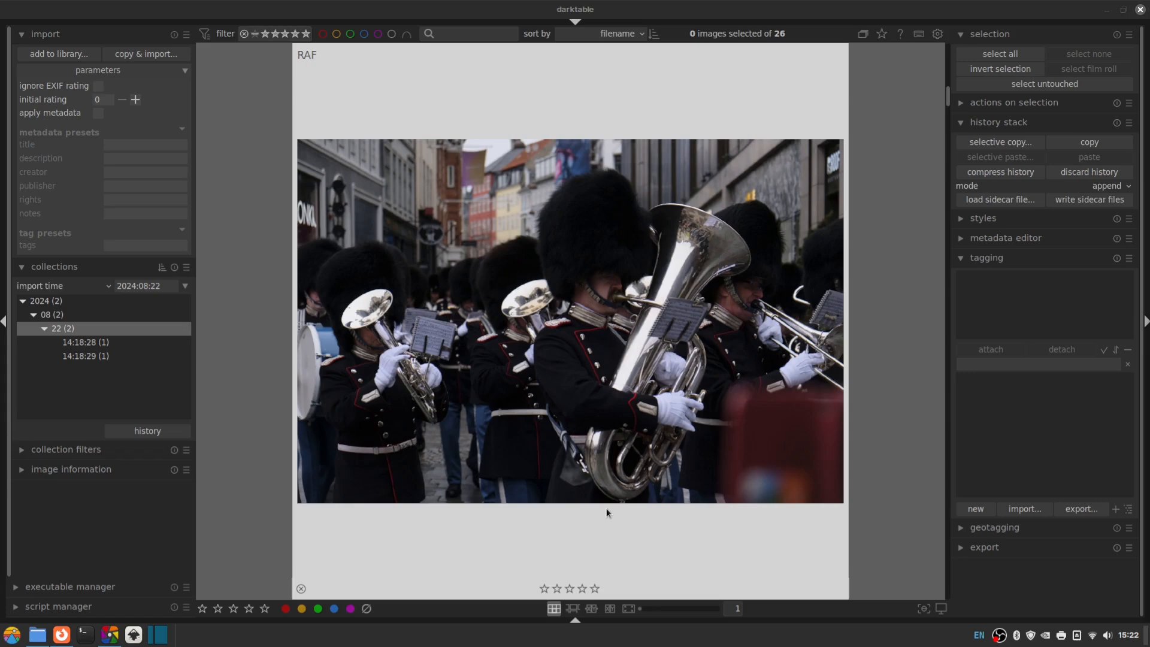
pyautogui.moveTo(534, 226)
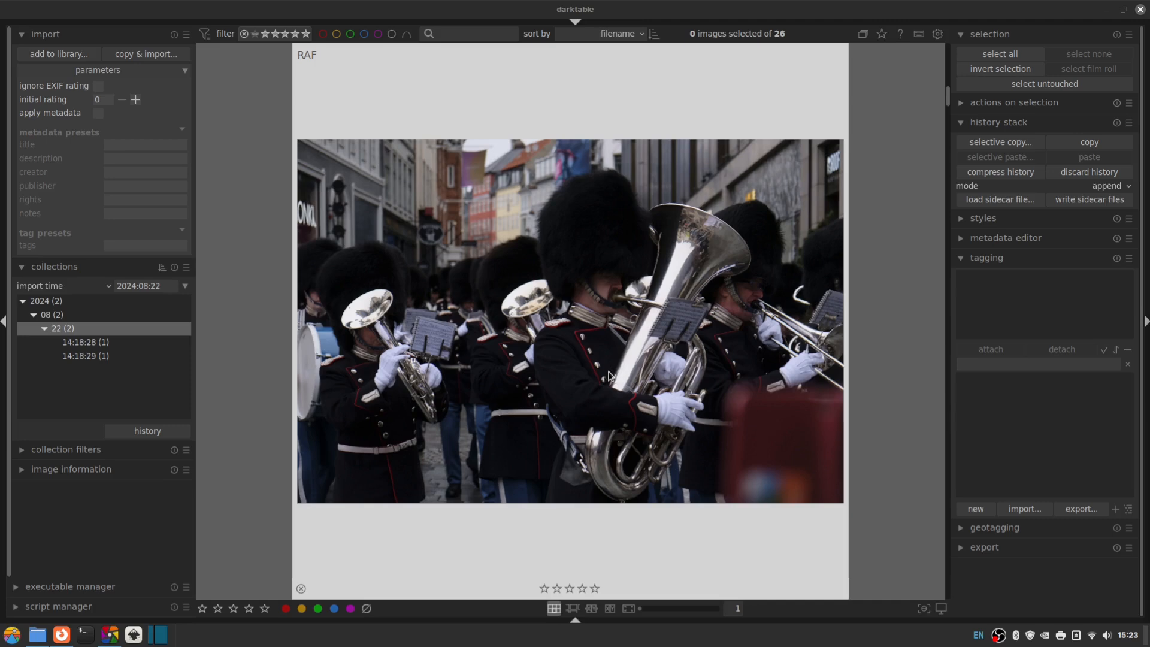
pyautogui.moveTo(674, 443)
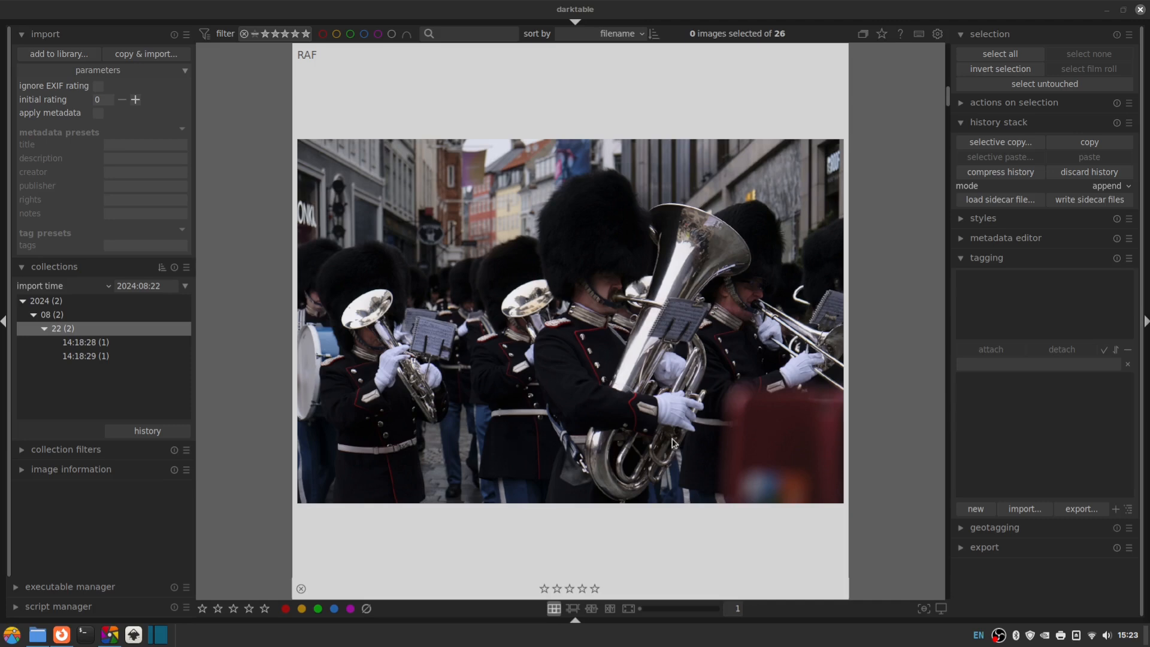
pyautogui.moveTo(570, 493)
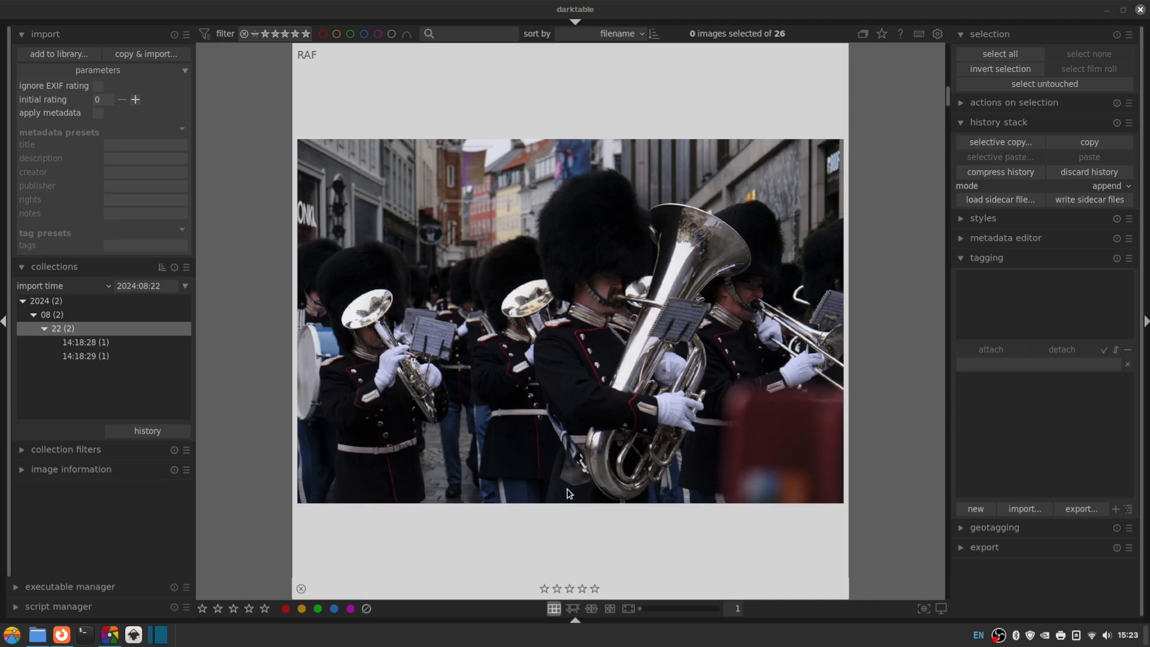
pyautogui.moveTo(580, 159)
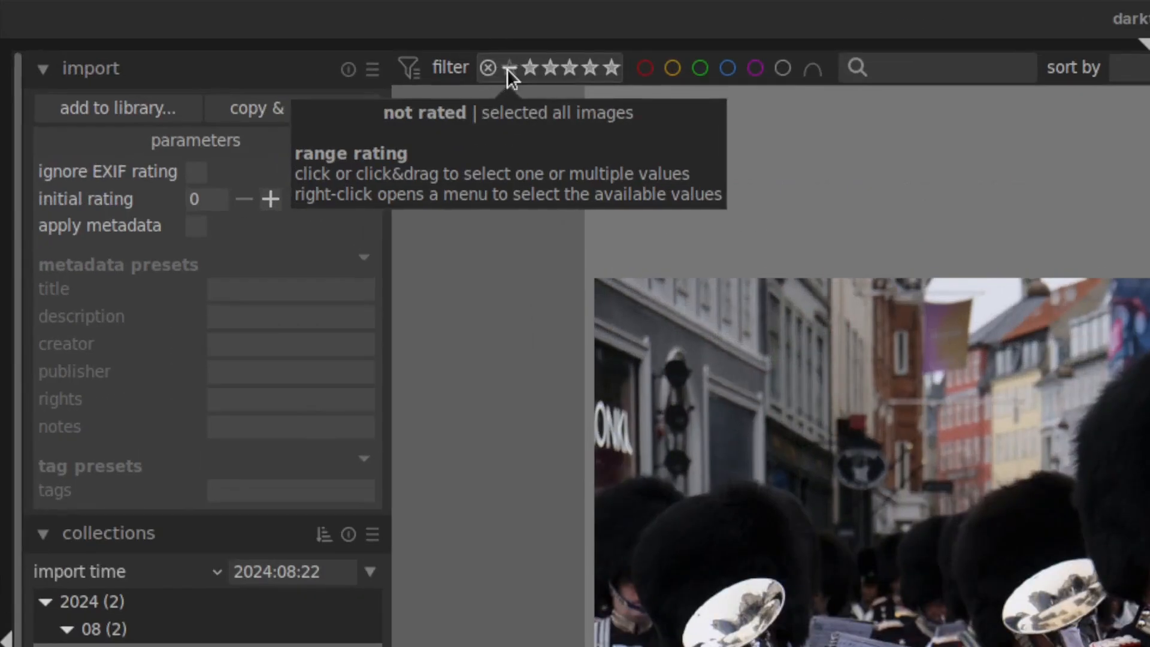
# - Filter the collection to unrated photos, leaving the tuba-player shot alone
pyautogui.click(591, 67)
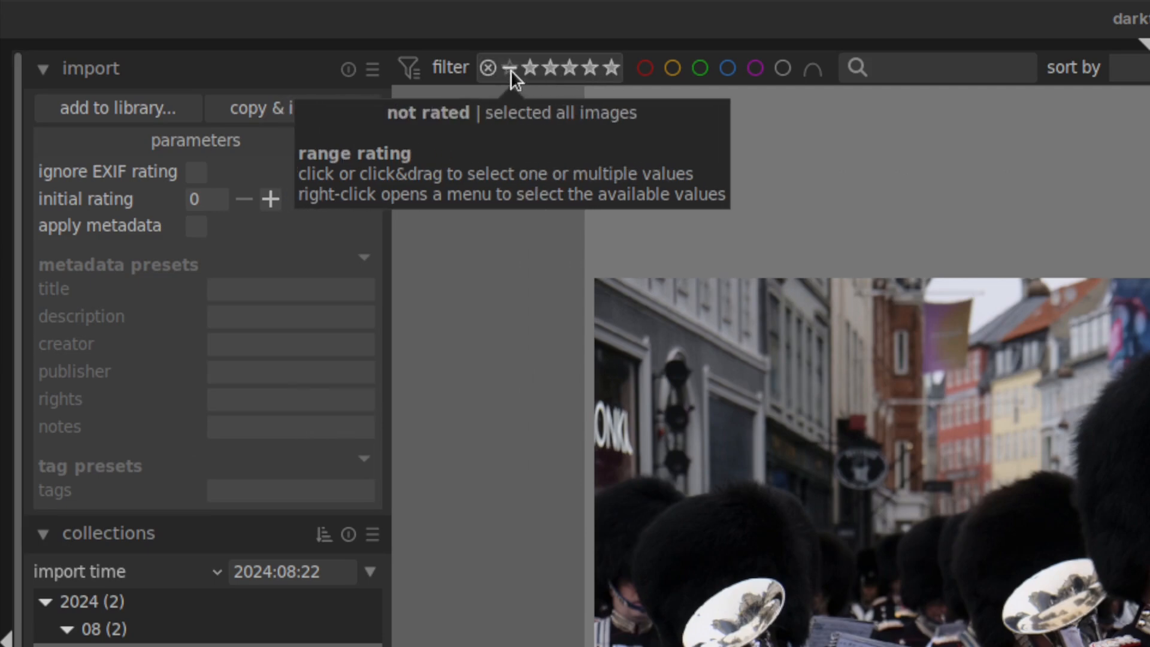
pyautogui.click(510, 67)
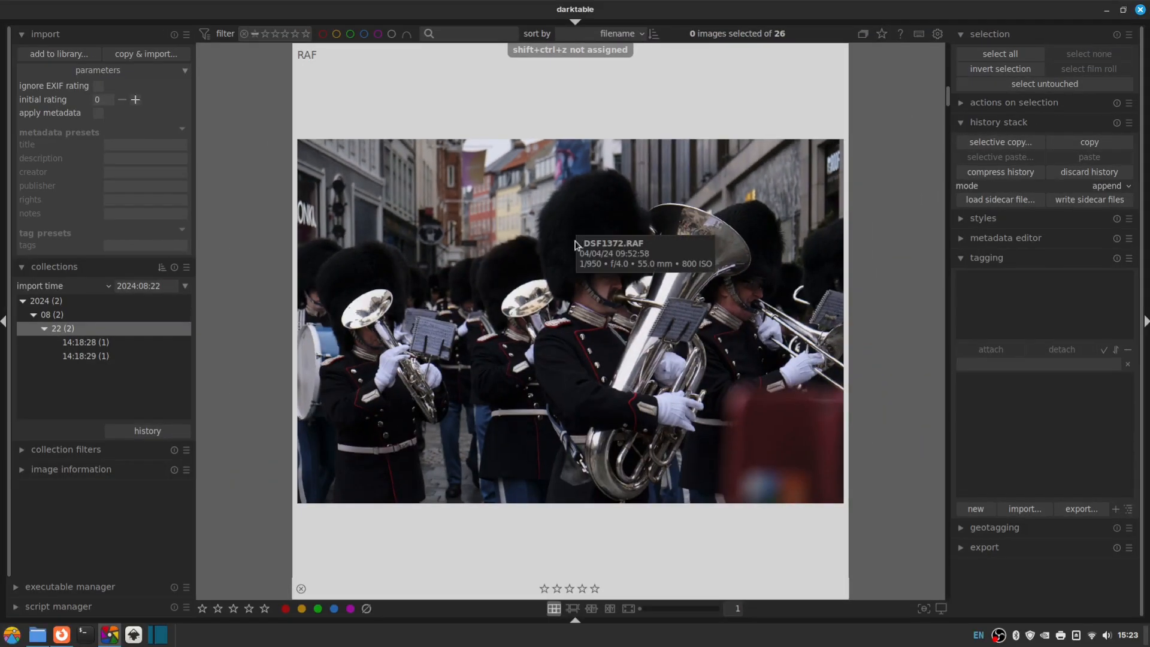
pyautogui.moveTo(645, 186)
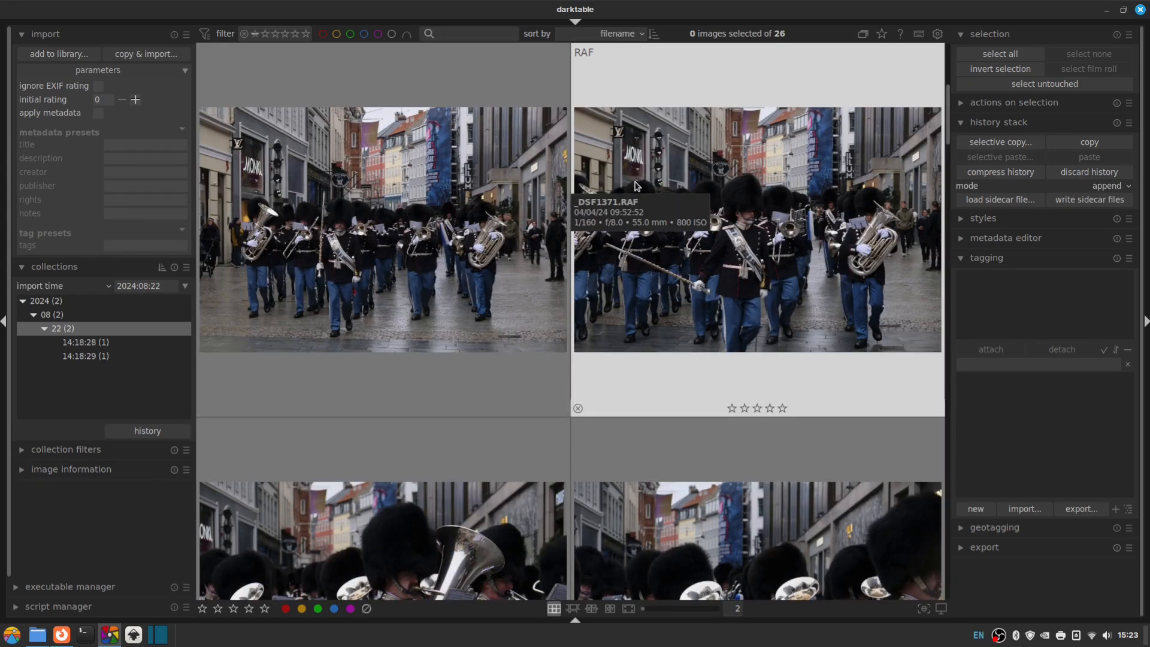
pyautogui.moveTo(434, 206)
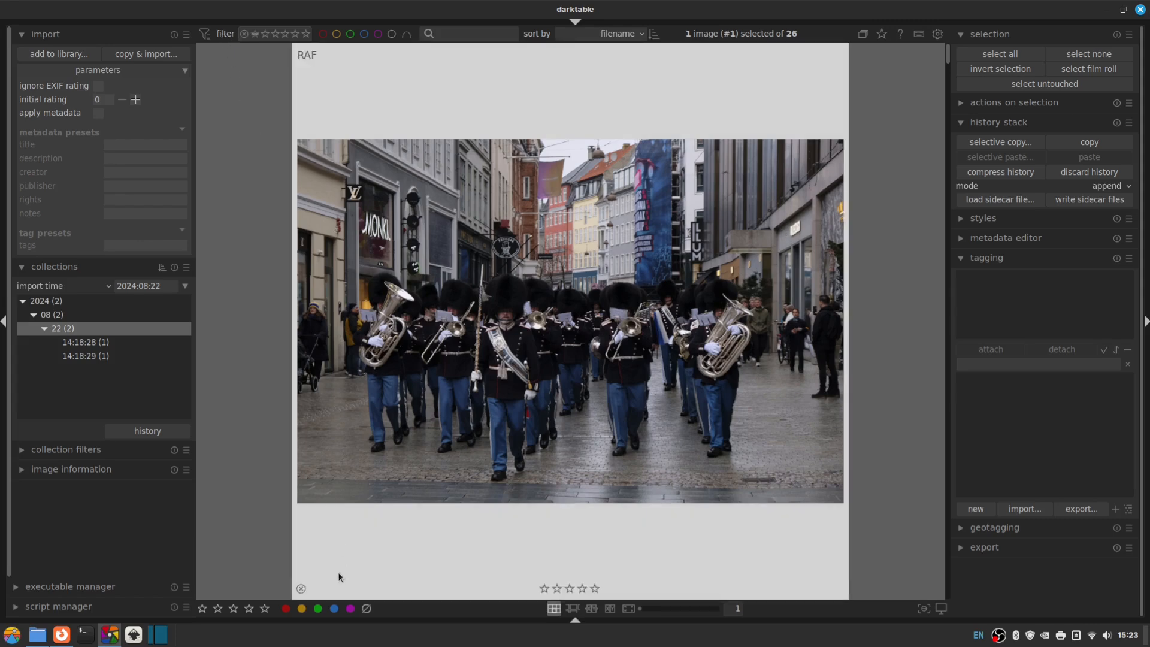
pyautogui.moveTo(542, 560)
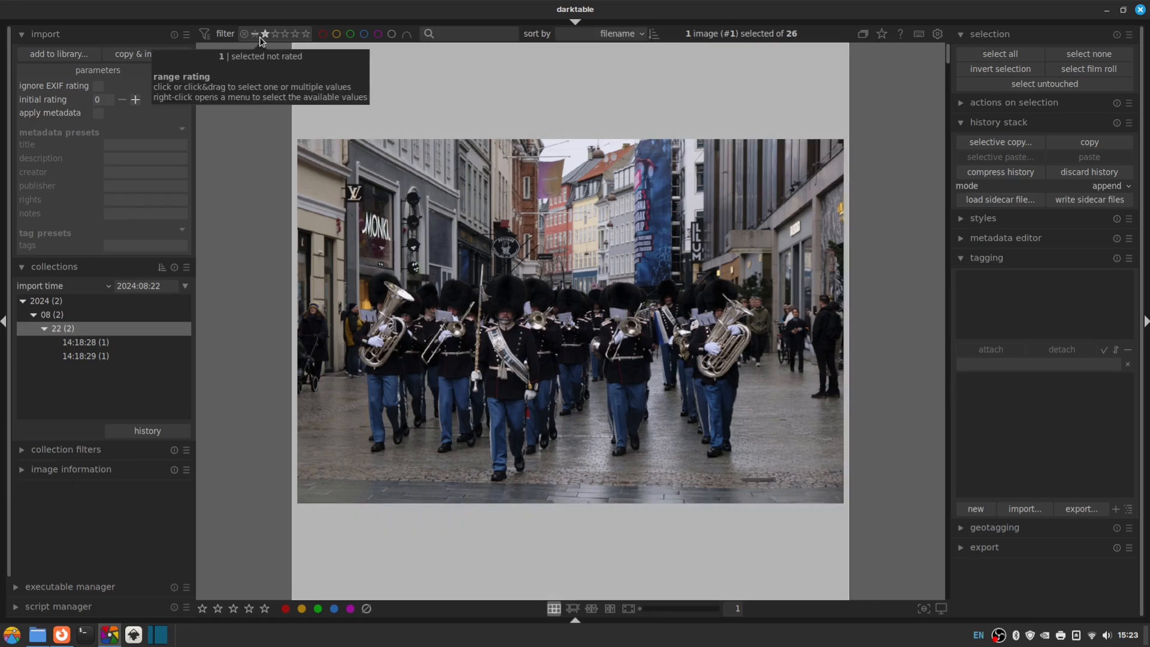
pyautogui.moveTo(574, 273)
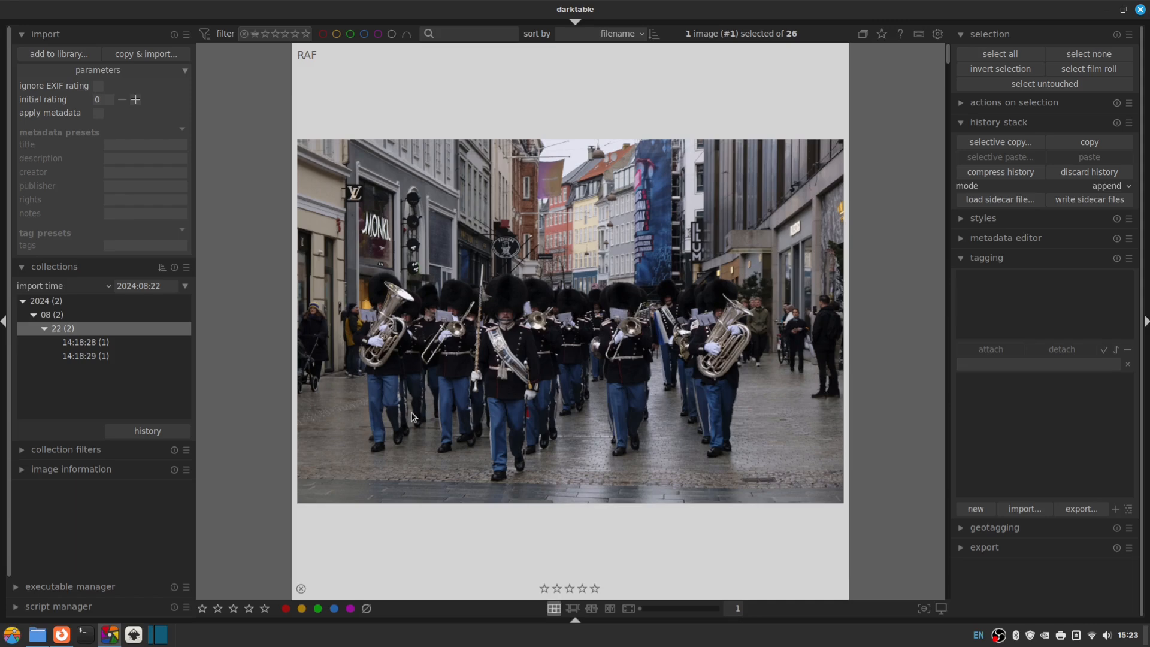
pyautogui.moveTo(675, 360)
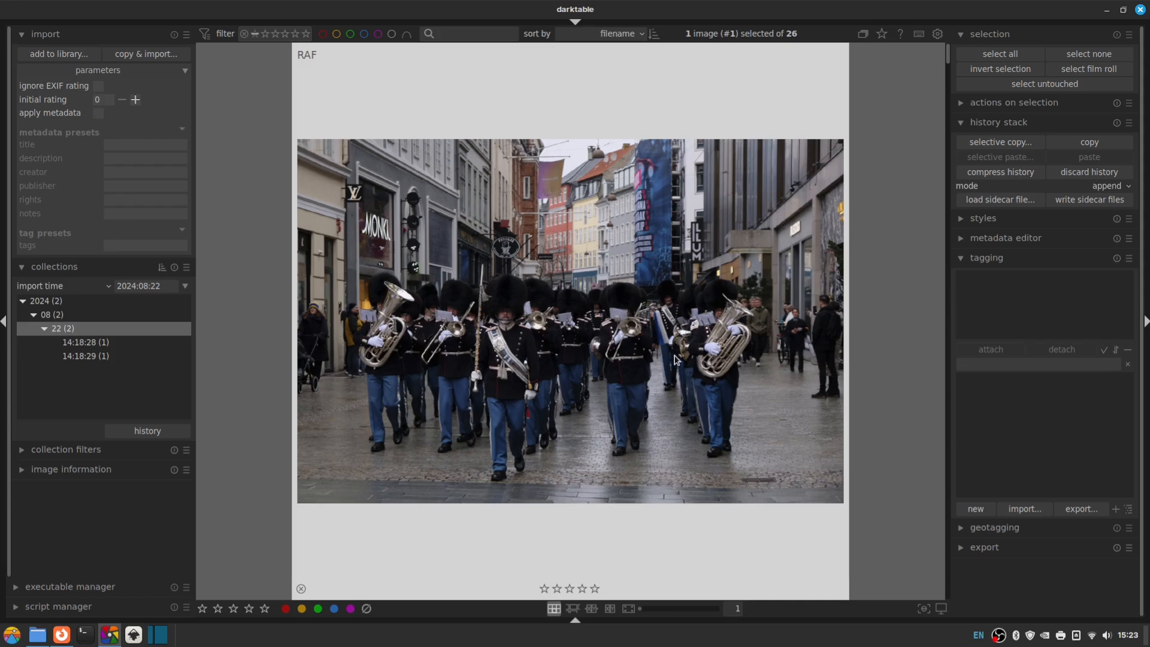
pyautogui.moveTo(681, 348)
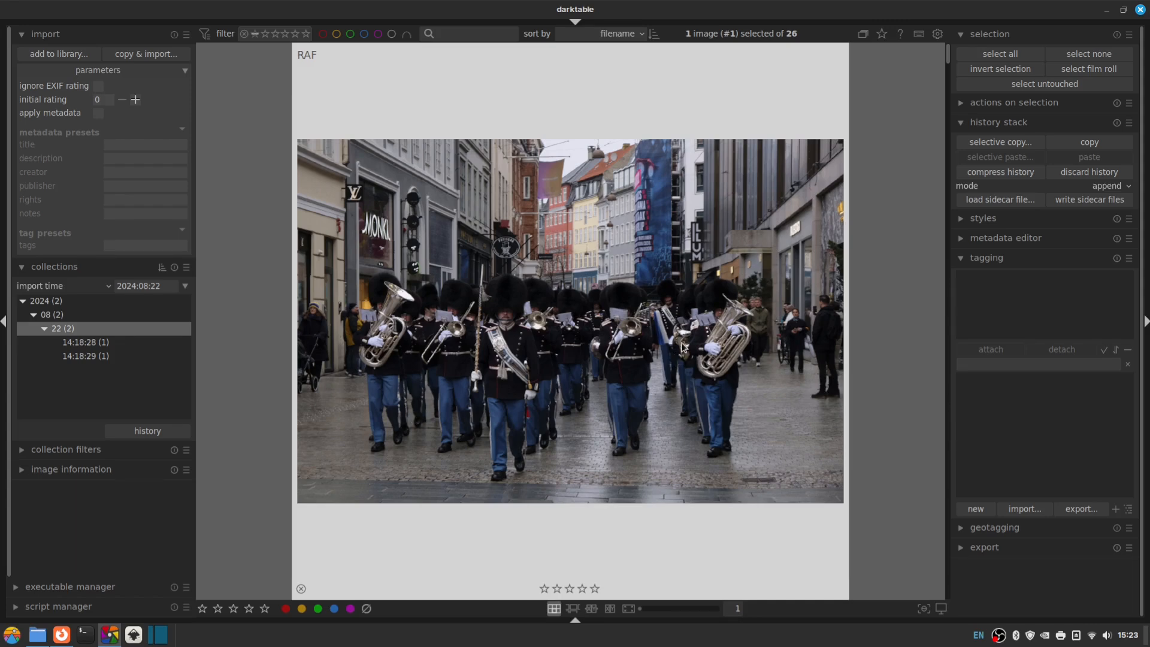
pyautogui.moveTo(690, 322)
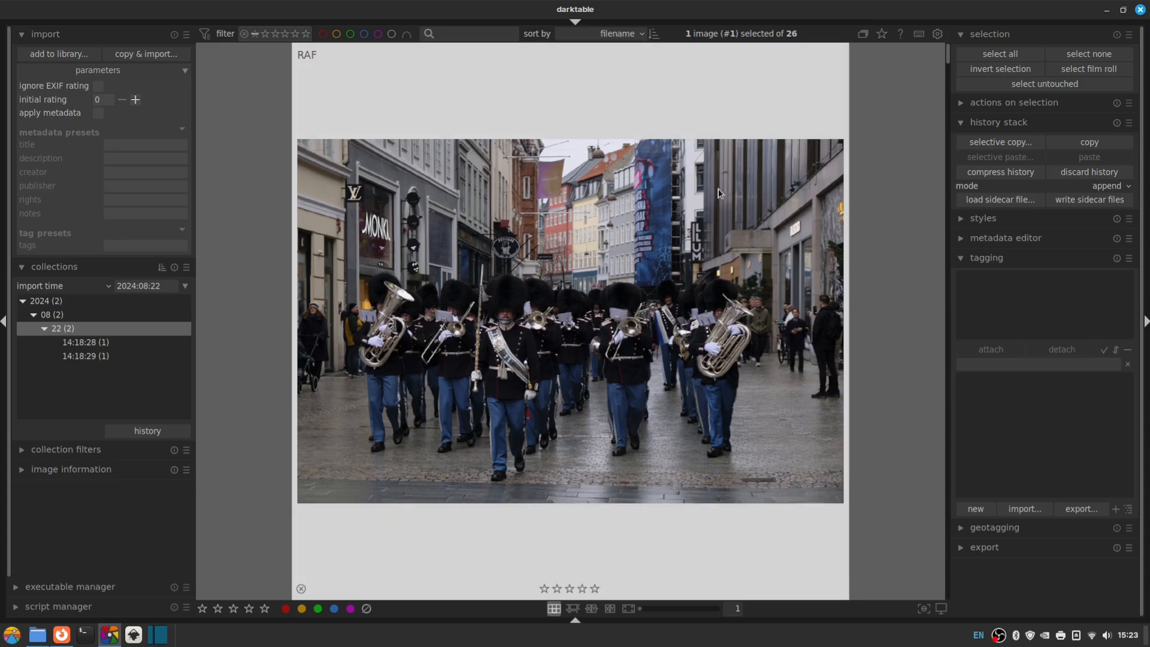
pyautogui.moveTo(590, 338)
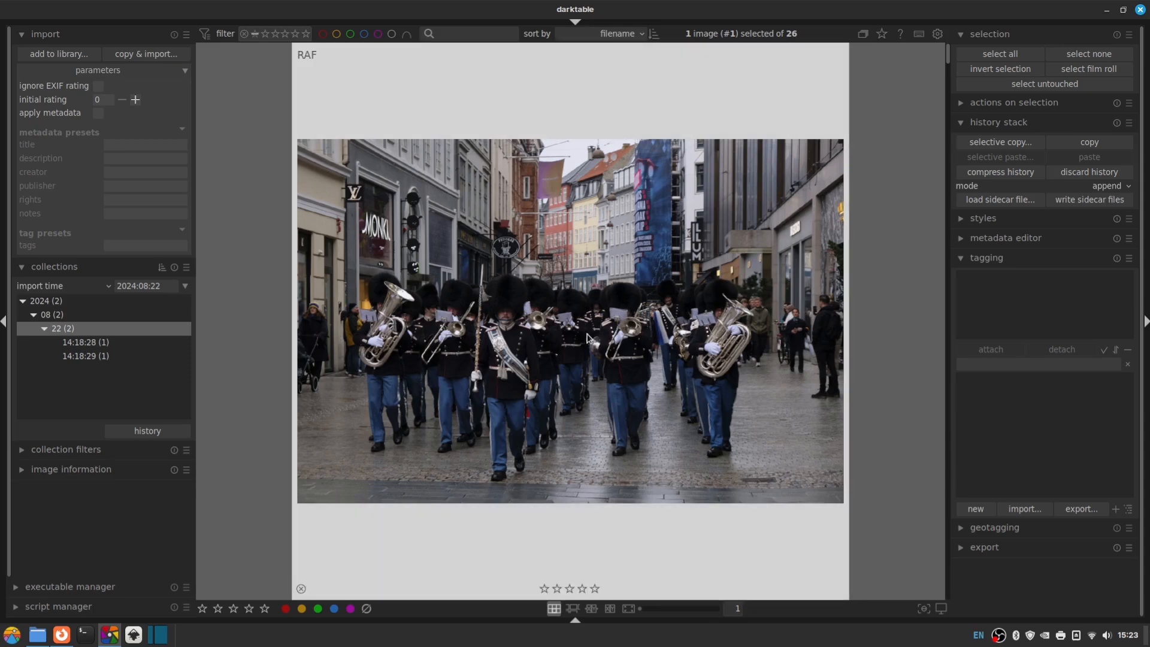
pyautogui.moveTo(611, 334)
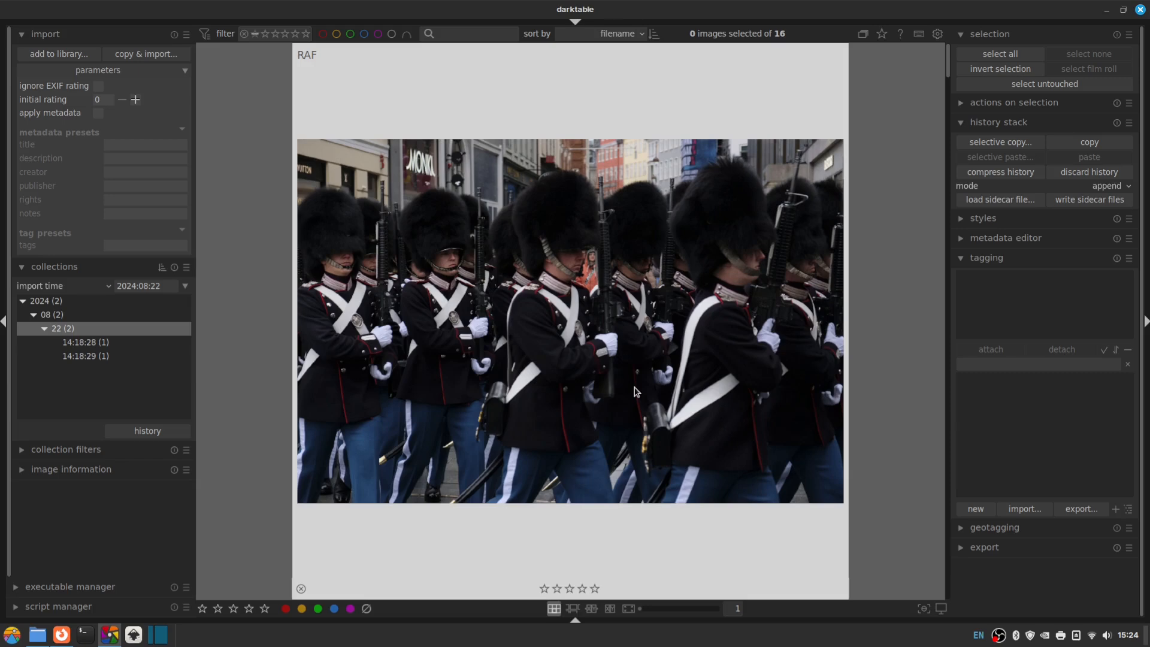
pyautogui.moveTo(634, 390)
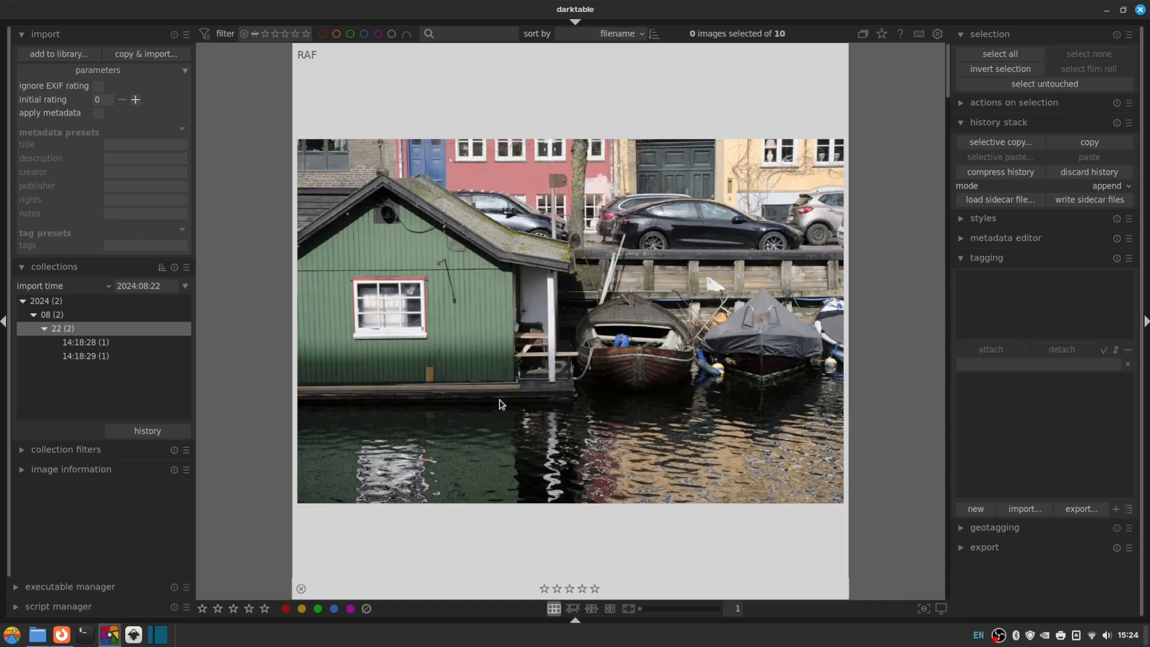
pyautogui.moveTo(645, 345)
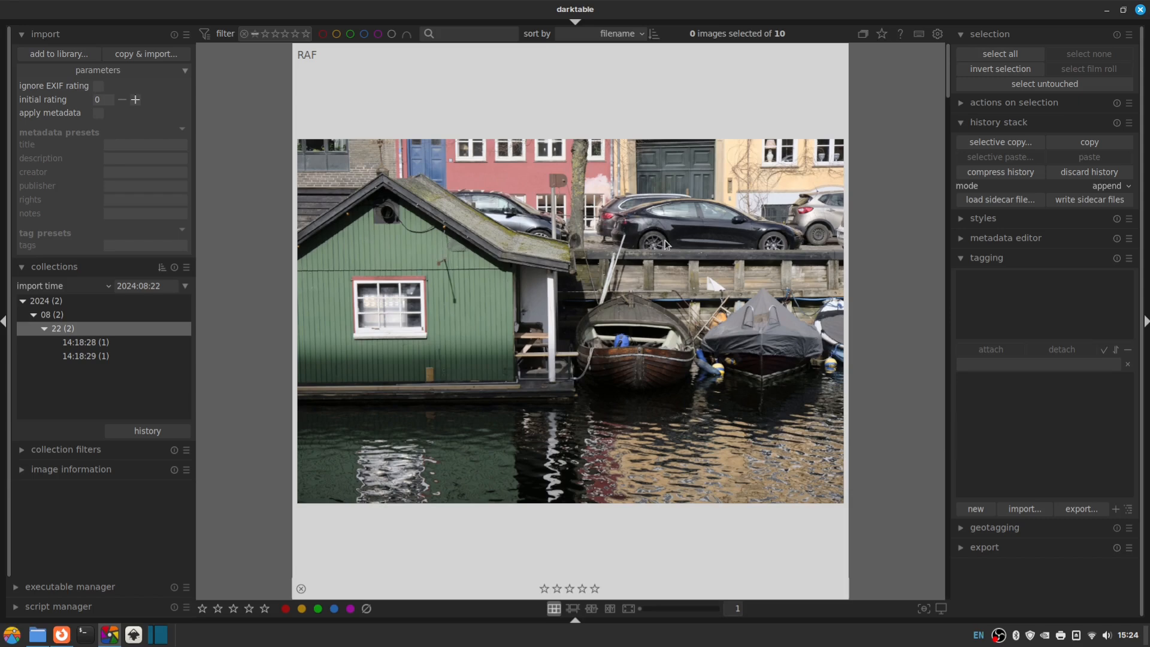
pyautogui.moveTo(678, 370)
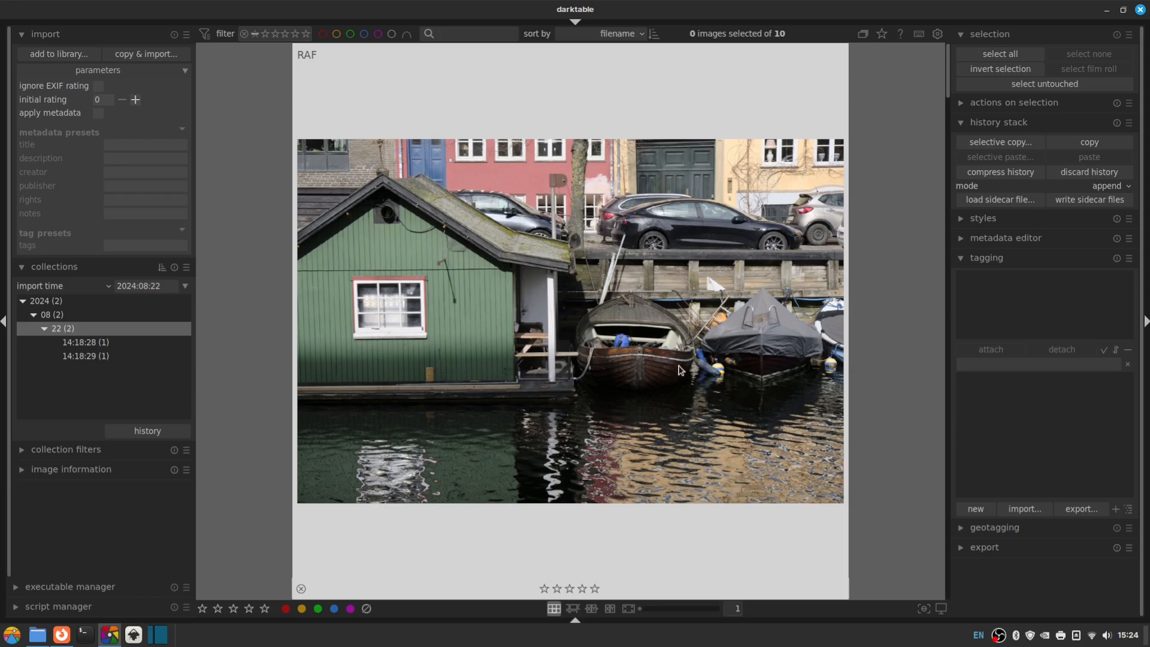
pyautogui.moveTo(577, 315)
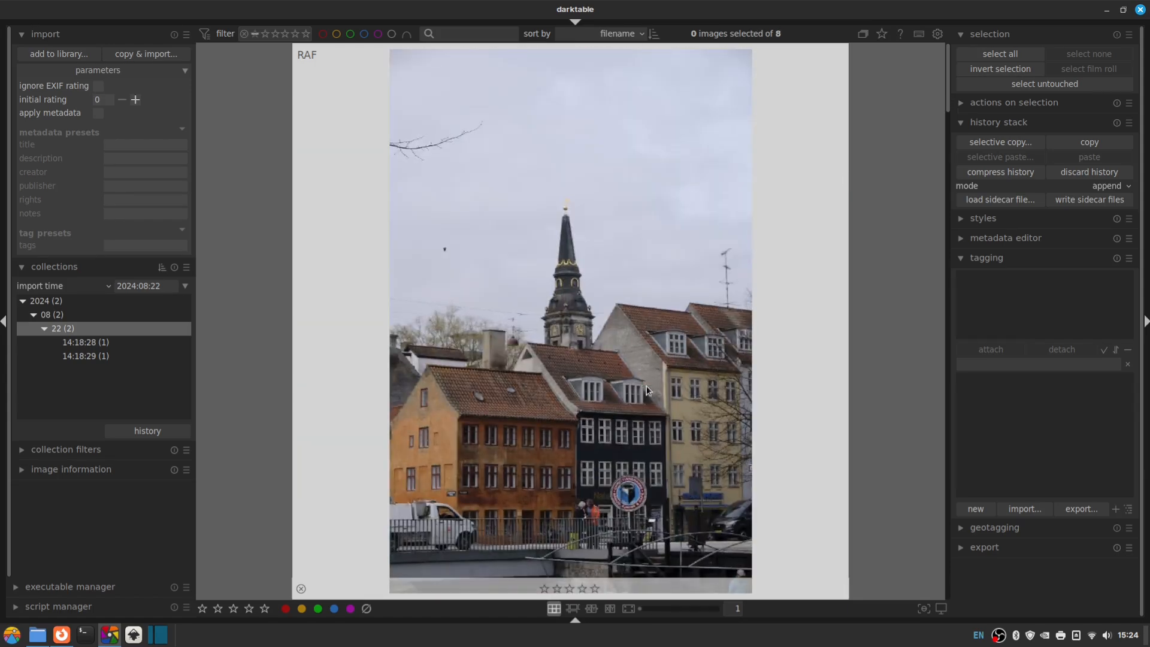
pyautogui.moveTo(645, 387)
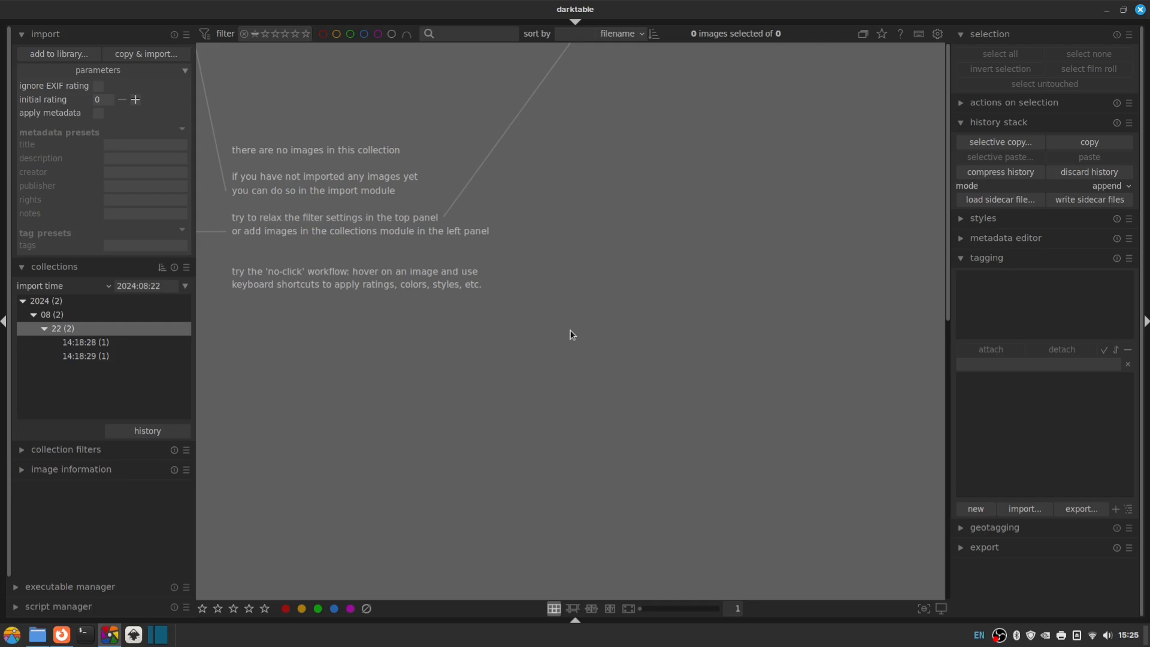
pyautogui.moveTo(622, 424)
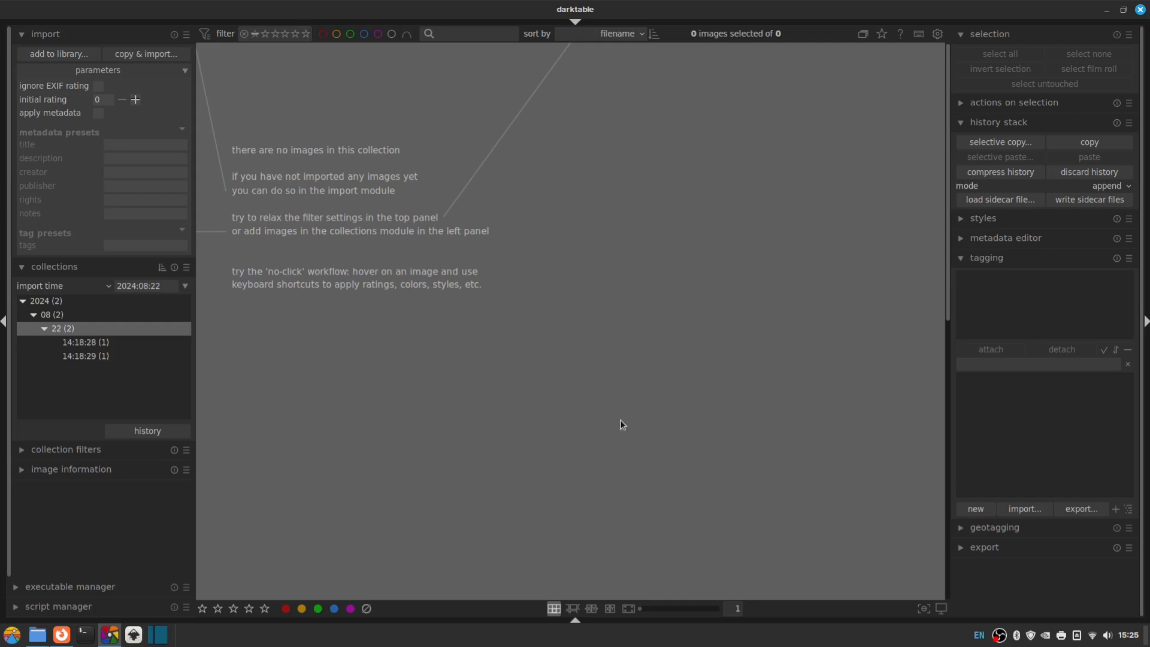
pyautogui.moveTo(496, 288)
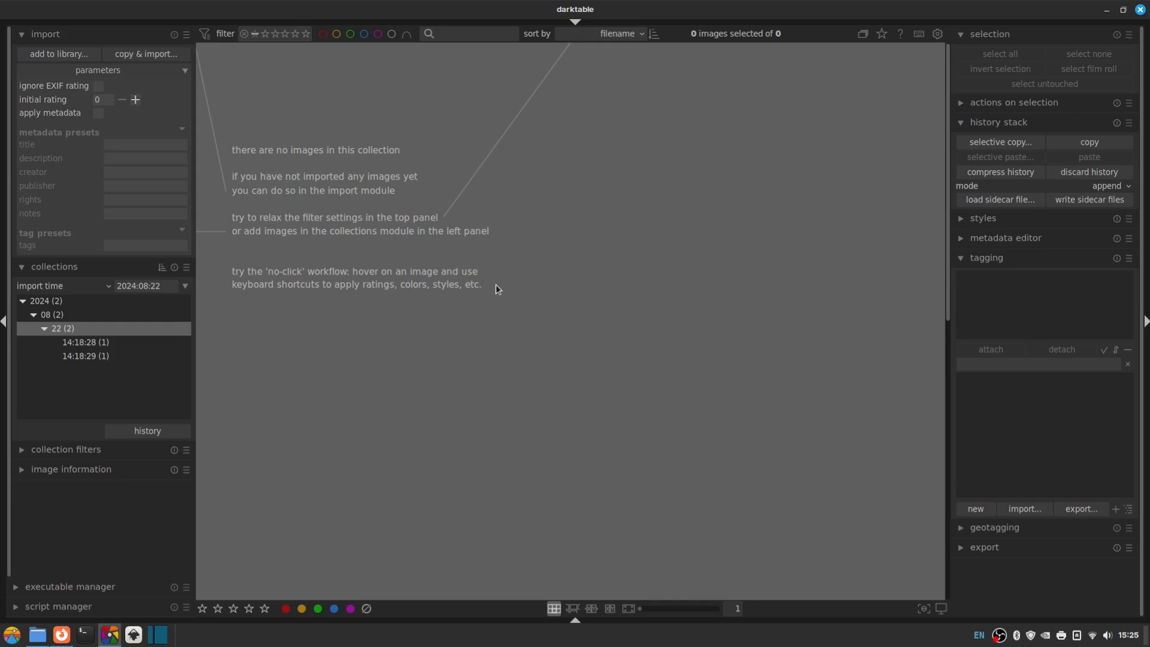
pyautogui.moveTo(253, 34)
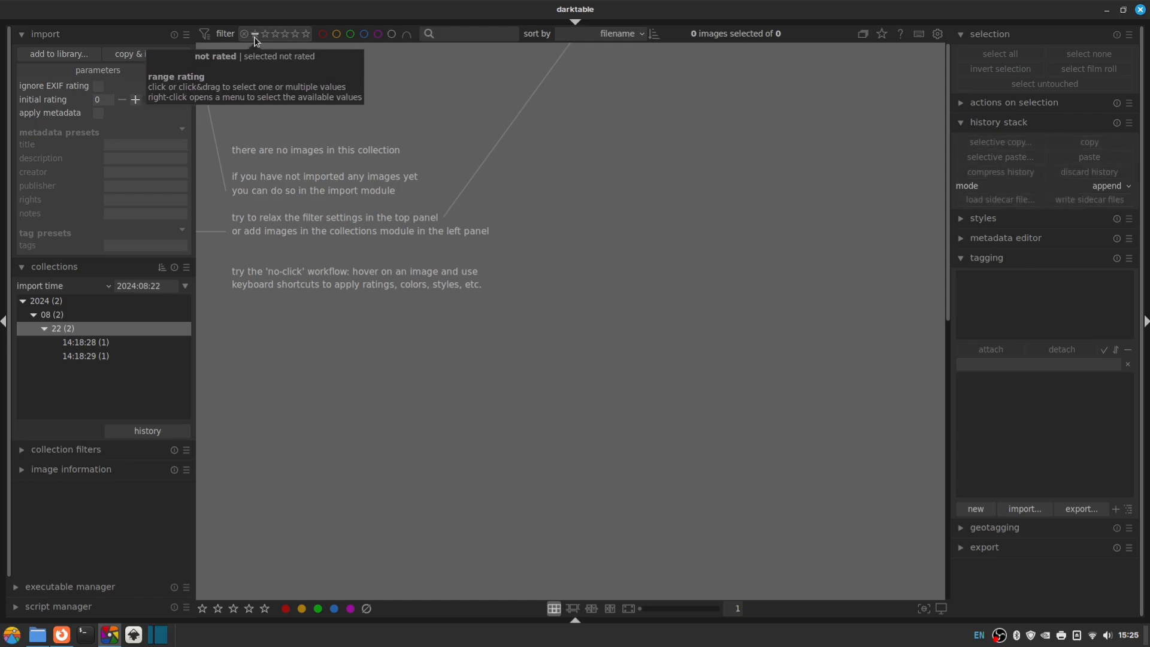
pyautogui.moveTo(607, 434)
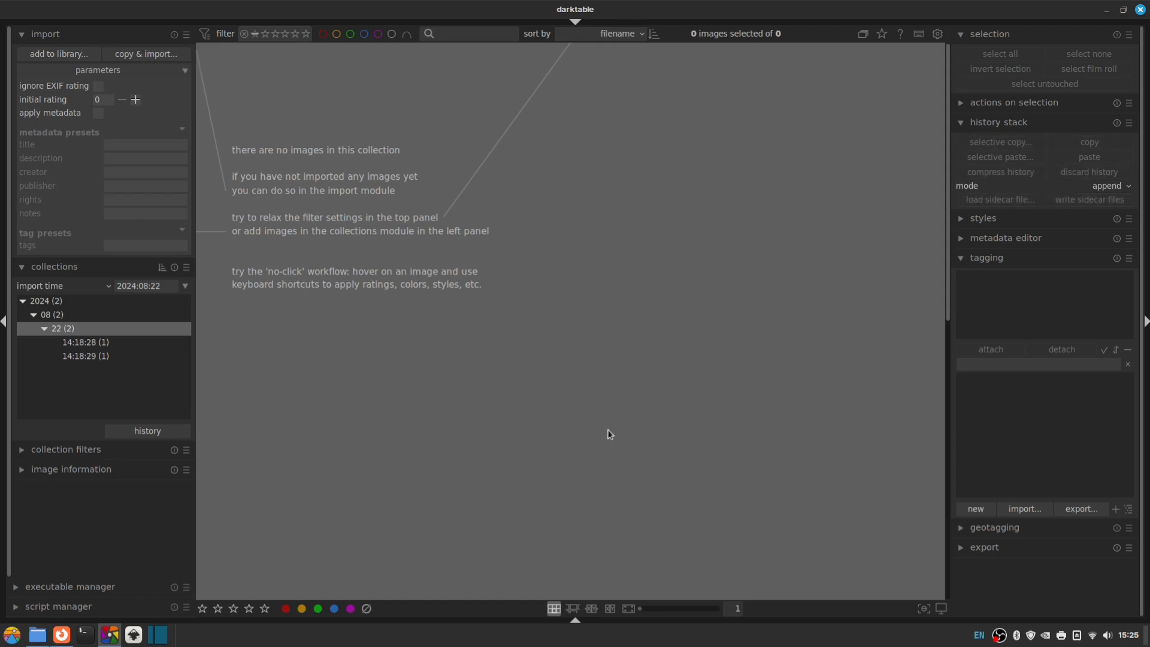
pyautogui.moveTo(777, 400)
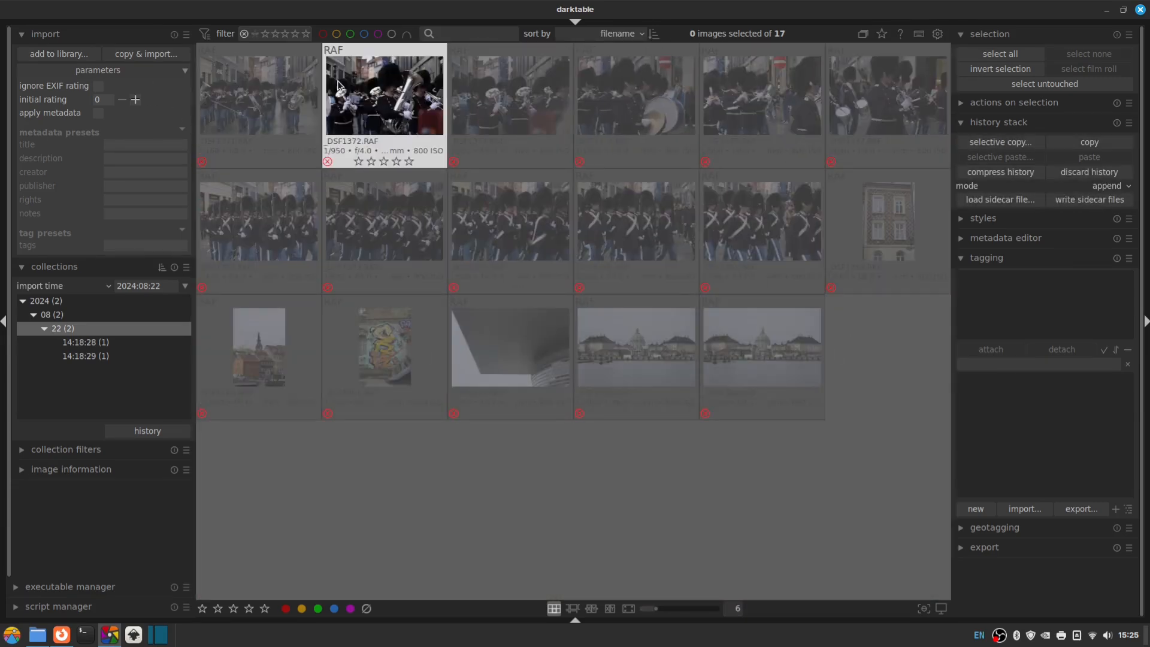
pyautogui.moveTo(811, 295)
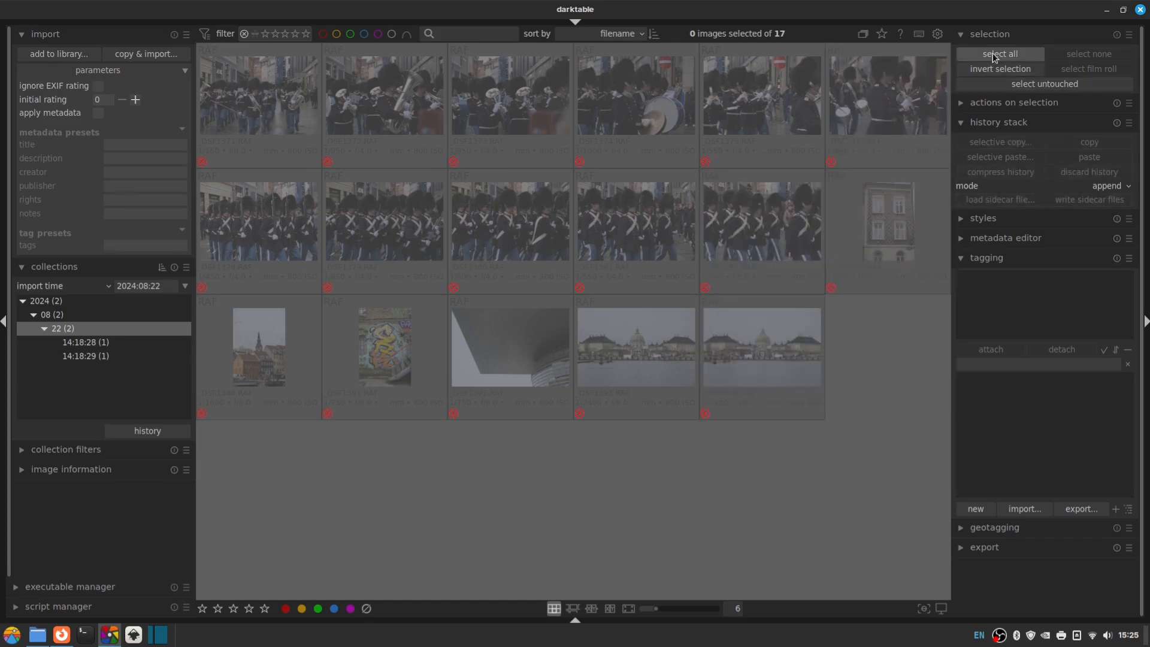
# - Select all 17 rejected photos, delete them from disk and confirm
pyautogui.click(999, 53)
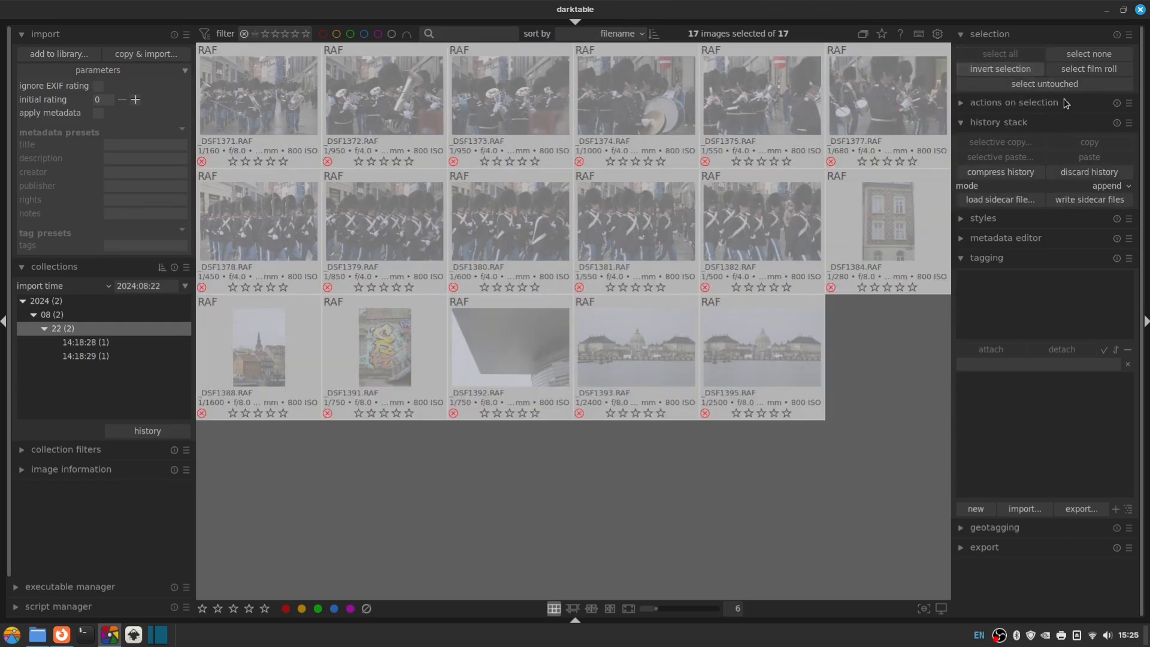
pyautogui.click(1014, 102)
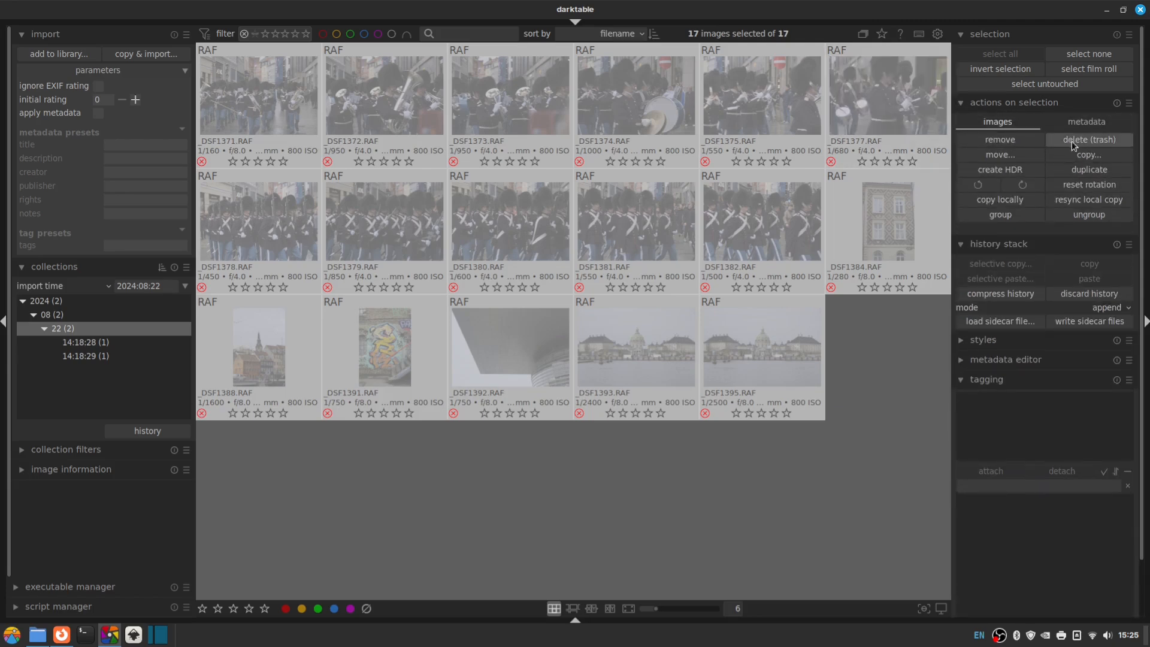
pyautogui.moveTo(999, 139)
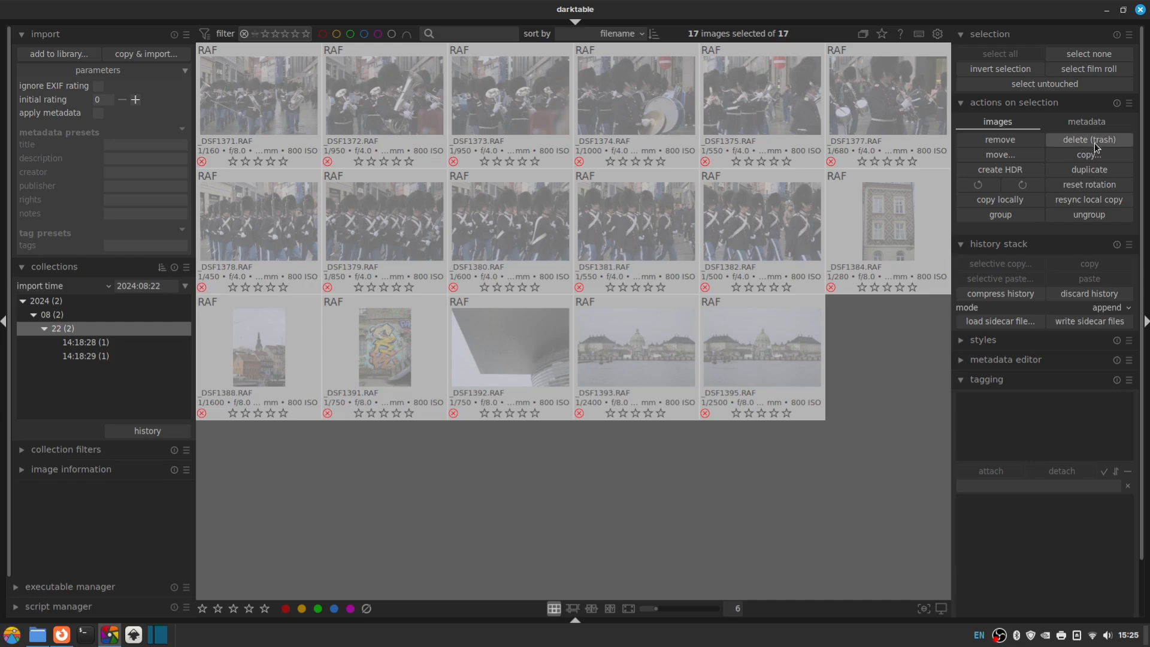
pyautogui.moveTo(1088, 139)
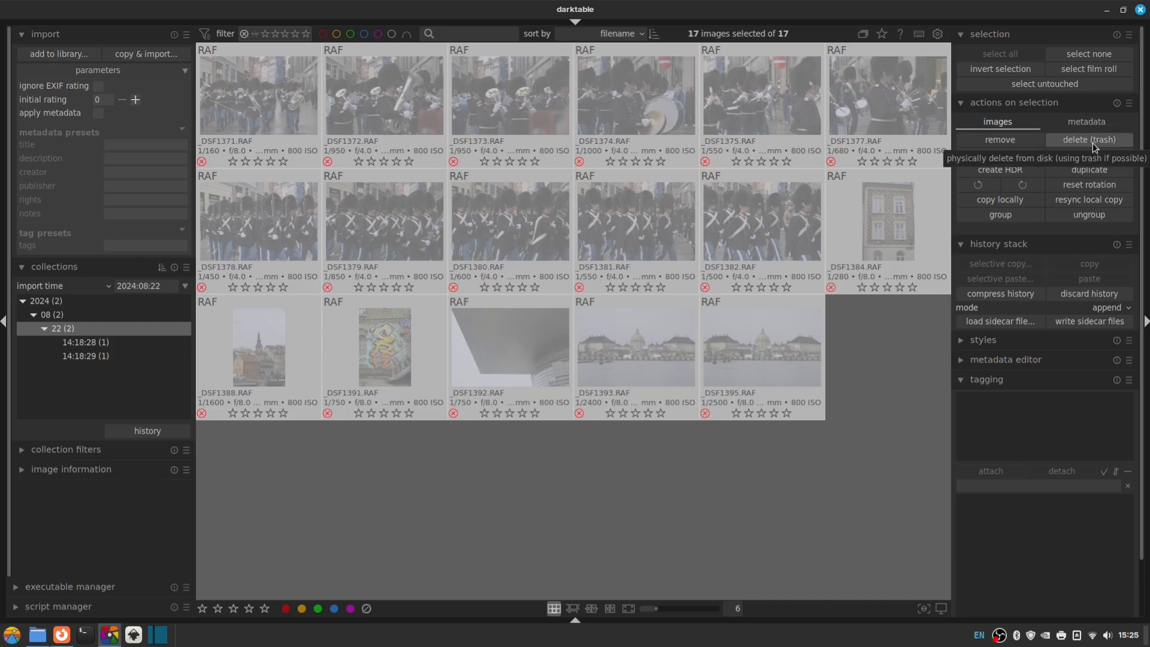
pyautogui.click(1089, 139)
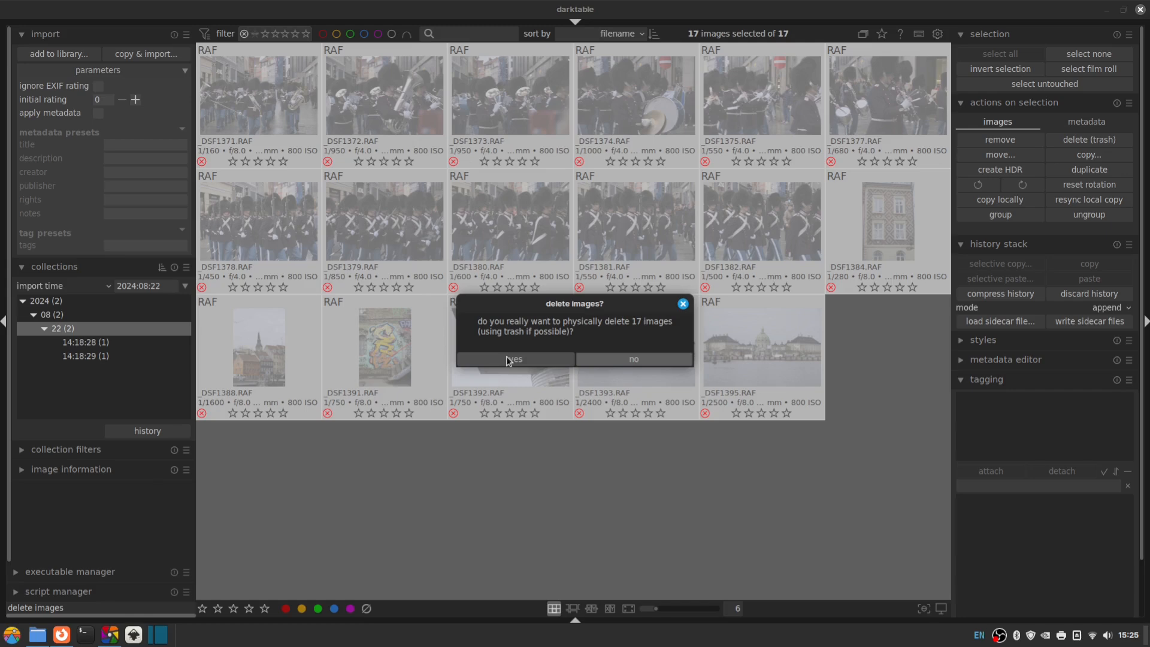
pyautogui.click(514, 358)
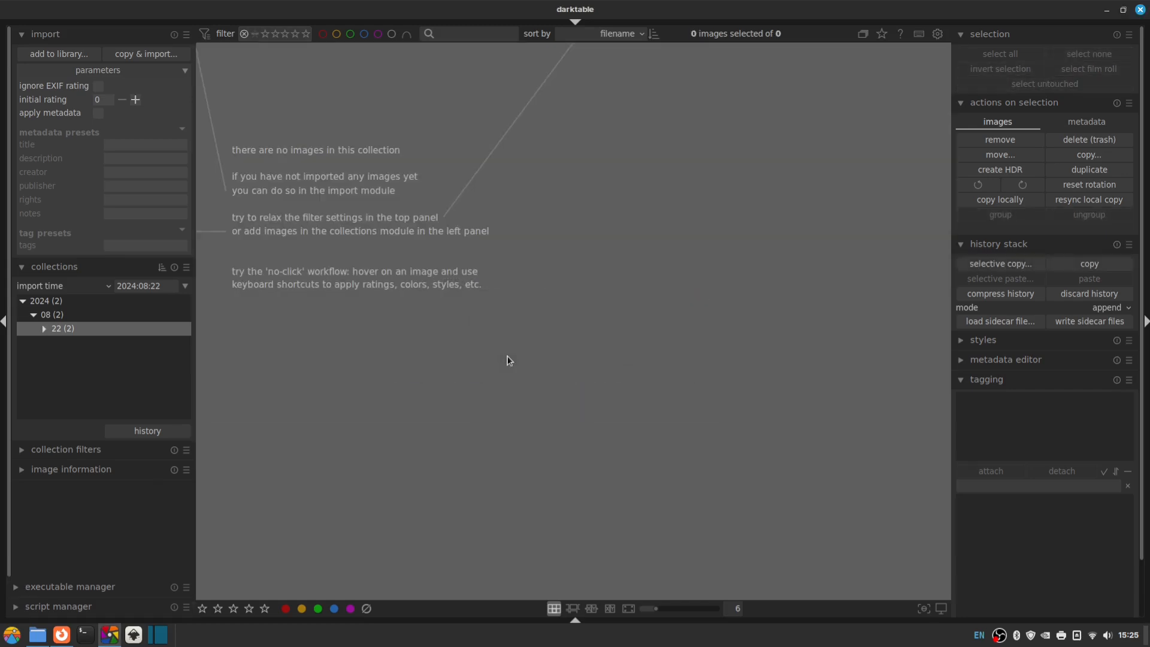
pyautogui.moveTo(292, 47)
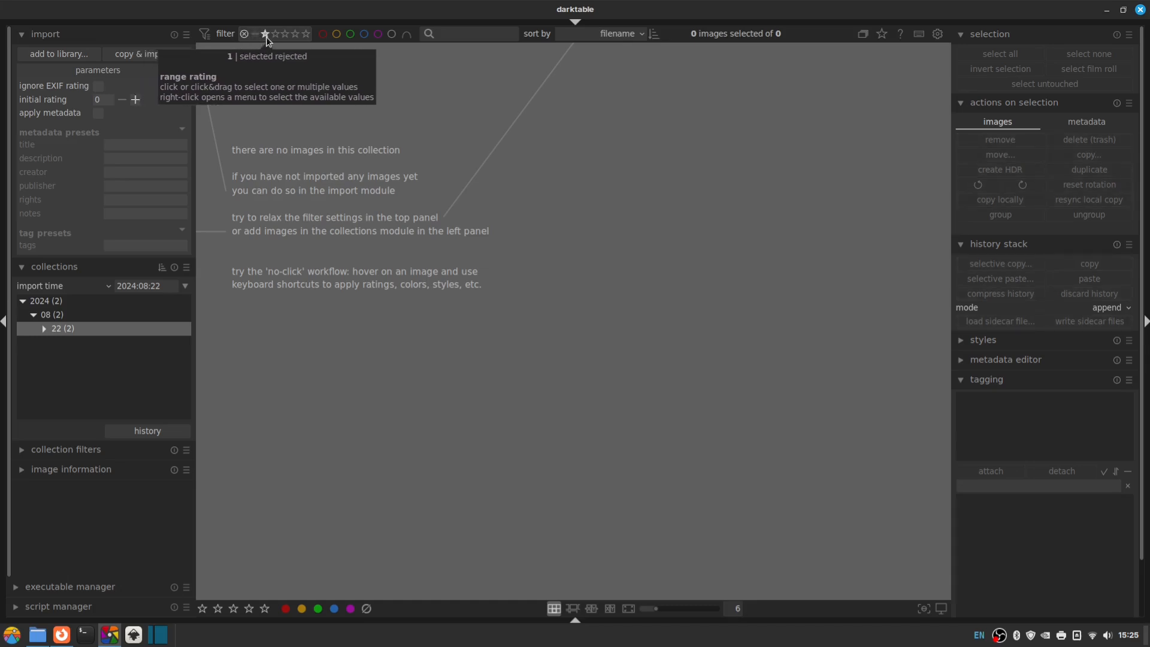
# - Filter the lighttable to one star and above, showing the nine kept photos
pyautogui.click(263, 34)
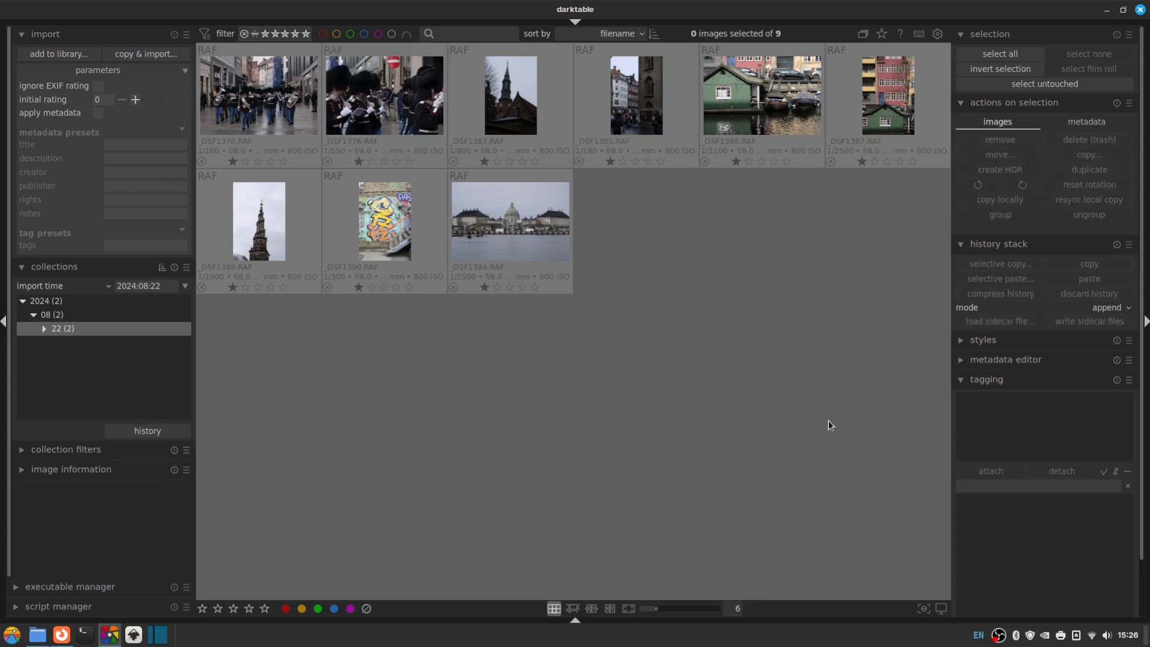
pyautogui.moveTo(721, 324)
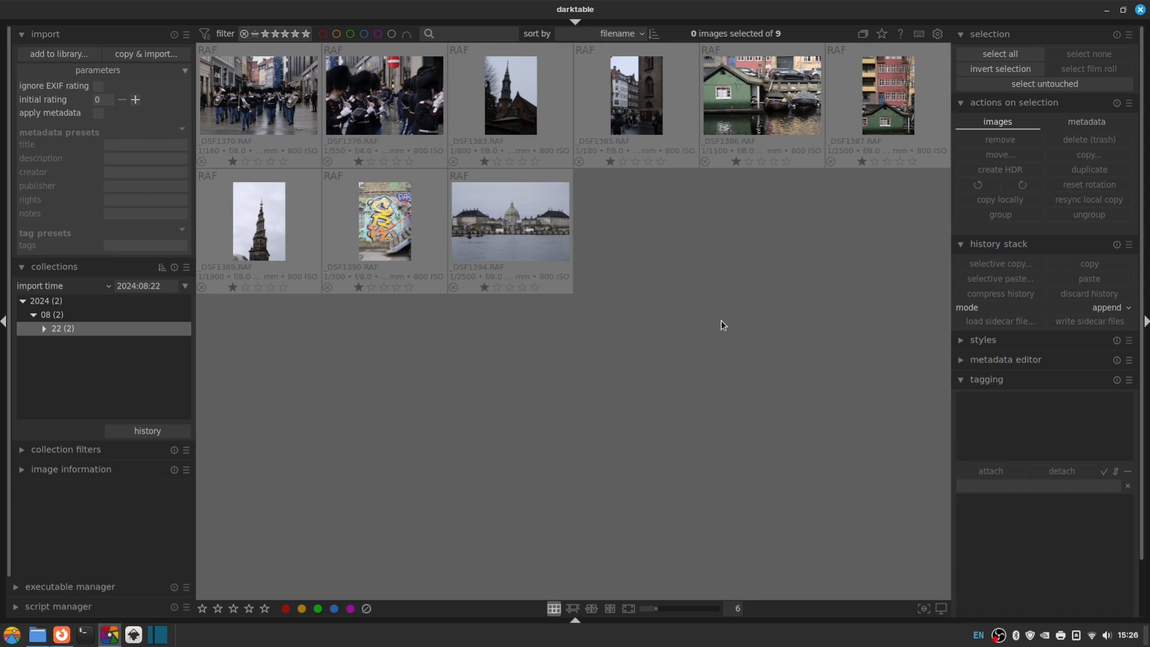
pyautogui.moveTo(704, 418)
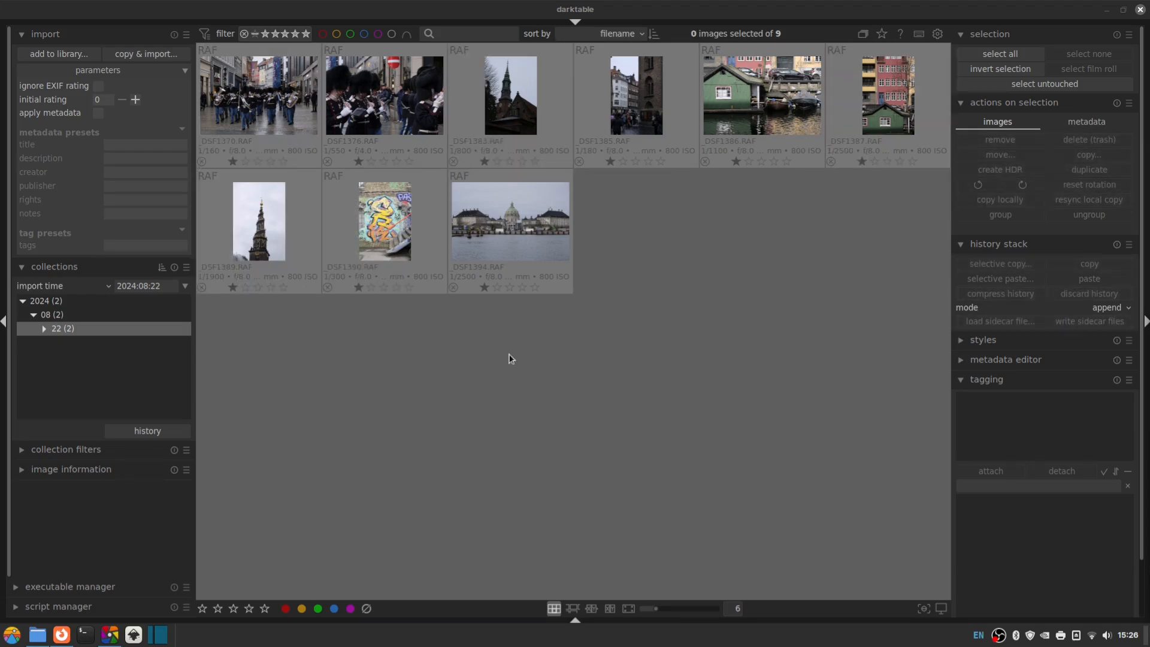
pyautogui.moveTo(535, 430)
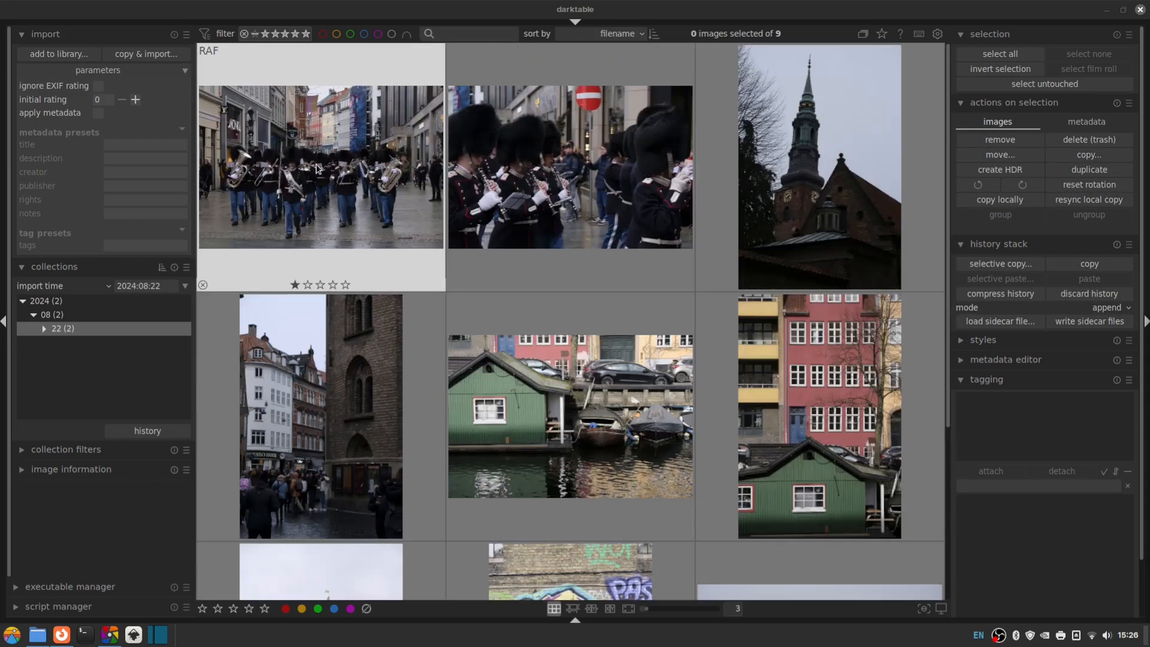
# - Preview the marching-band photo, then filter the lighttable to 1-star images and select the remaining one
pyautogui.doubleClick(319, 167)
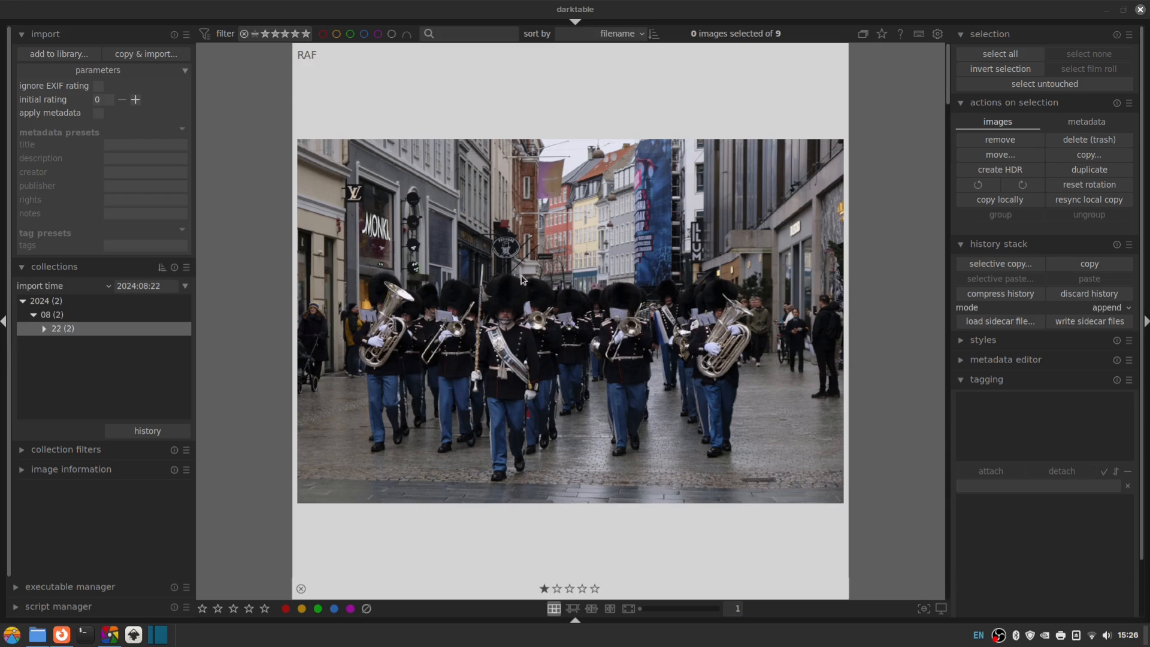
pyautogui.moveTo(649, 311)
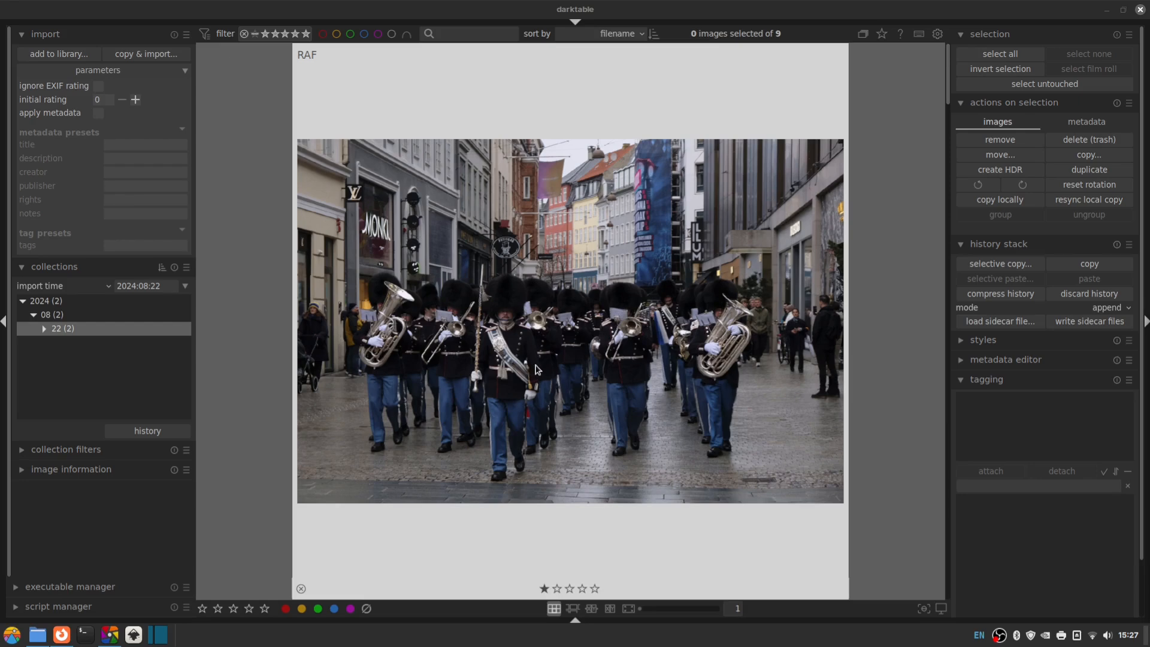
pyautogui.moveTo(539, 364)
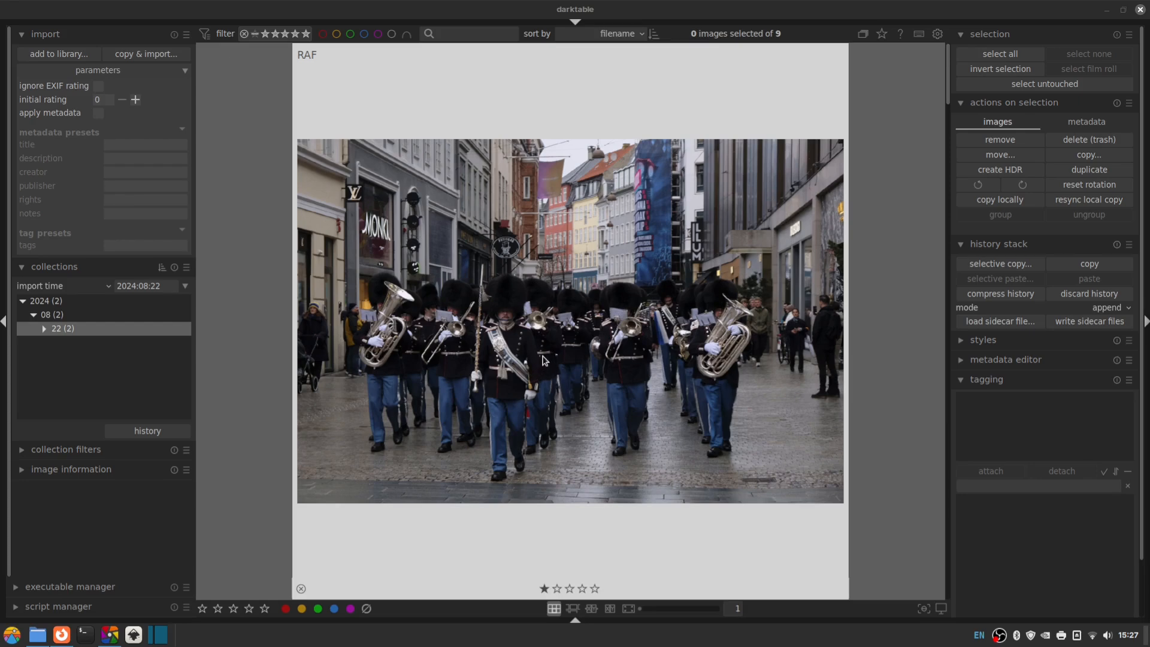
pyautogui.moveTo(533, 348)
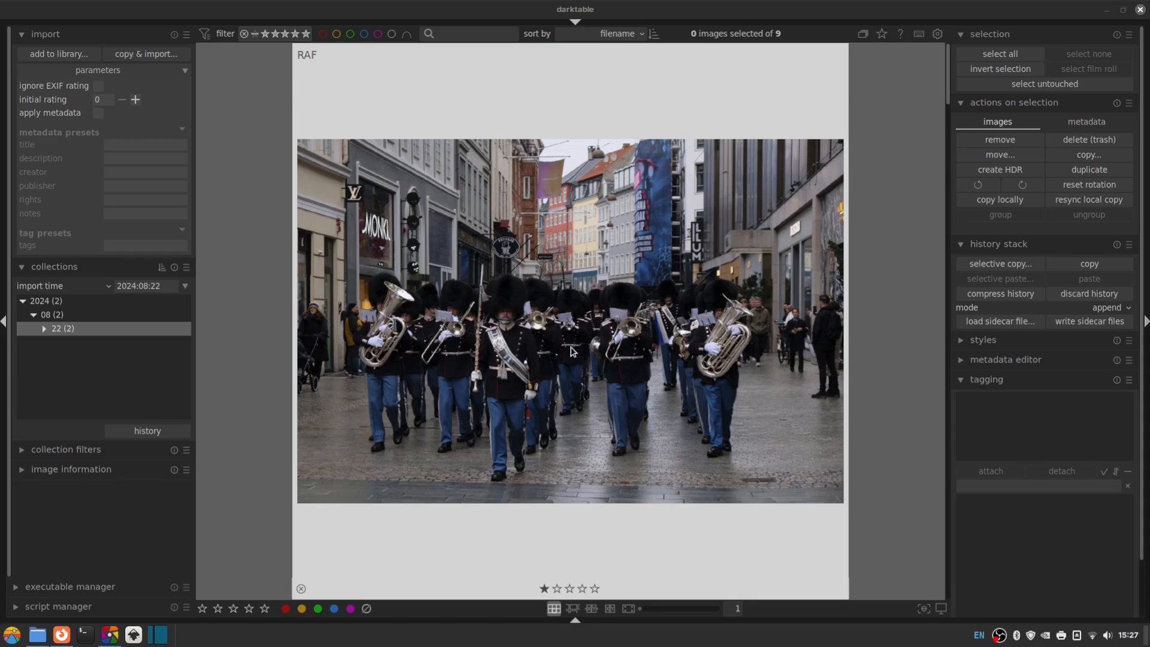
pyautogui.moveTo(543, 471)
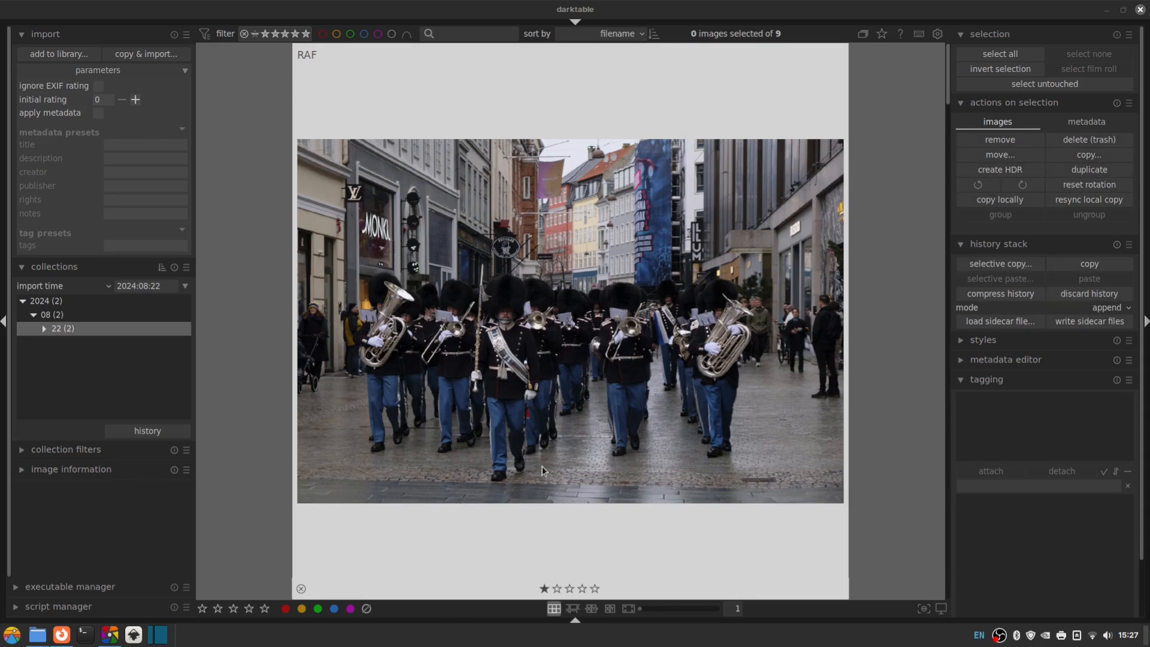
pyautogui.moveTo(537, 467)
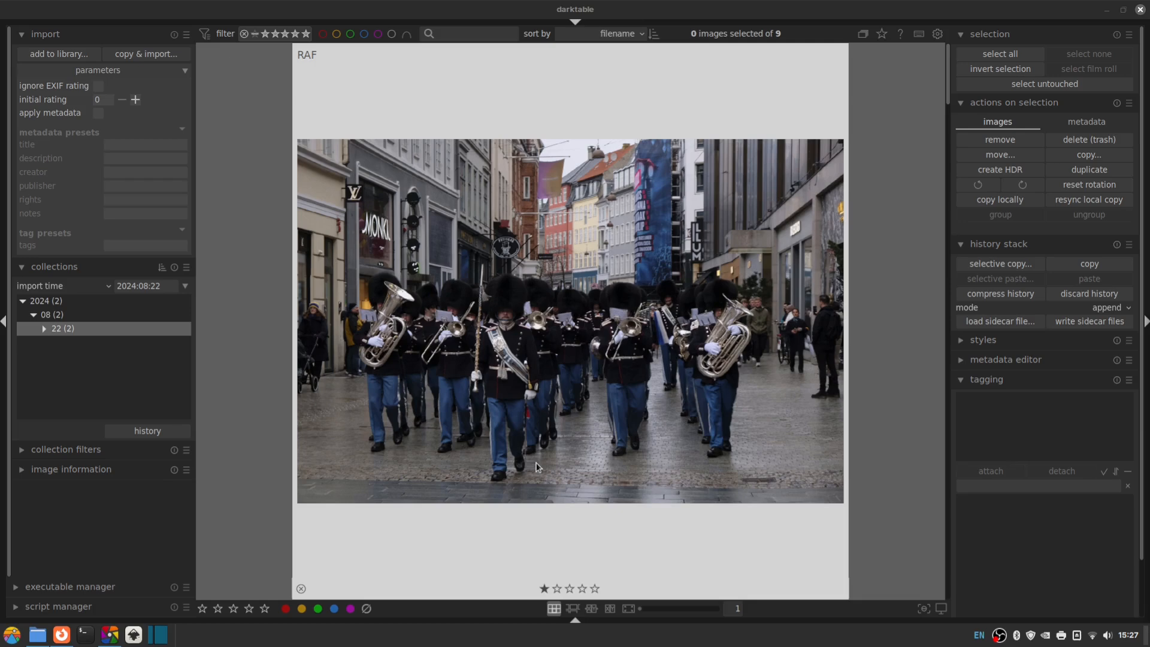
pyautogui.click(557, 587)
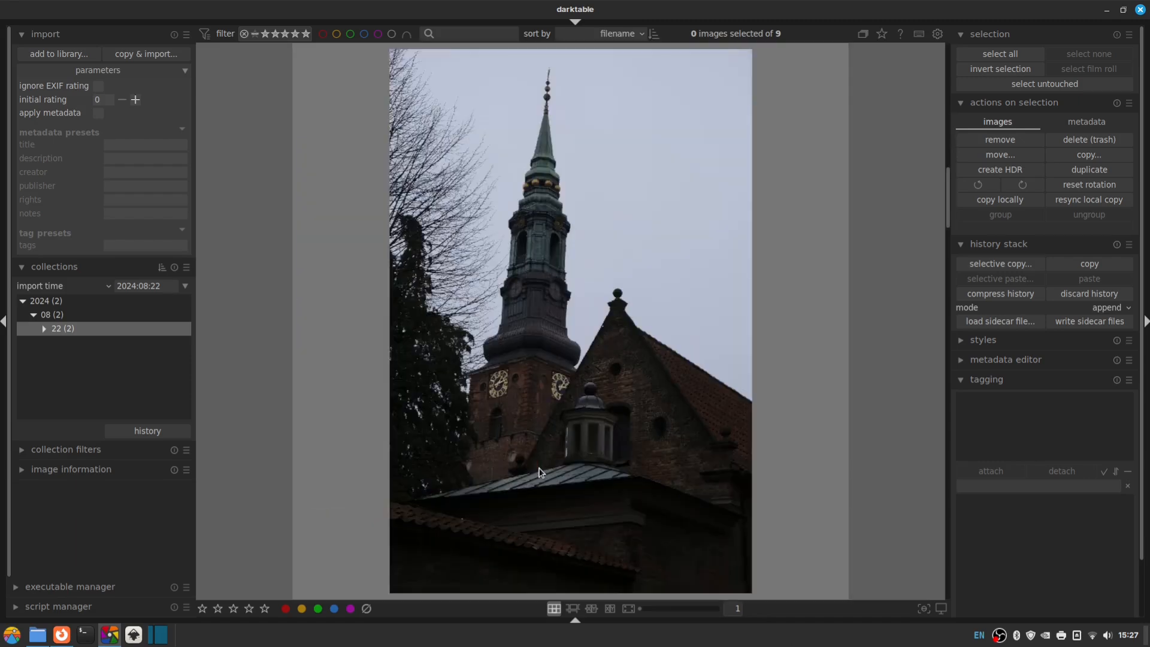
pyautogui.moveTo(819, 458)
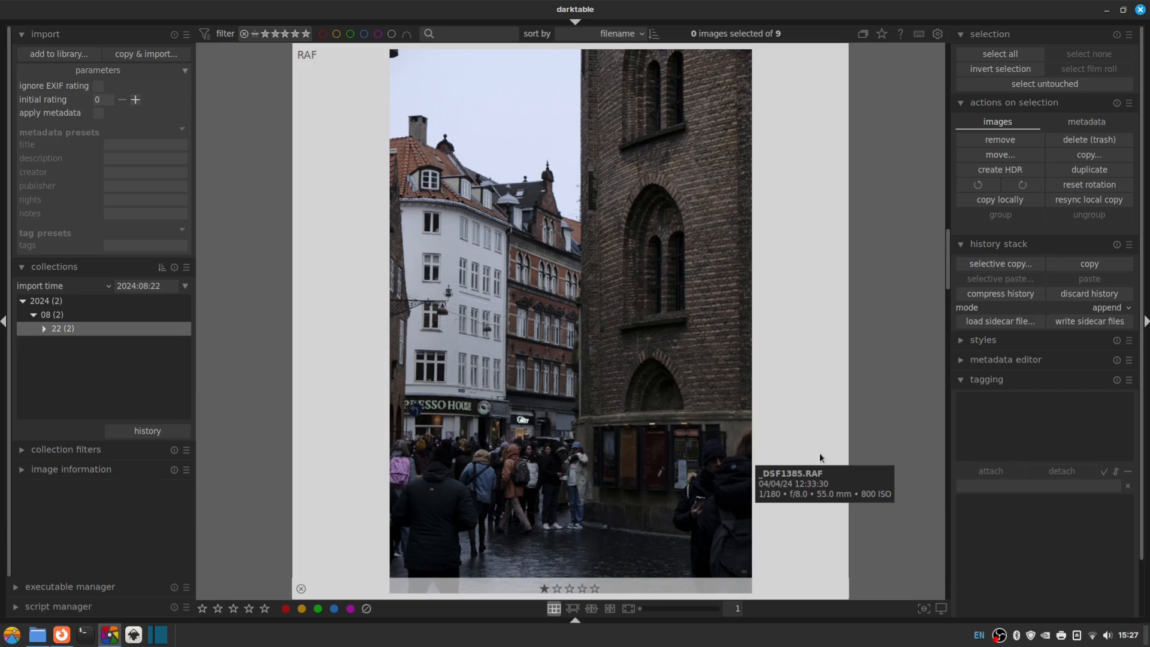
pyautogui.click(557, 587)
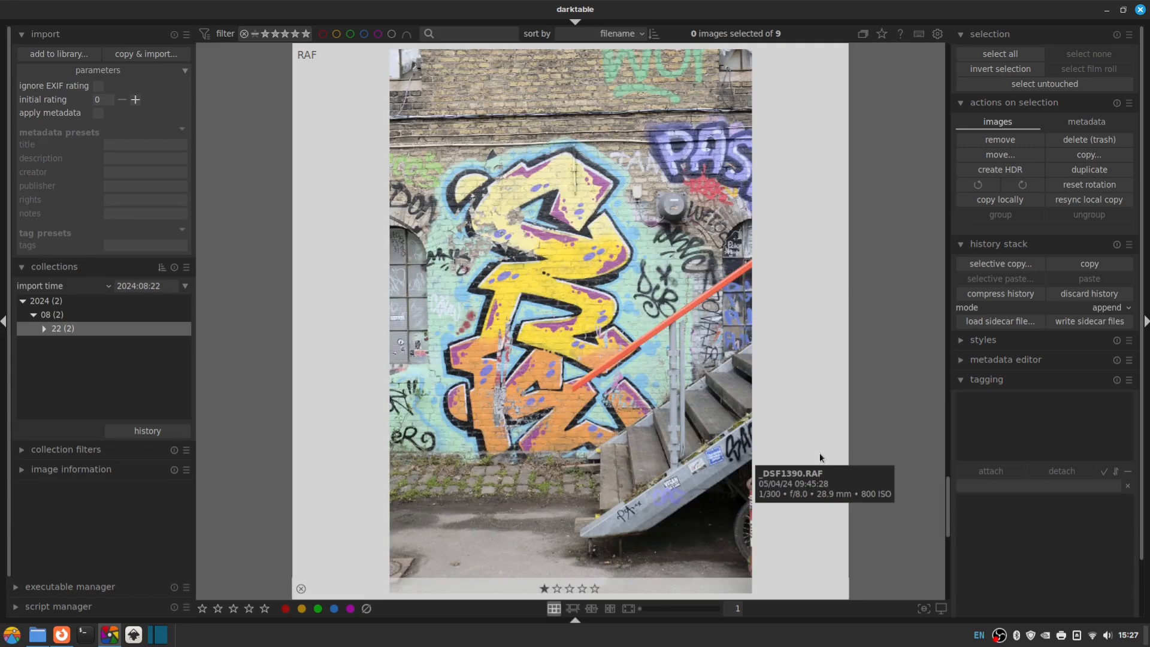
pyautogui.click(567, 587)
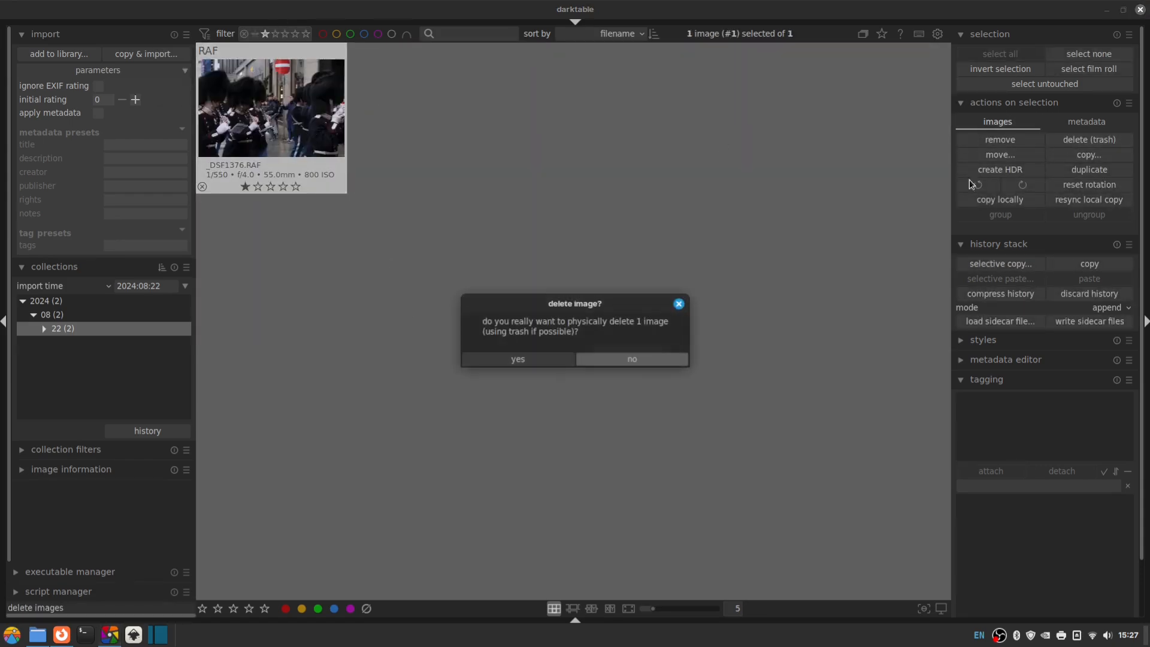
# - Confirm deleting the one-star photo, apply colour labels, and toggle the green label filter on and off
pyautogui.click(518, 358)
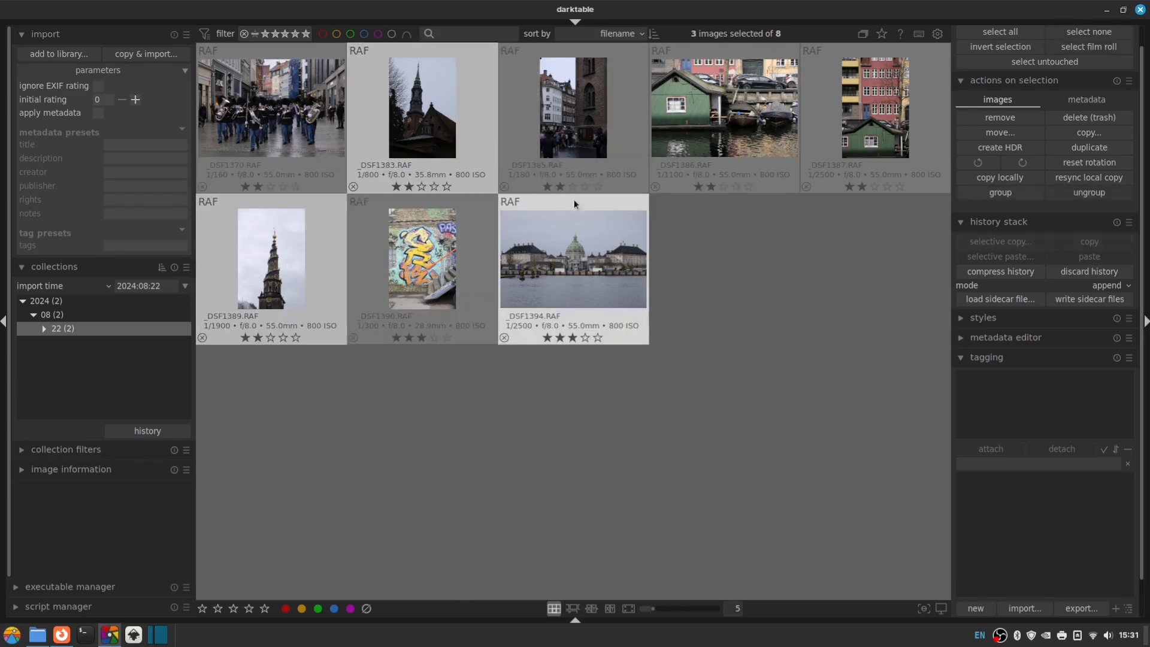
pyautogui.click(285, 609)
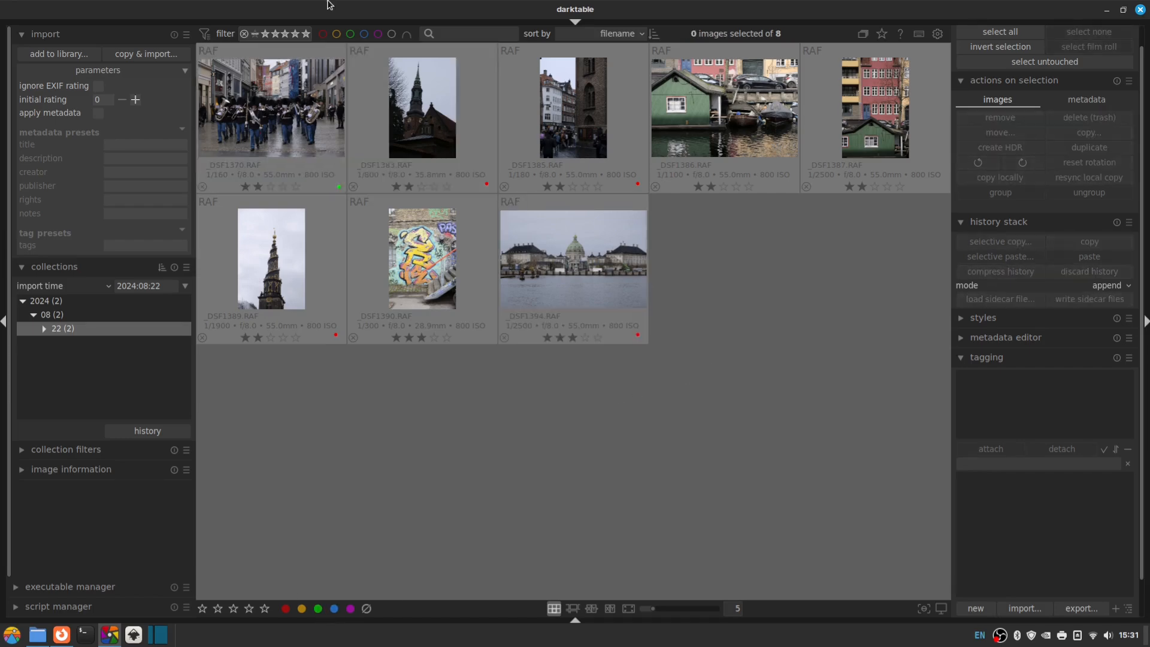
pyautogui.click(350, 34)
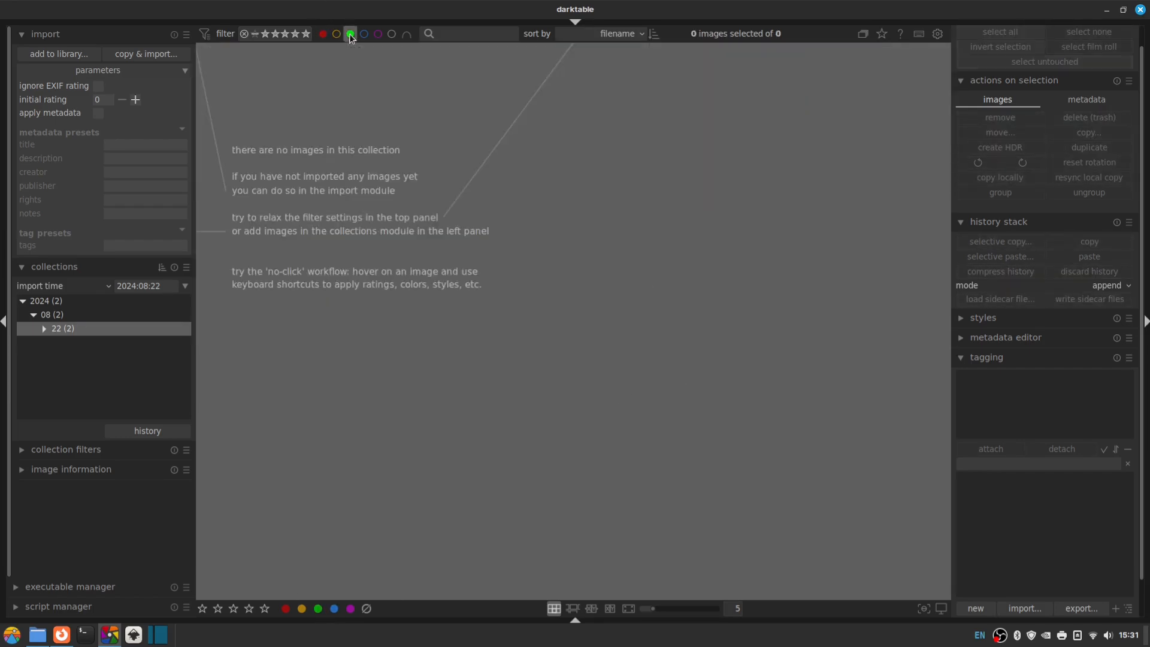
pyautogui.click(349, 34)
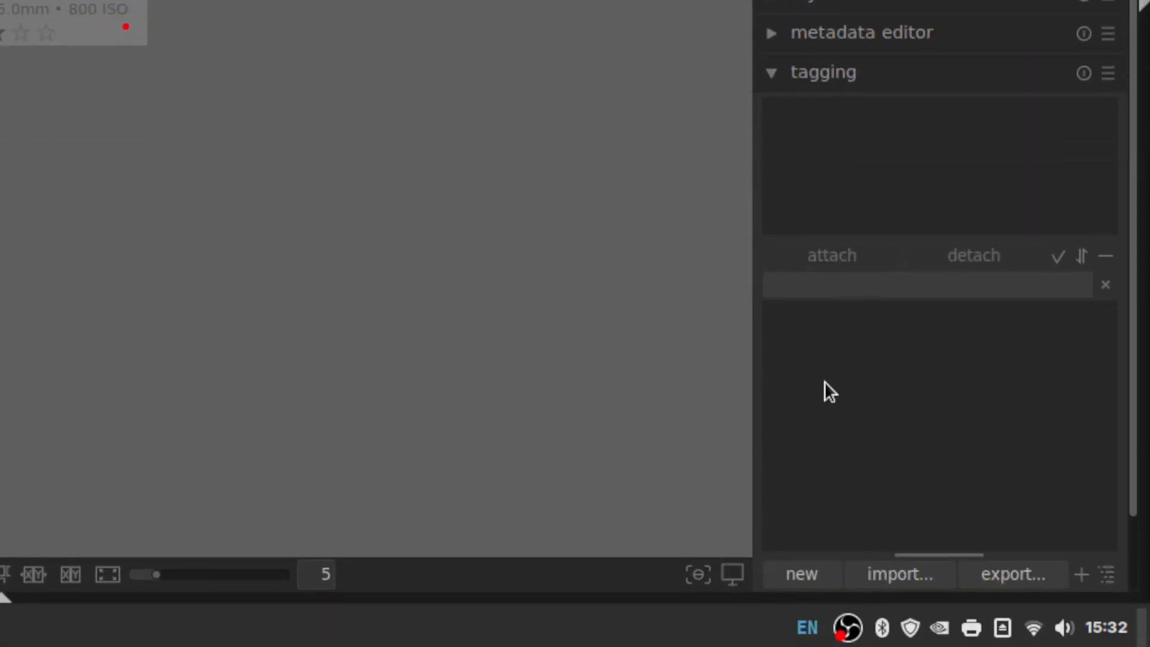
pyautogui.moveTo(892, 387)
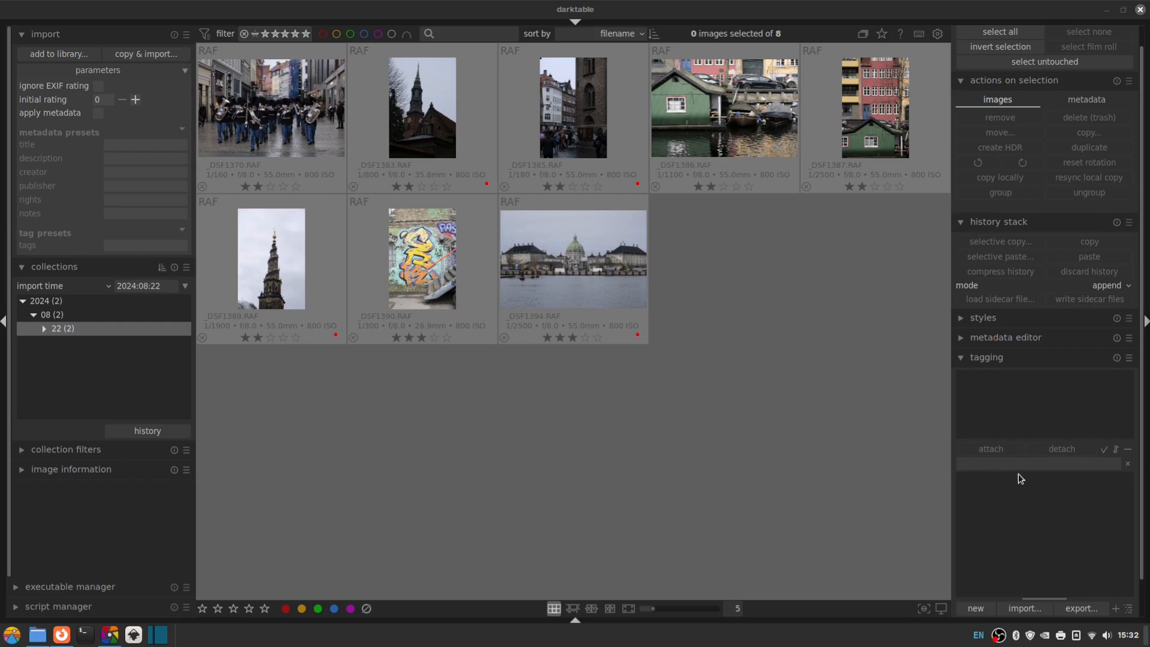
pyautogui.moveTo(1057, 384)
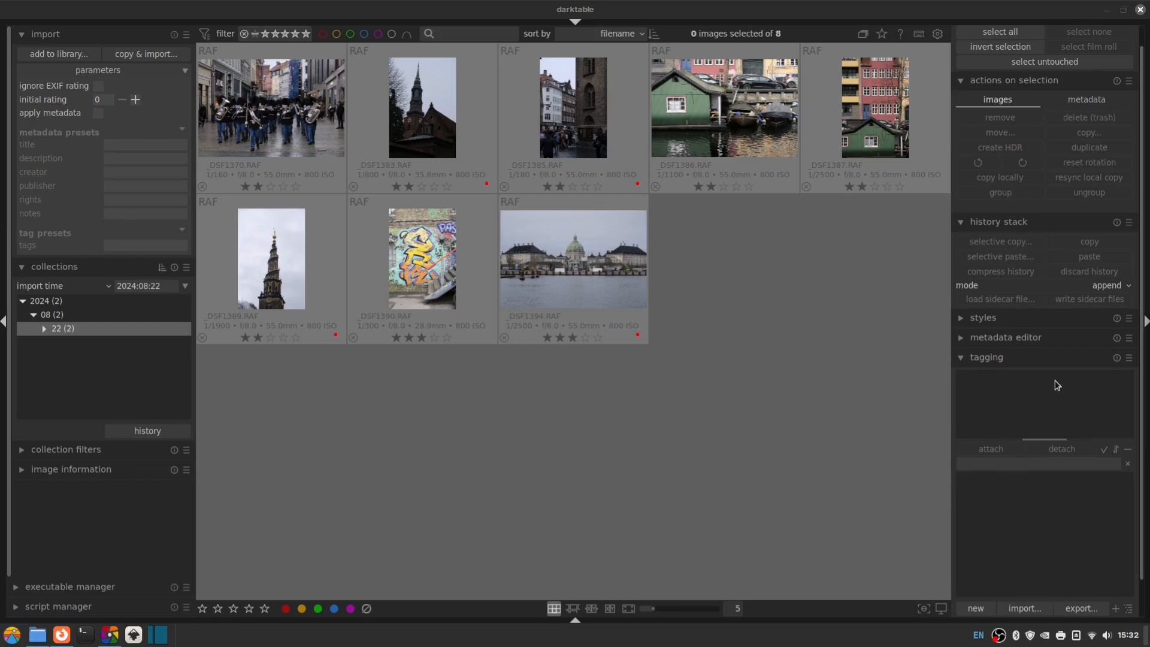
pyautogui.moveTo(1001, 520)
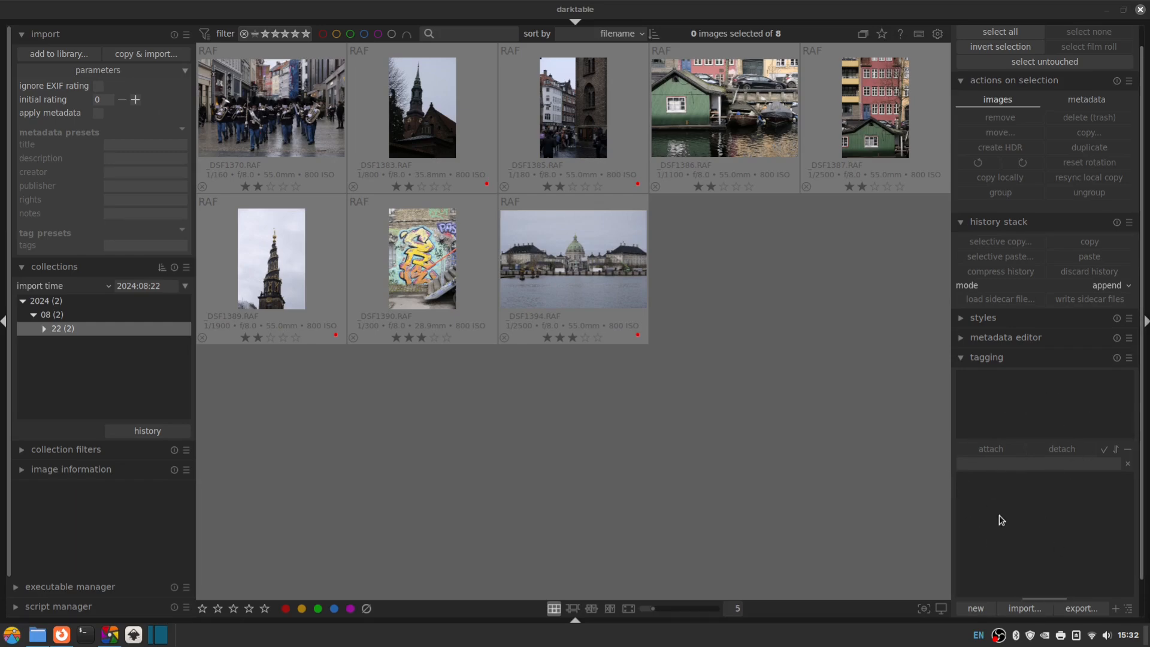
pyautogui.moveTo(1049, 530)
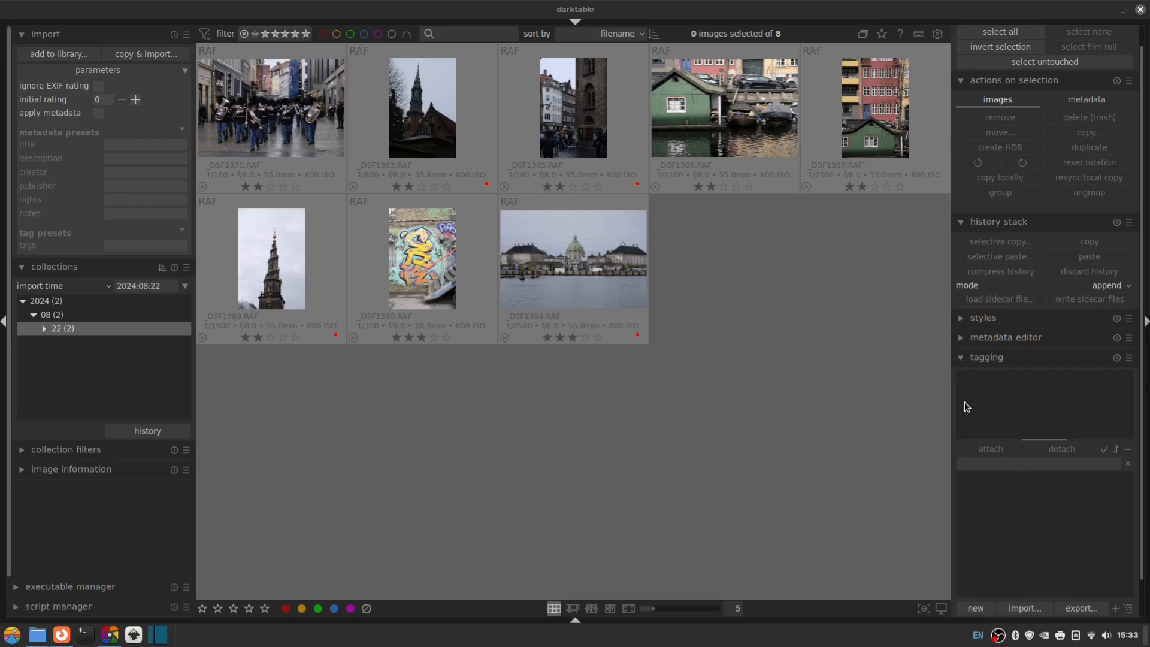
pyautogui.moveTo(1008, 406)
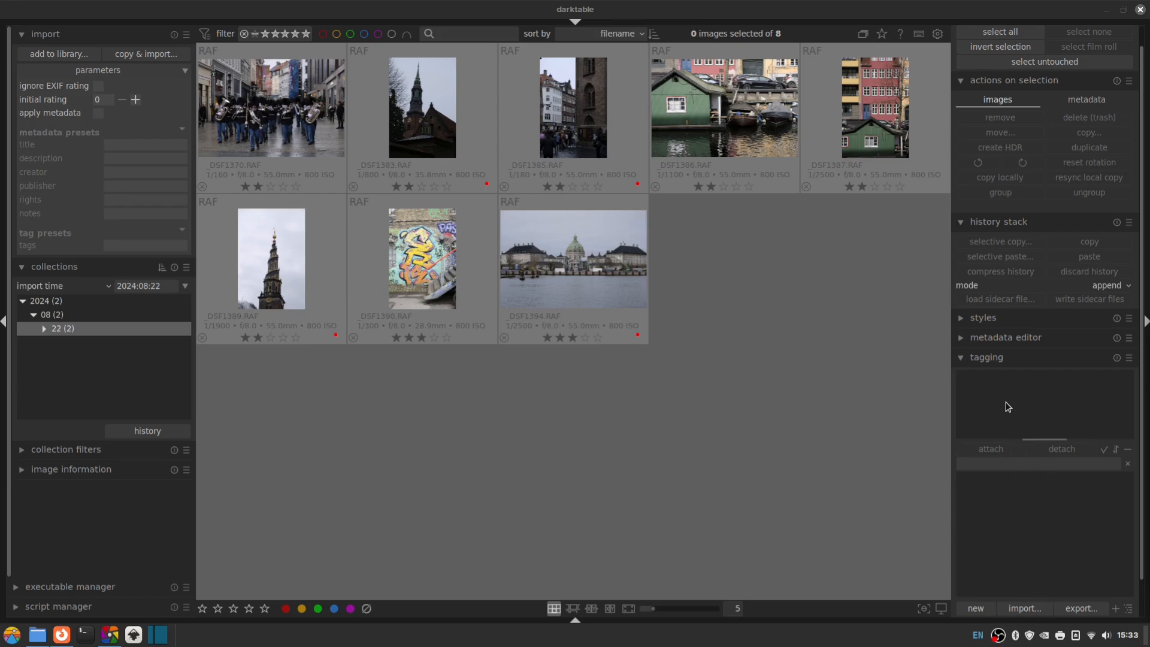
pyautogui.moveTo(1052, 484)
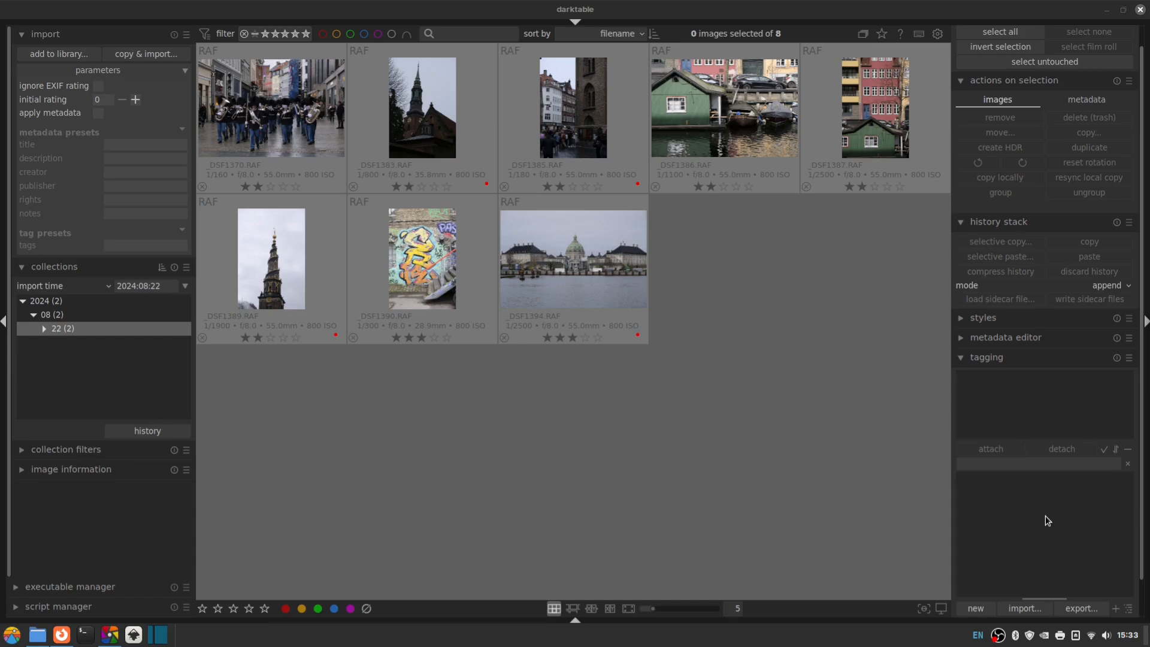
# - Create a new tag named Travel in the tagging dictionary
pyautogui.click(1034, 465)
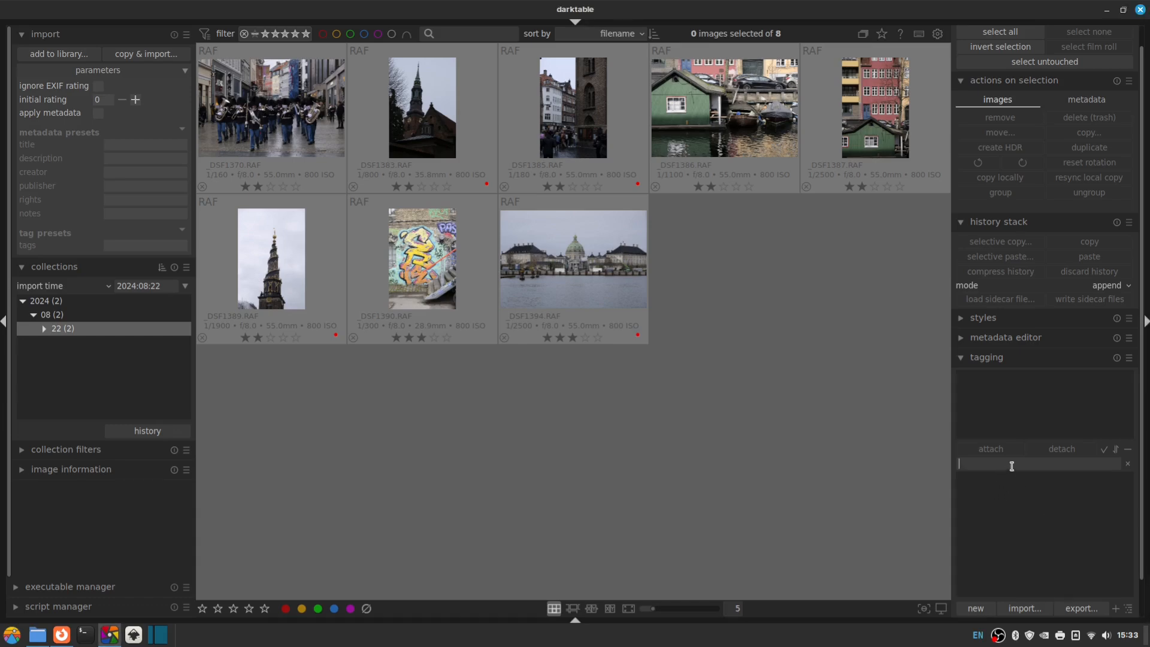
pyautogui.write('Ta')
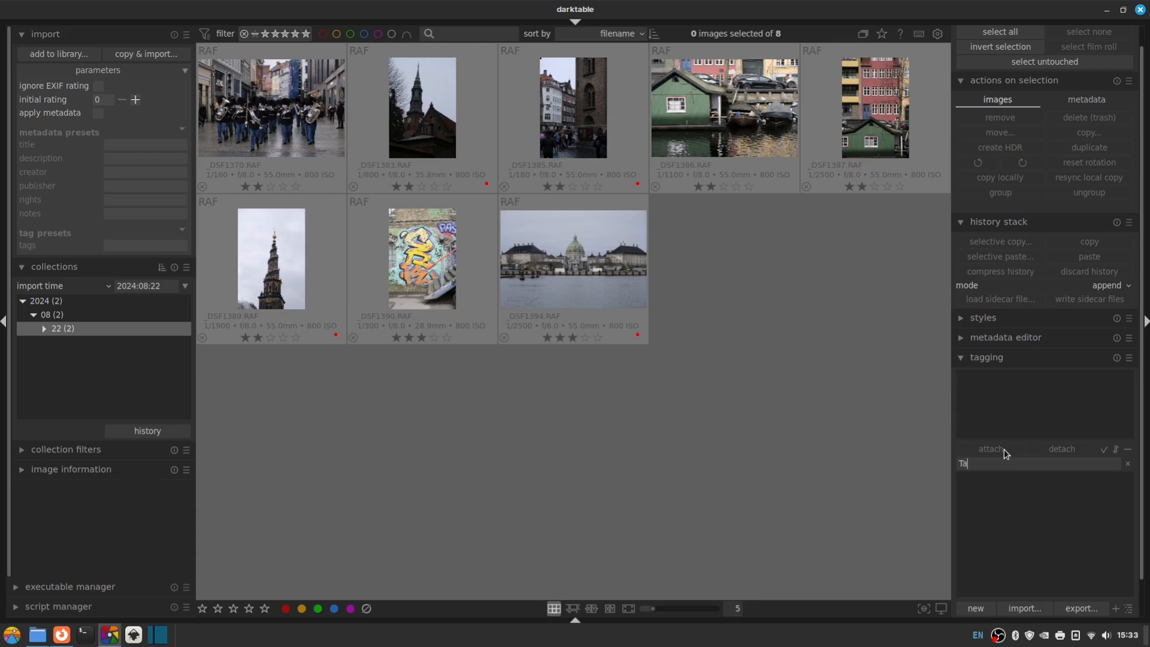
pyautogui.write('Travel')
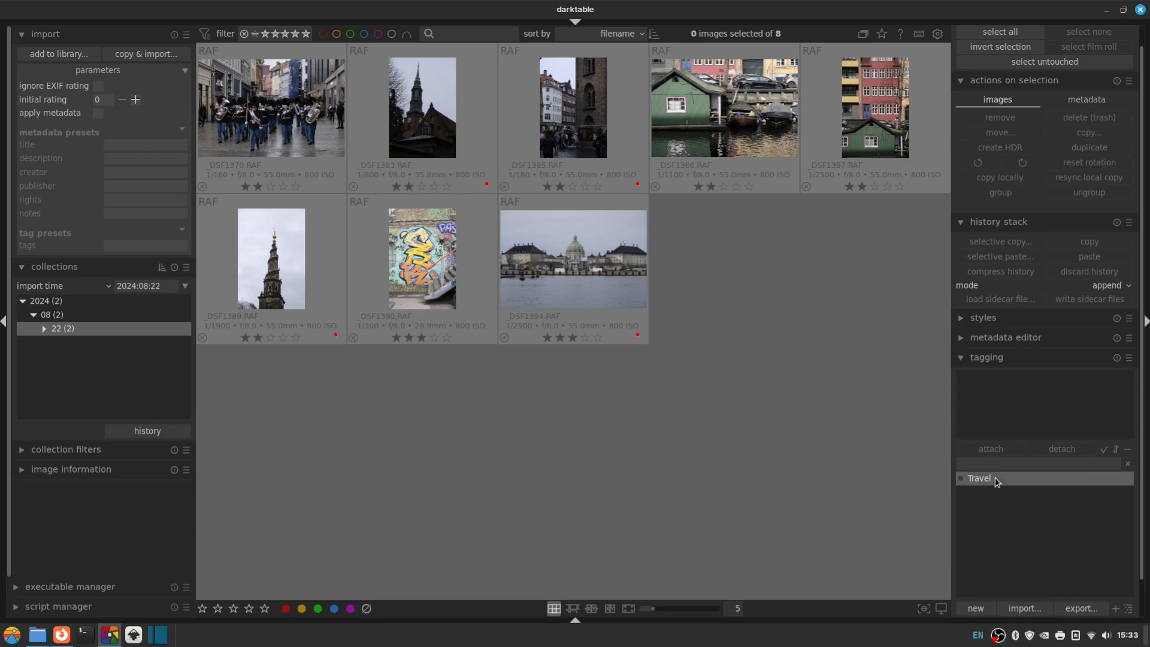
# - Edit the Travel tag to mark it as a category and save
pyautogui.doubleClick(979, 478)
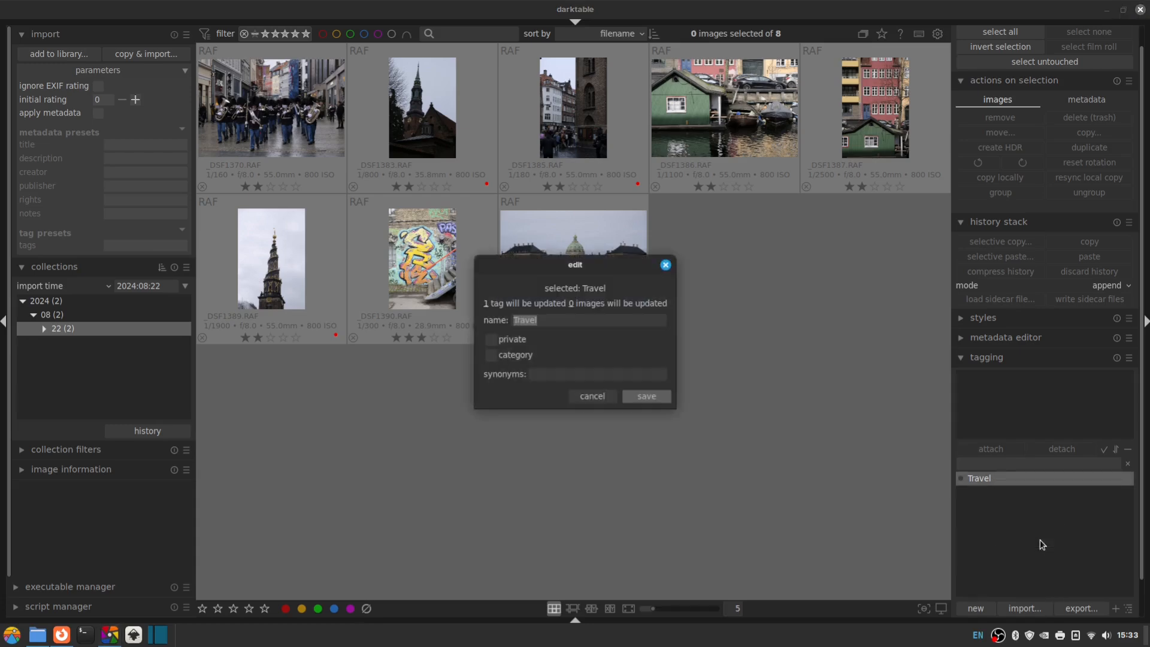
pyautogui.click(491, 356)
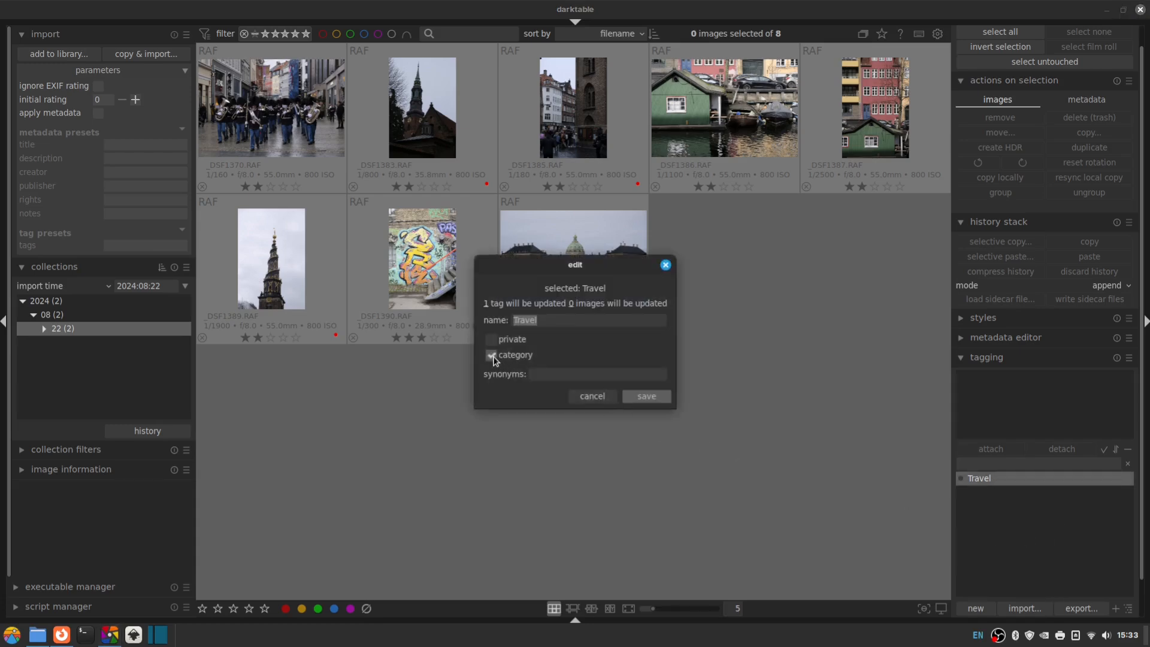
pyautogui.click(644, 396)
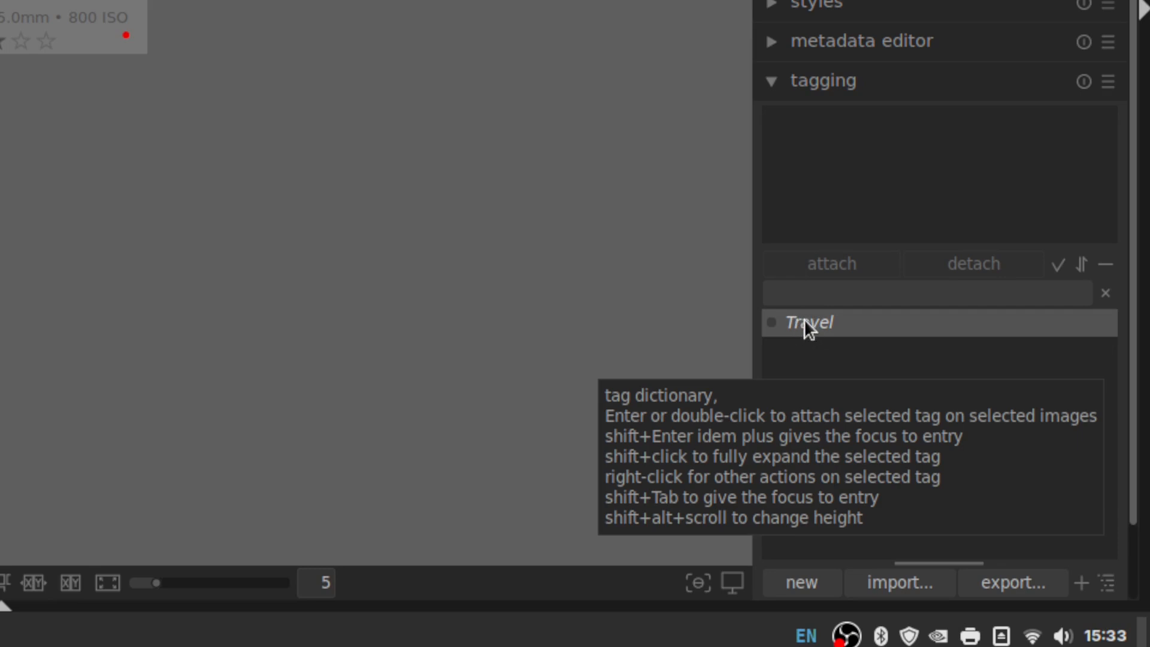
pyautogui.moveTo(877, 335)
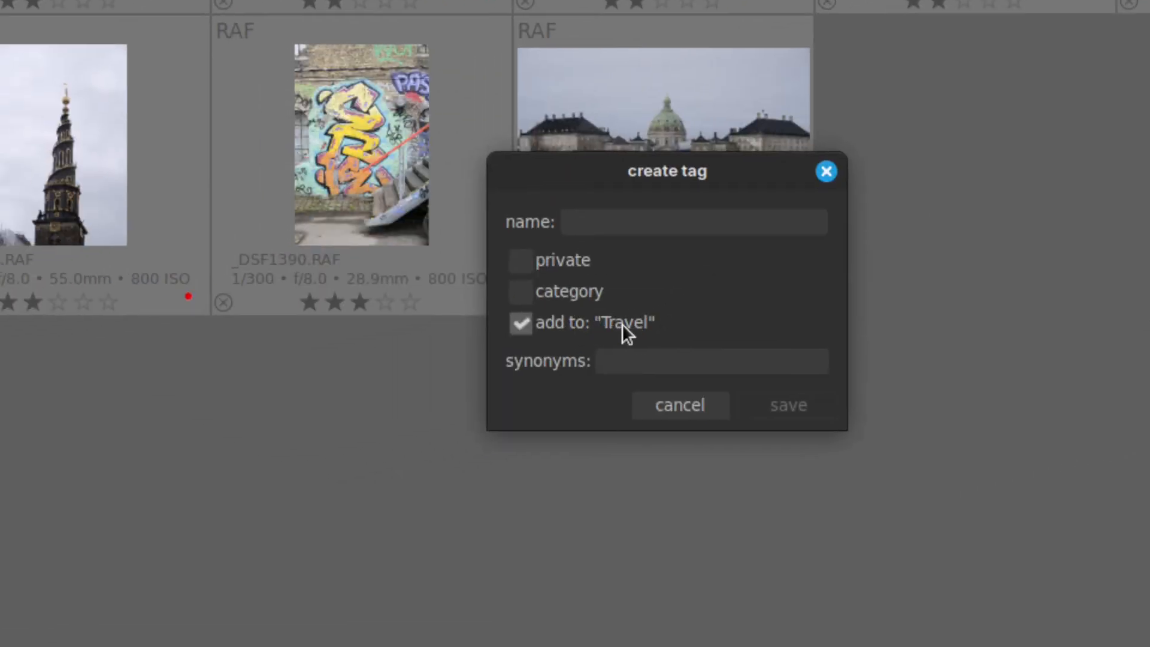
# - Create a Denmark tag added beneath Travel
pyautogui.click(690, 223)
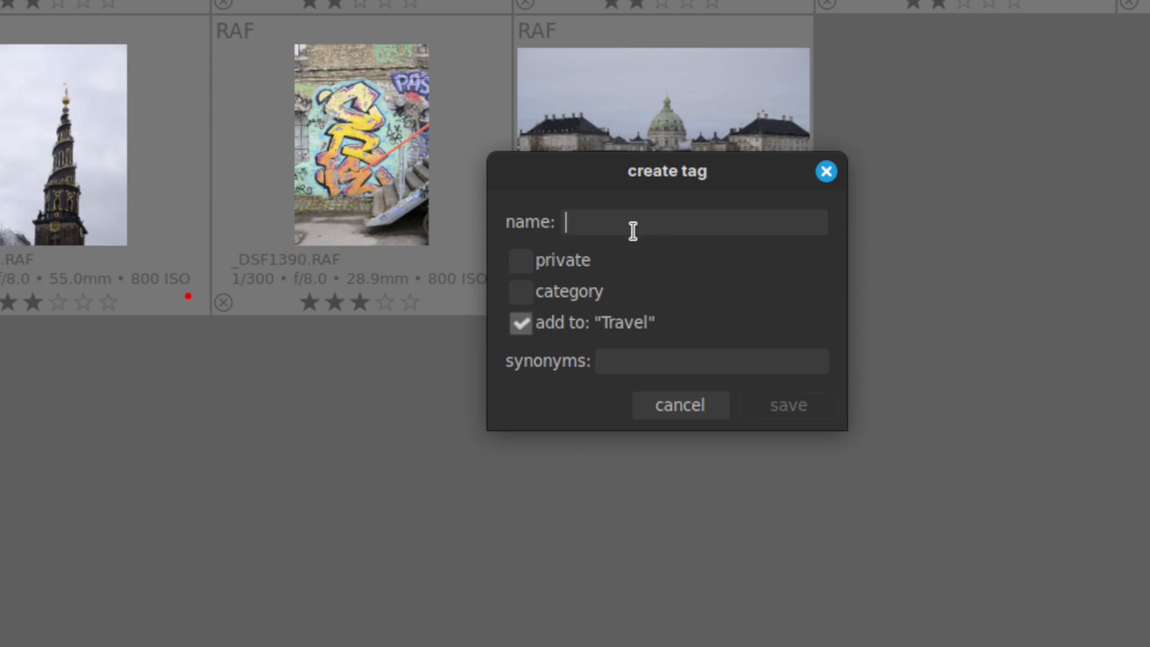
pyautogui.write('Denmark')
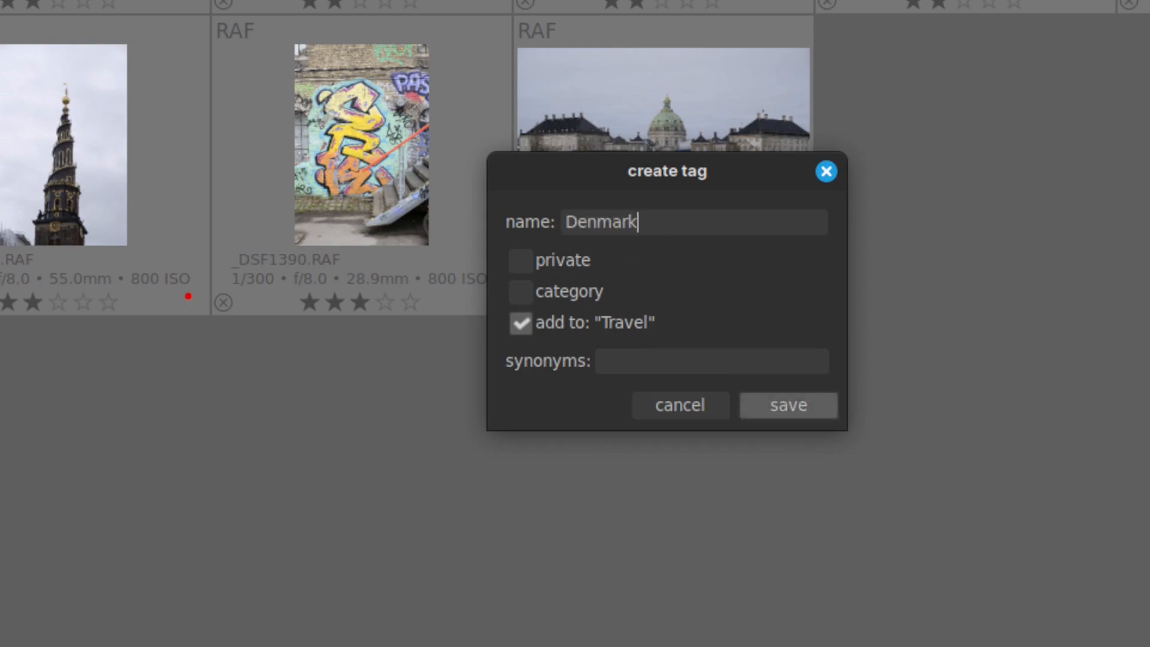
pyautogui.click(787, 405)
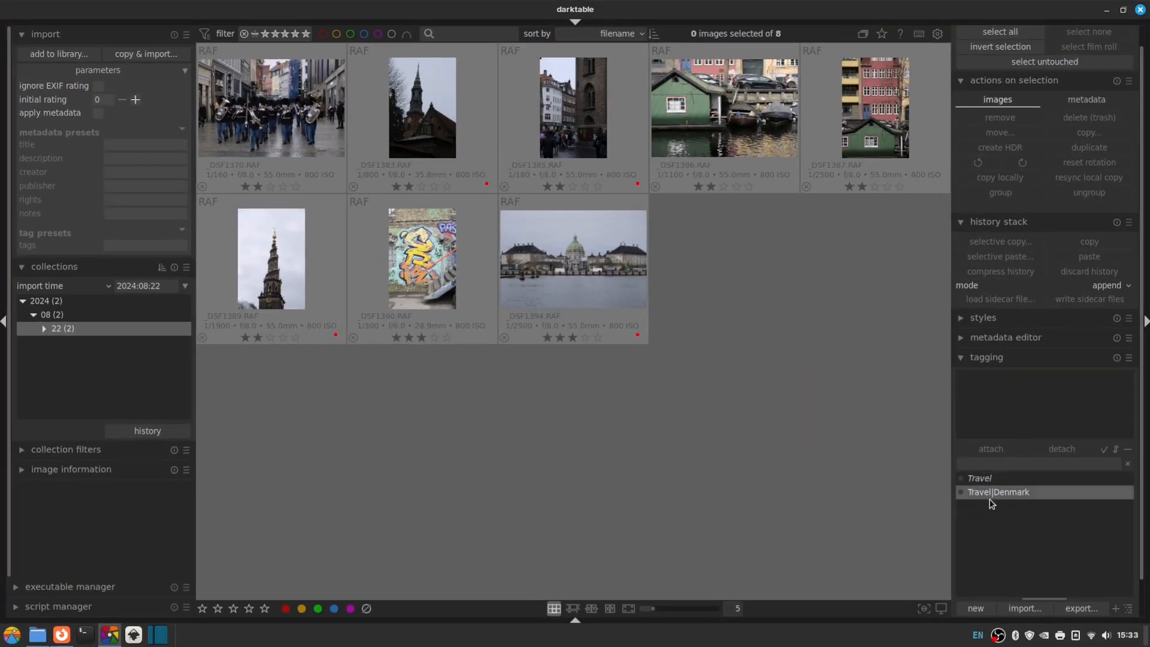
# - Mark Denmark as a category, save, and show the tag dictionary as a nested tree
pyautogui.doubleClick(998, 491)
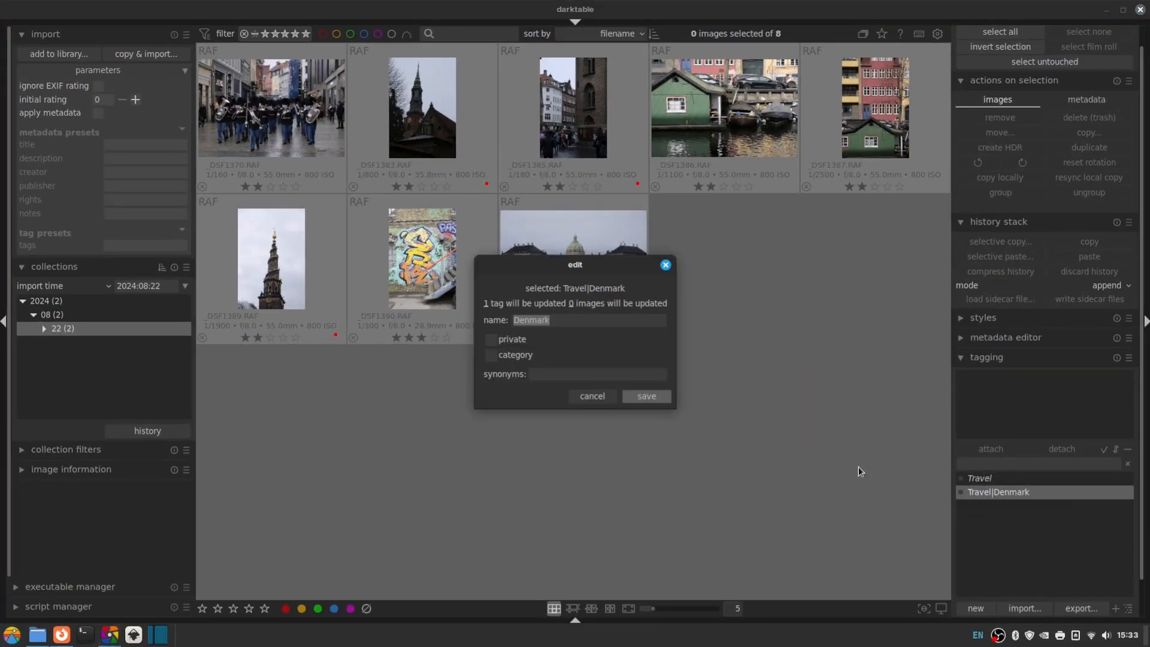
pyautogui.click(491, 354)
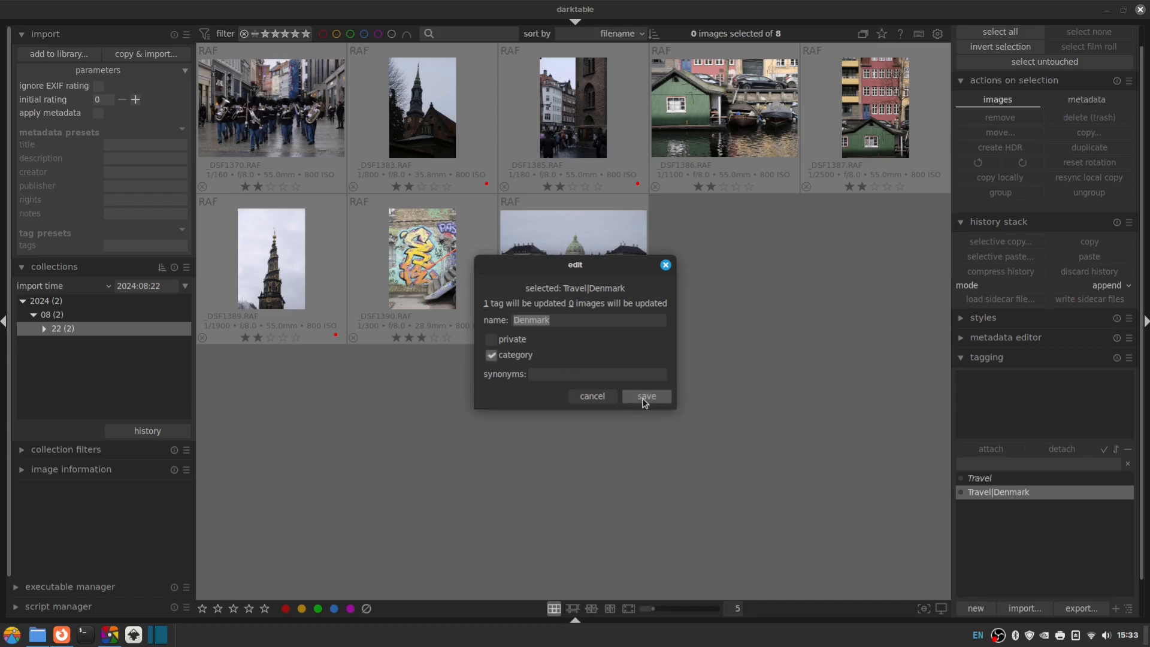
pyautogui.click(645, 397)
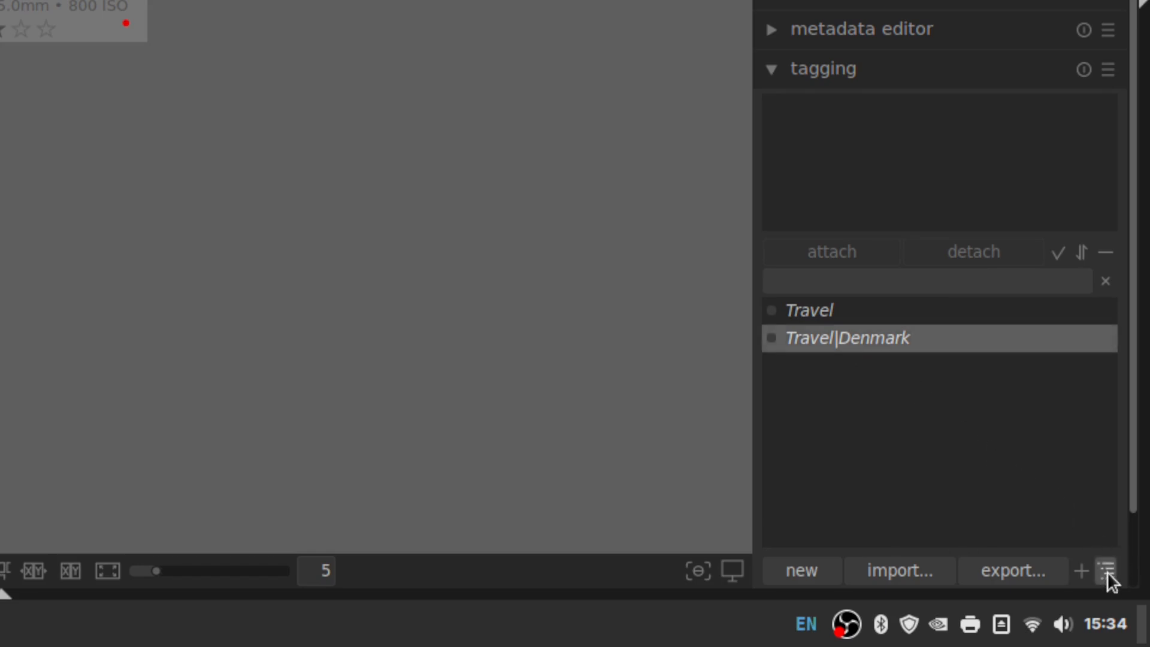
pyautogui.click(1107, 570)
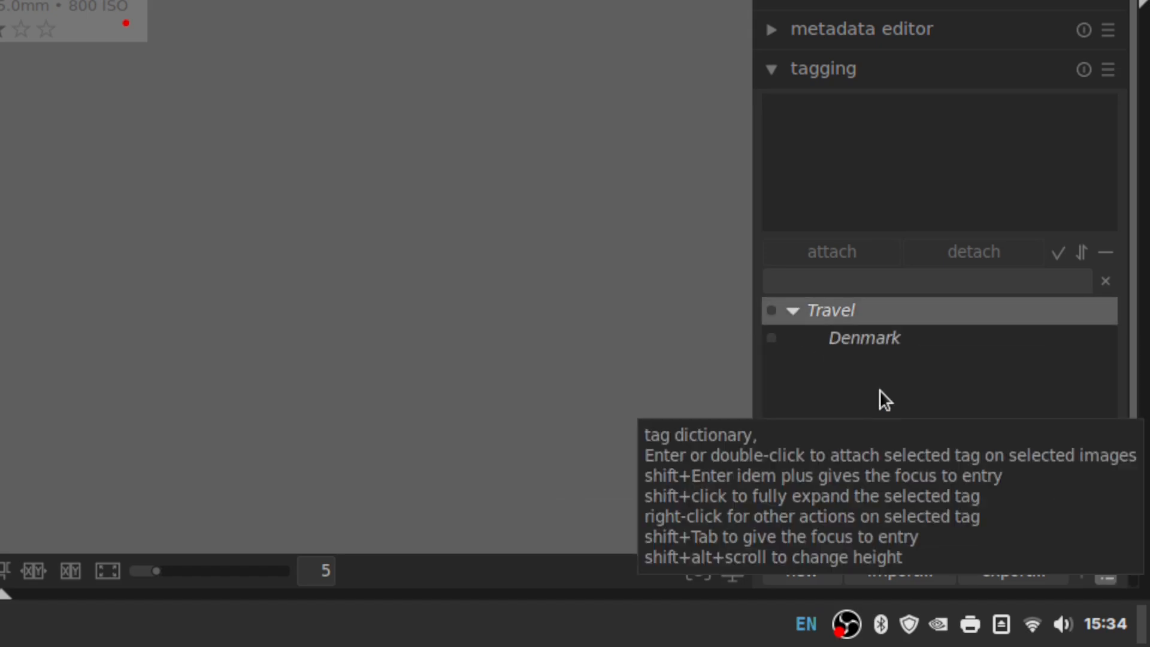
pyautogui.moveTo(913, 388)
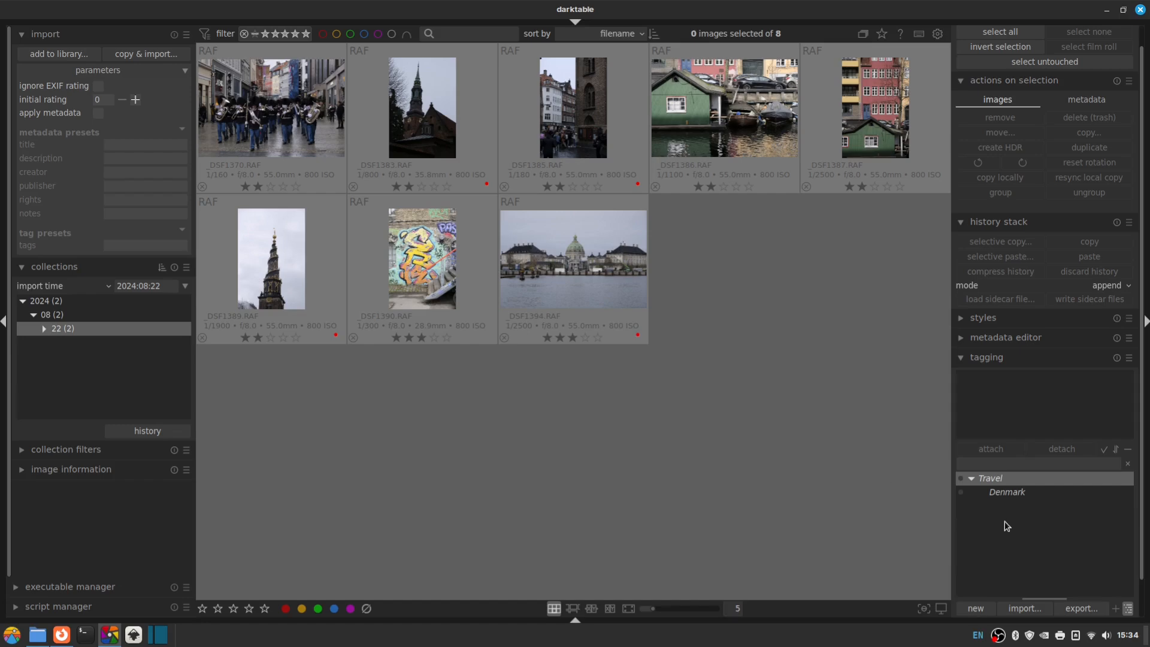
pyautogui.rightClick(1007, 491)
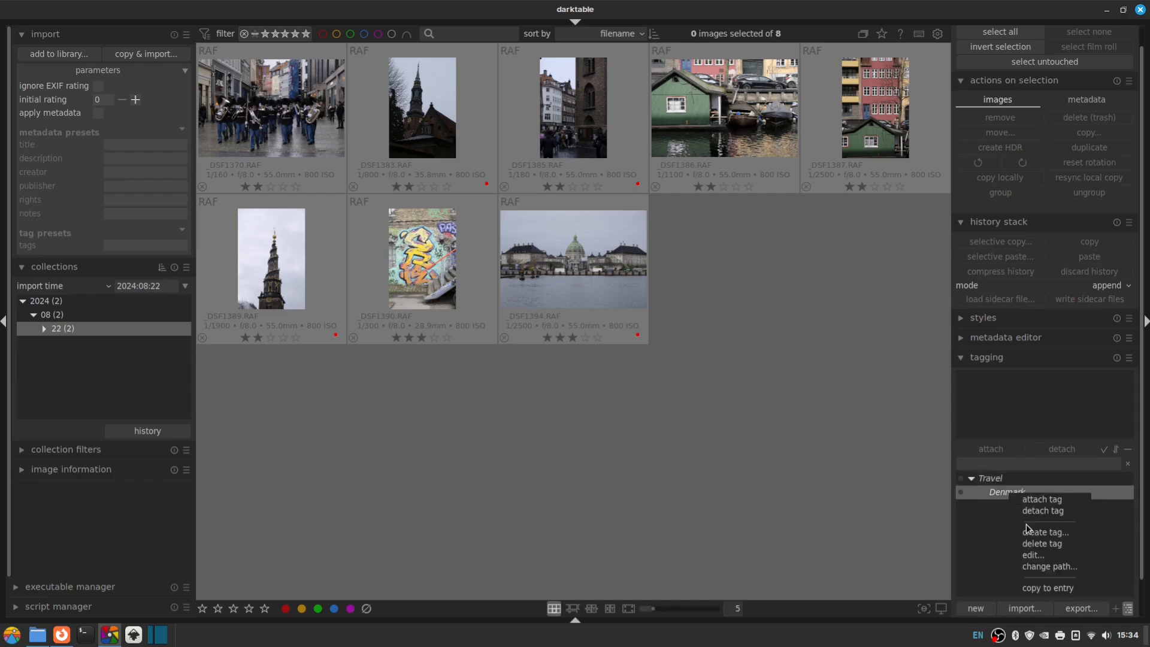
pyautogui.click(1044, 532)
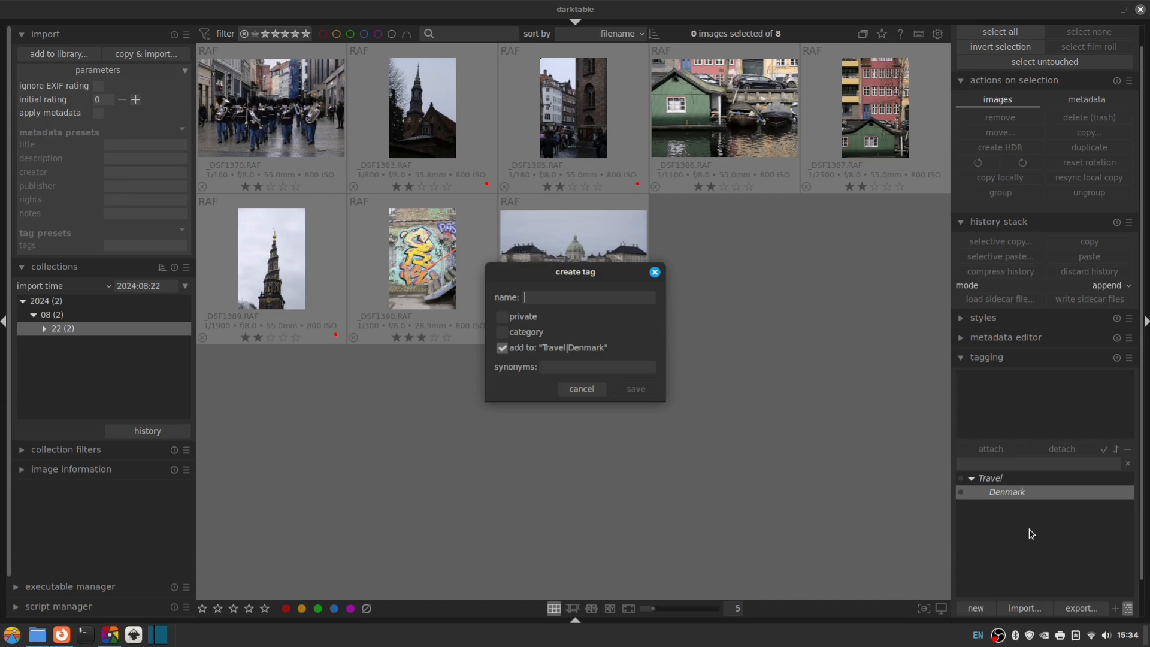
pyautogui.write('Copenhagen')
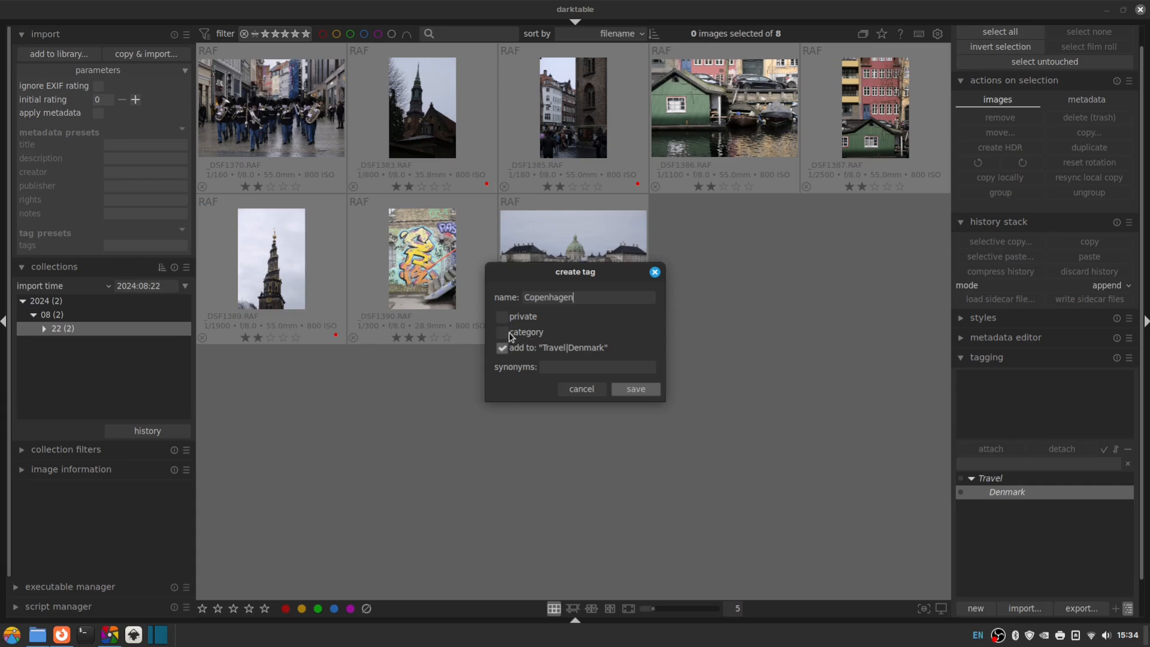
pyautogui.moveTo(508, 338)
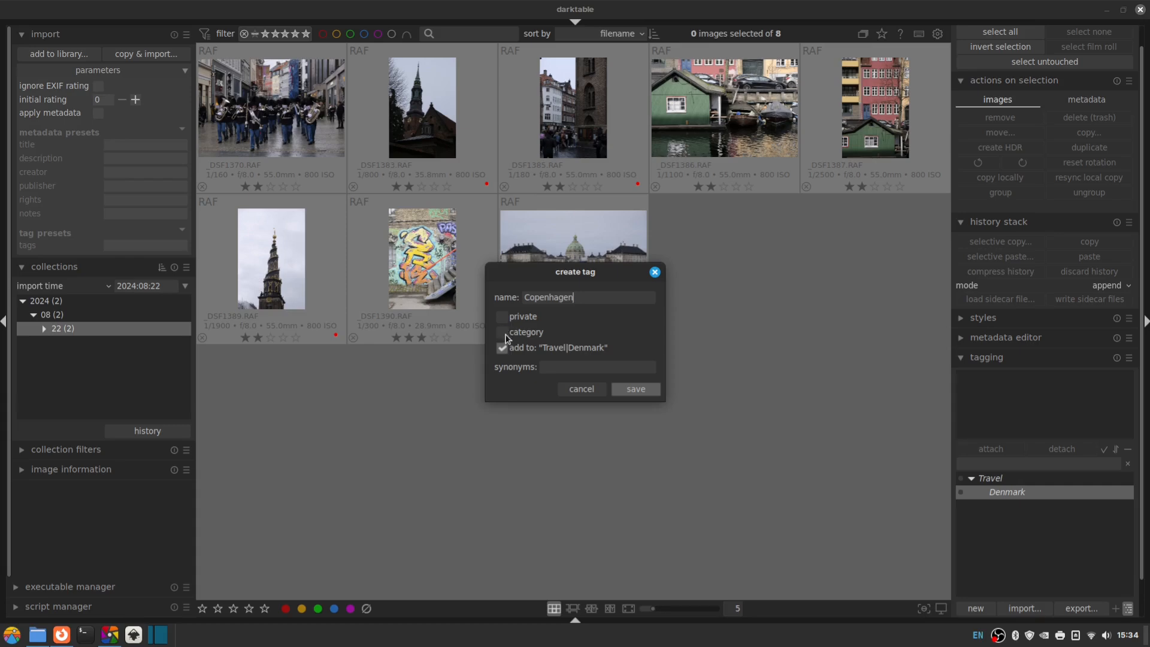
pyautogui.click(634, 388)
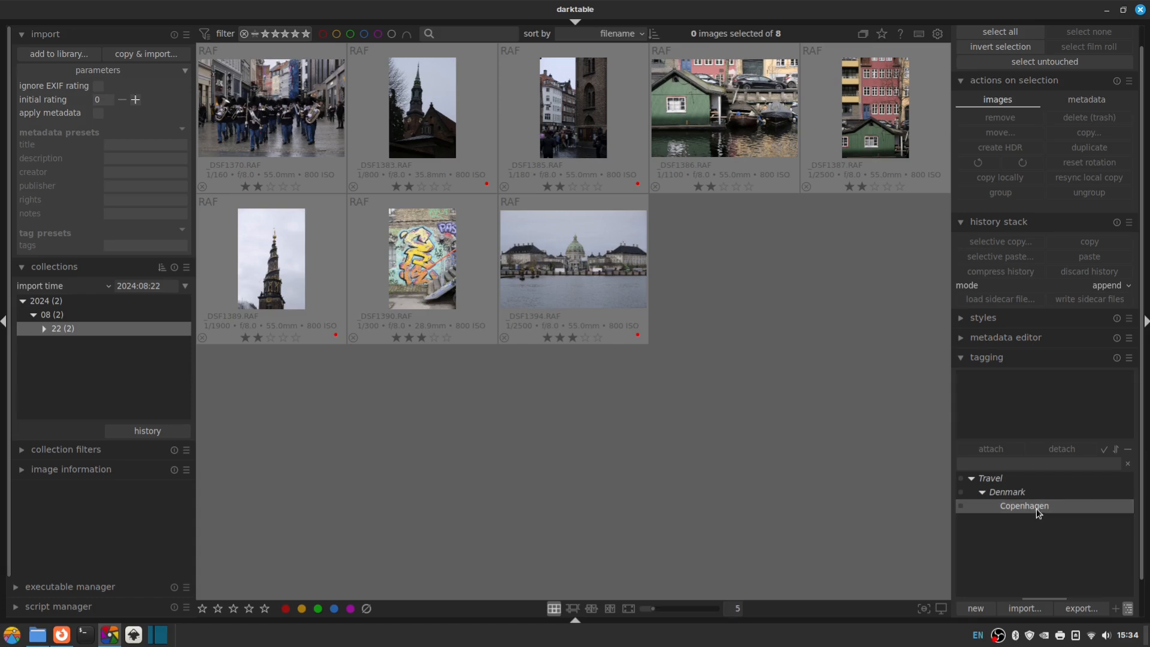
pyautogui.moveTo(999, 519)
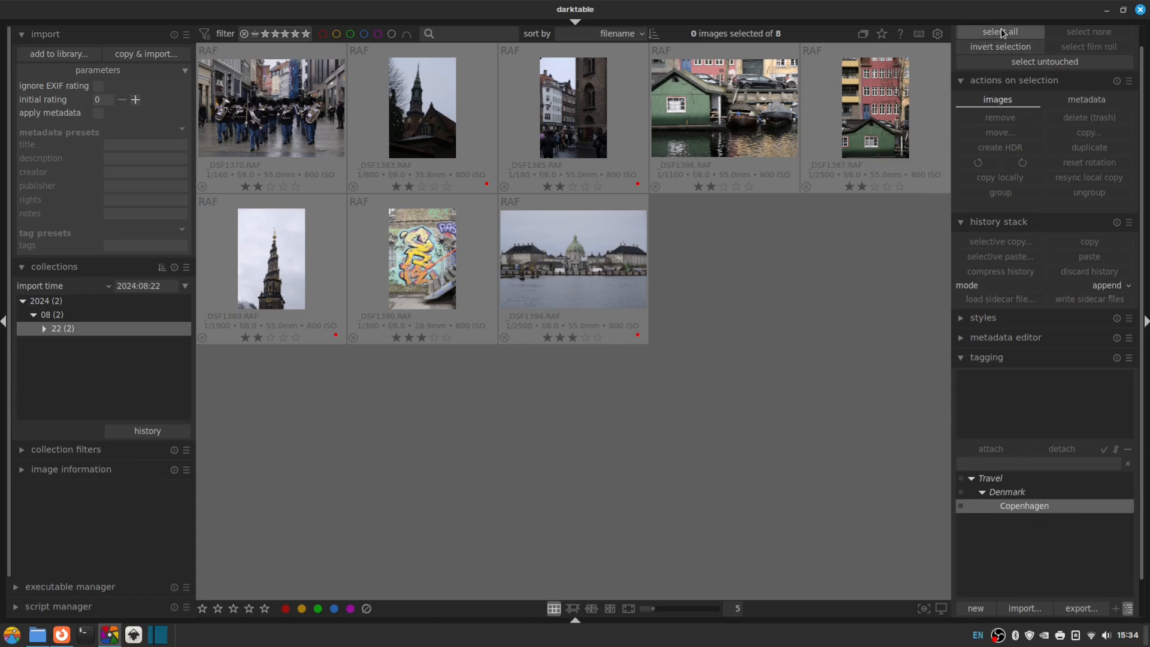
# - Select all eight photos and attach the Copenhagen tag to them
pyautogui.click(999, 31)
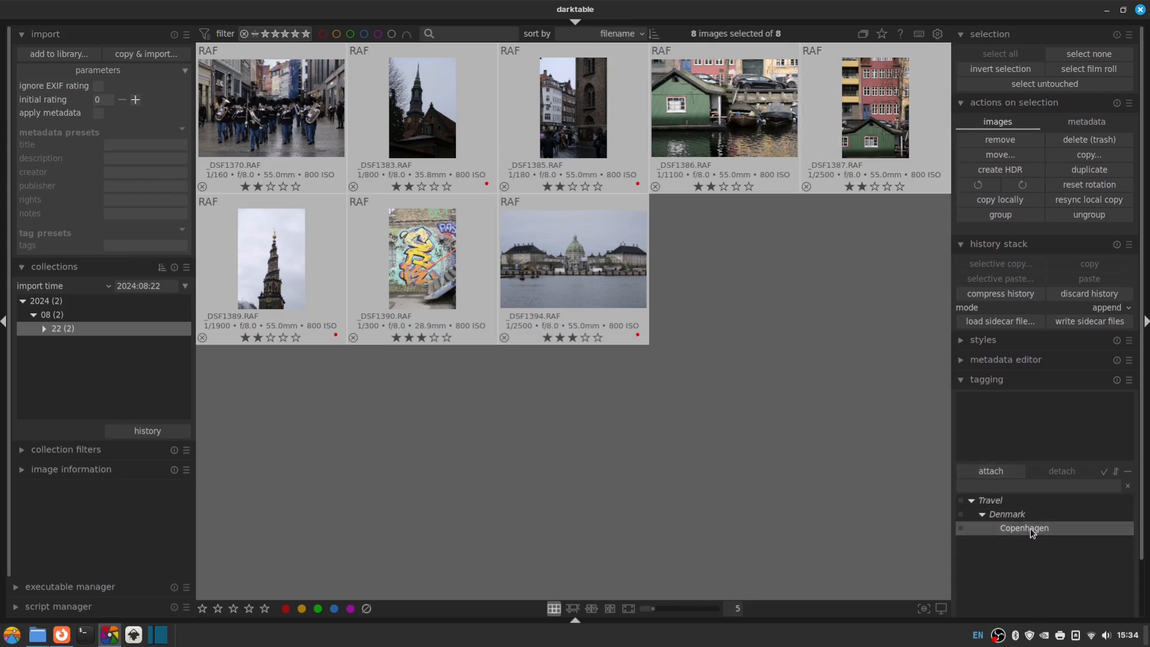
pyautogui.moveTo(990, 475)
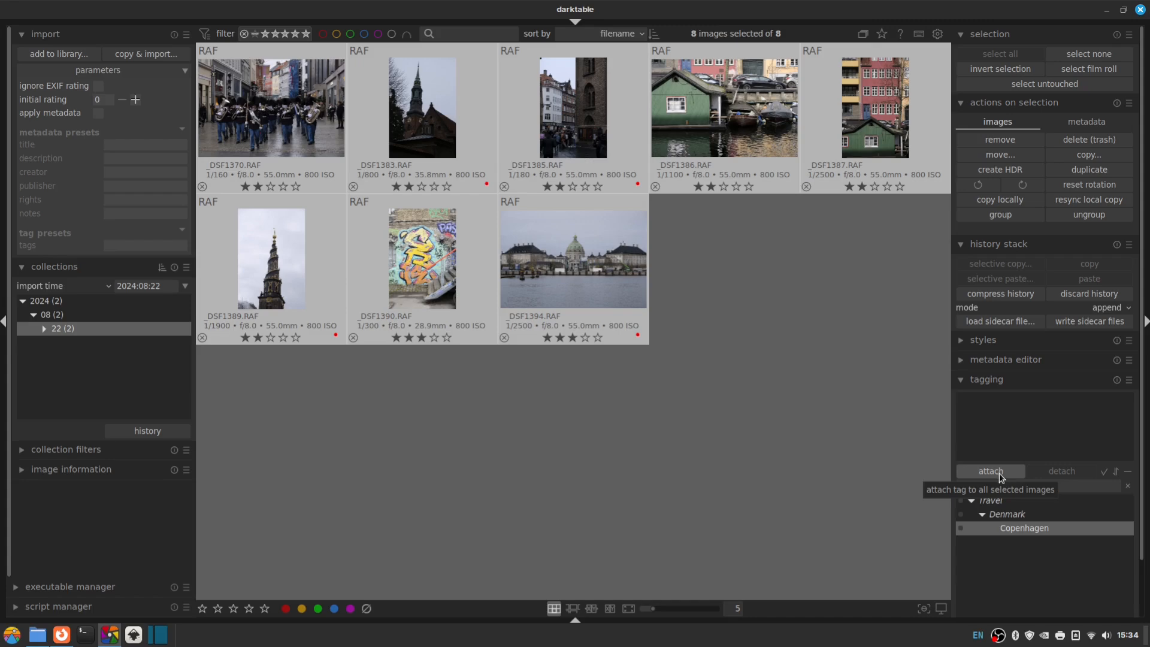
pyautogui.click(990, 470)
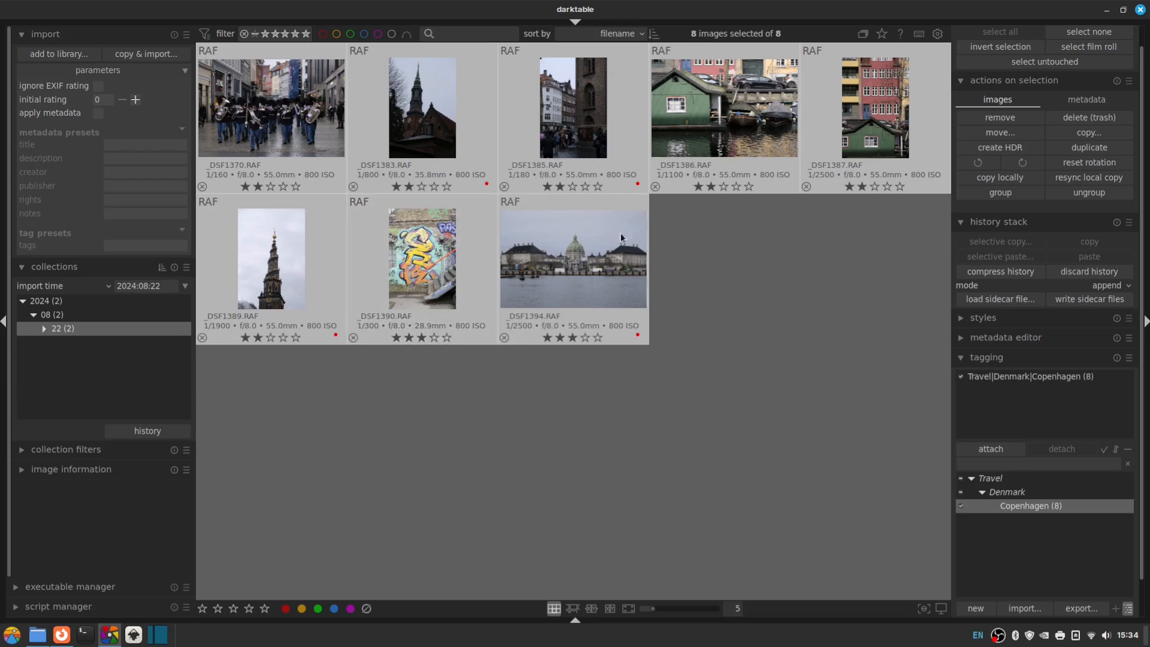
pyautogui.moveTo(969, 447)
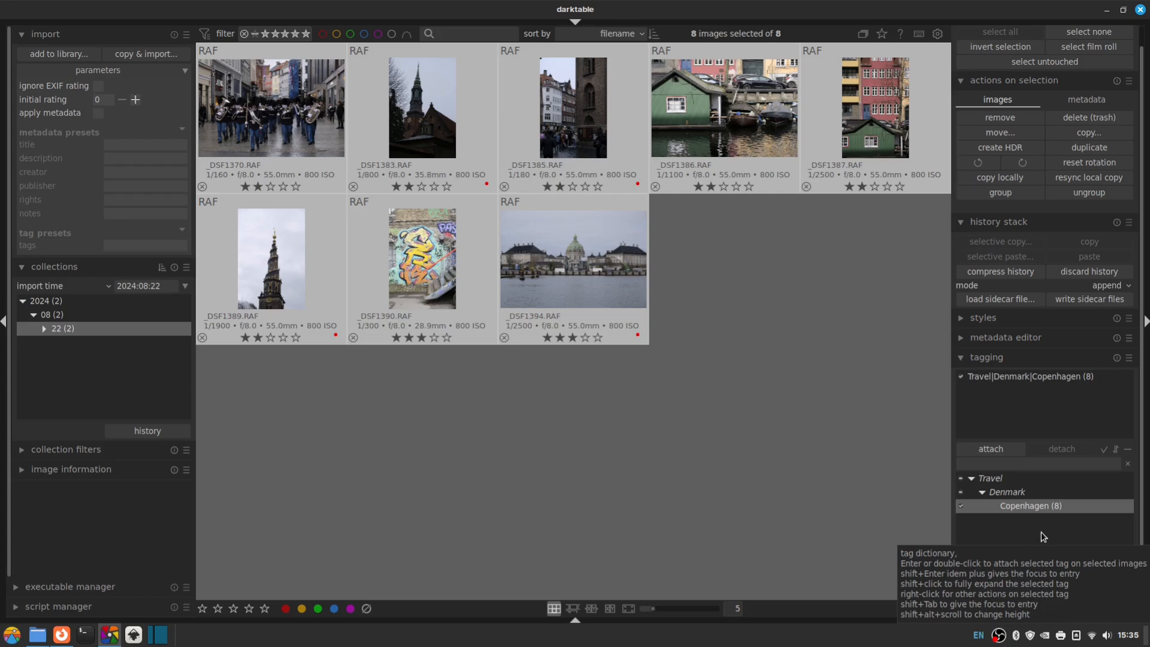
pyautogui.moveTo(1070, 526)
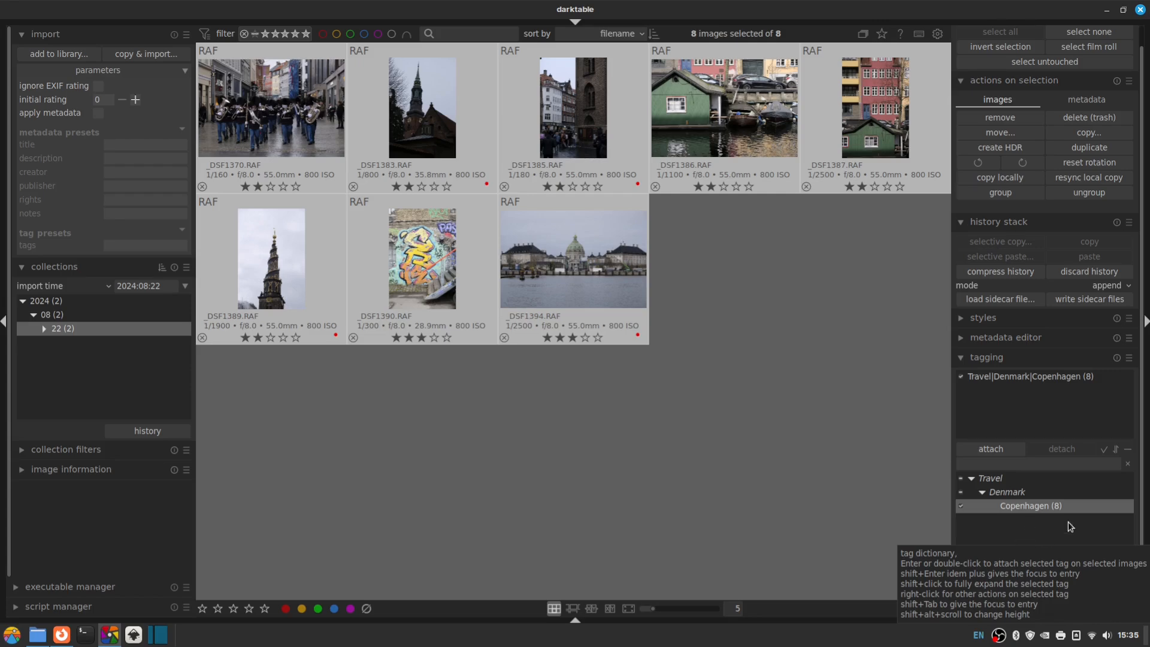
pyautogui.moveTo(969, 550)
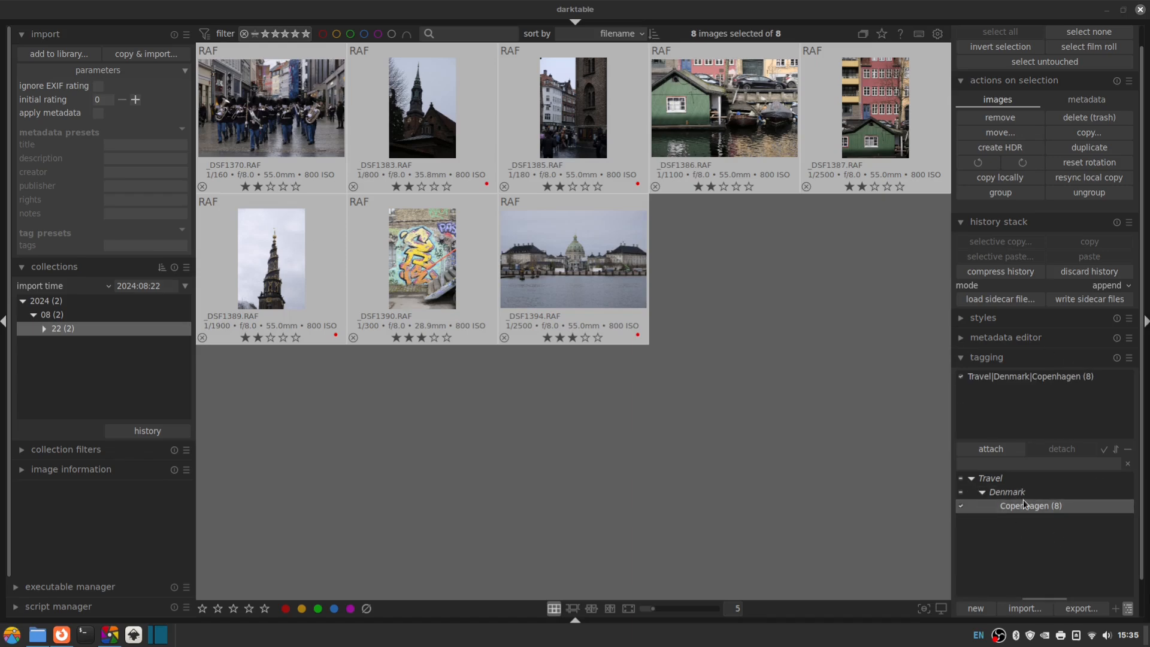
pyautogui.moveTo(1044, 514)
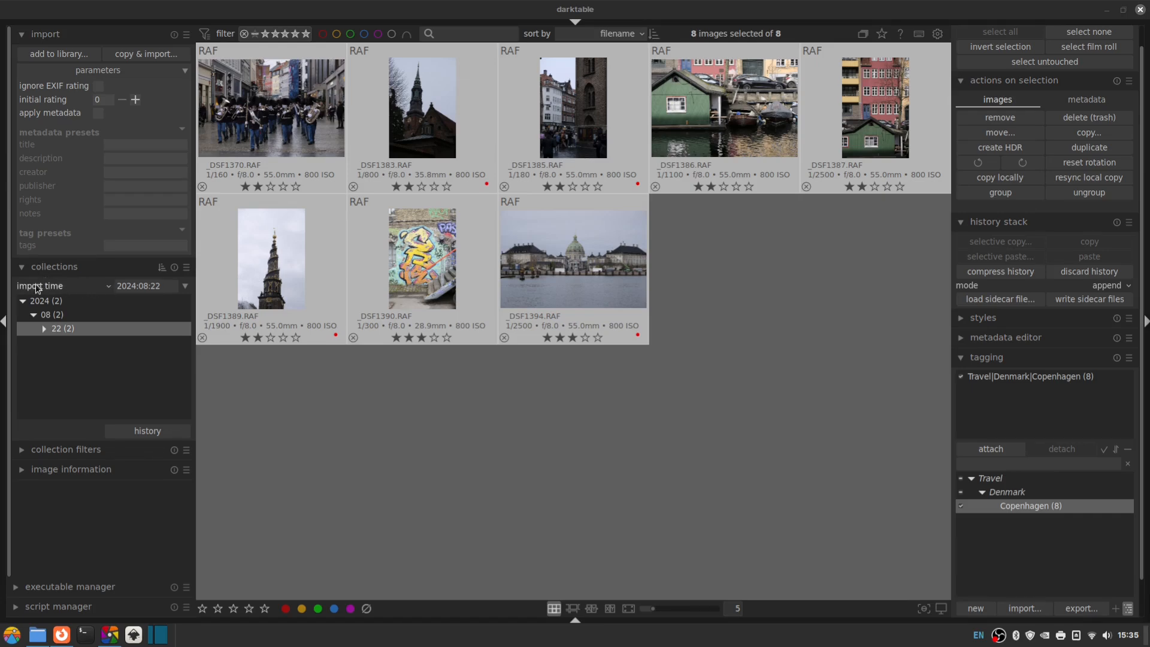
pyautogui.moveTo(84, 294)
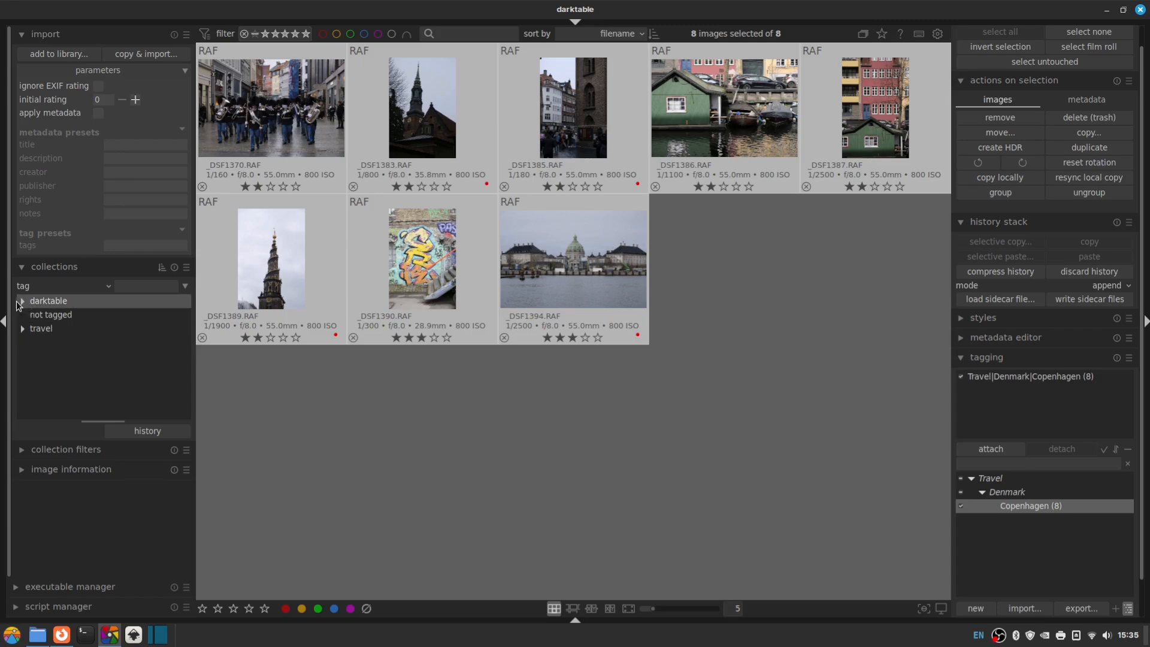
# - Explore the tag collection rule, toggling the darktable branch and the untagged entry
pyautogui.click(21, 300)
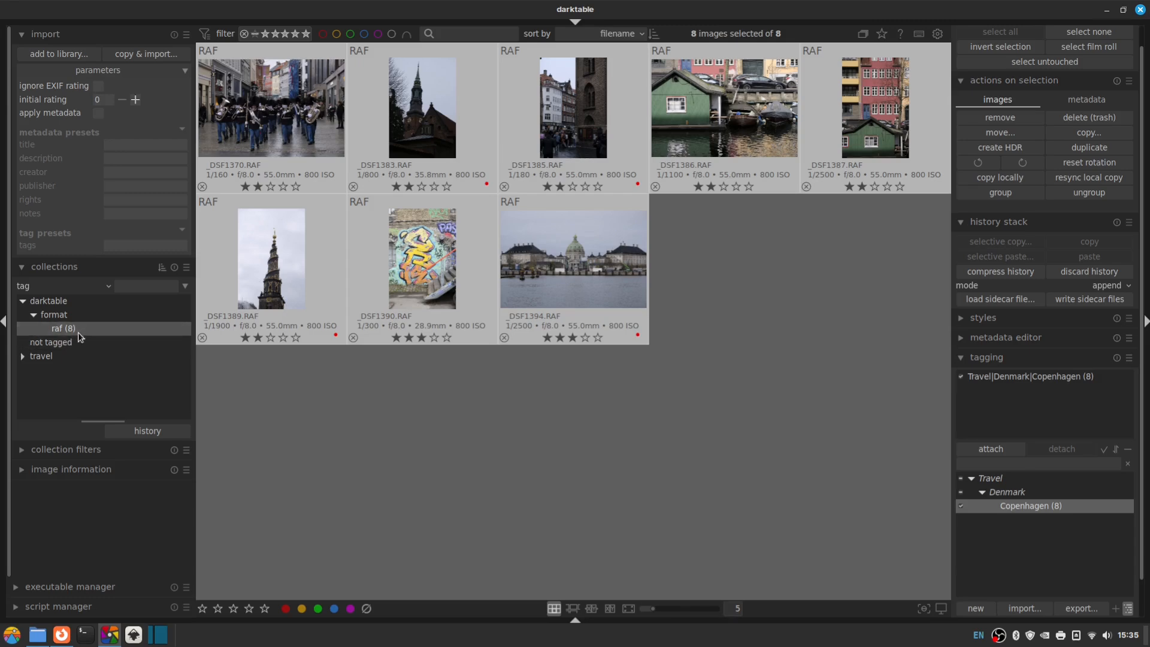
pyautogui.click(23, 303)
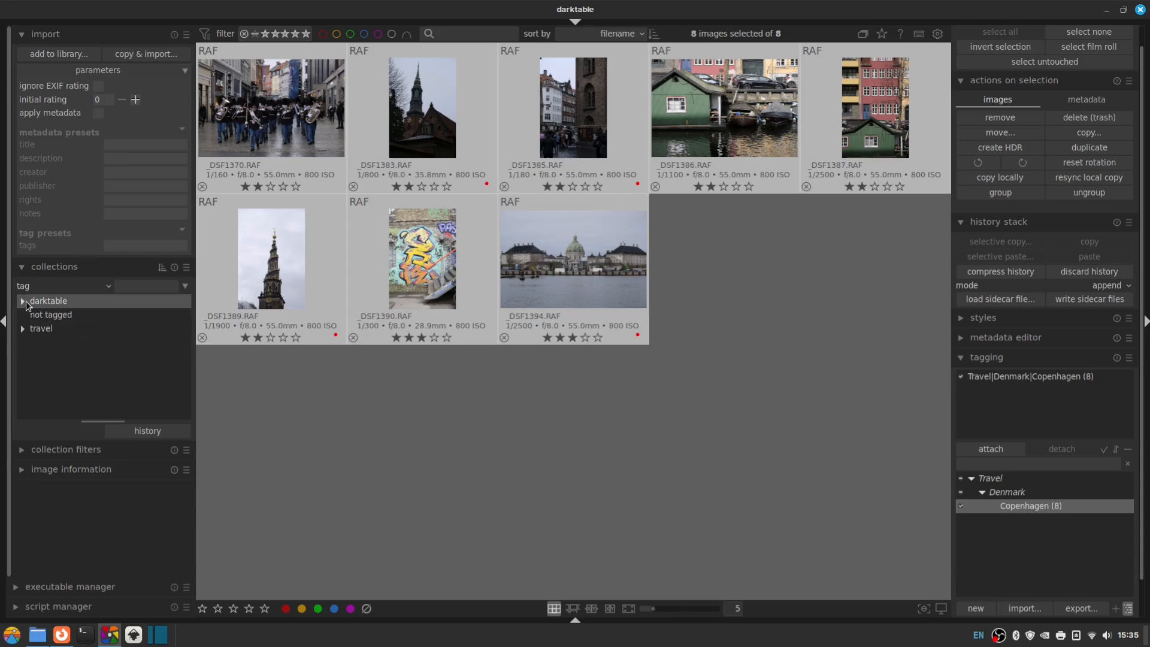
pyautogui.click(50, 315)
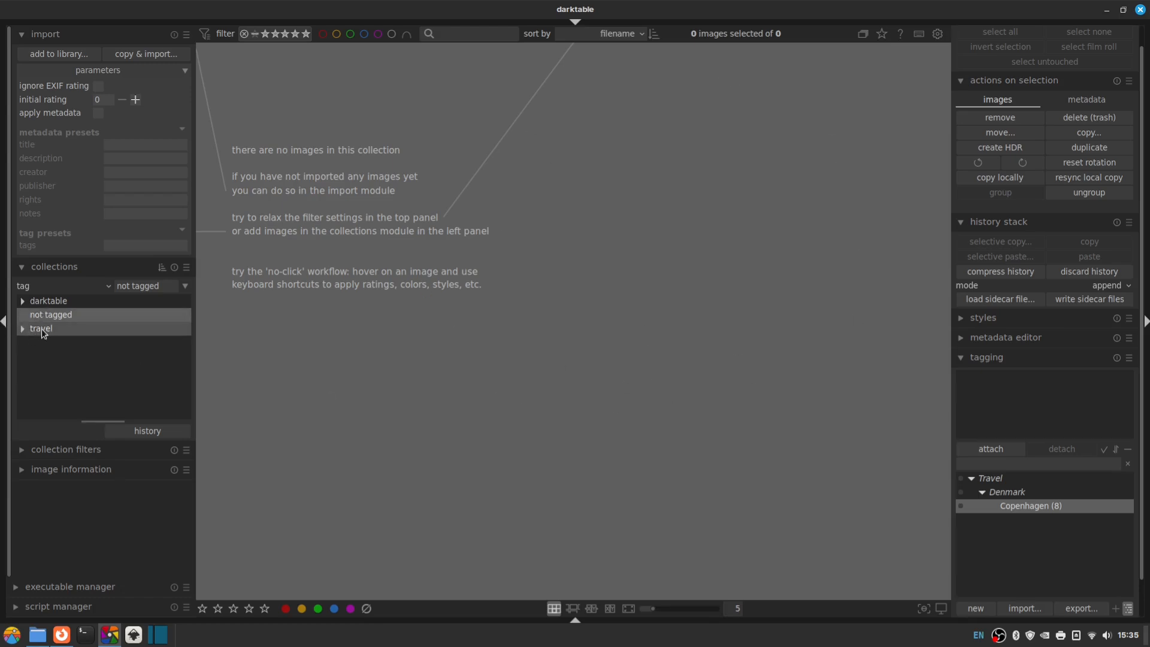
# - Expand the travel branch and show the eight photos tagged copenhagen
pyautogui.click(23, 328)
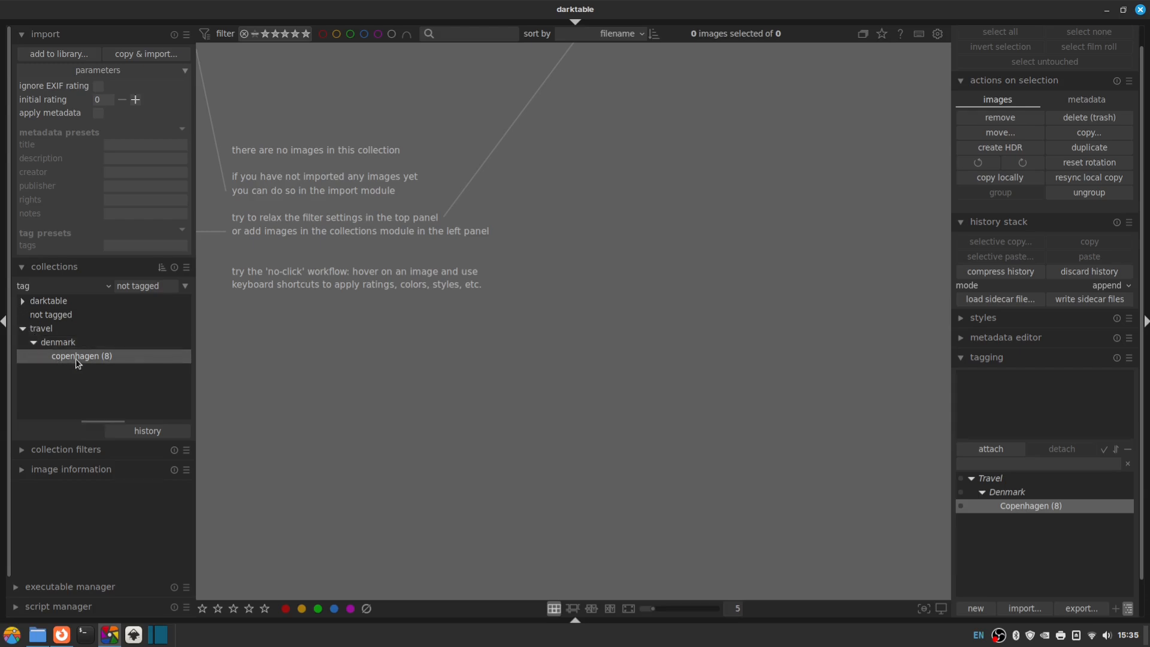
pyautogui.click(82, 356)
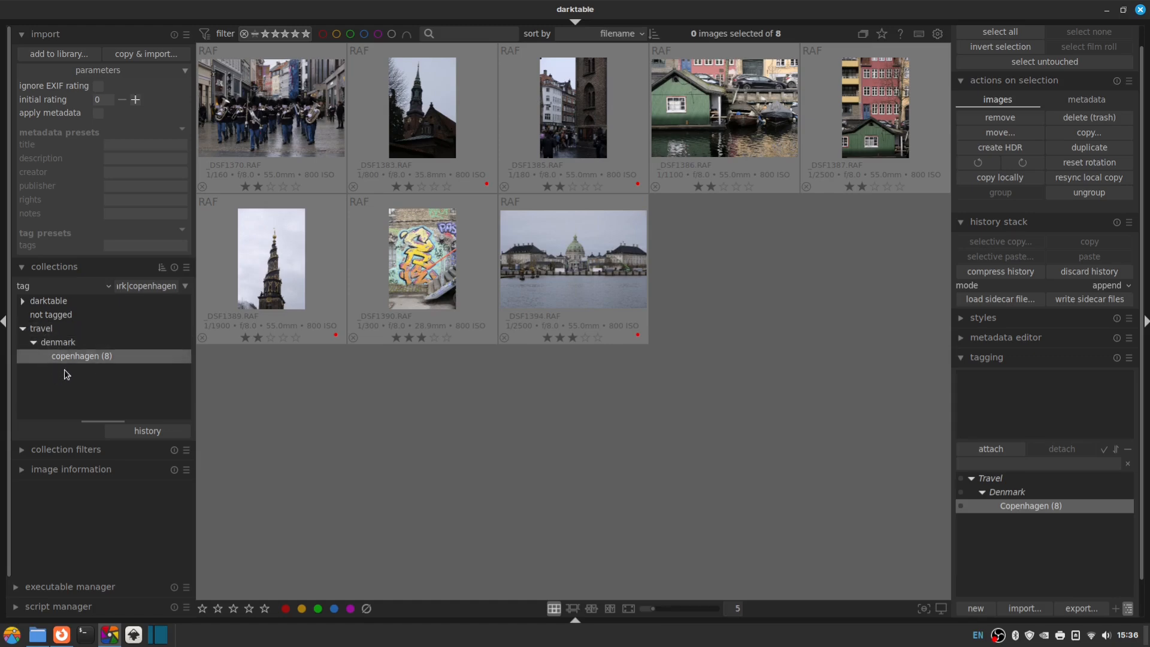
pyautogui.moveTo(87, 396)
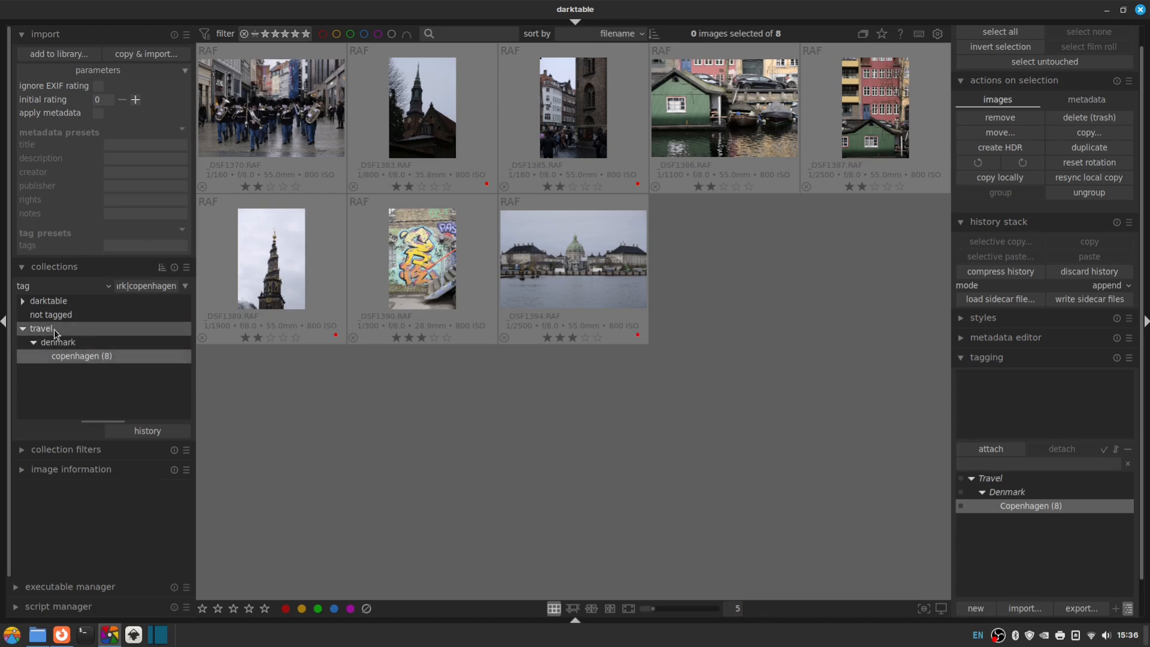
pyautogui.click(55, 328)
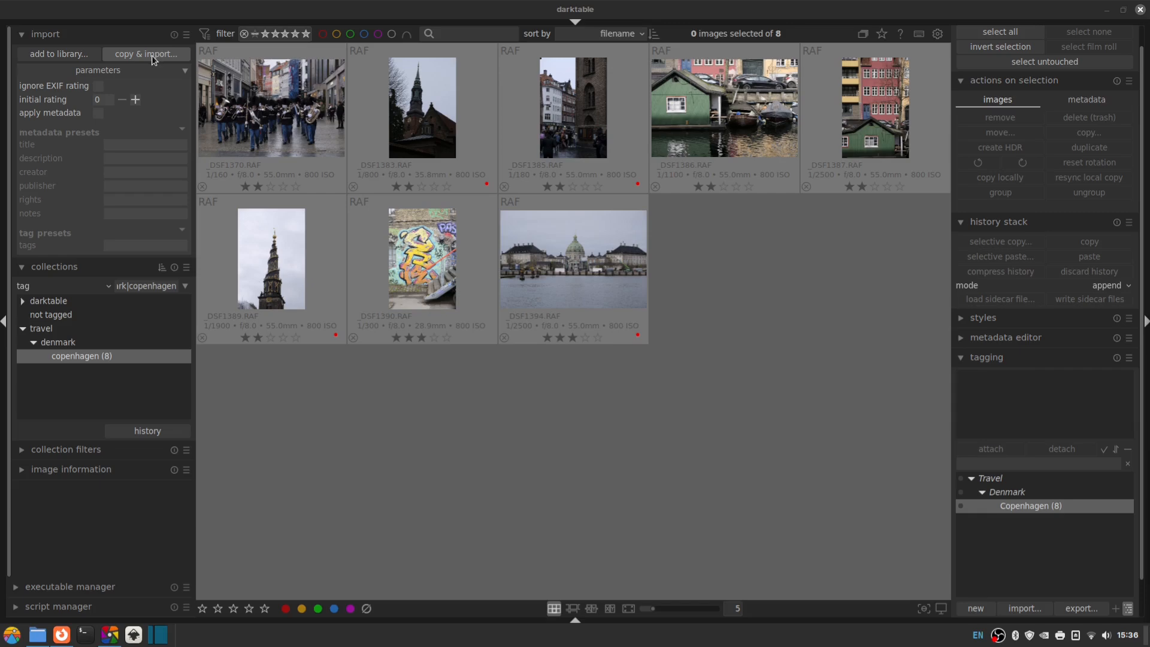
# - Copy & import the 56 photos shot on 29/07/24 from the card into the library
pyautogui.click(145, 54)
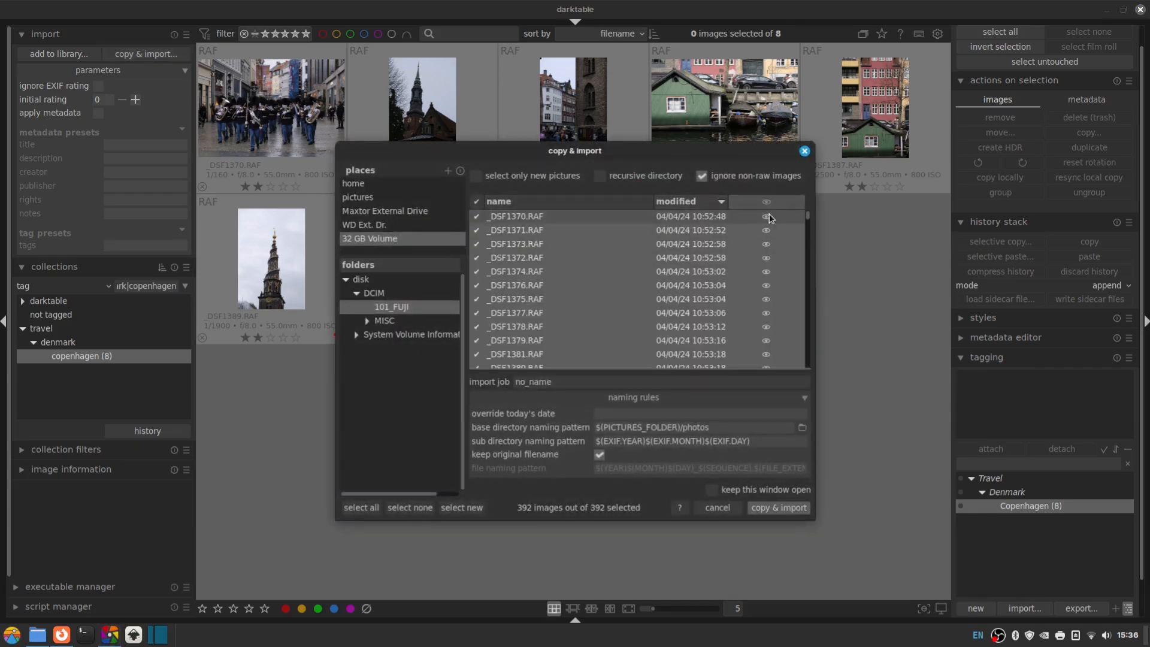
pyautogui.scroll(-3)
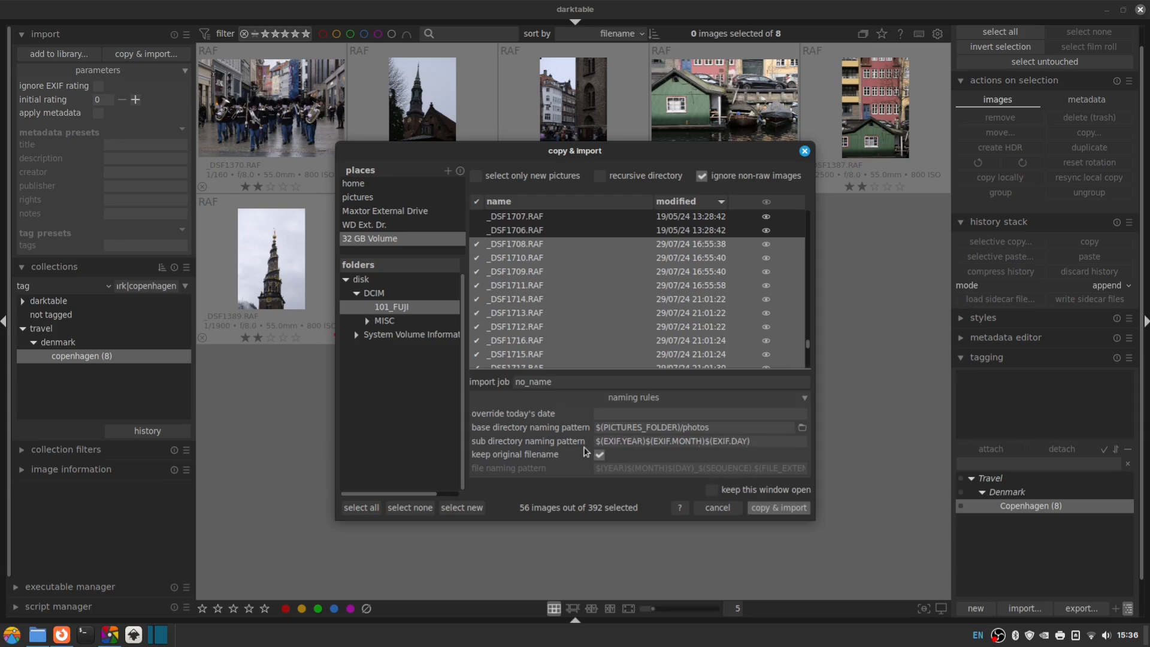
pyautogui.moveTo(778, 507)
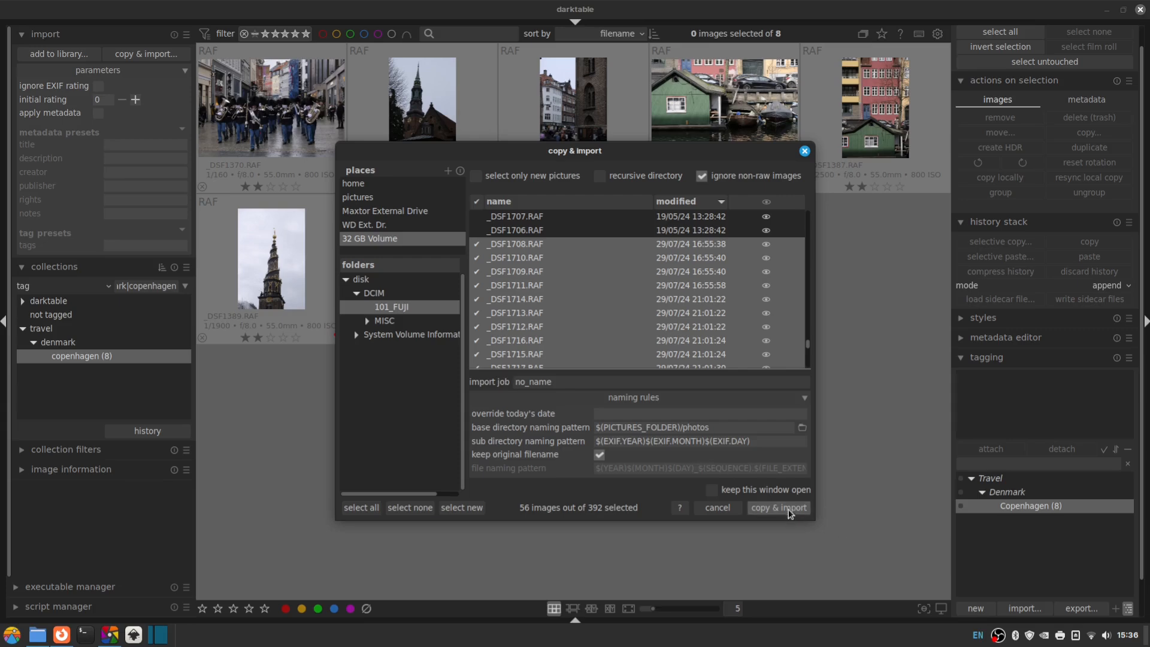
pyautogui.click(776, 508)
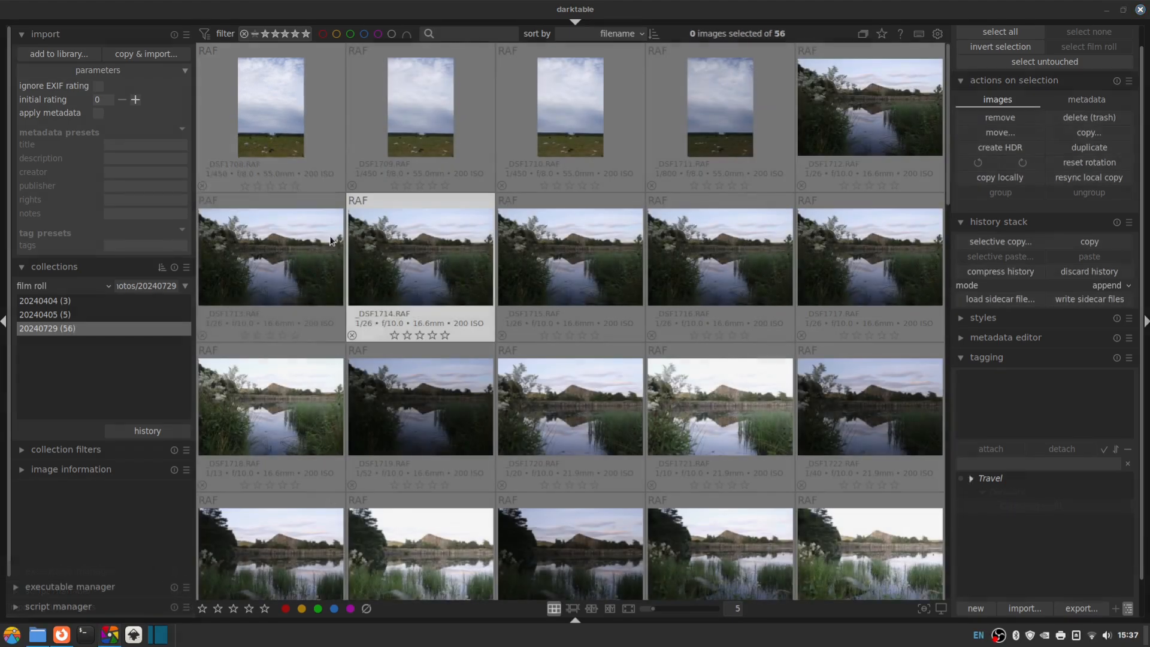
pyautogui.moveTo(568, 106)
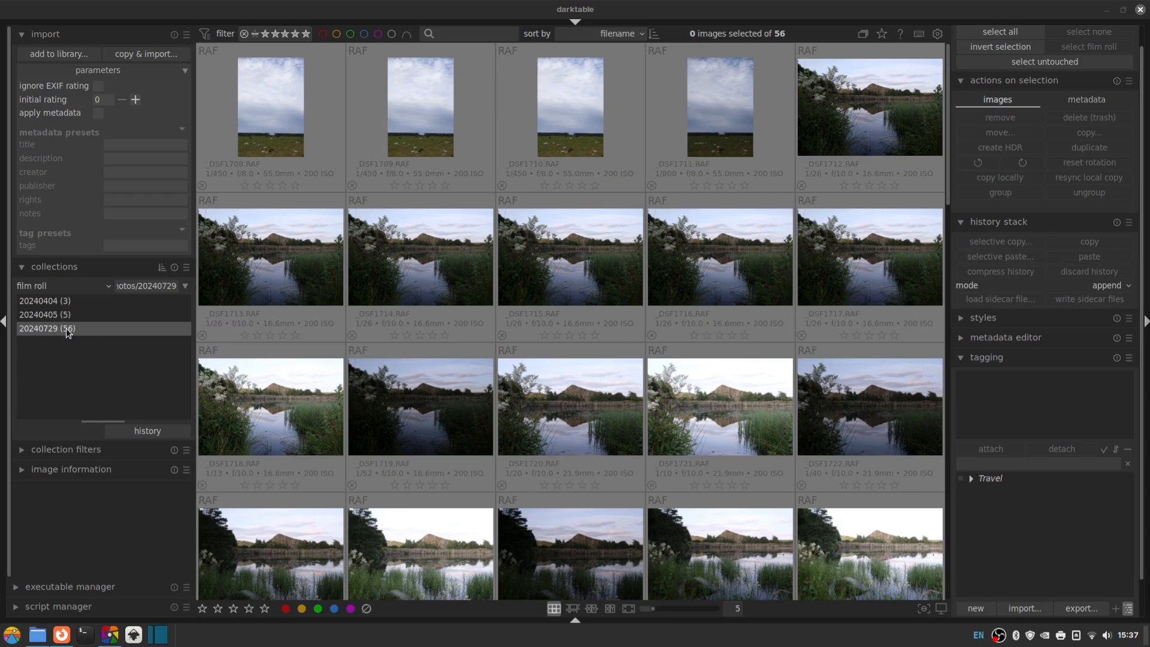
pyautogui.moveTo(35, 334)
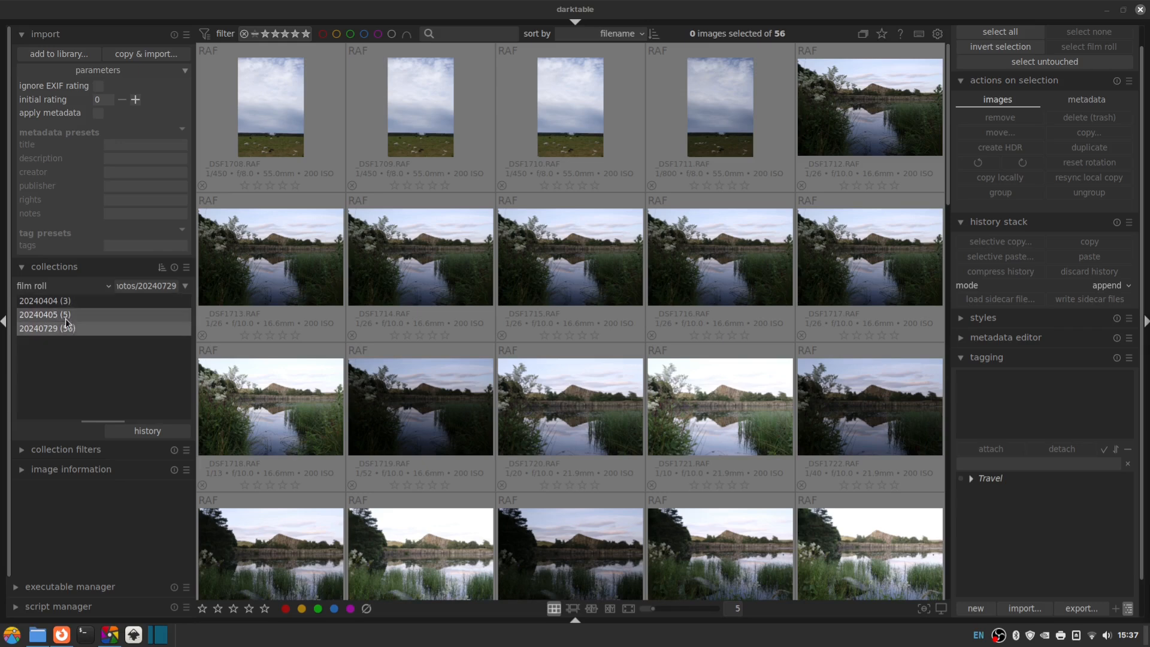
# - Show film roll 20240729 in the lighttable
pyautogui.click(47, 328)
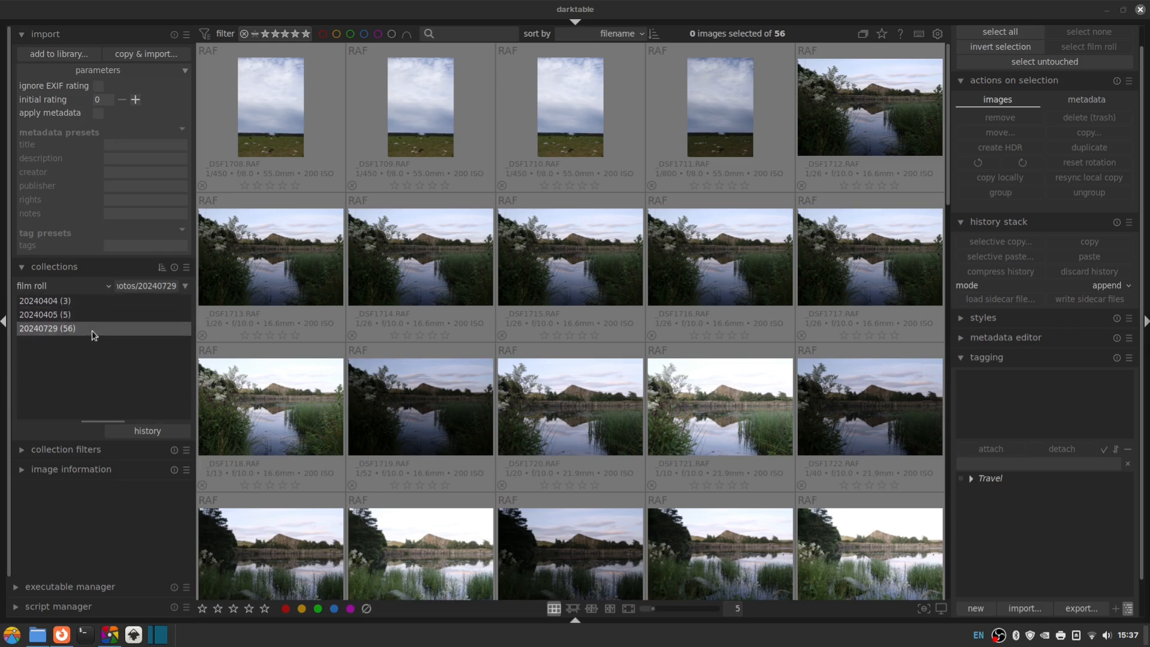
pyautogui.moveTo(709, 283)
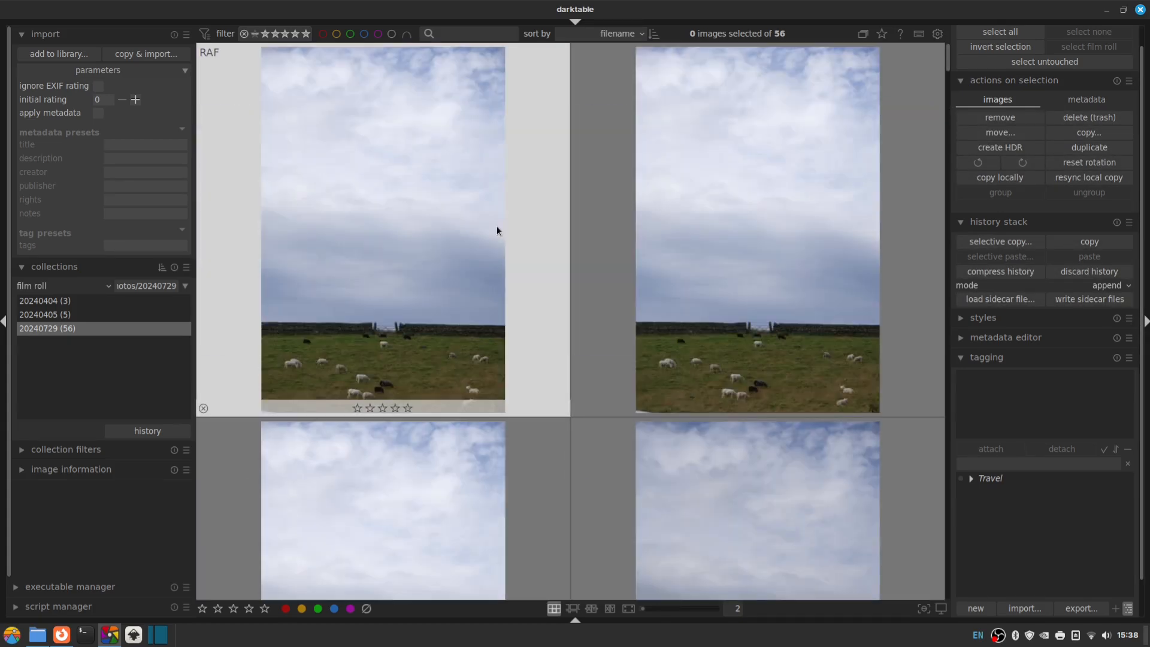
pyautogui.moveTo(557, 231)
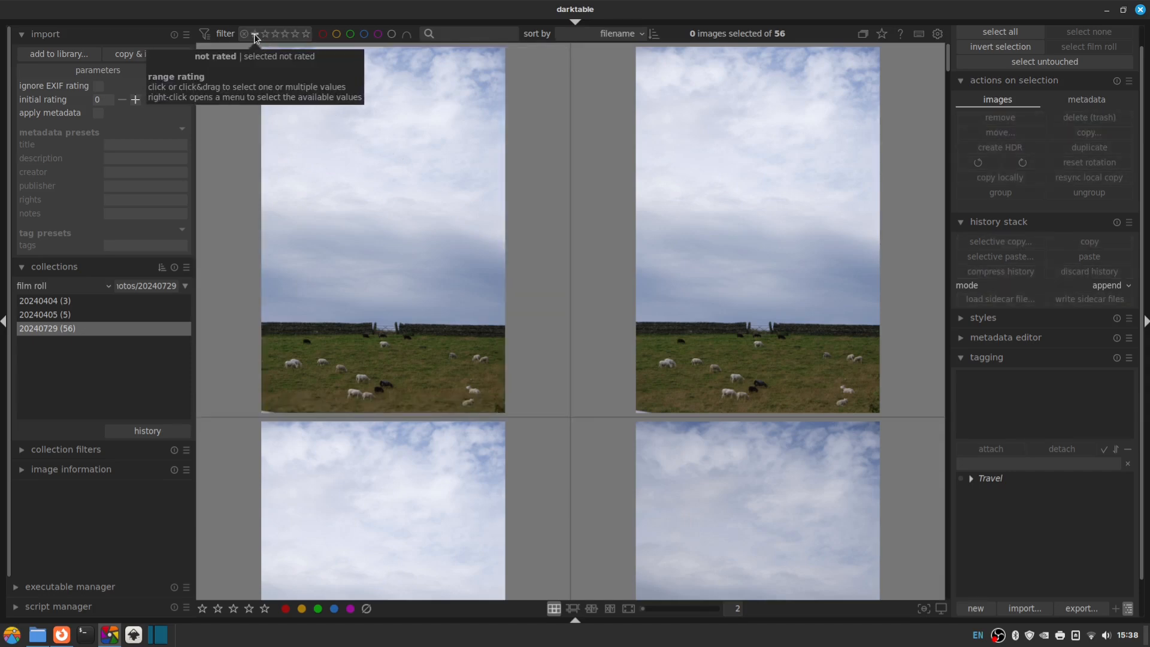
pyautogui.moveTo(346, 252)
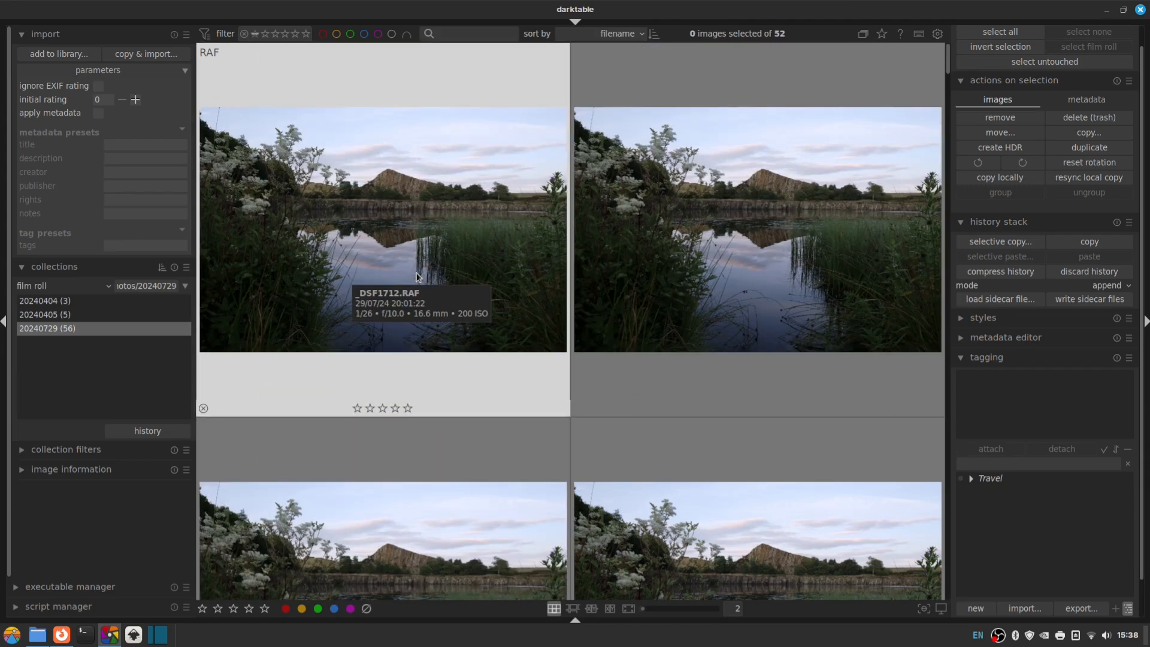
pyautogui.moveTo(436, 227)
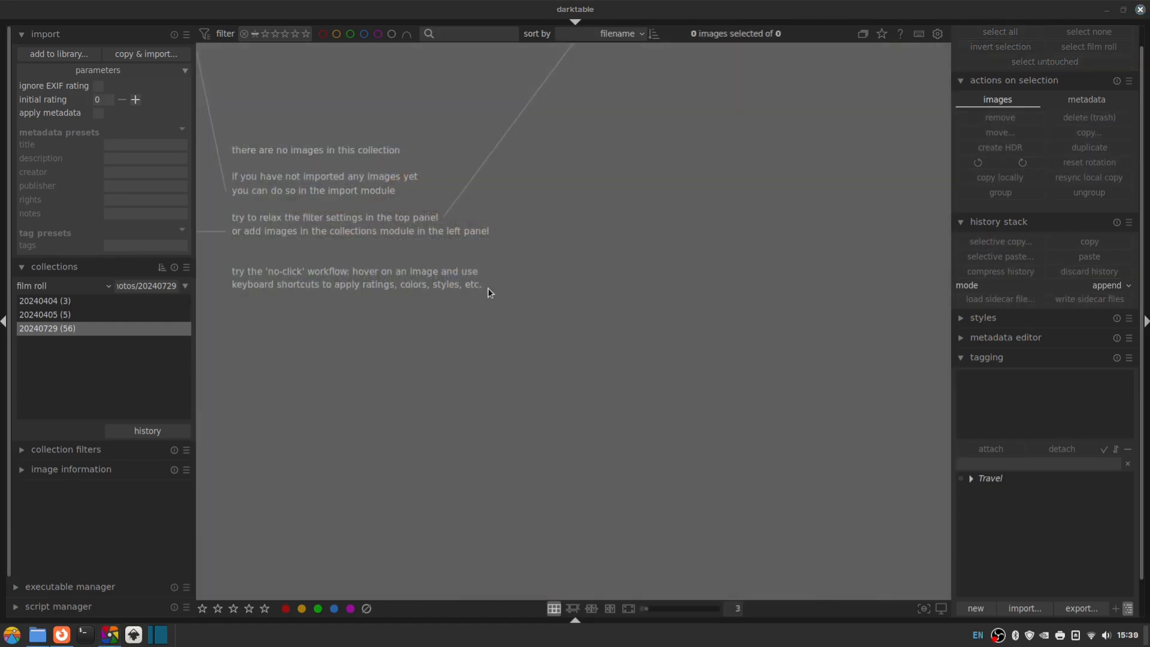
pyautogui.moveTo(256, 201)
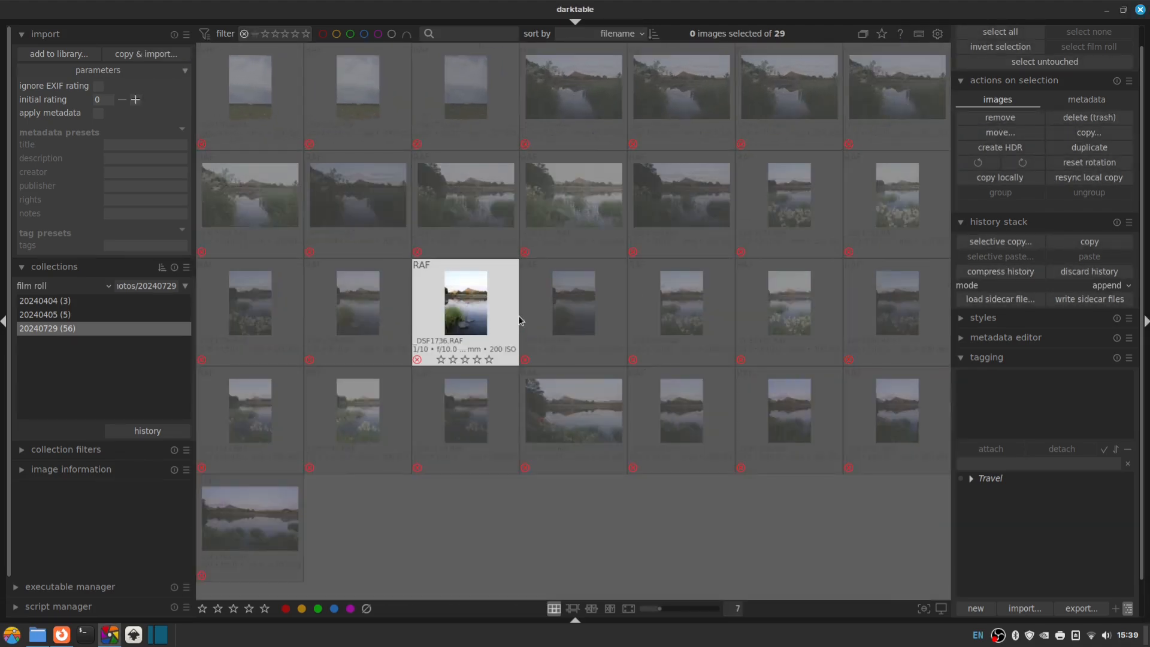
pyautogui.click(997, 31)
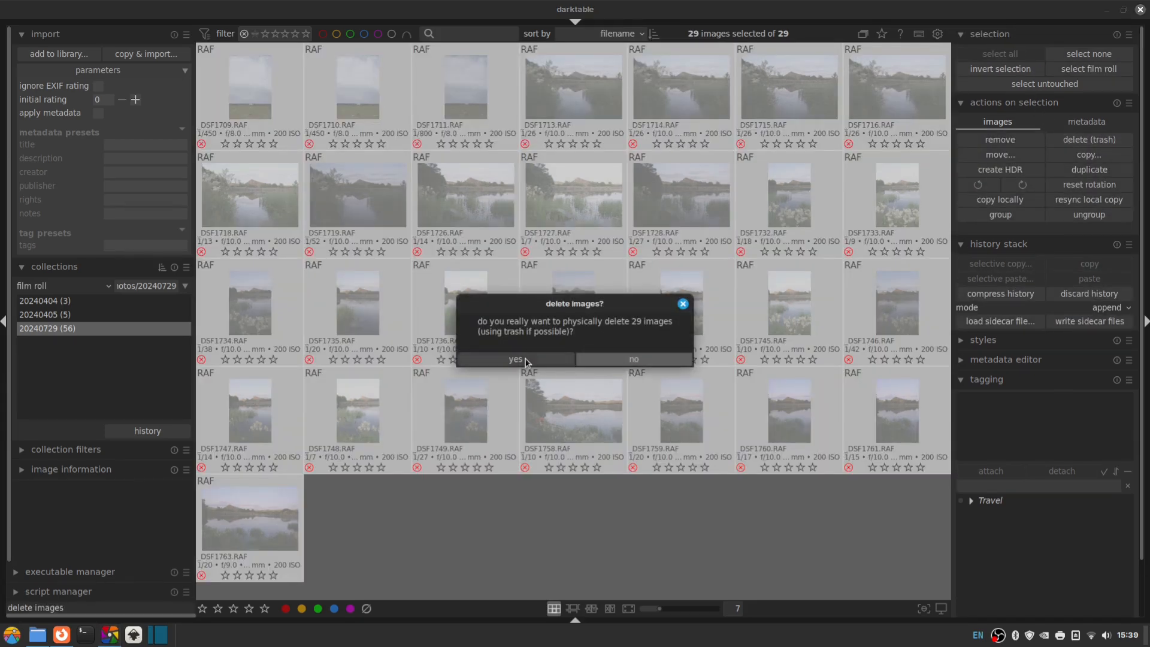
pyautogui.click(513, 358)
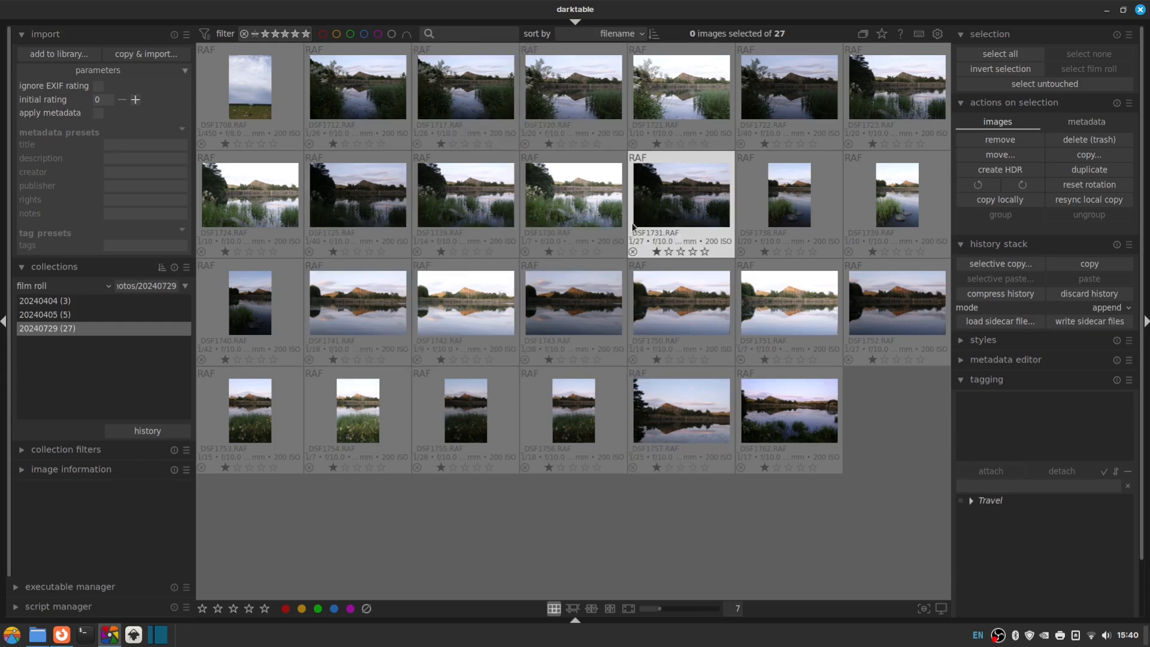
pyautogui.moveTo(442, 210)
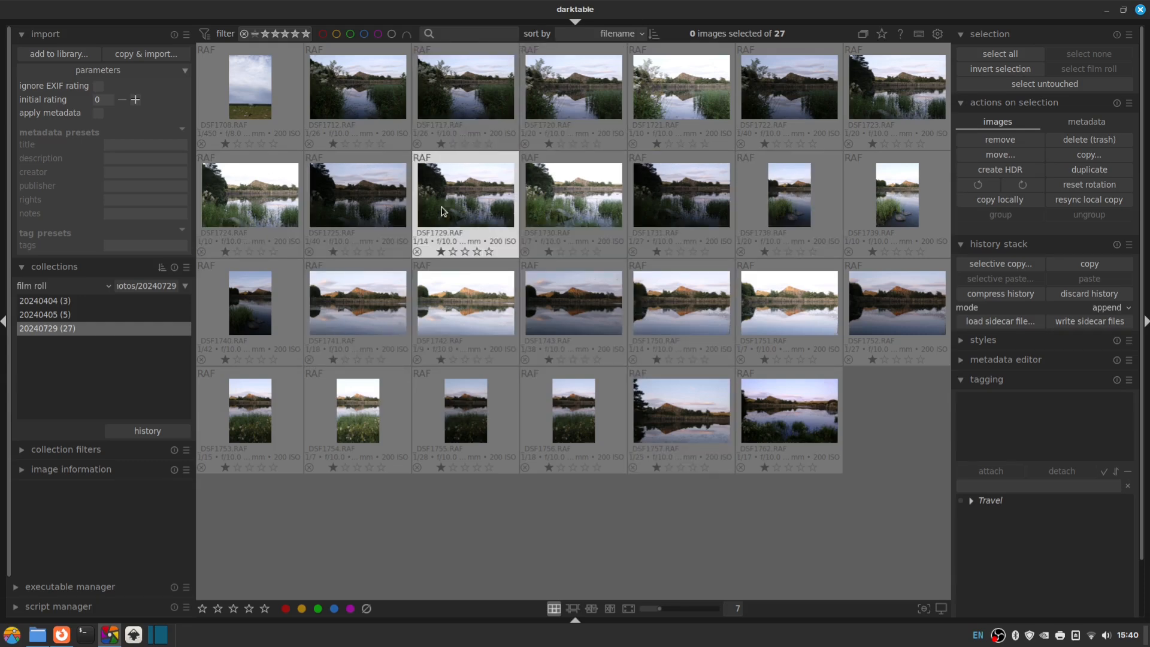
pyautogui.moveTo(515, 198)
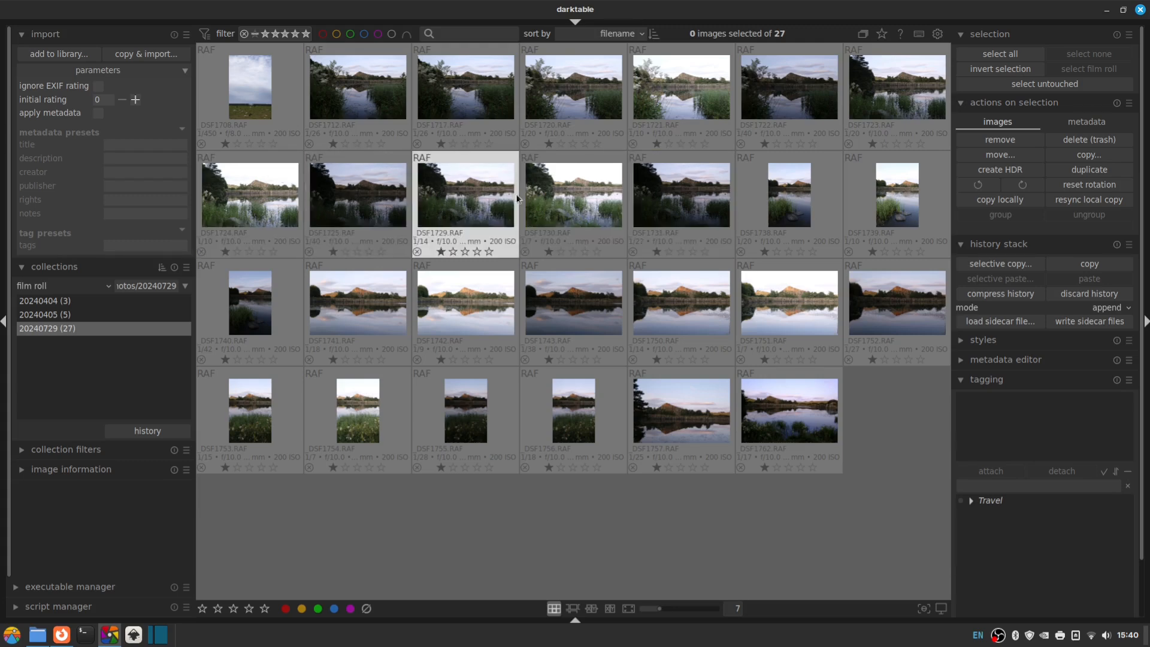
pyautogui.moveTo(367, 91)
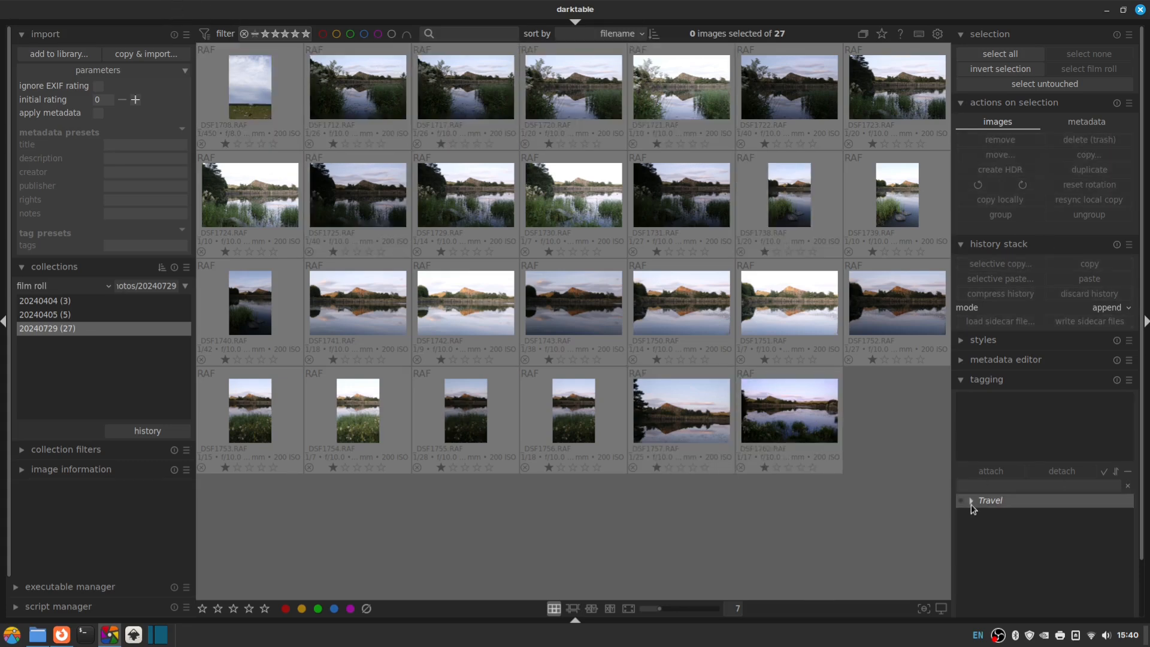
pyautogui.moveTo(998, 505)
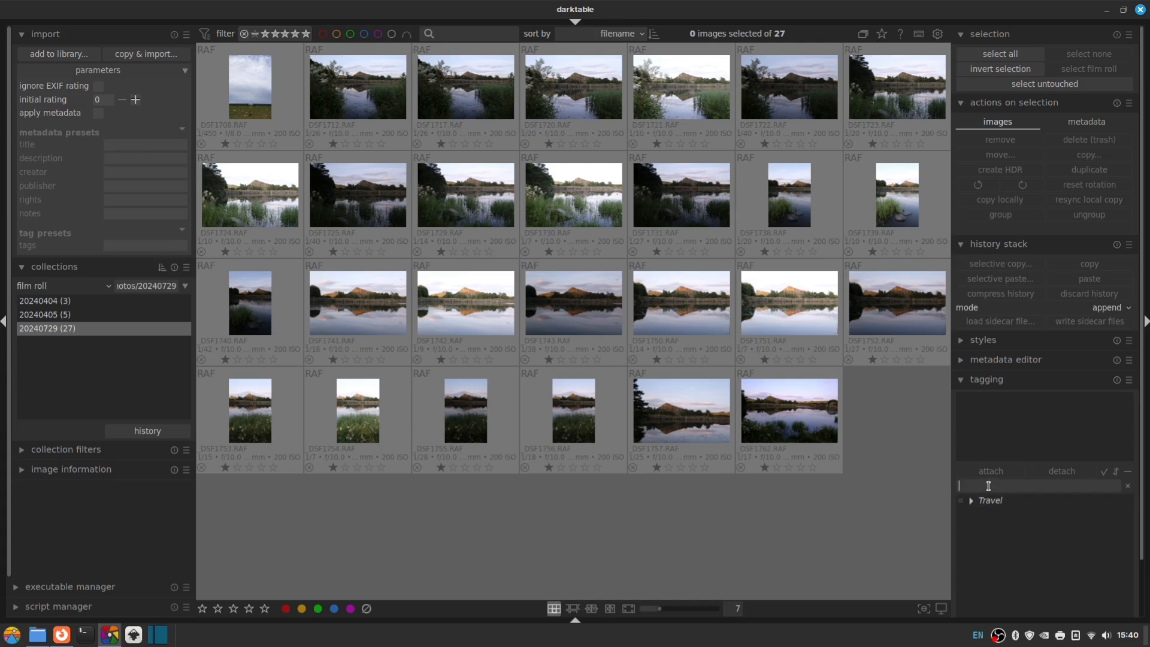
# - Create a Landscape tag and an England tag beneath it
pyautogui.write('Landscap')
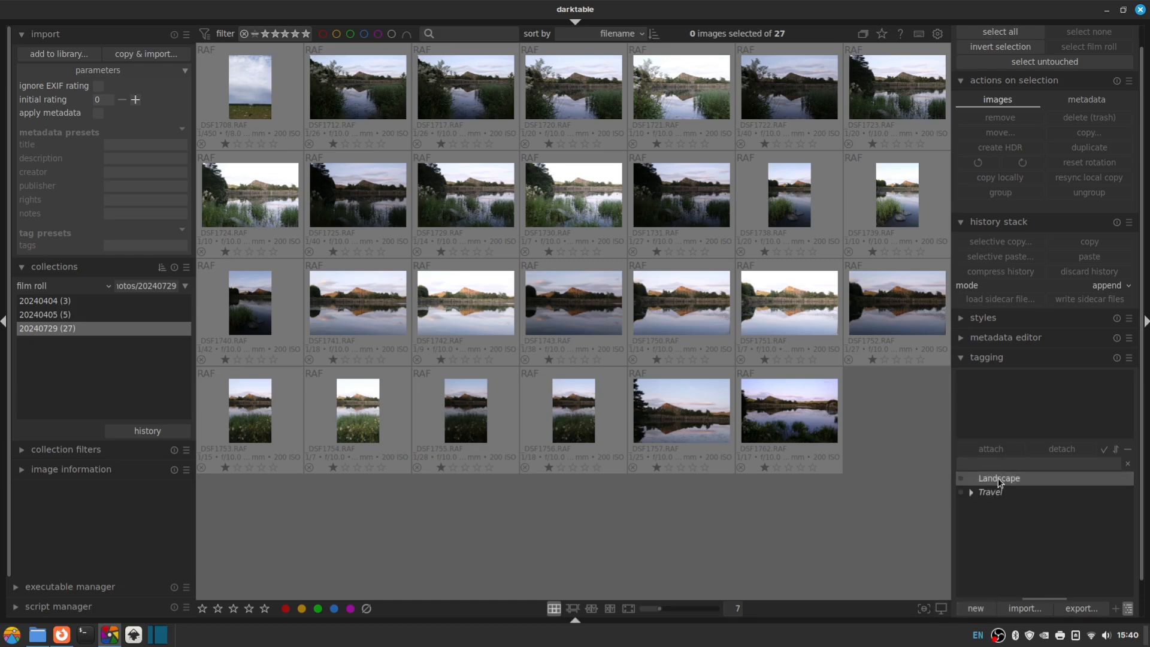
pyautogui.doubleClick(998, 478)
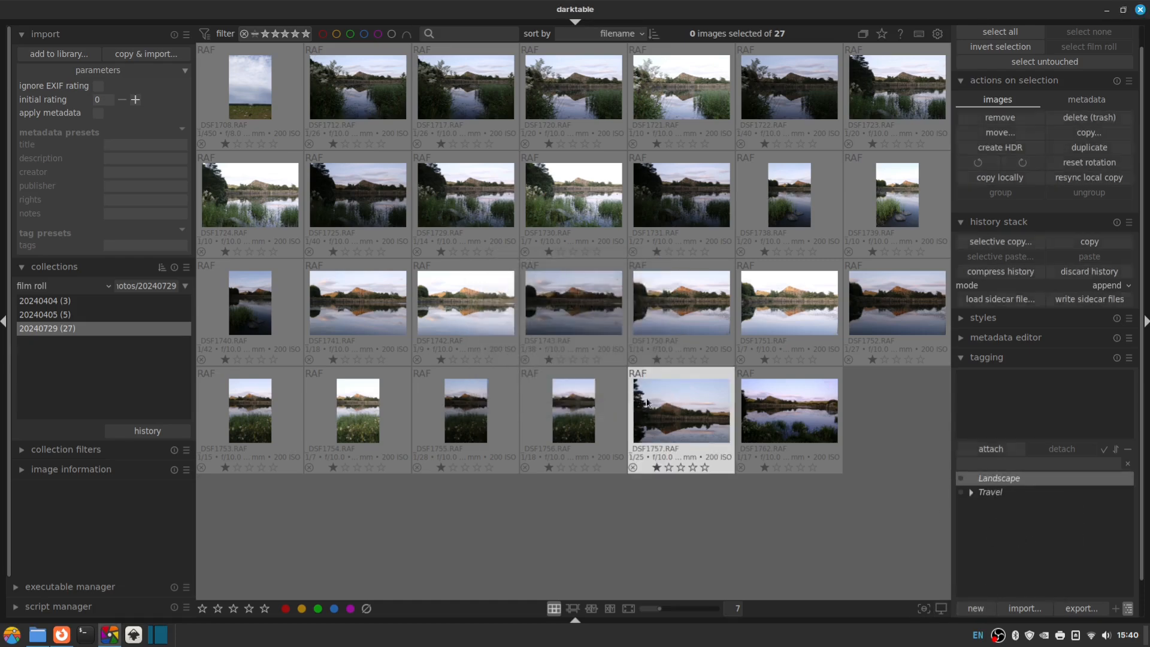
pyautogui.rightClick(998, 478)
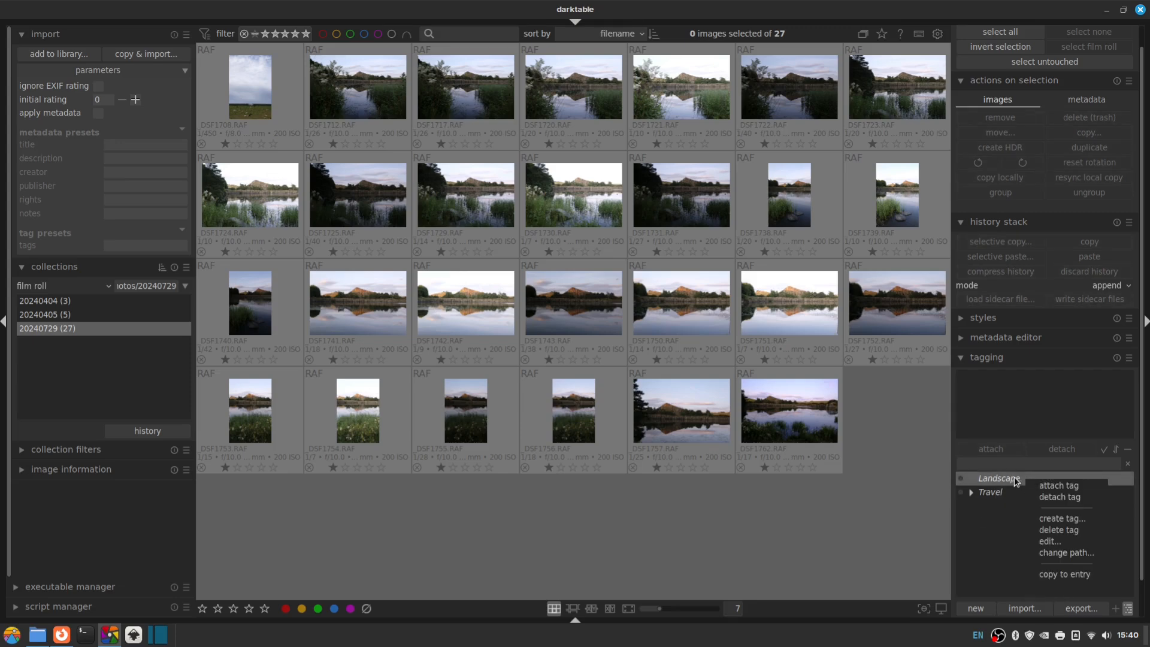
pyautogui.click(1060, 519)
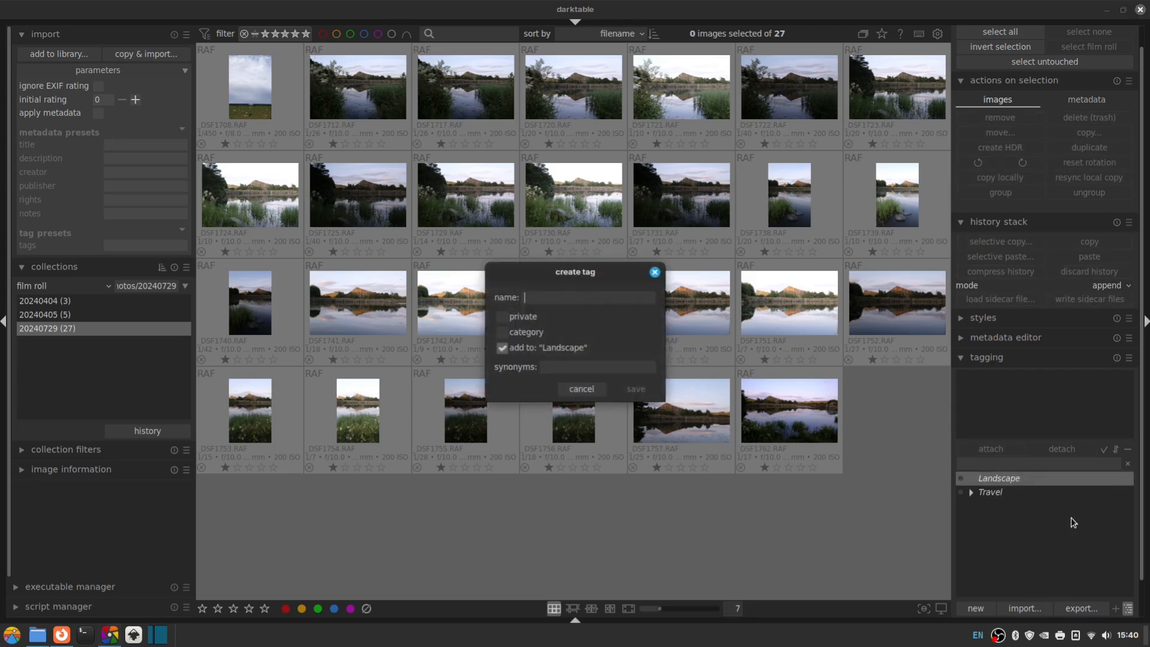
pyautogui.write('E')
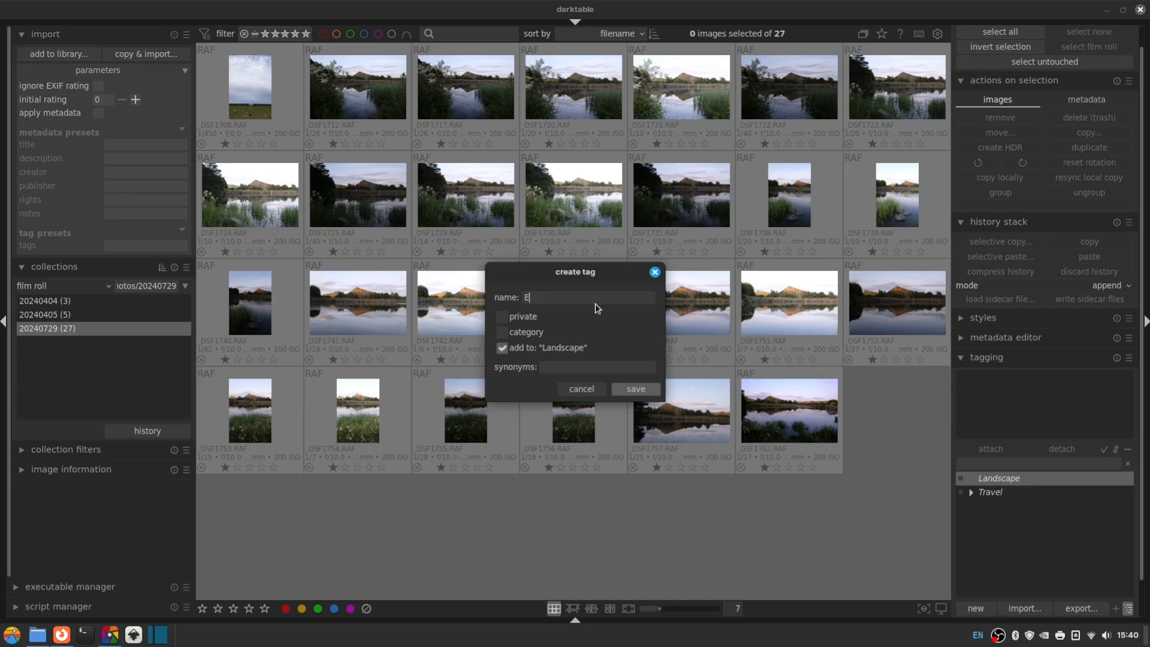
pyautogui.write('ngland')
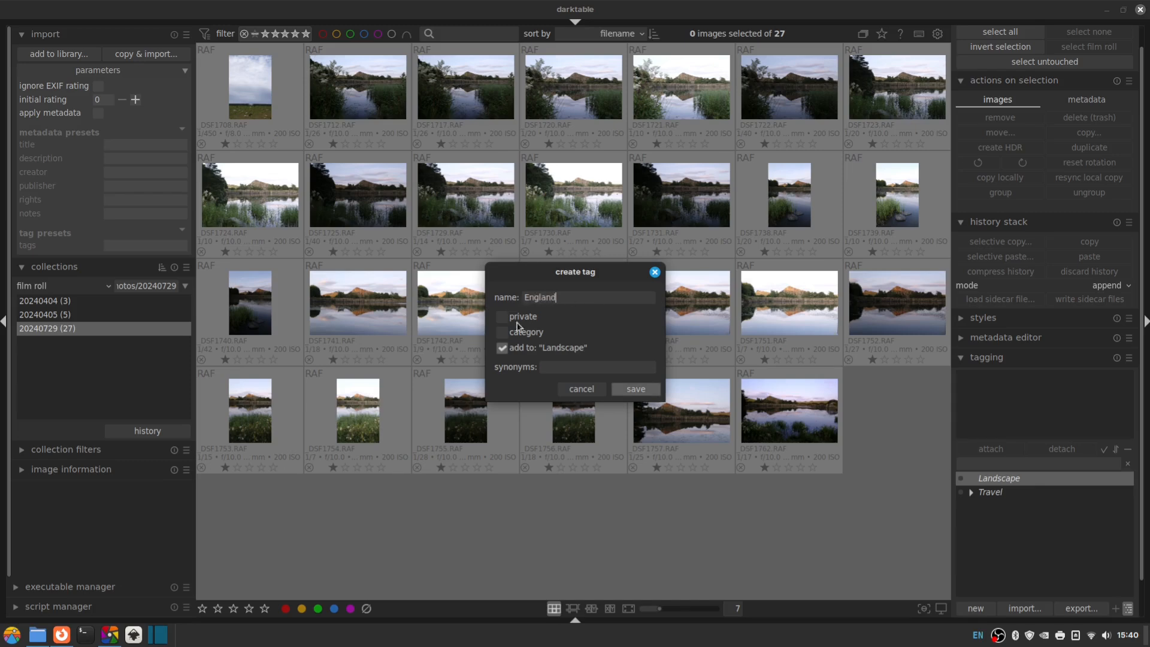
pyautogui.click(634, 388)
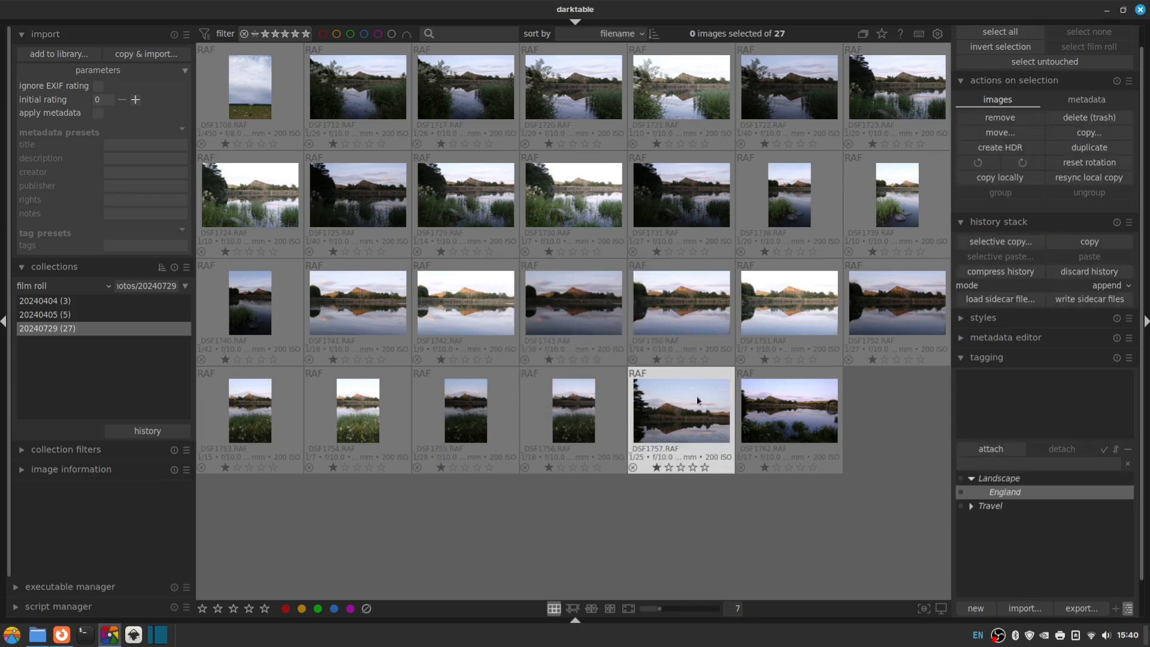
# - Create Northumberland as a category tag beneath England
pyautogui.rightClick(1004, 491)
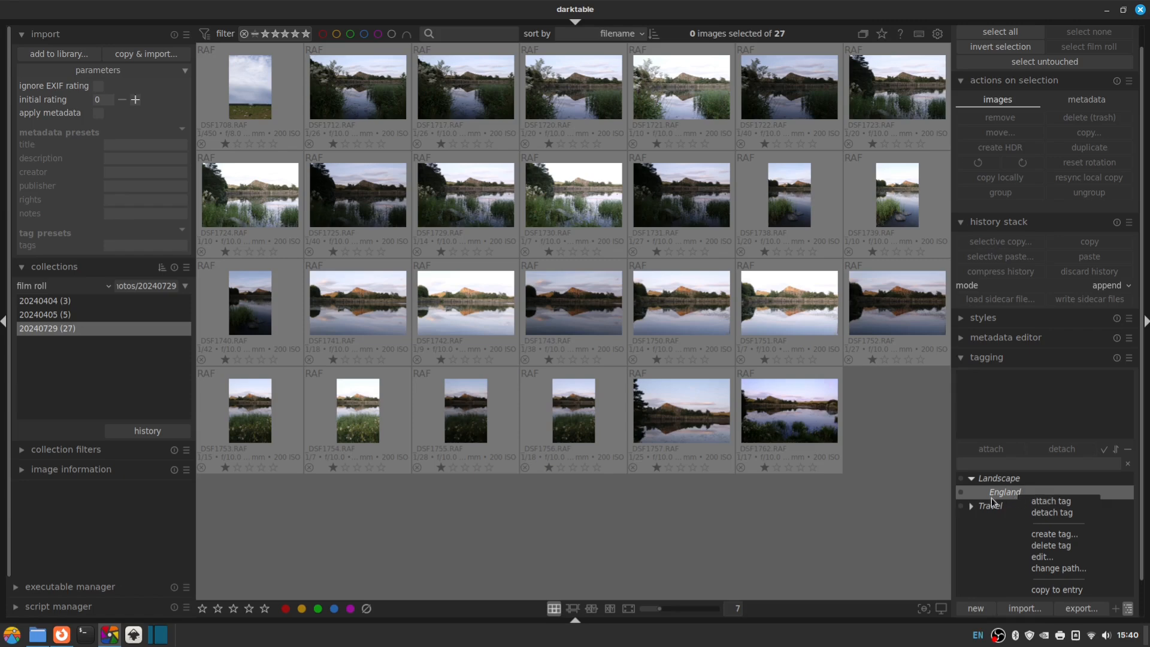
pyautogui.click(1054, 533)
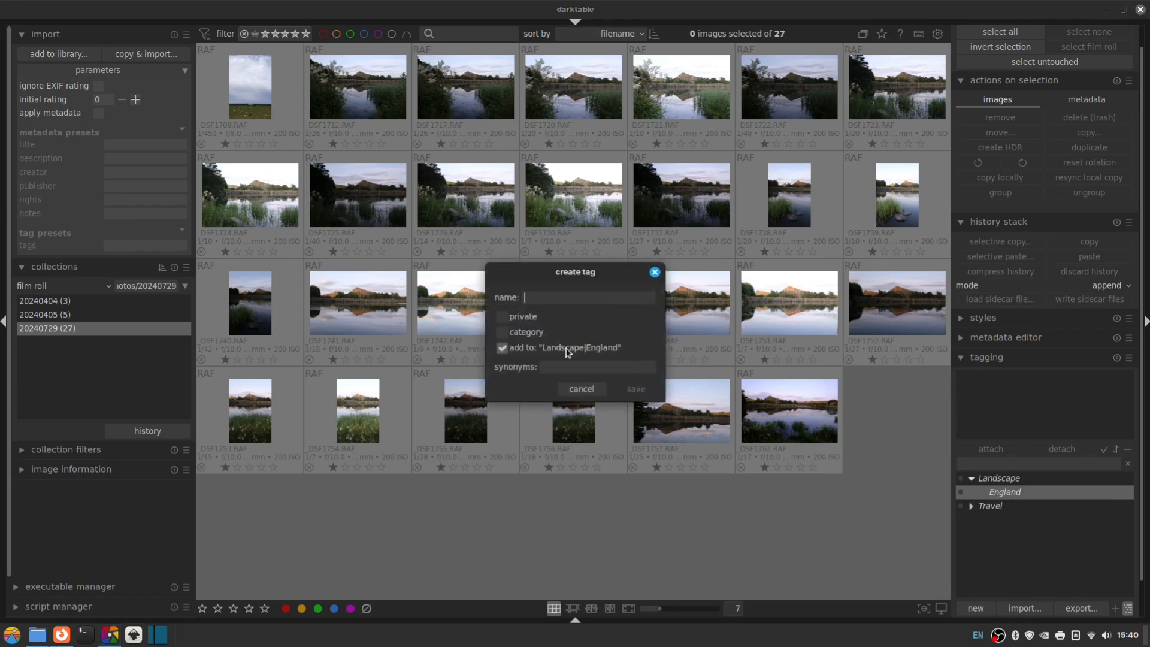
pyautogui.write('Northumberland')
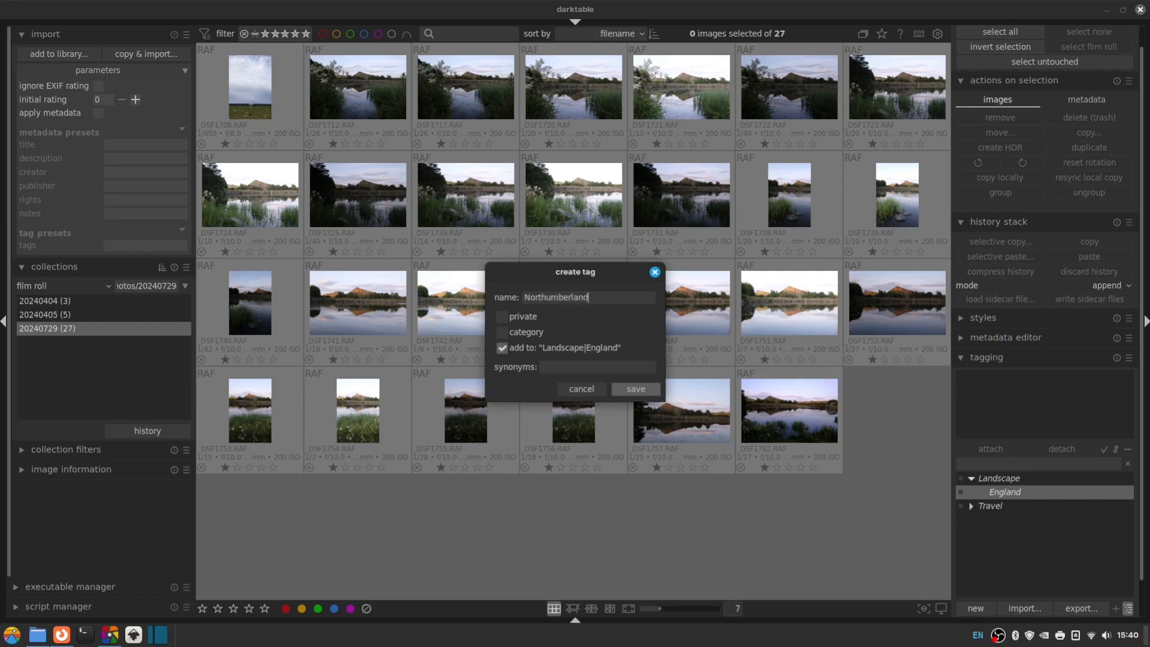
pyautogui.click(502, 331)
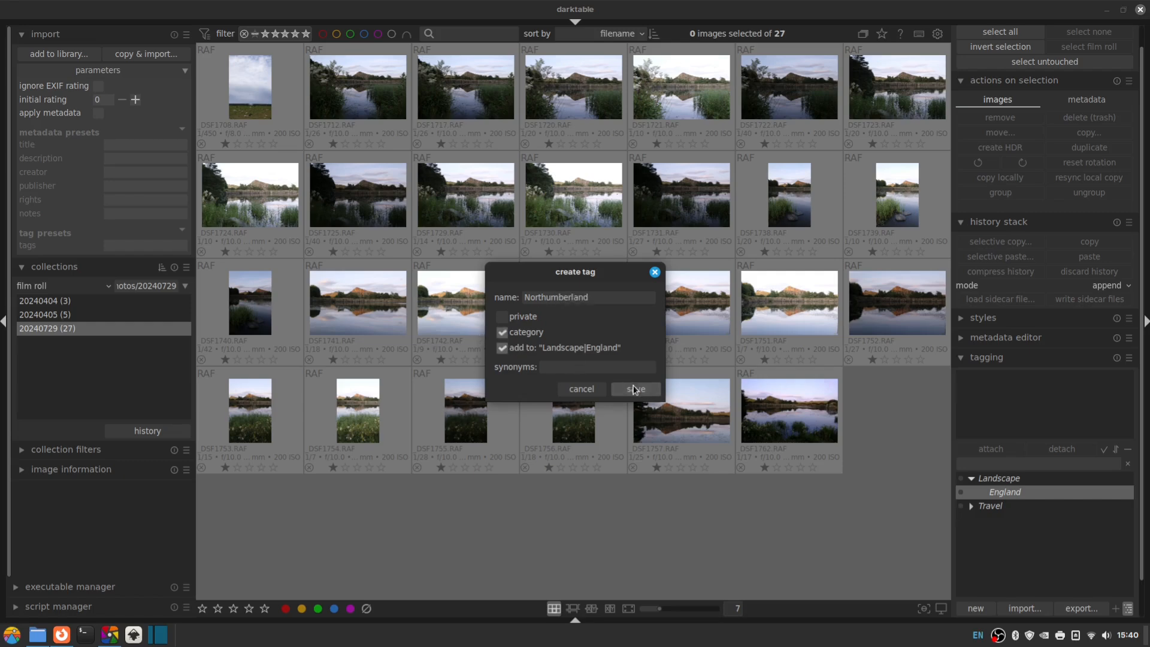
pyautogui.click(633, 388)
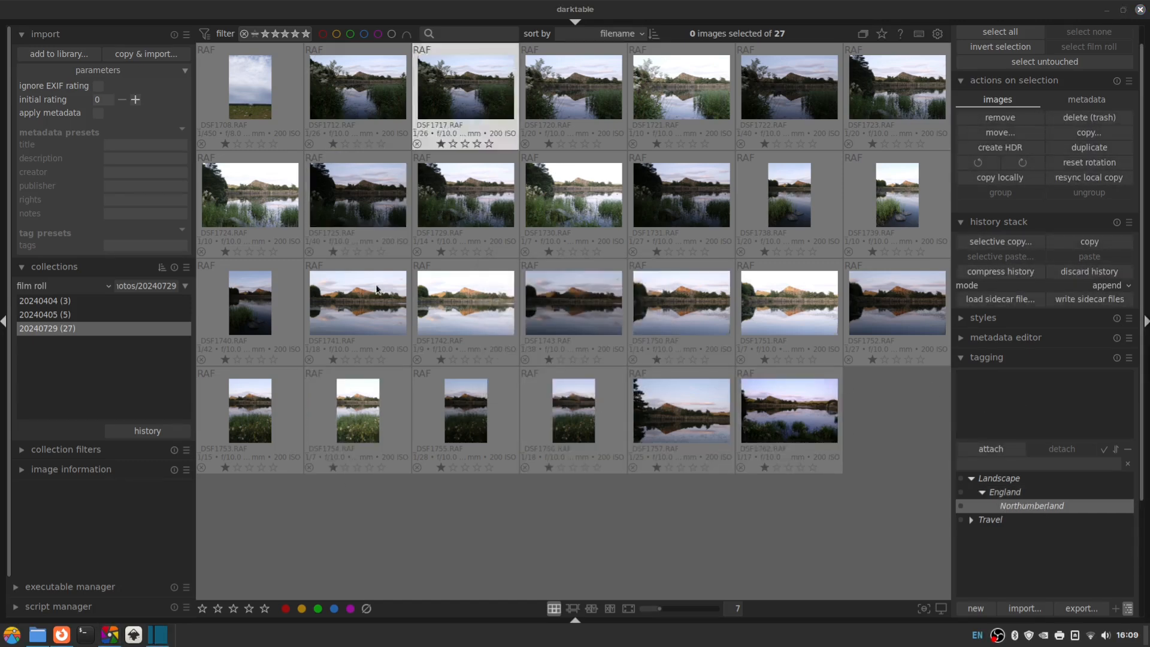
pyautogui.moveTo(572, 302)
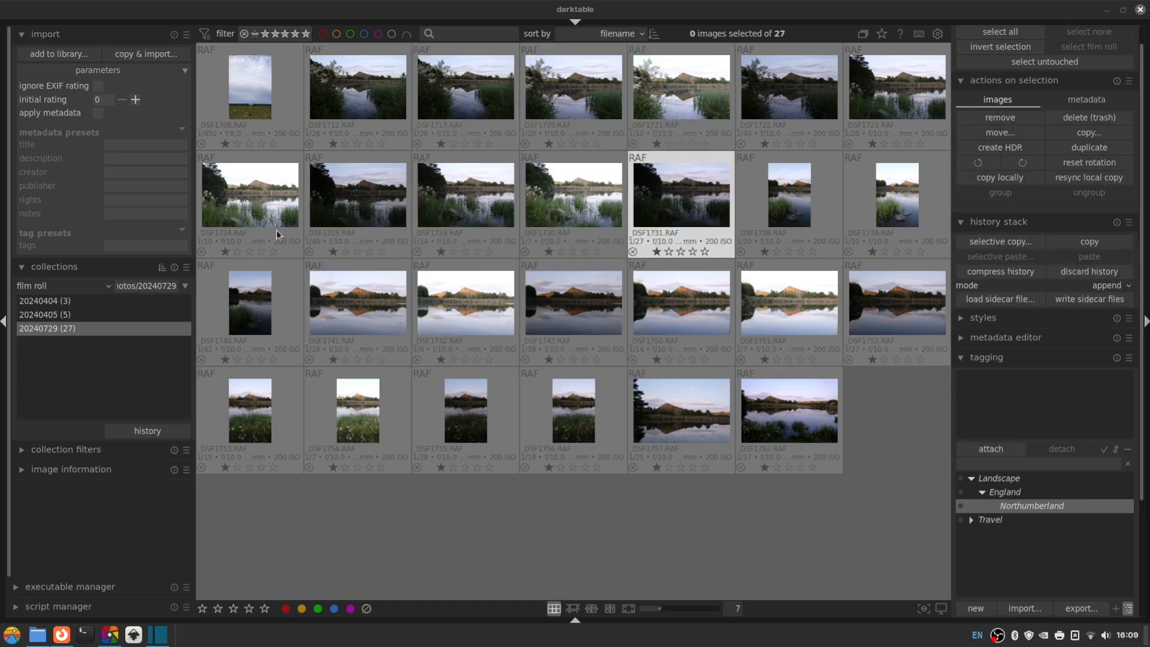
# - Create a Cawfields Quarry tag beneath Northumberland and clear the photo selection
pyautogui.rightClick(1032, 505)
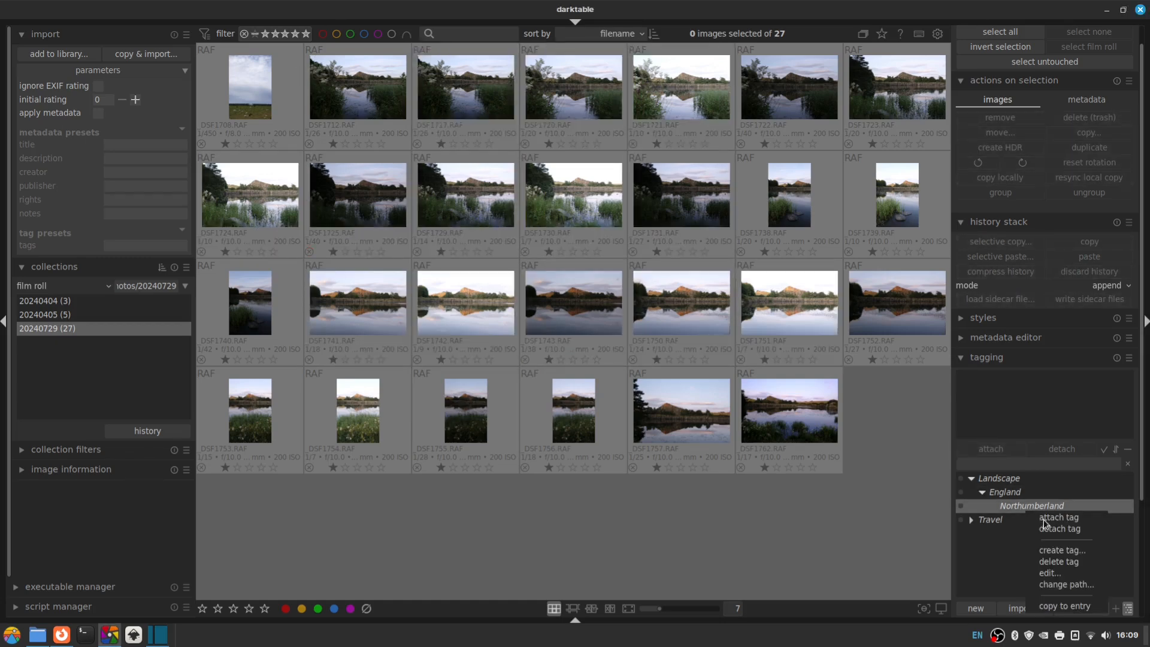
pyautogui.click(1060, 550)
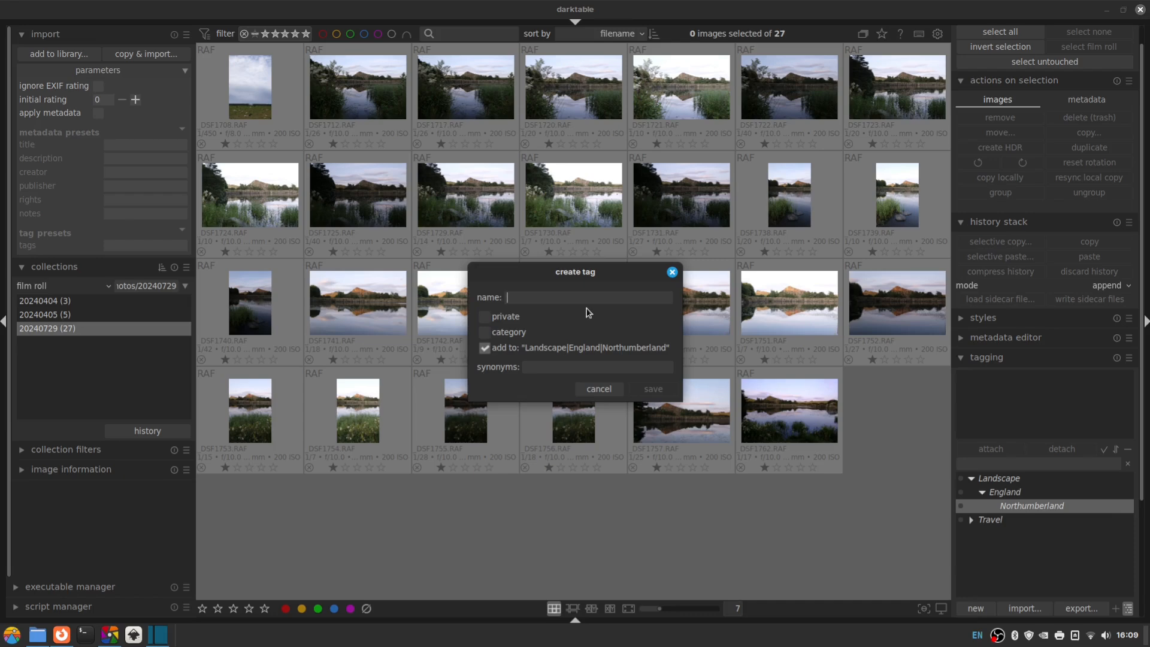
pyautogui.write('Cawfields Quarry')
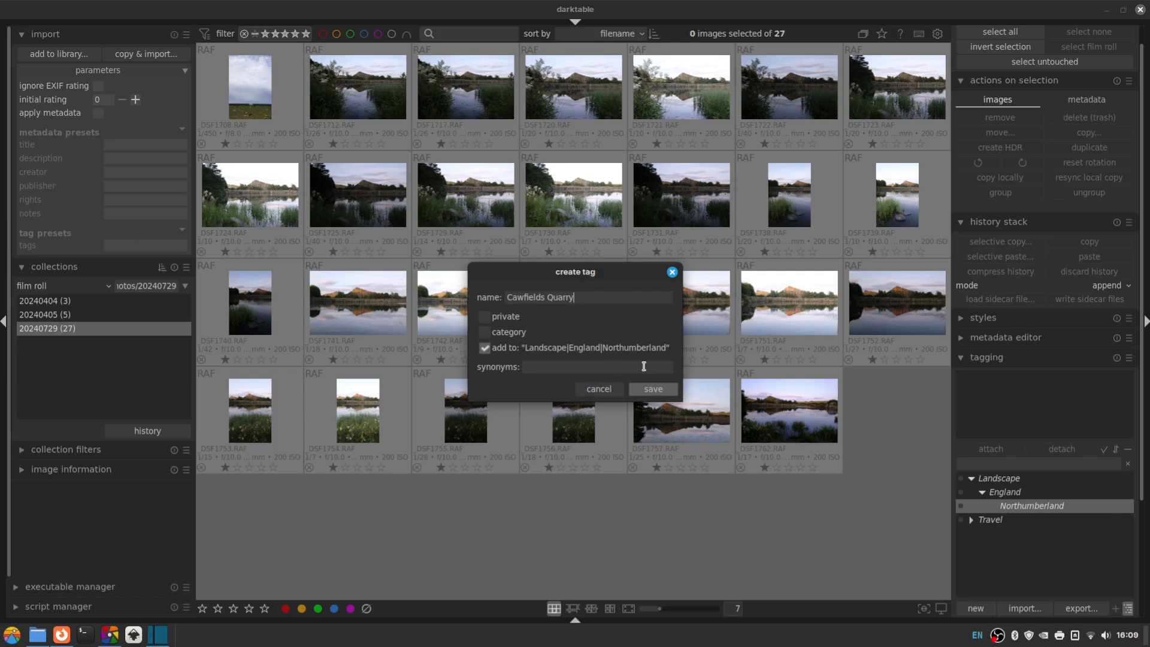
pyautogui.click(652, 388)
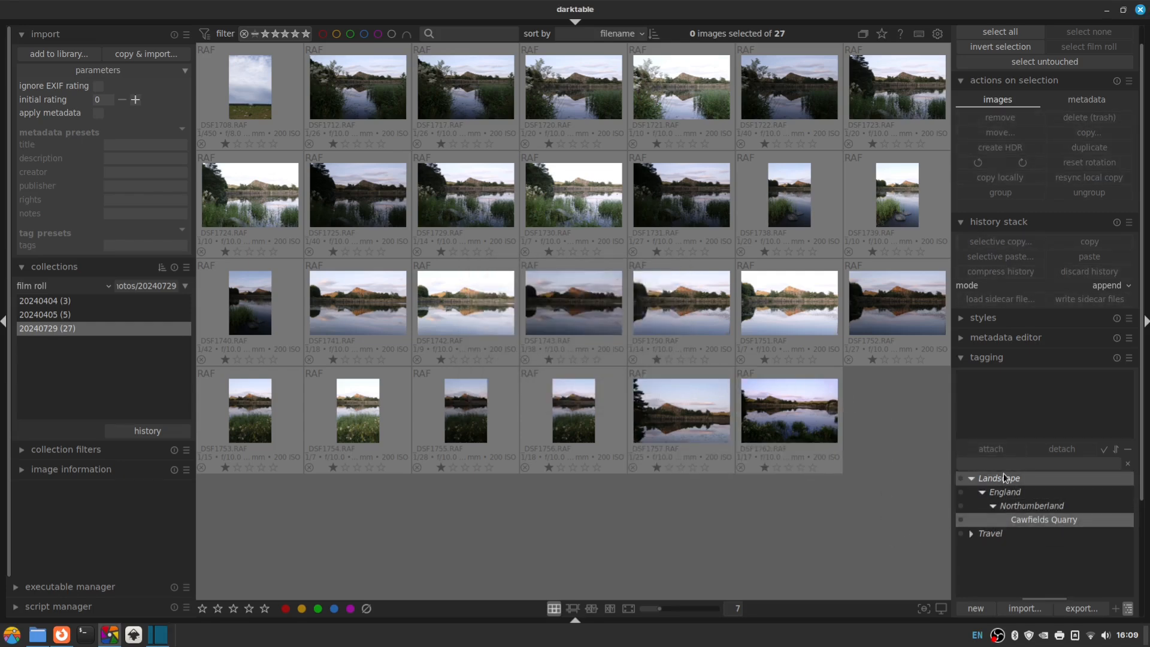
pyautogui.click(788, 409)
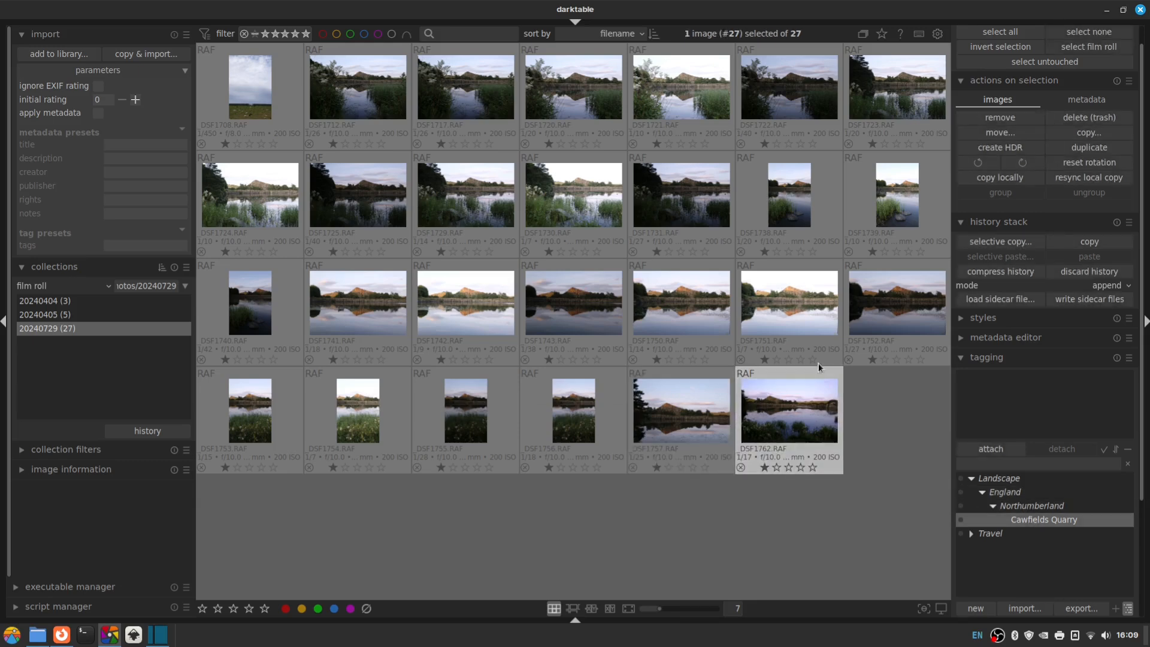
pyautogui.click(789, 409)
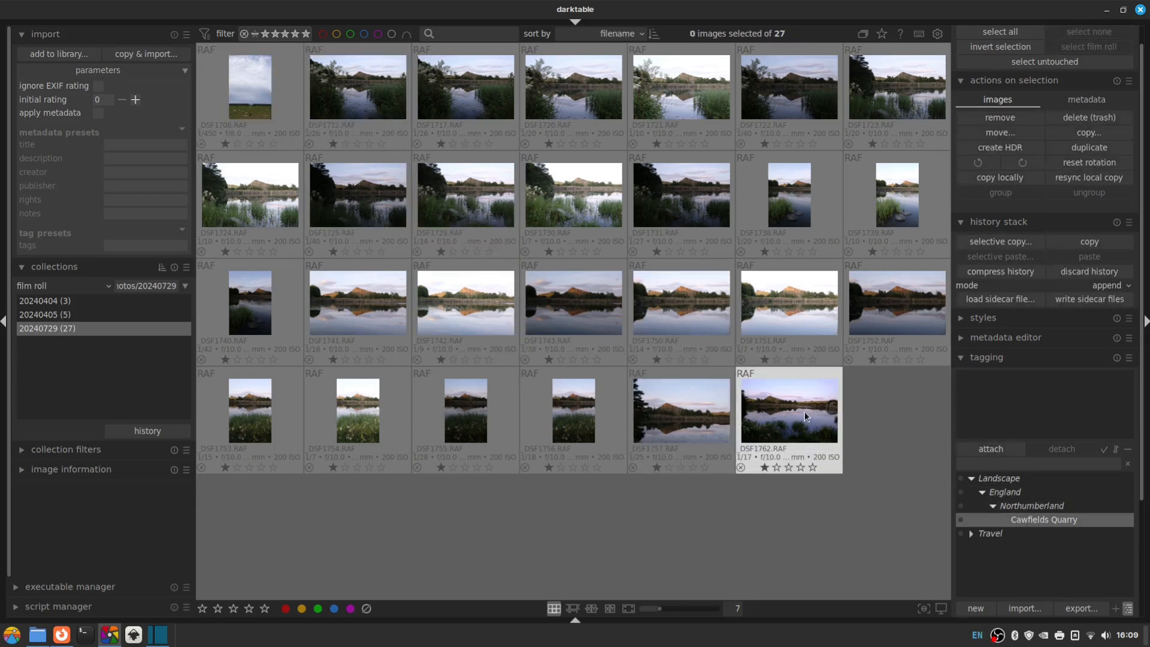
pyautogui.moveTo(822, 419)
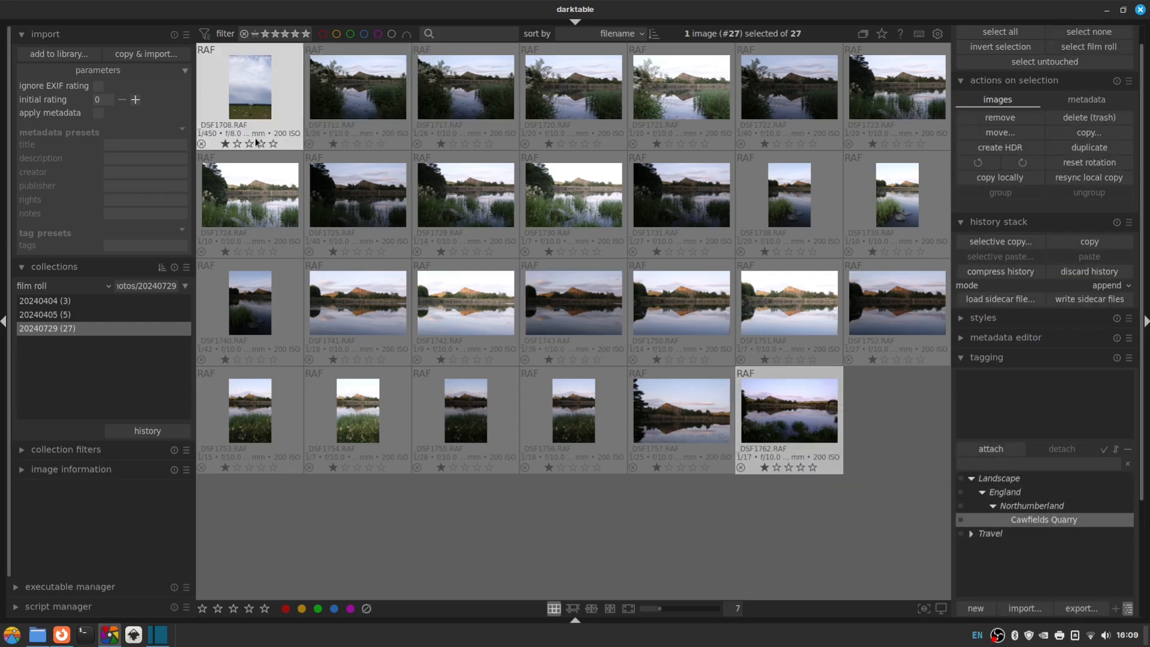
# - Select all 27 photos and attach the Cawfields Quarry tag
pyautogui.click(999, 31)
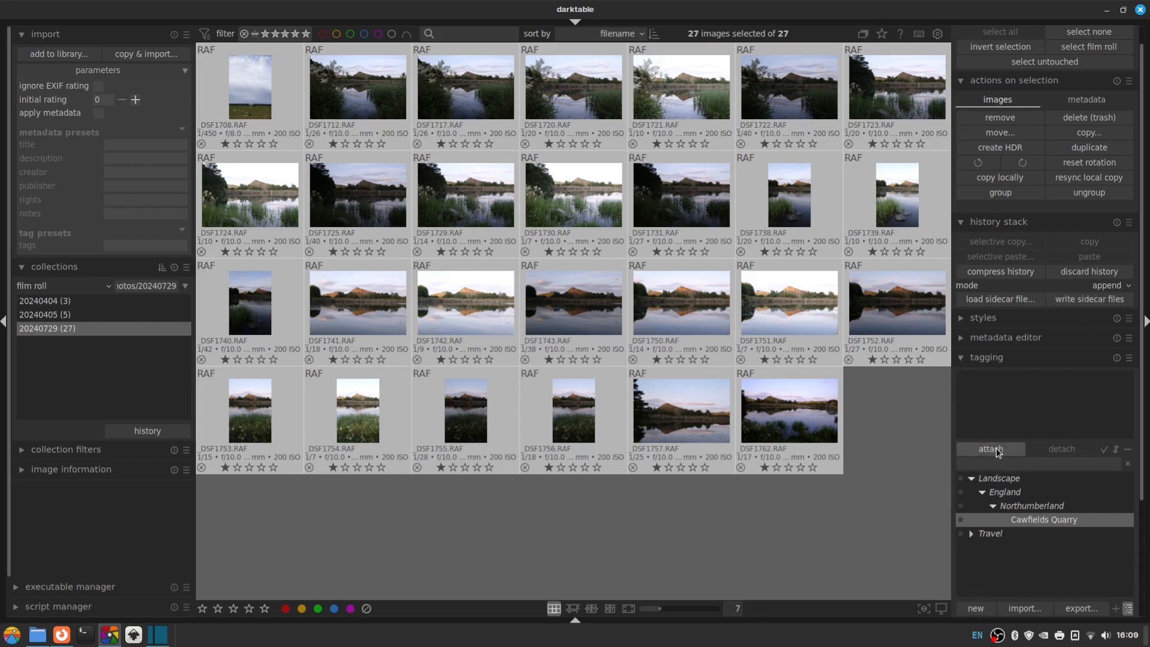
pyautogui.click(989, 448)
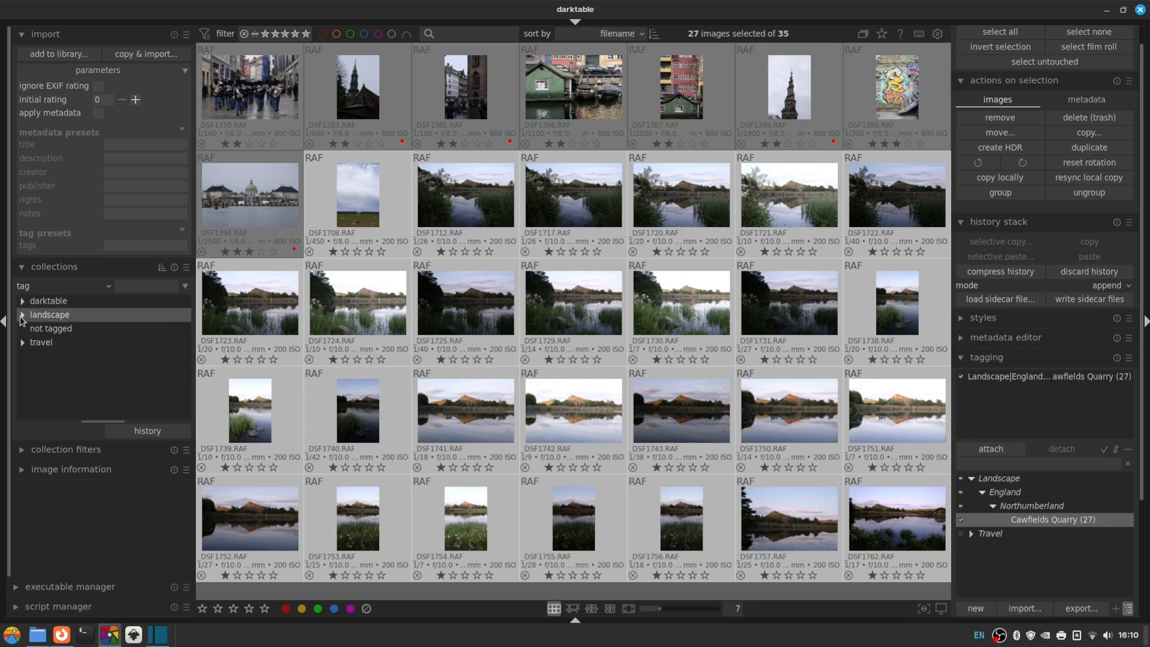
# - Browse the collection by tag, expanding landscape and england branches
pyautogui.click(22, 315)
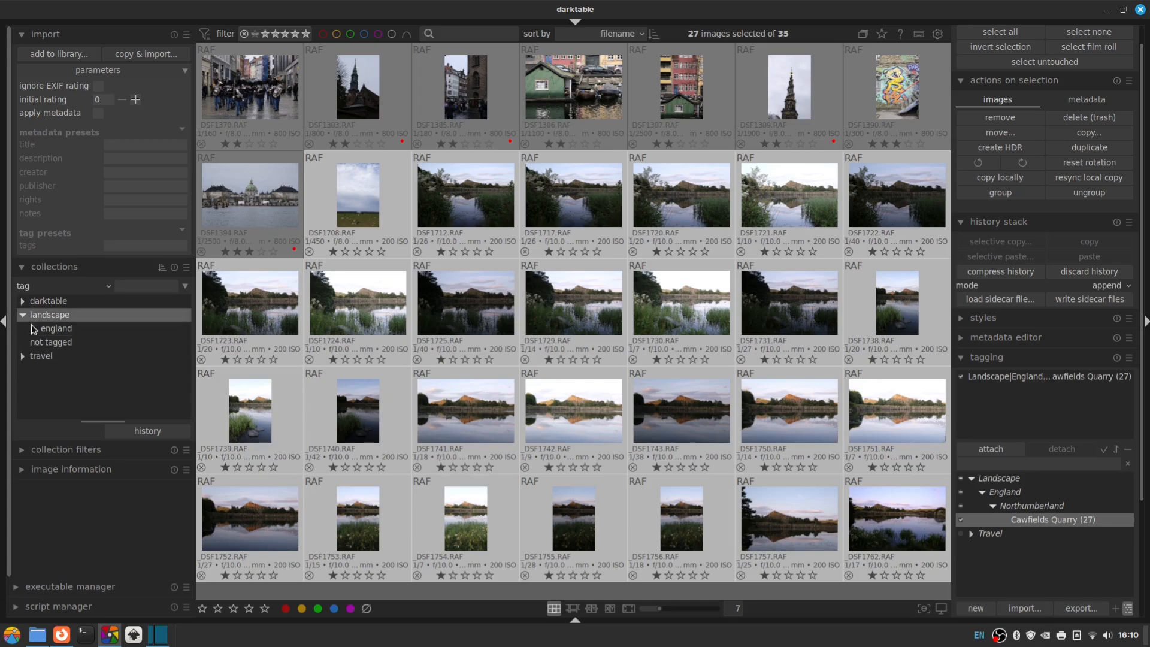
pyautogui.click(33, 328)
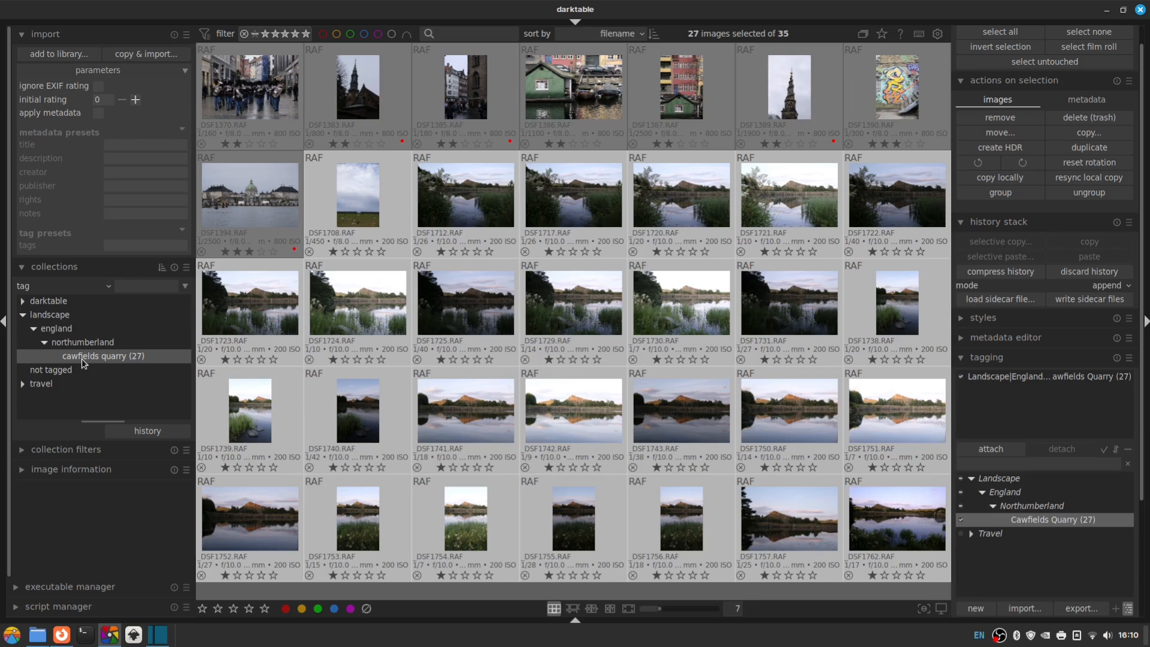